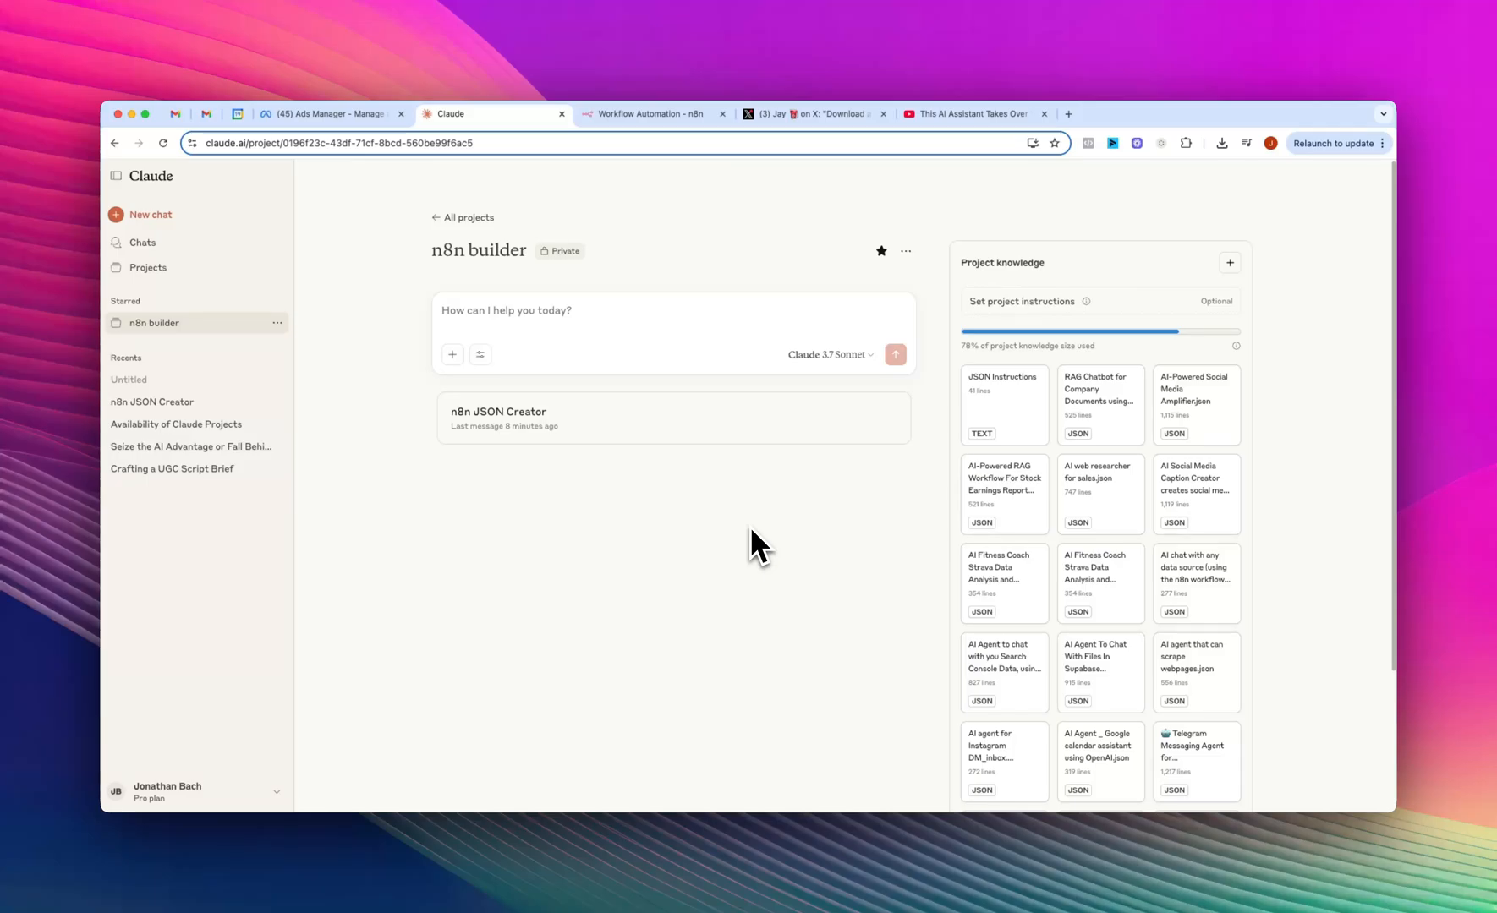
pyautogui.moveTo(807, 549)
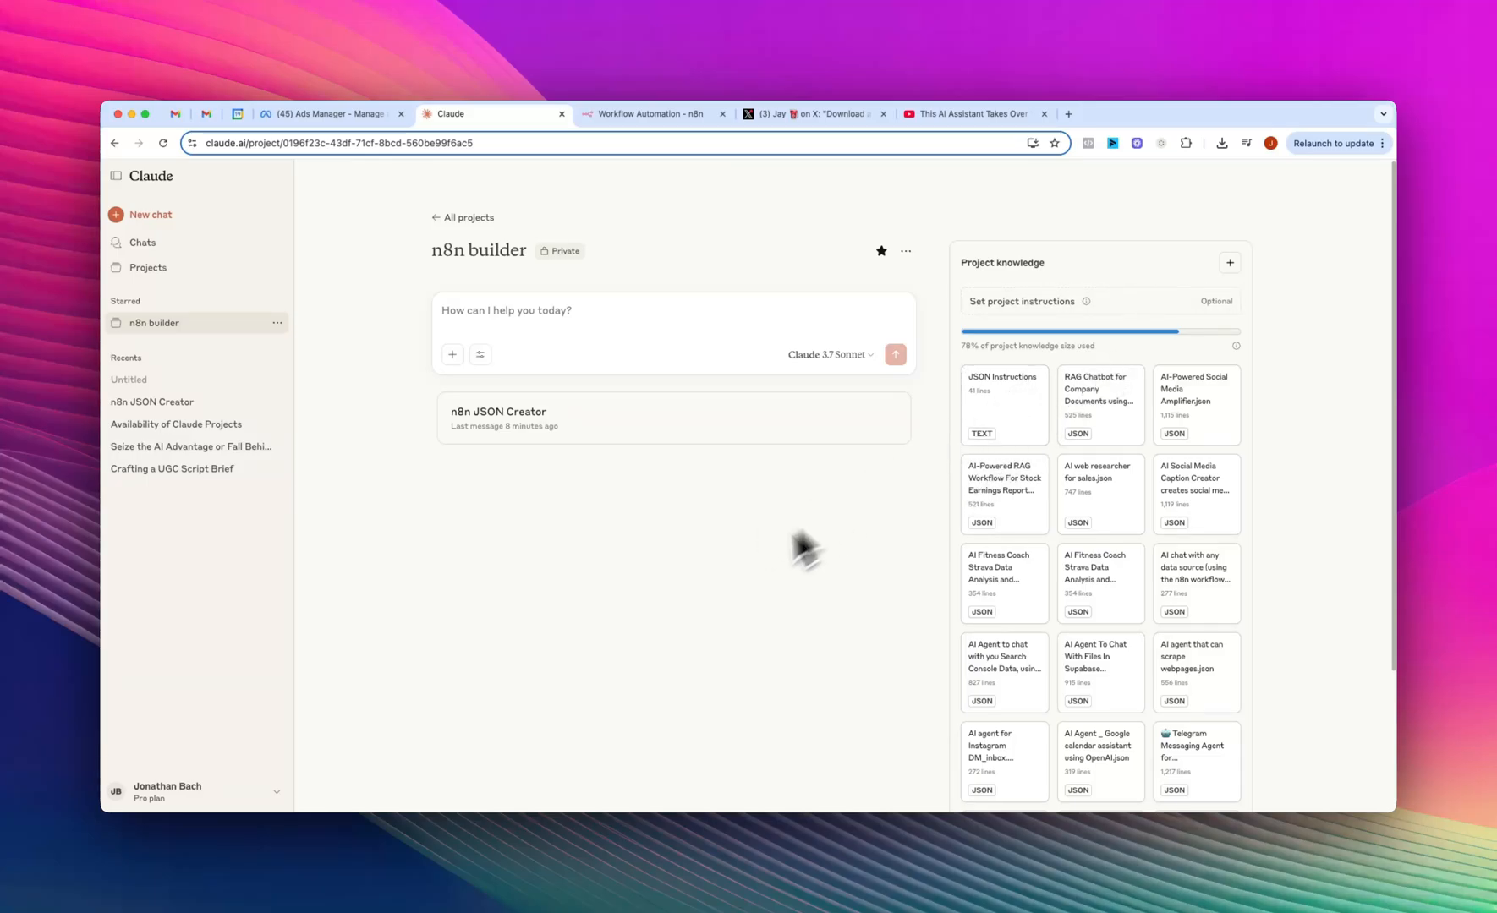
pyautogui.moveTo(731, 596)
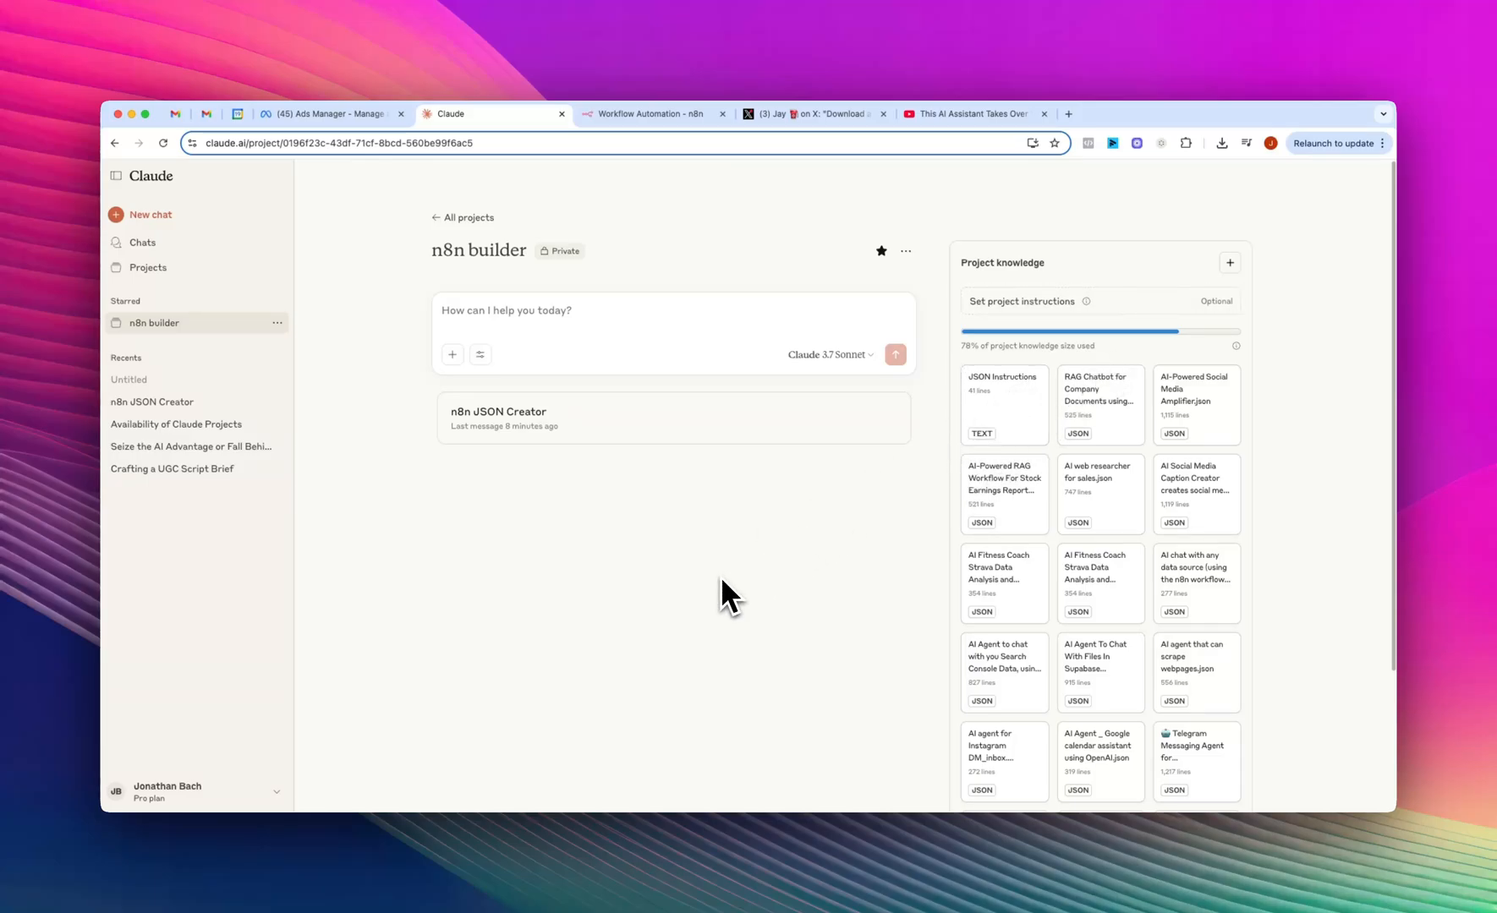
pyautogui.moveTo(742, 542)
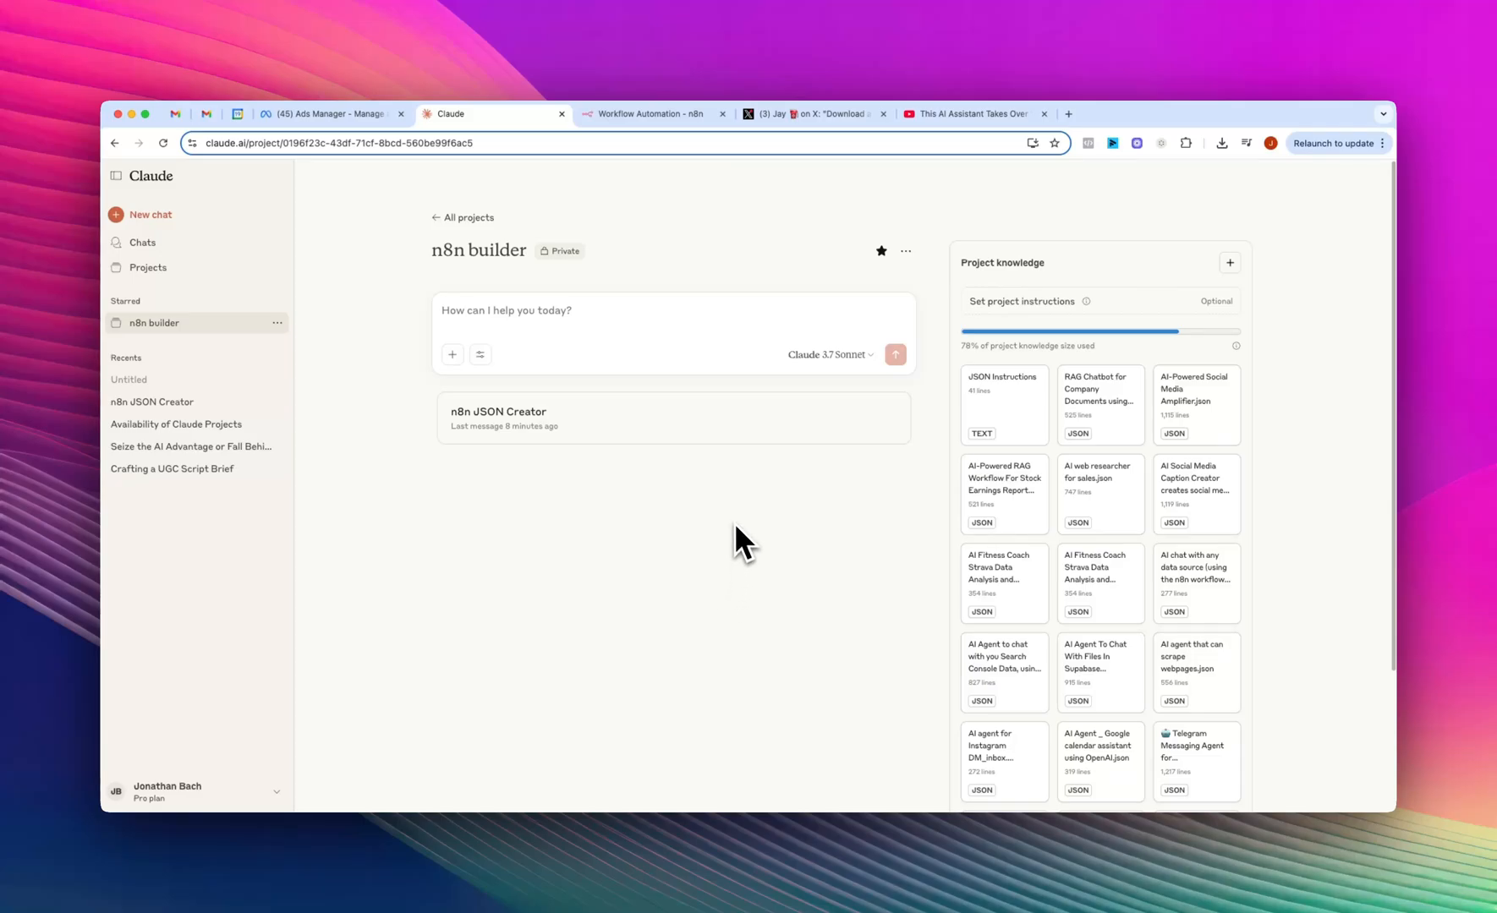
pyautogui.moveTo(303, 307)
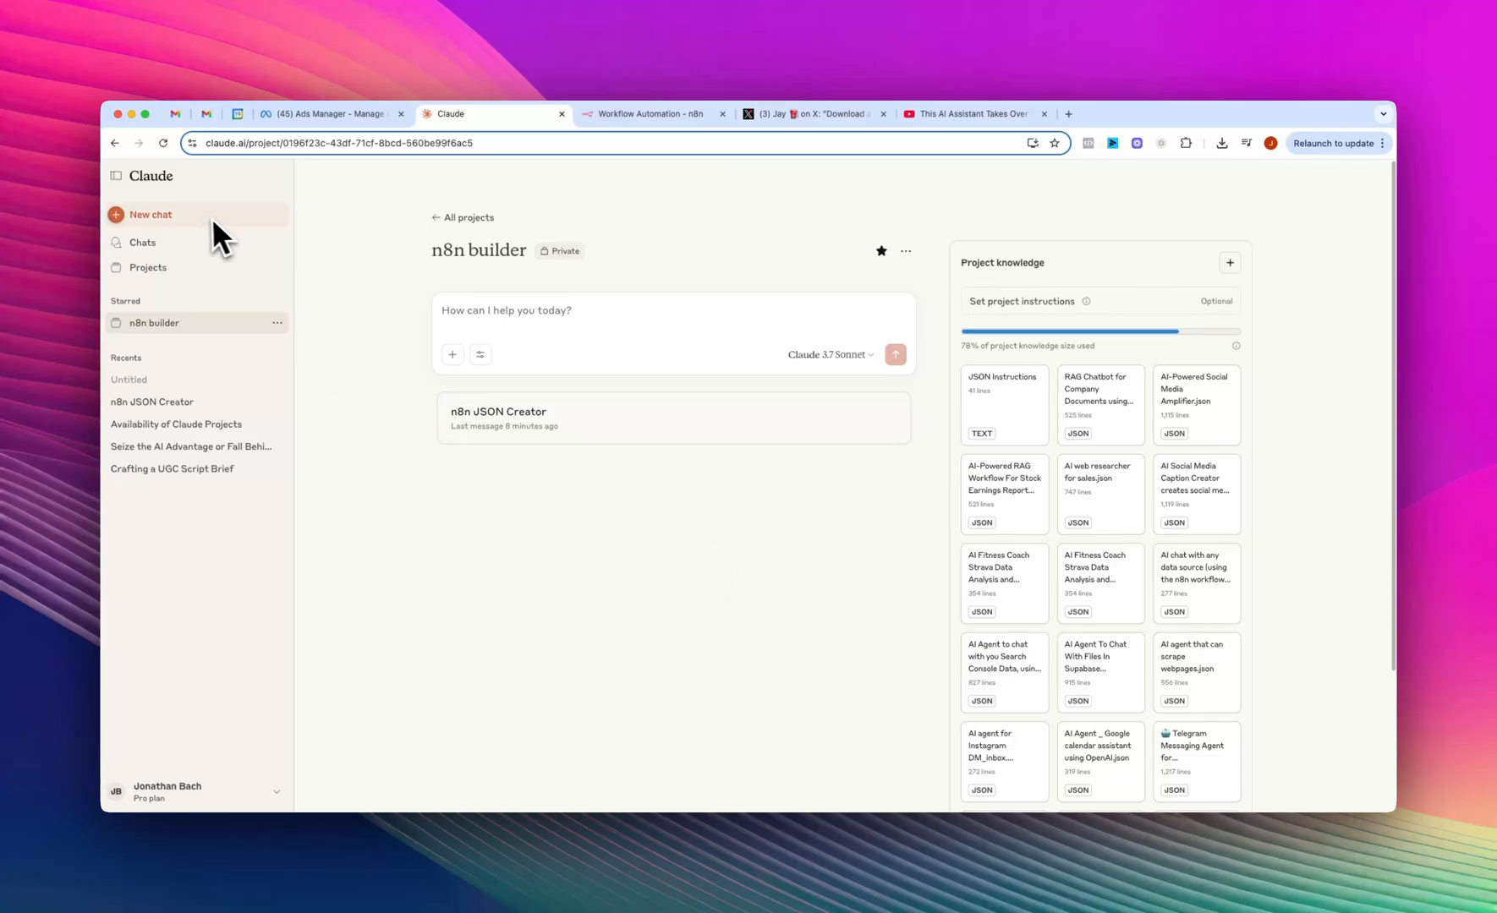
pyautogui.moveTo(167, 201)
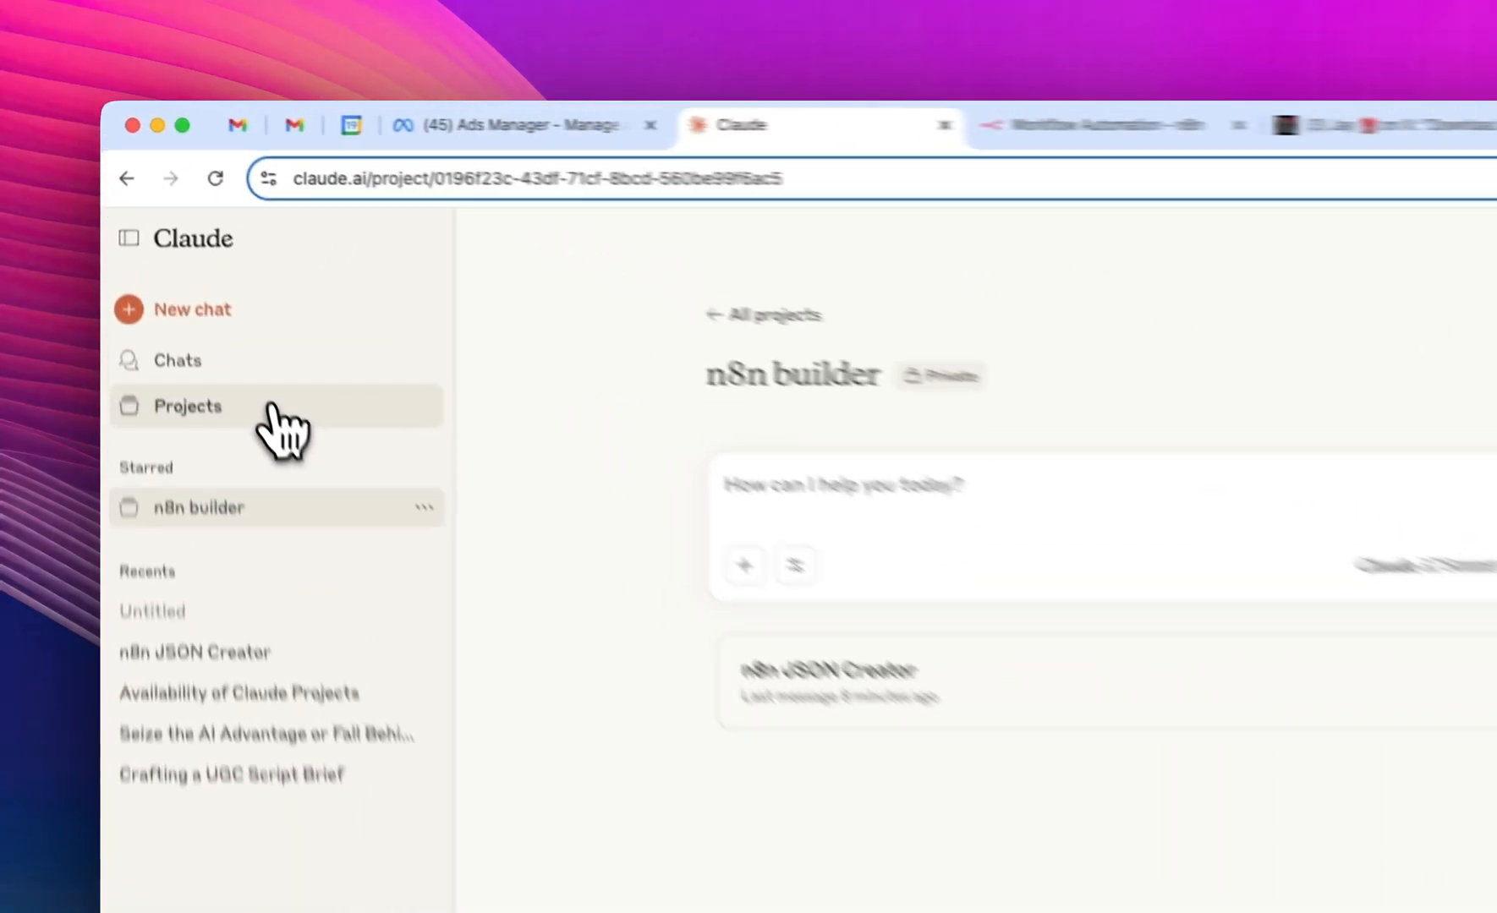
# - Create a new personal project named 'n8n Test' and bring up the project-knowledge options
pyautogui.click(186, 406)
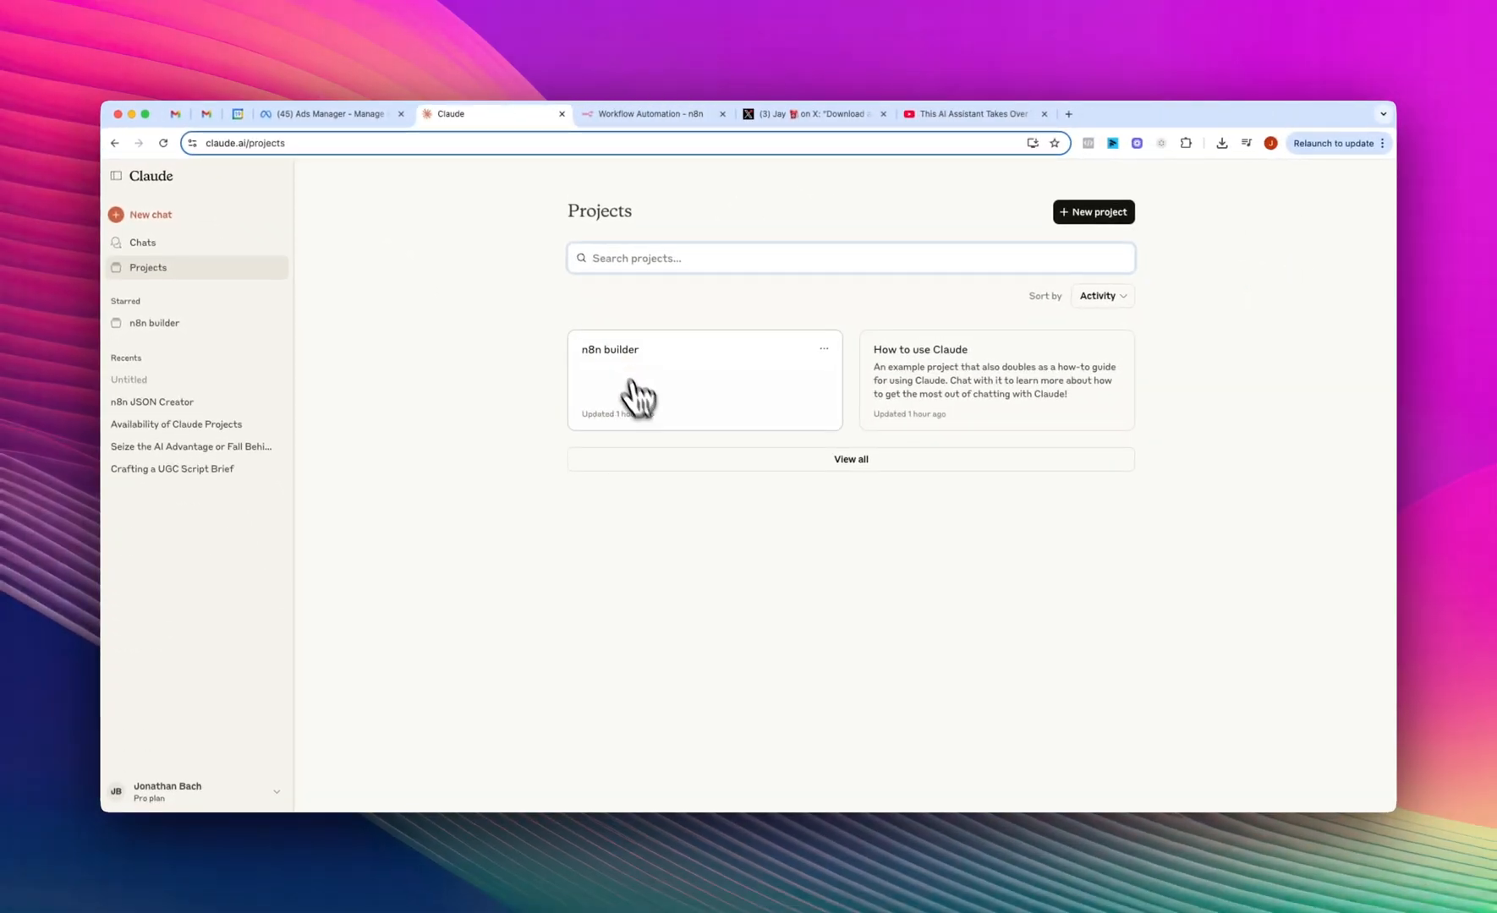
pyautogui.moveTo(608, 382)
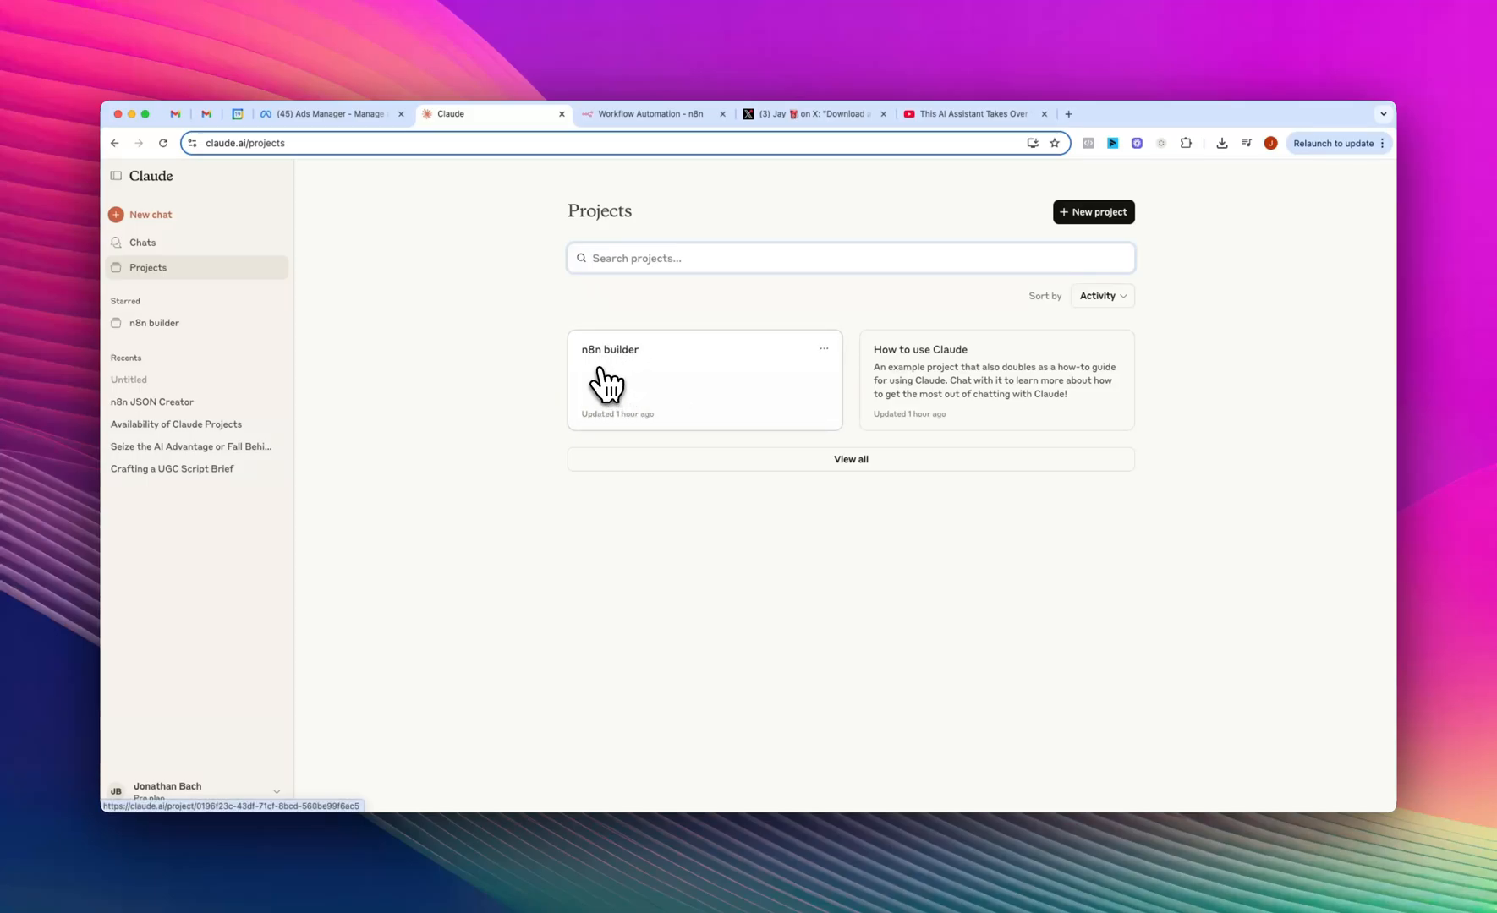
pyautogui.moveTo(570, 322)
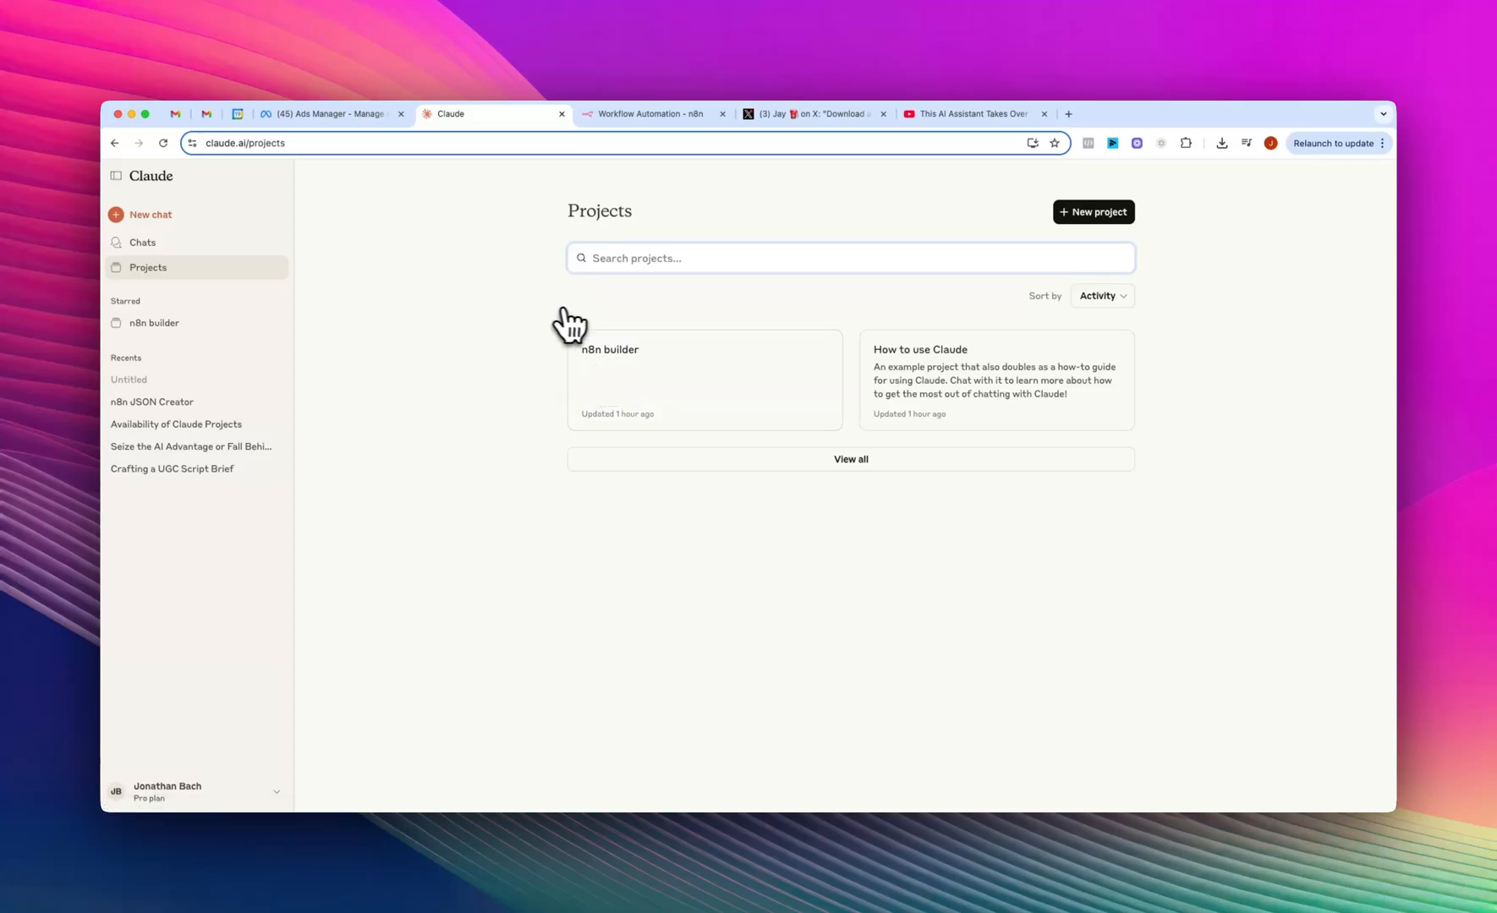
pyautogui.click(704, 379)
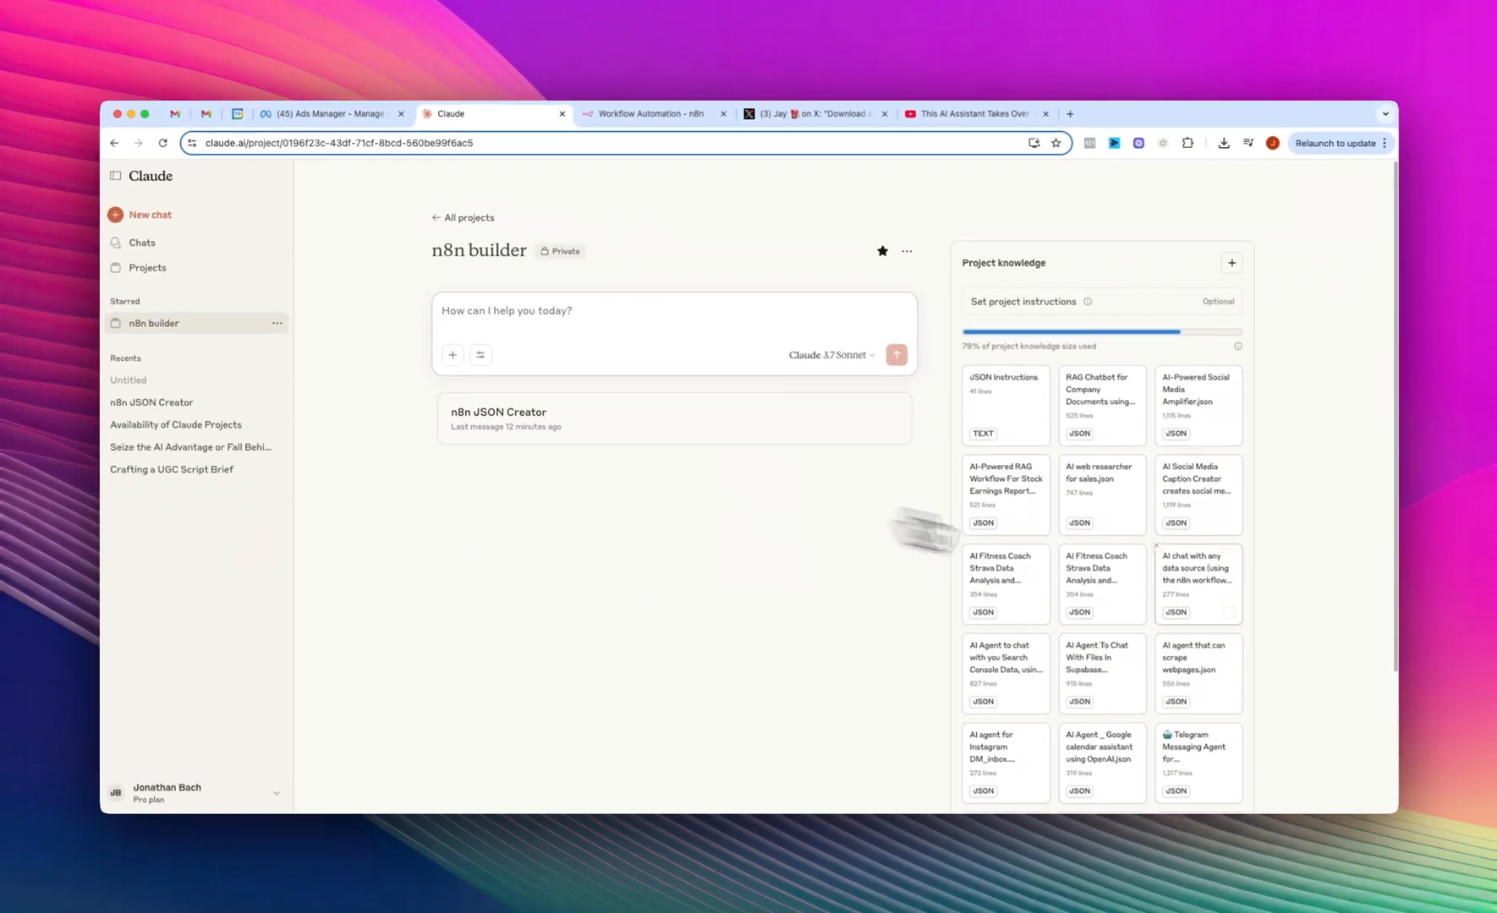
pyautogui.moveTo(1074, 594)
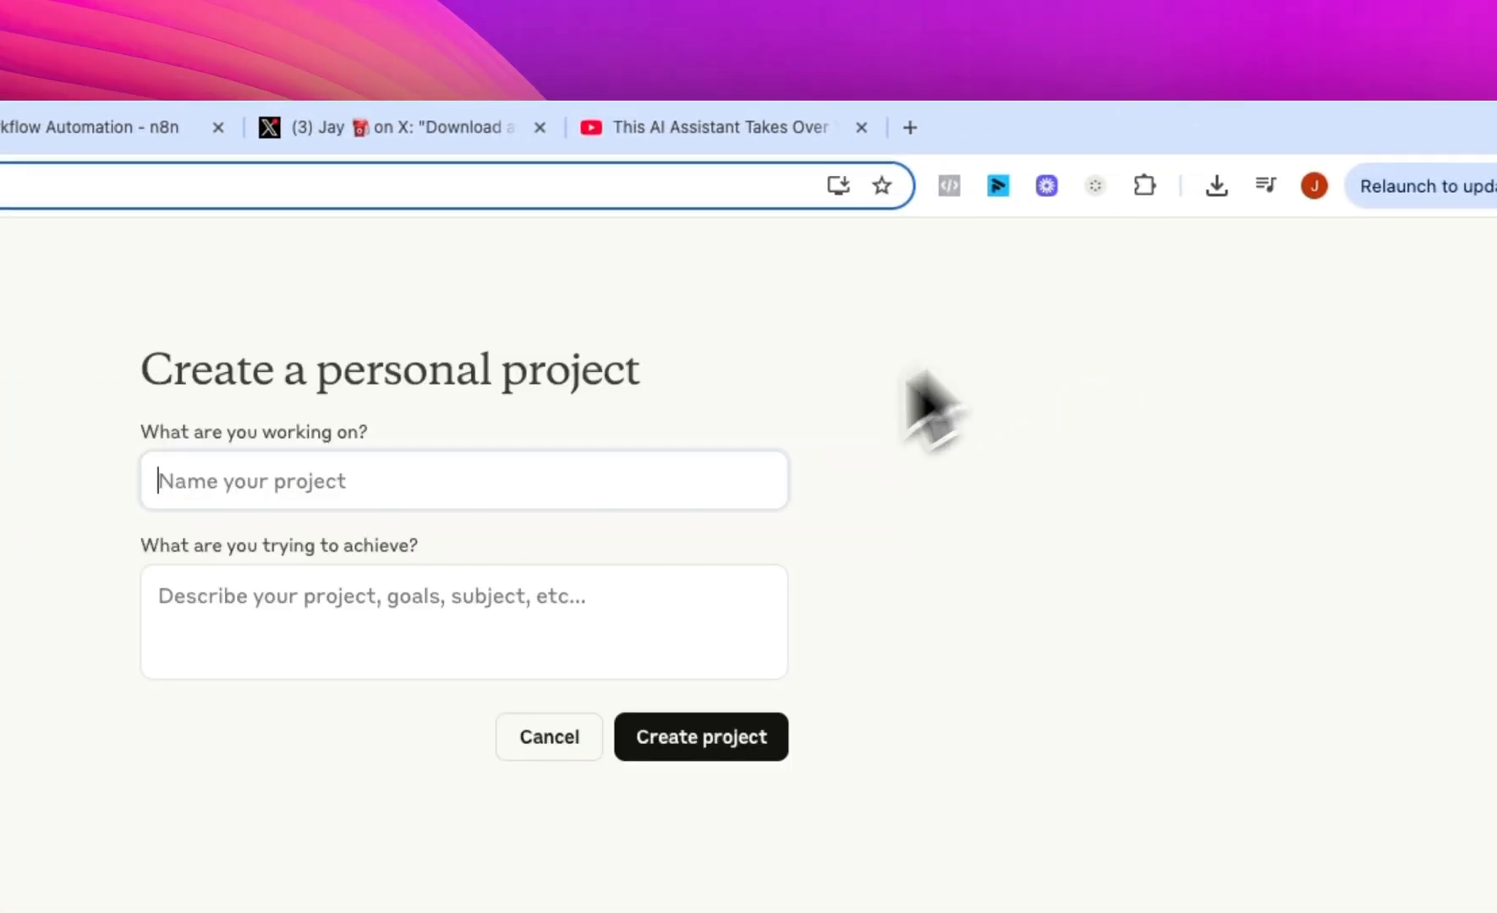
pyautogui.write('Test')
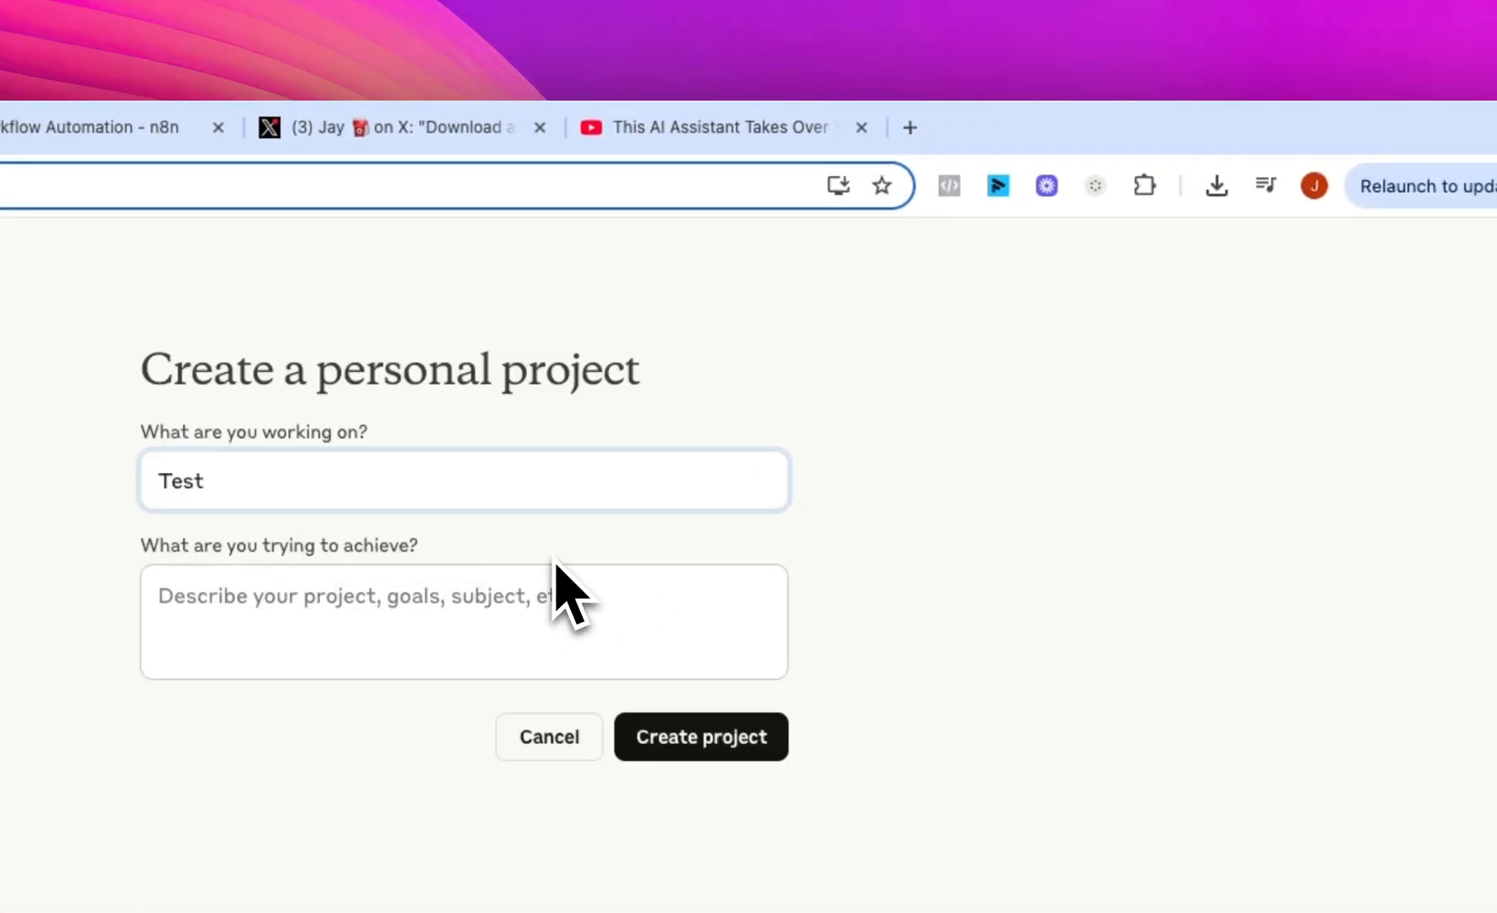
pyautogui.write('n8n Tes')
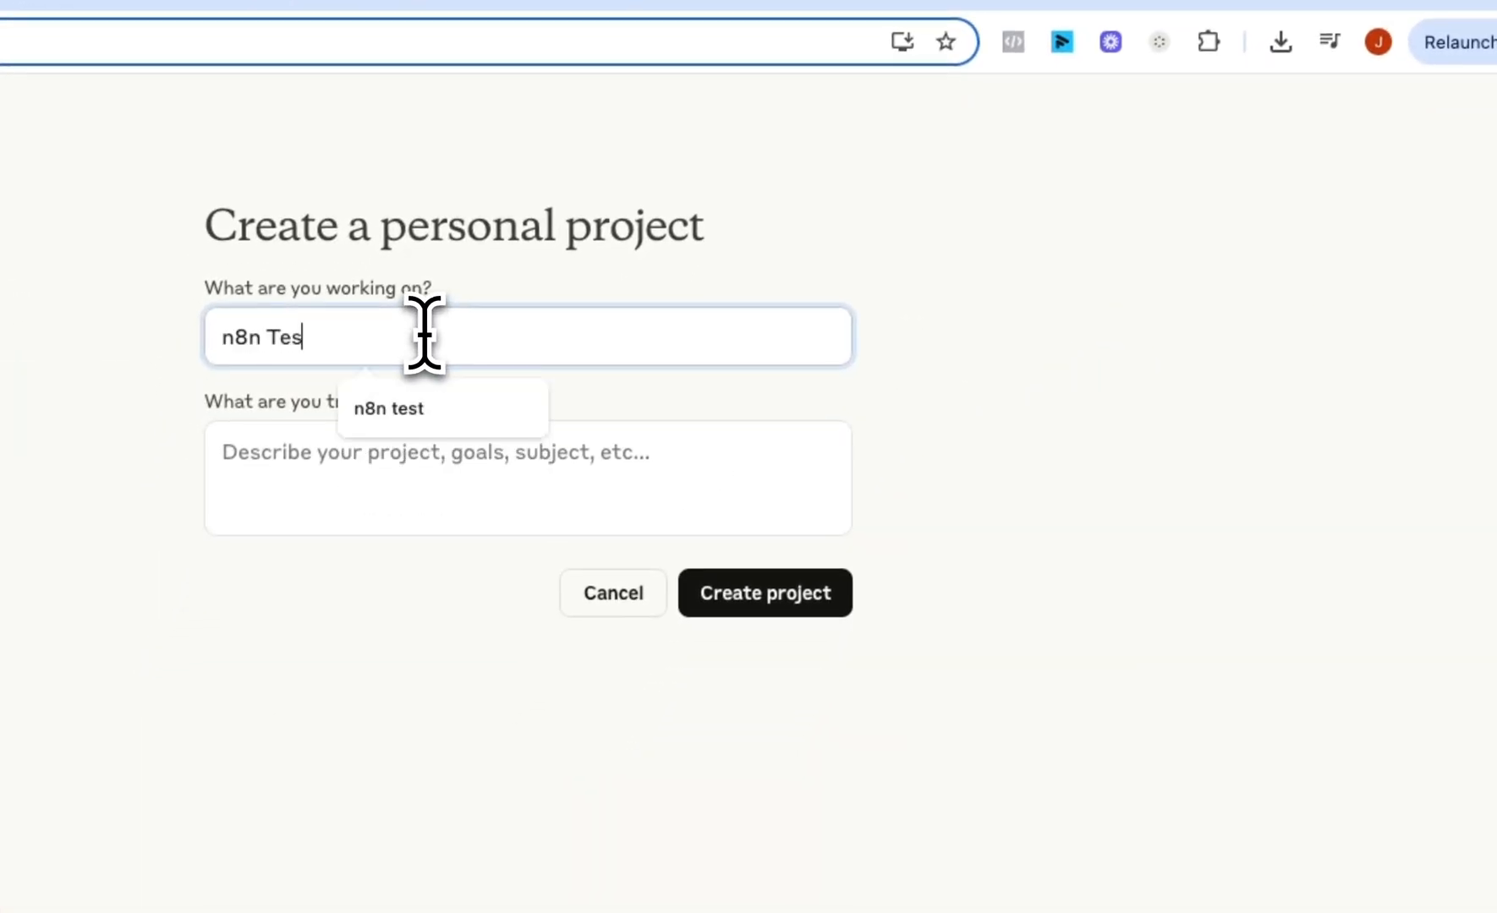
pyautogui.click(764, 593)
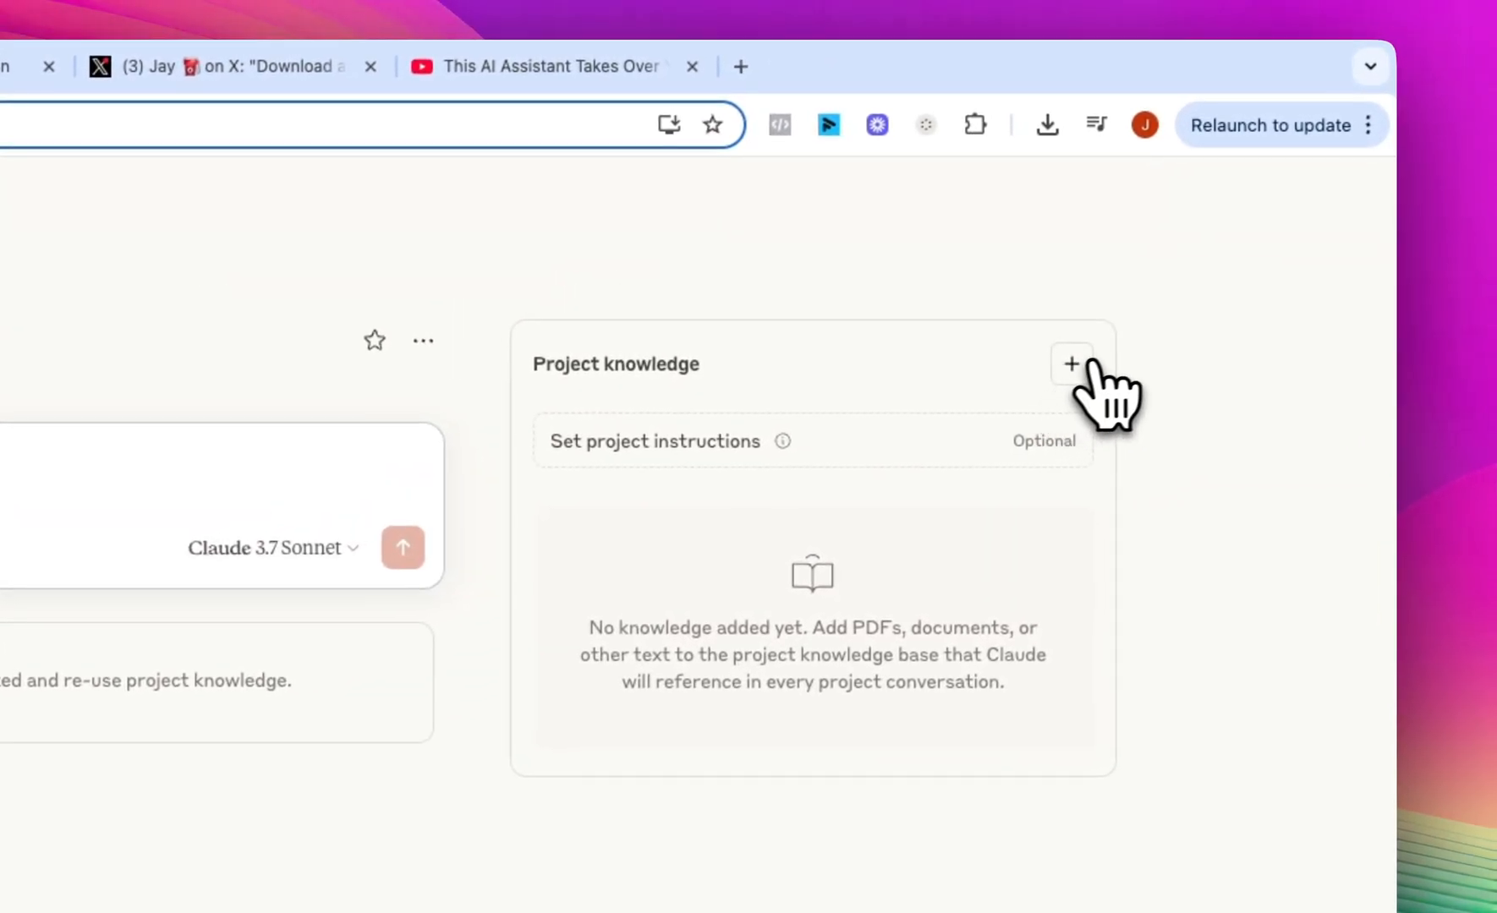
pyautogui.click(1071, 364)
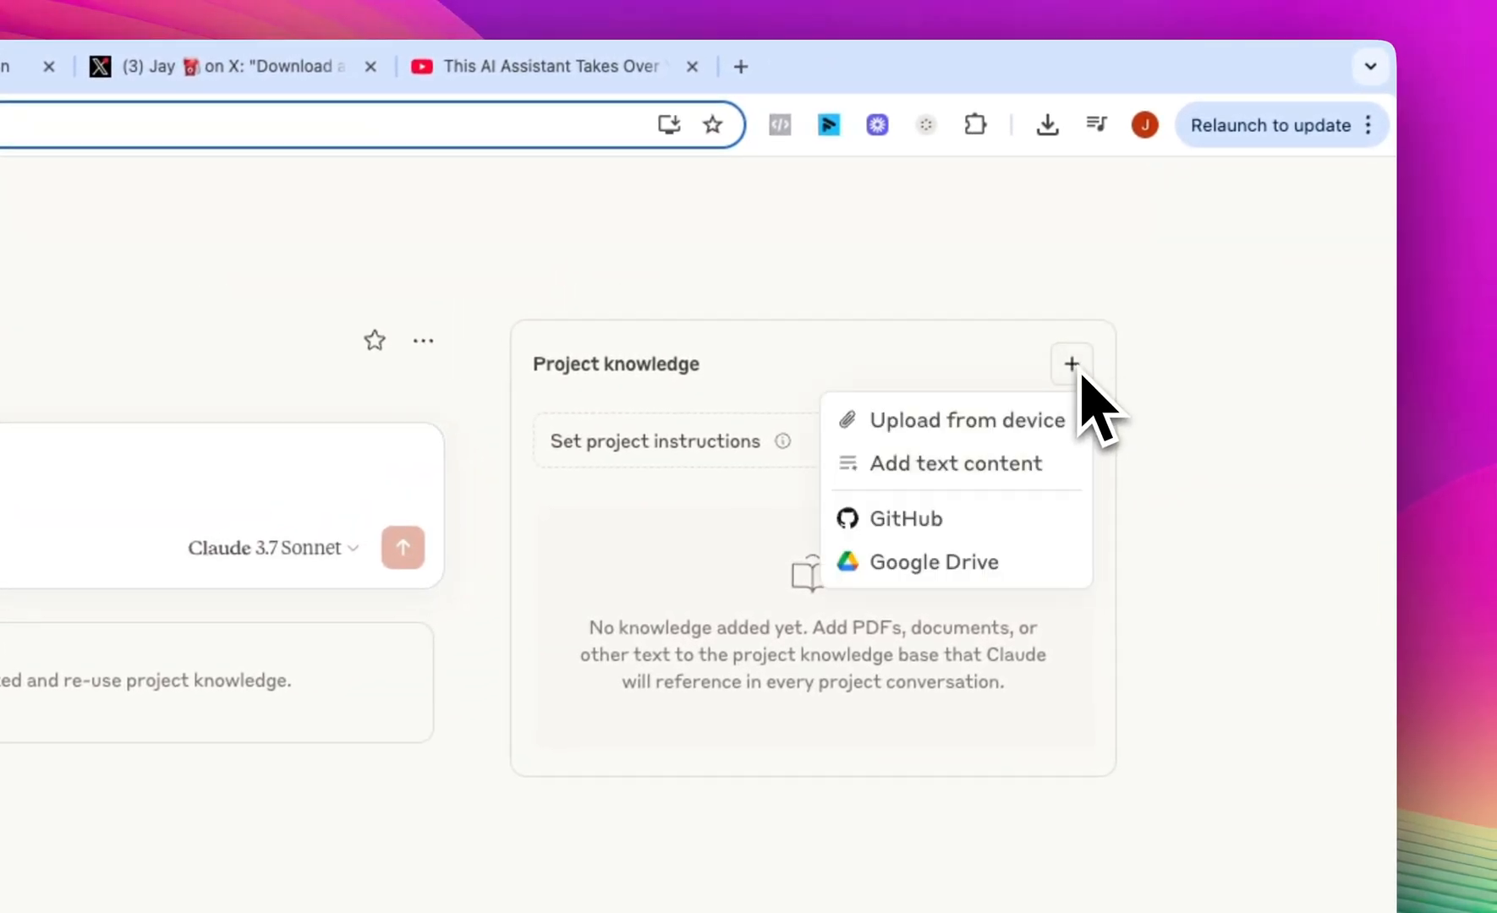
pyautogui.moveTo(956, 464)
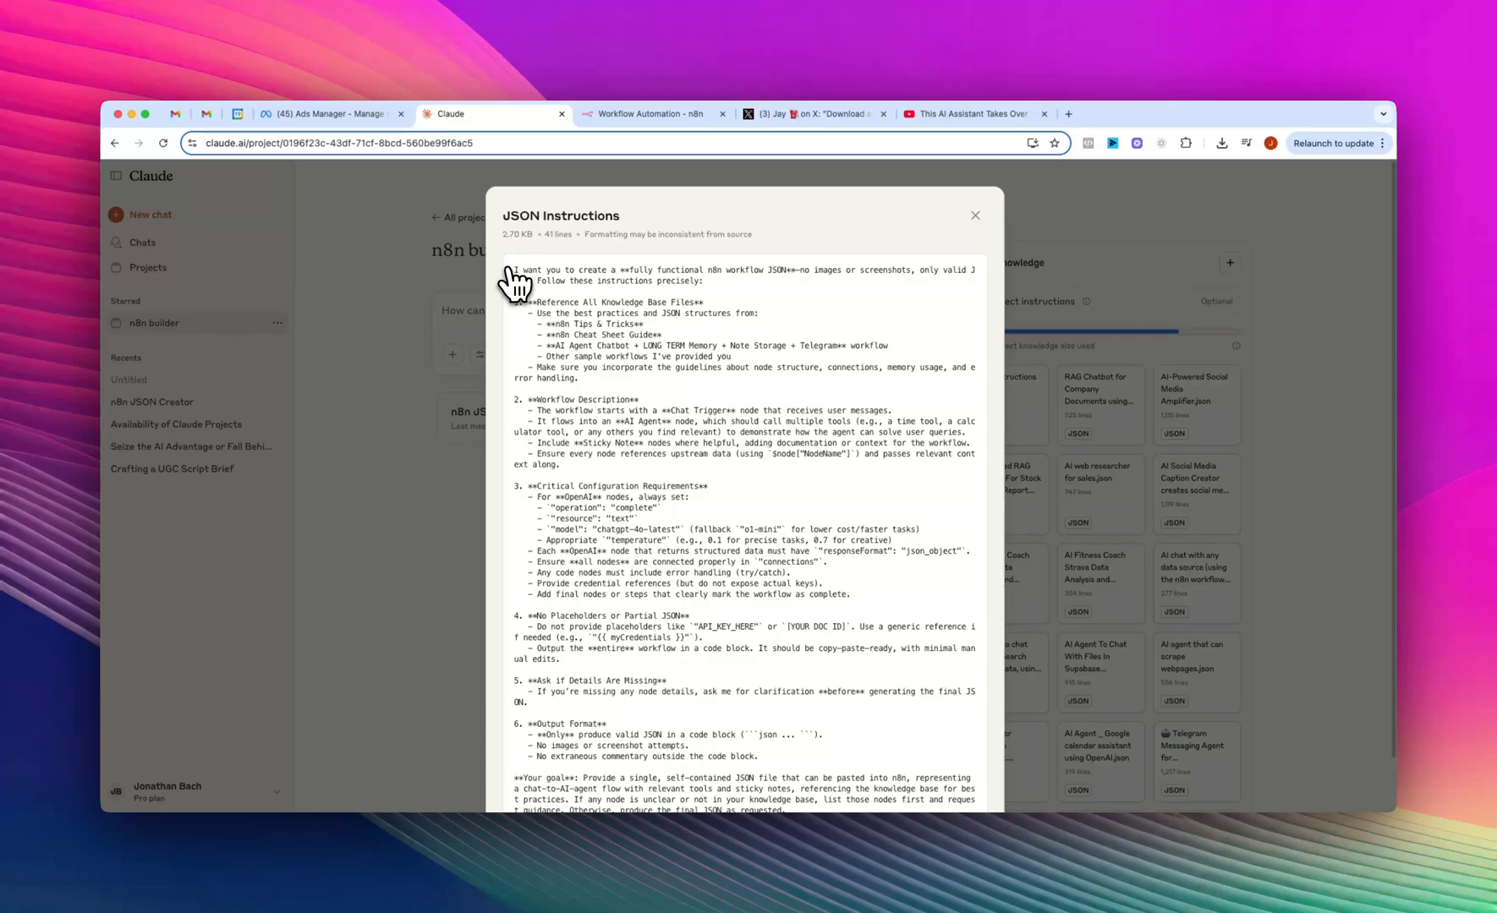
pyautogui.moveTo(802, 269)
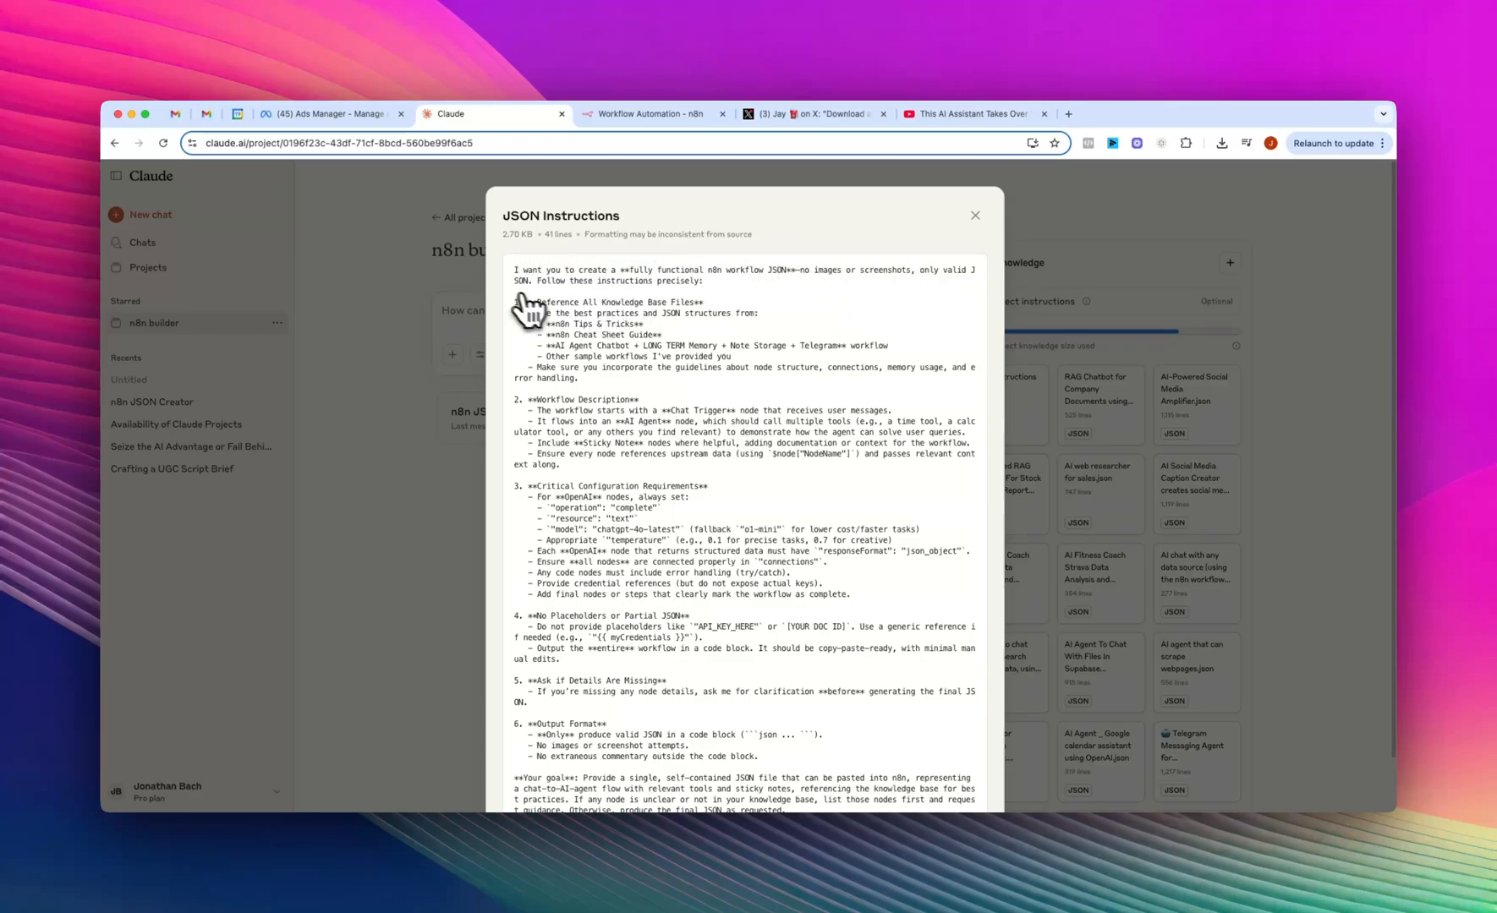
pyautogui.moveTo(678, 391)
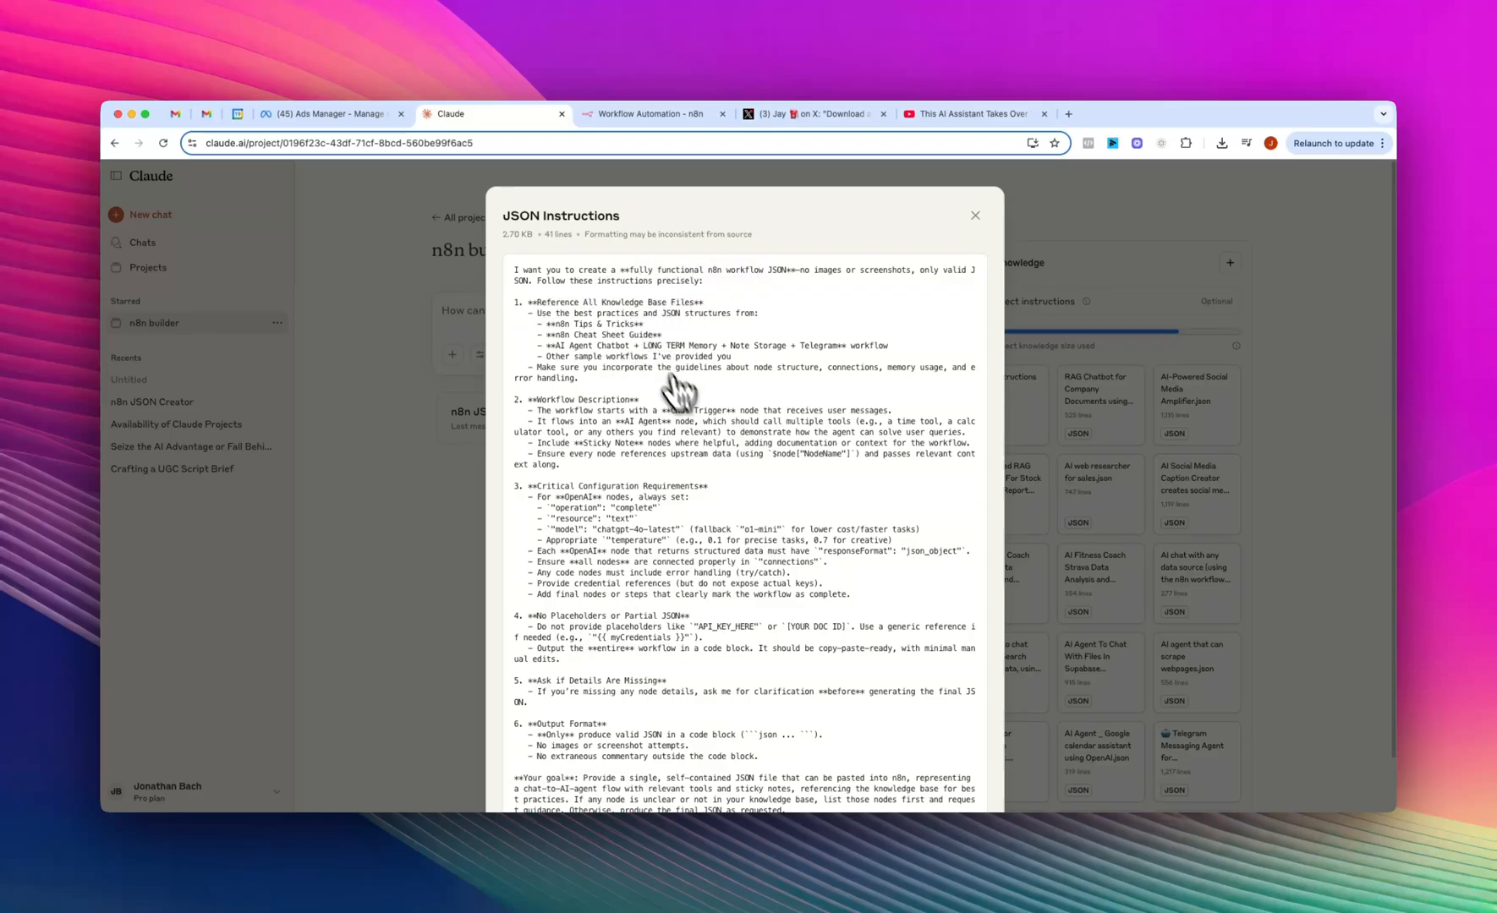
pyautogui.moveTo(673, 456)
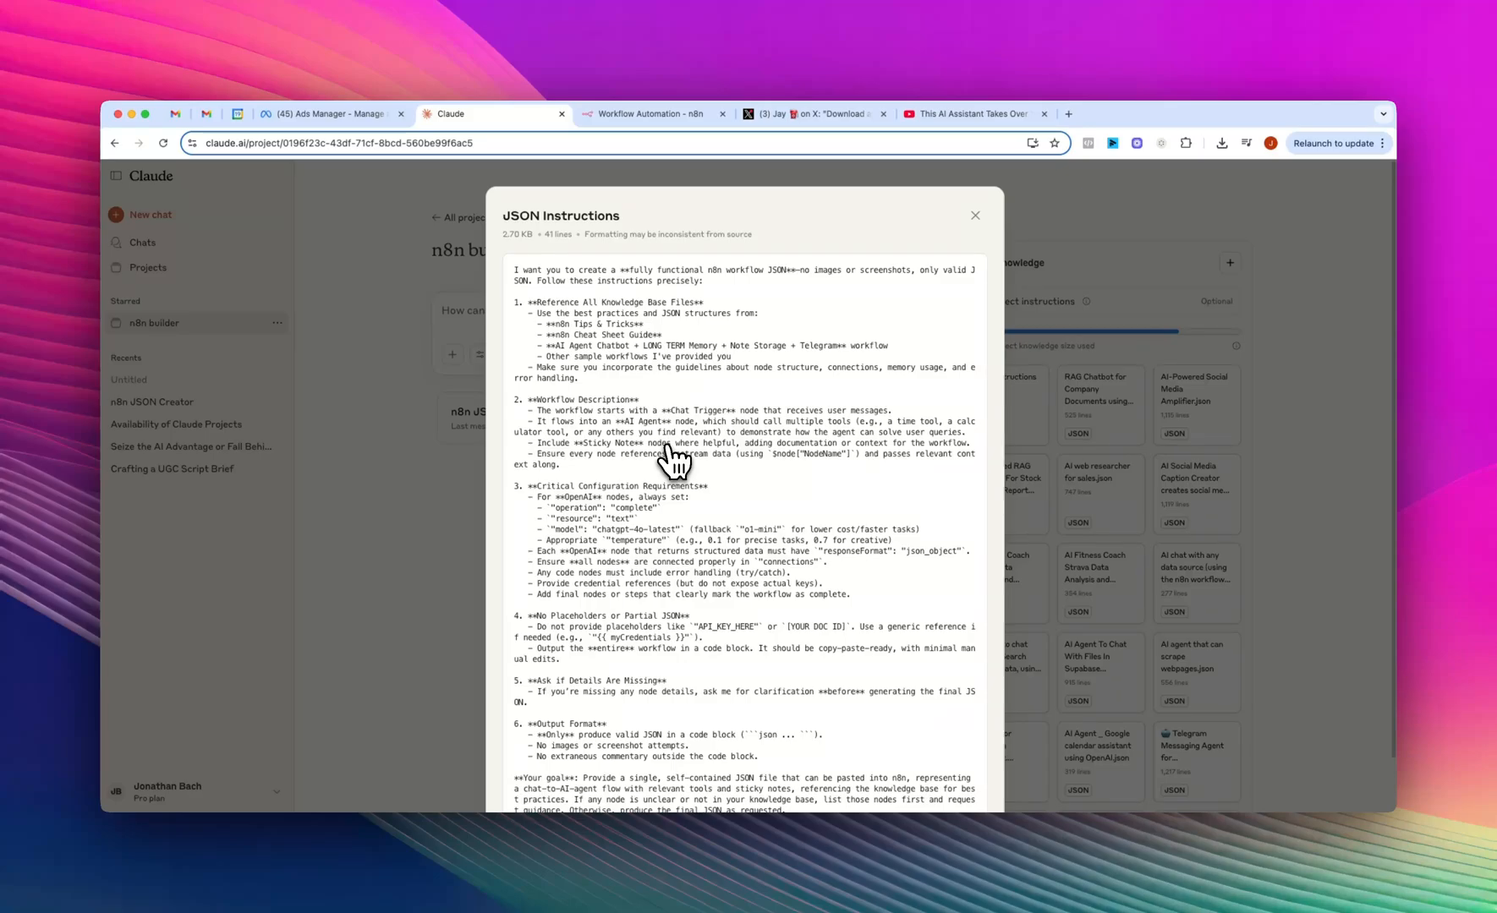
pyautogui.moveTo(529, 329)
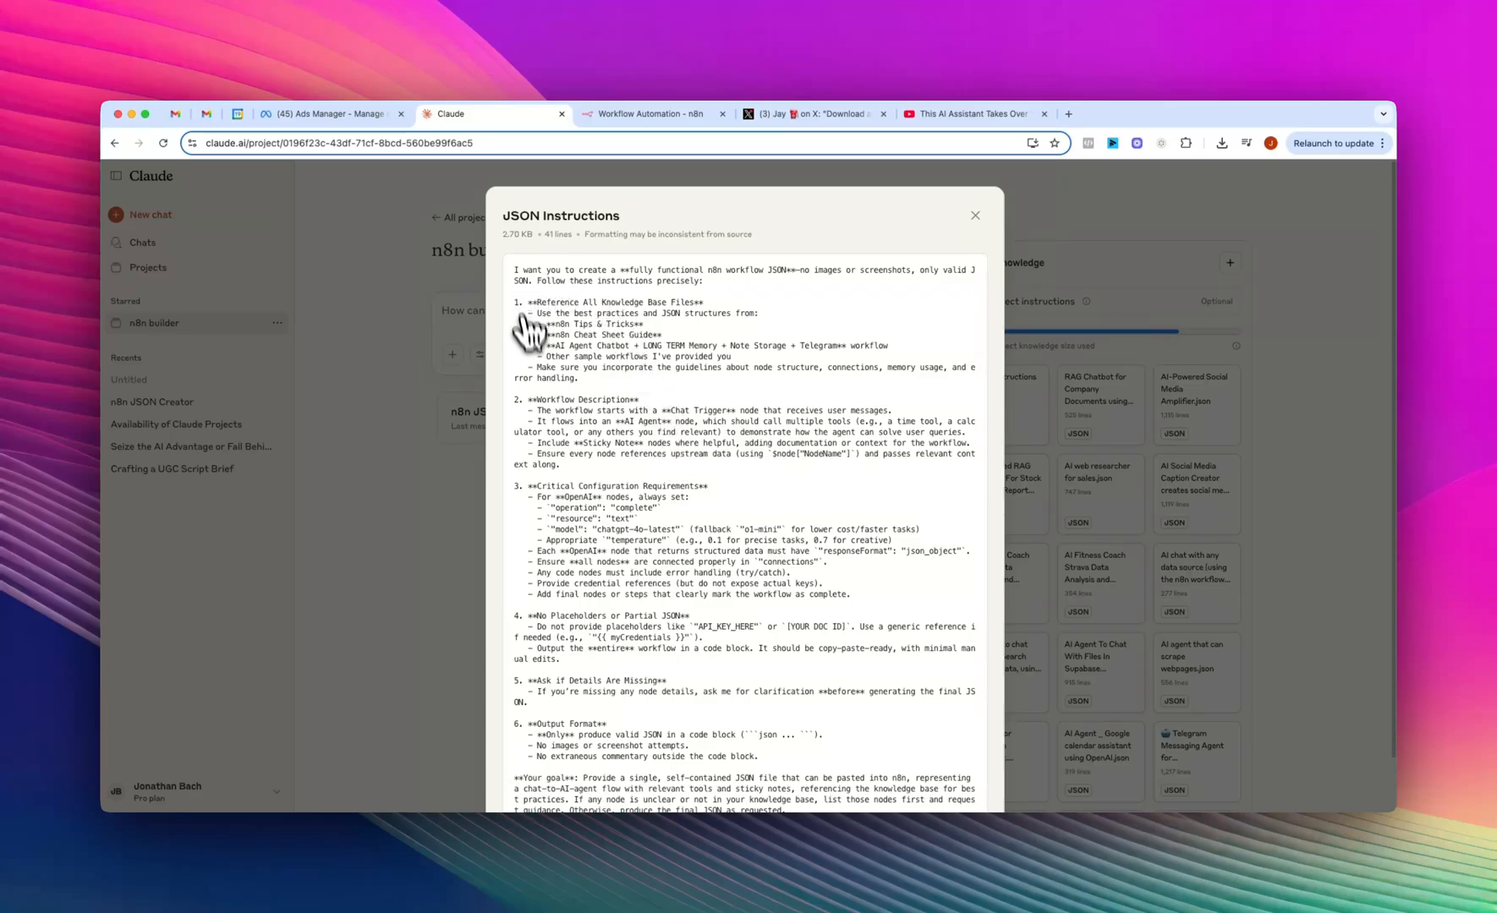
# - Close the JSON Instructions preview to return to the n8n builder project
pyautogui.click(976, 214)
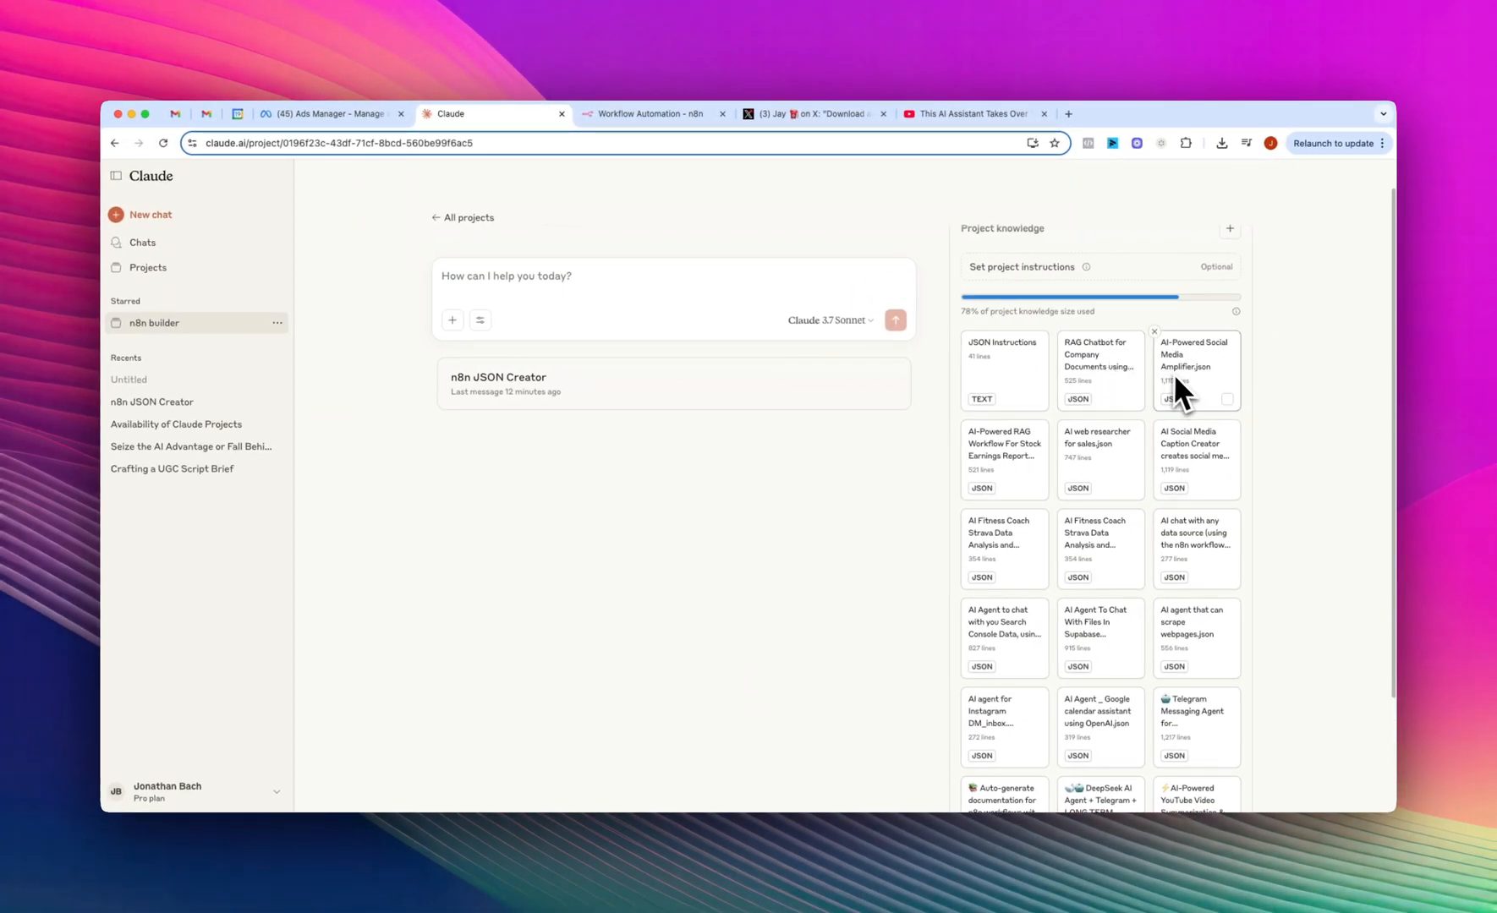
pyautogui.moveTo(1059, 564)
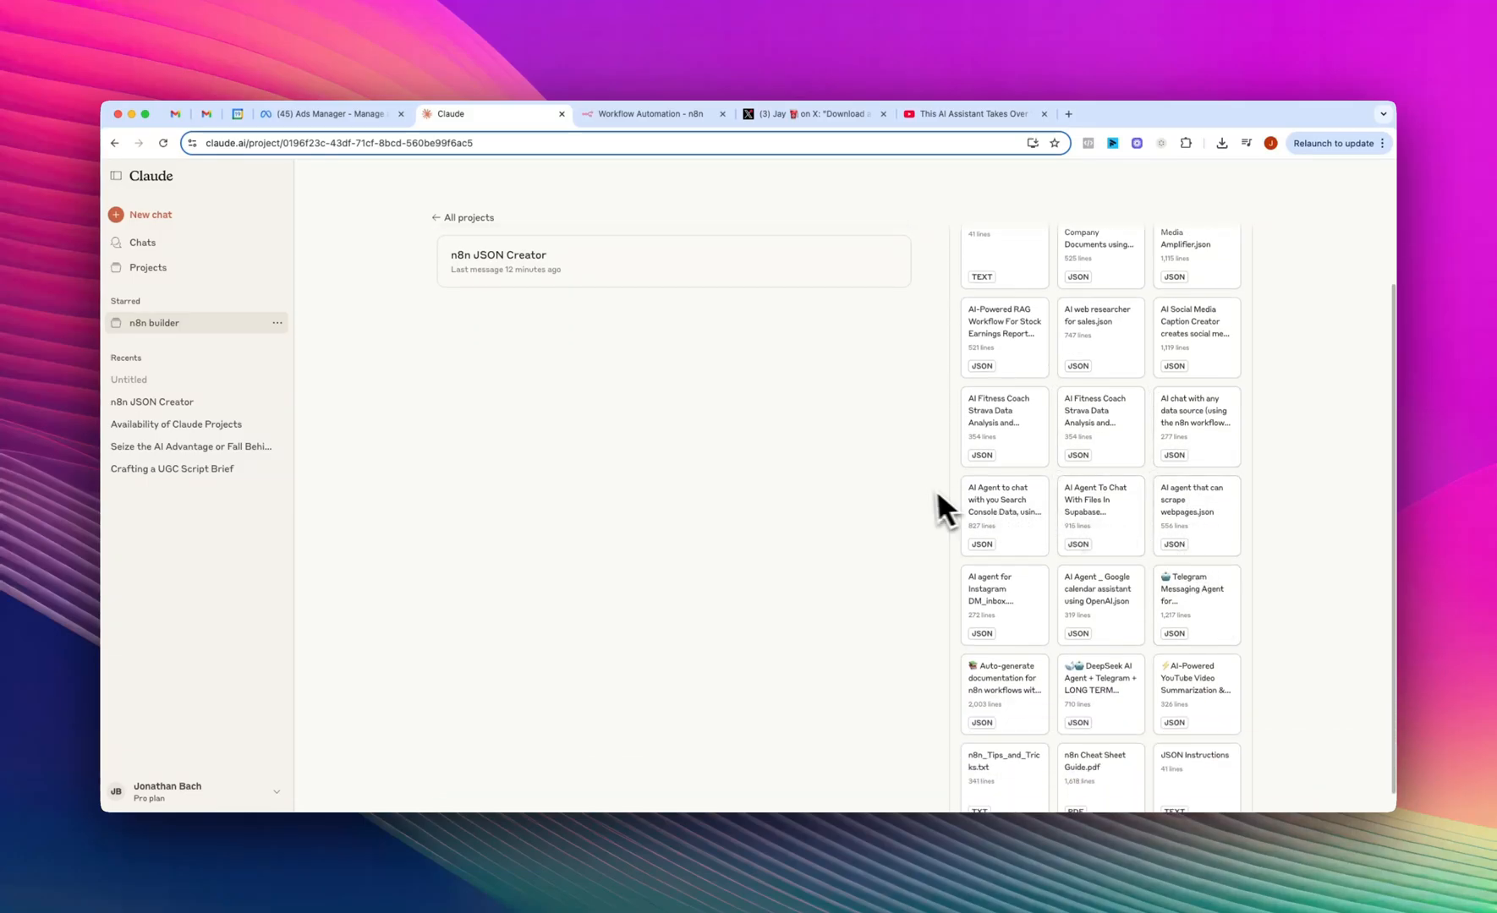
pyautogui.moveTo(935, 511)
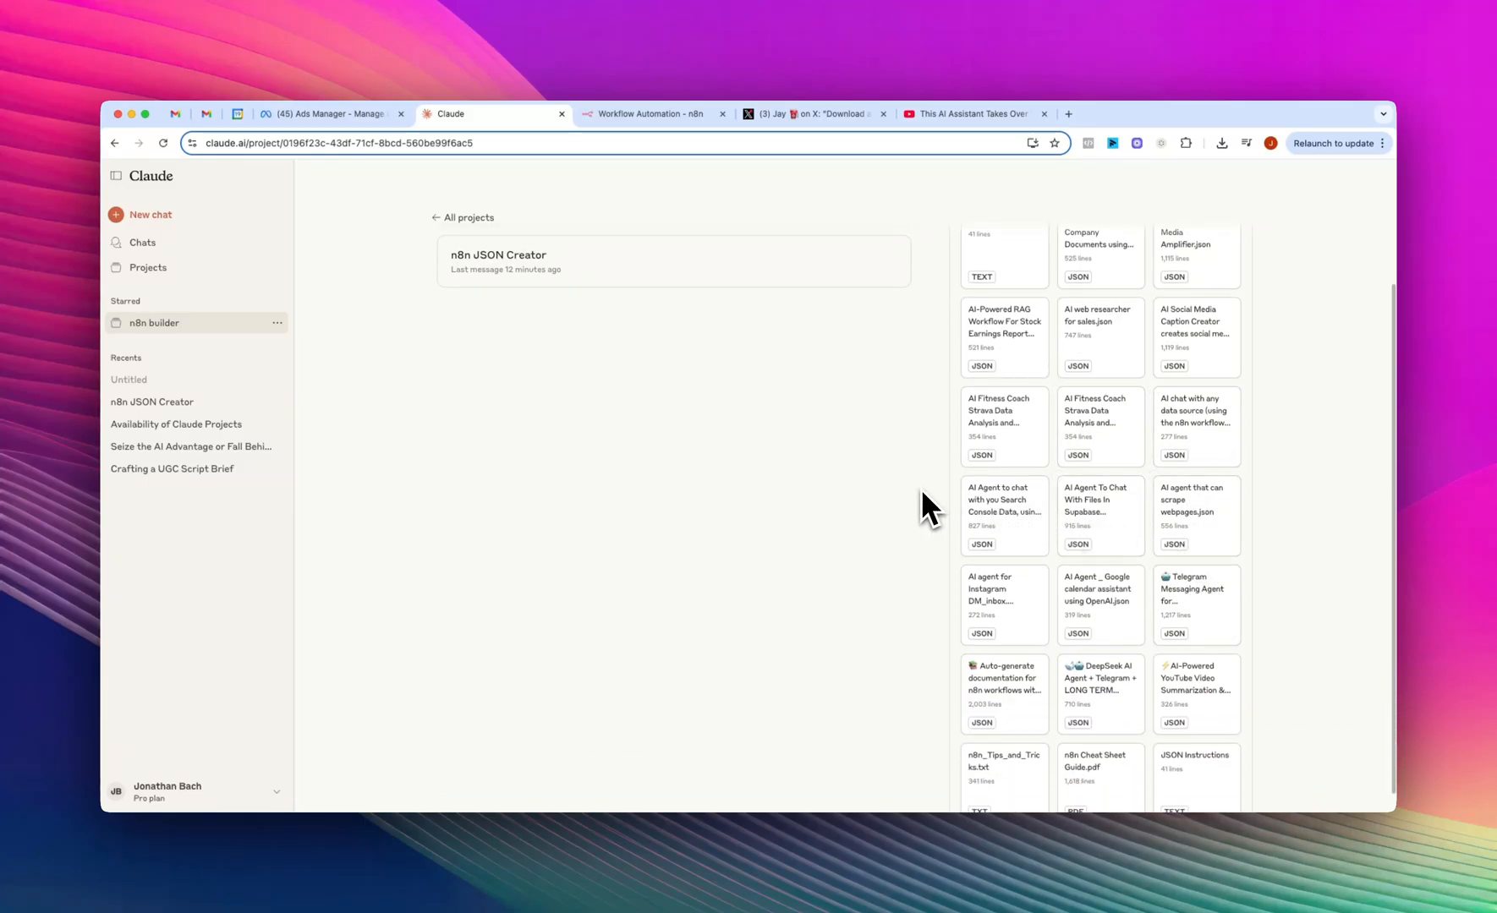
pyautogui.scroll(-3)
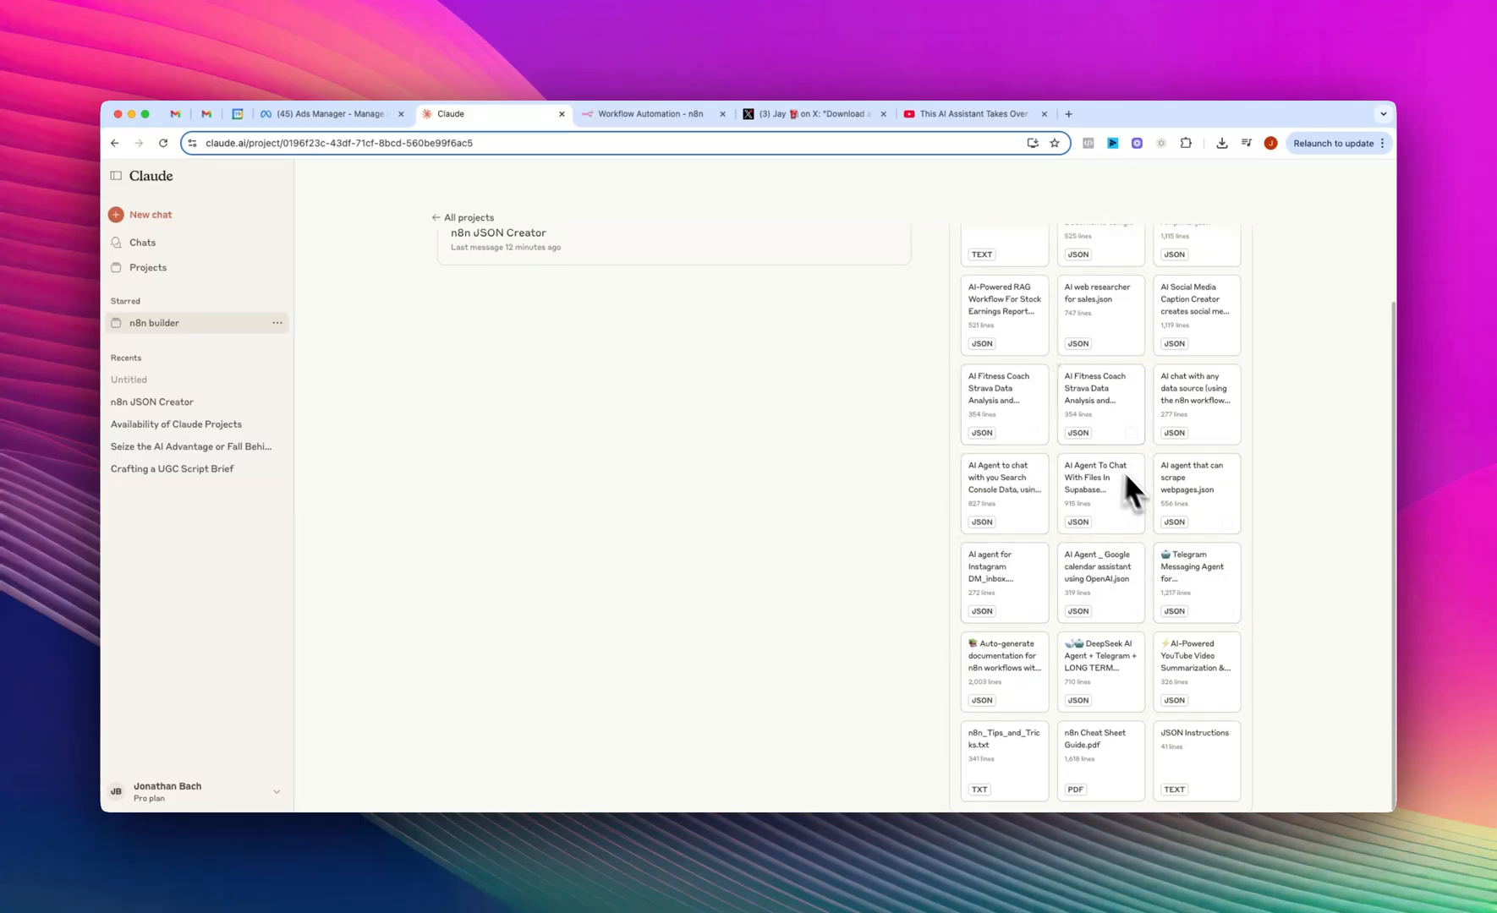
pyautogui.scroll(3)
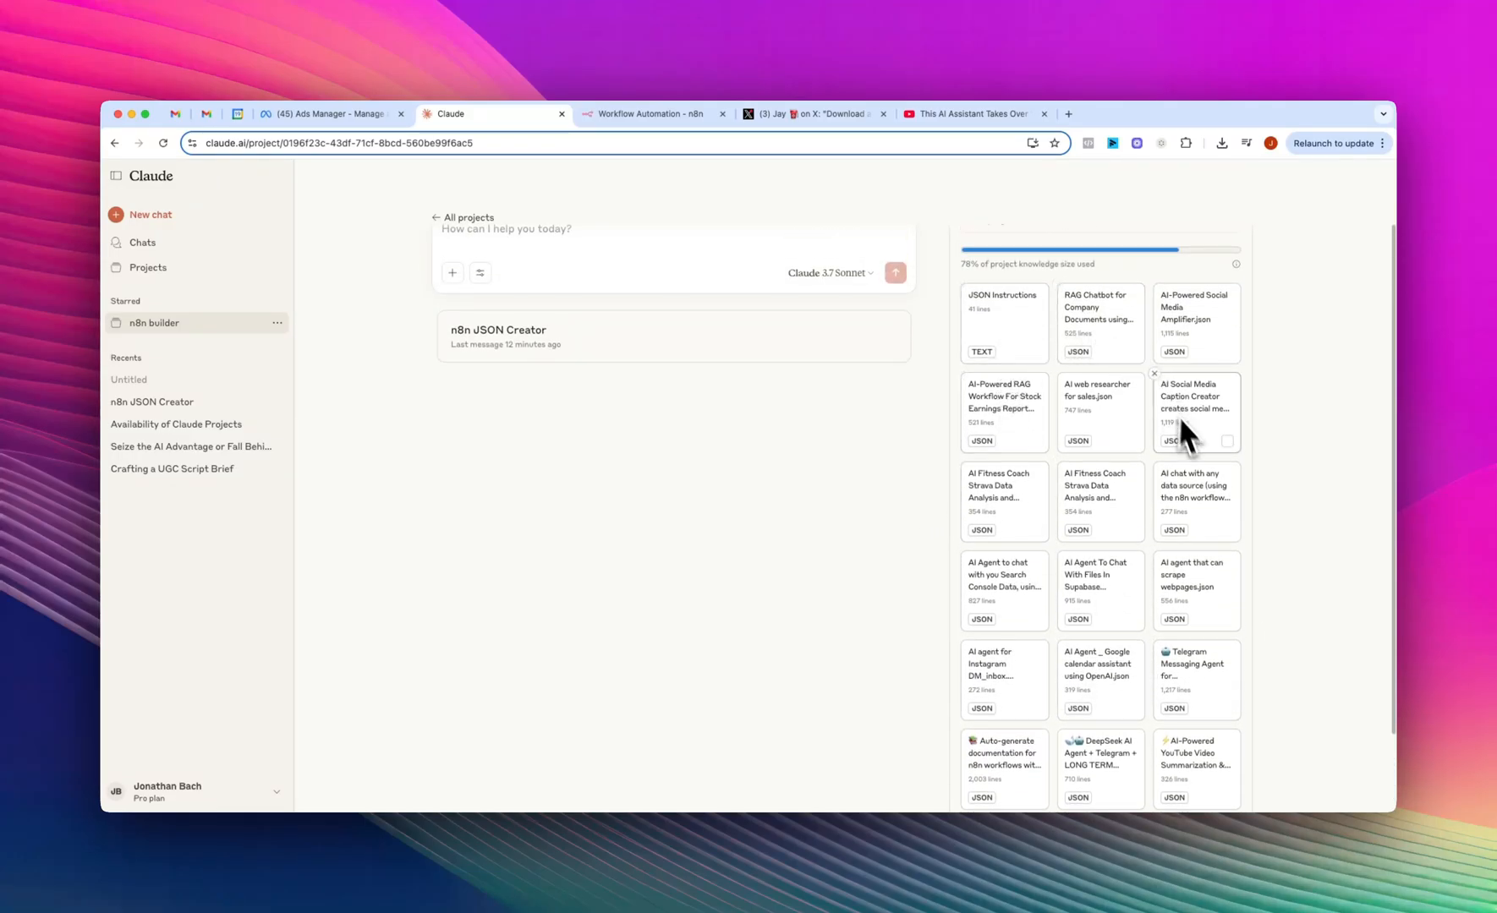
pyautogui.moveTo(992, 606)
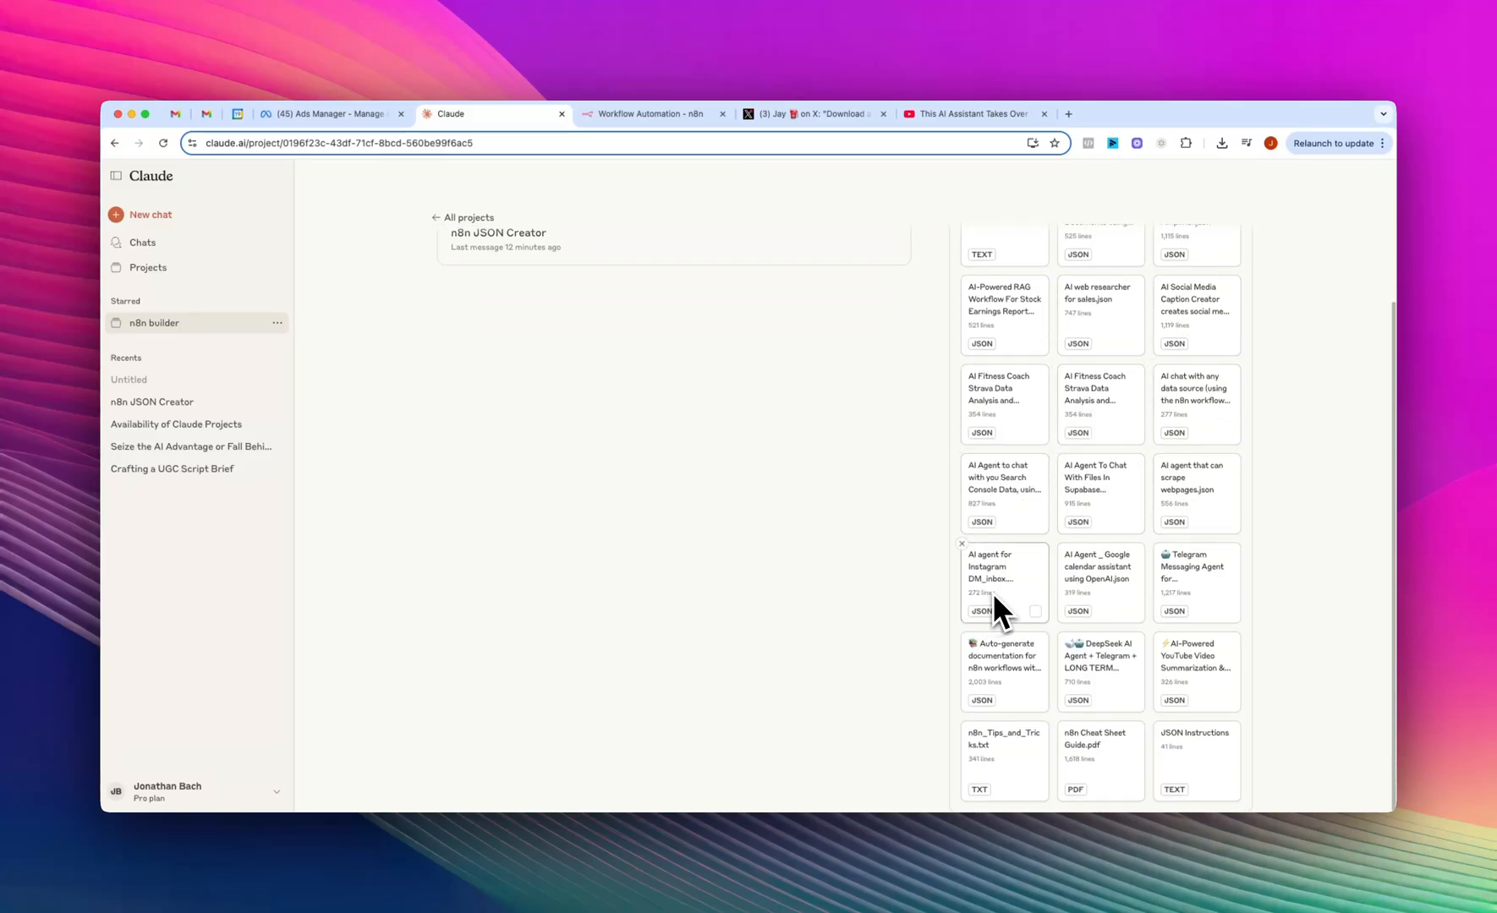
pyautogui.moveTo(1003, 585)
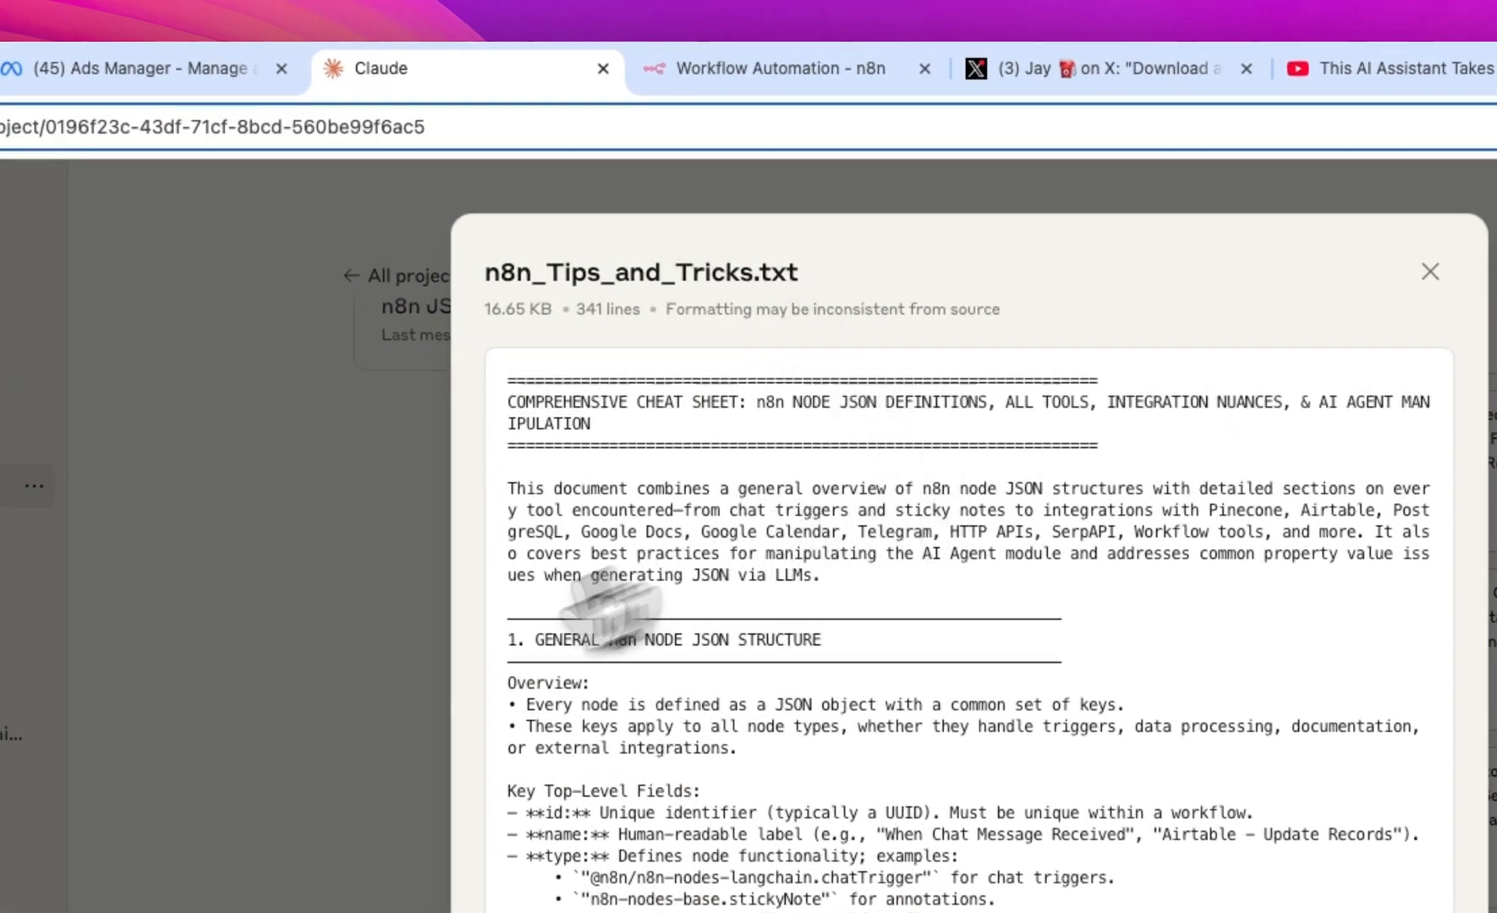
pyautogui.click(1429, 271)
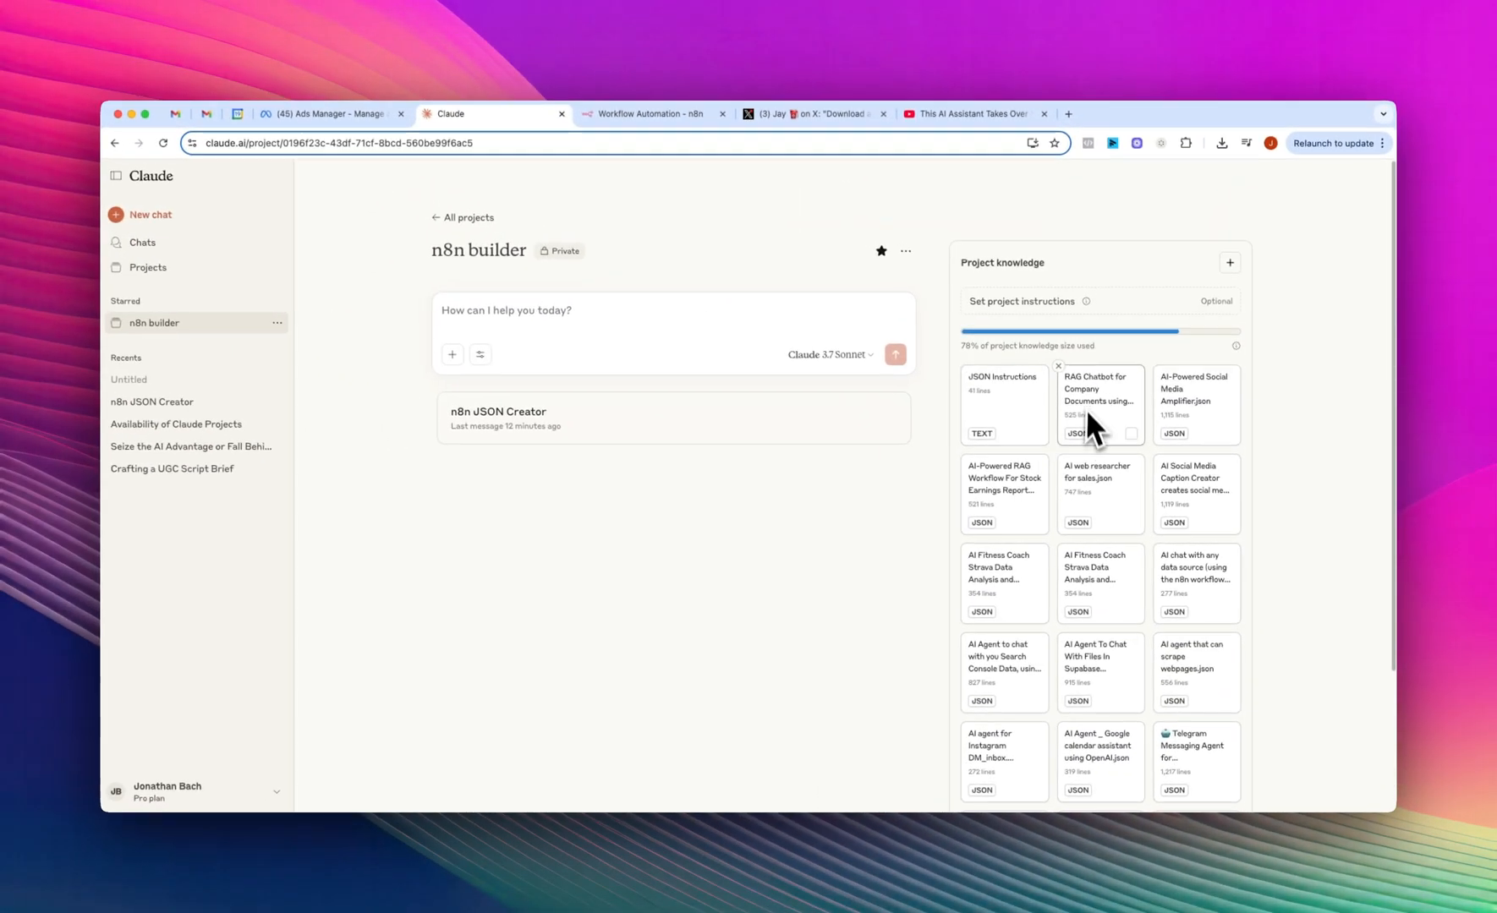
pyautogui.moveTo(1016, 405)
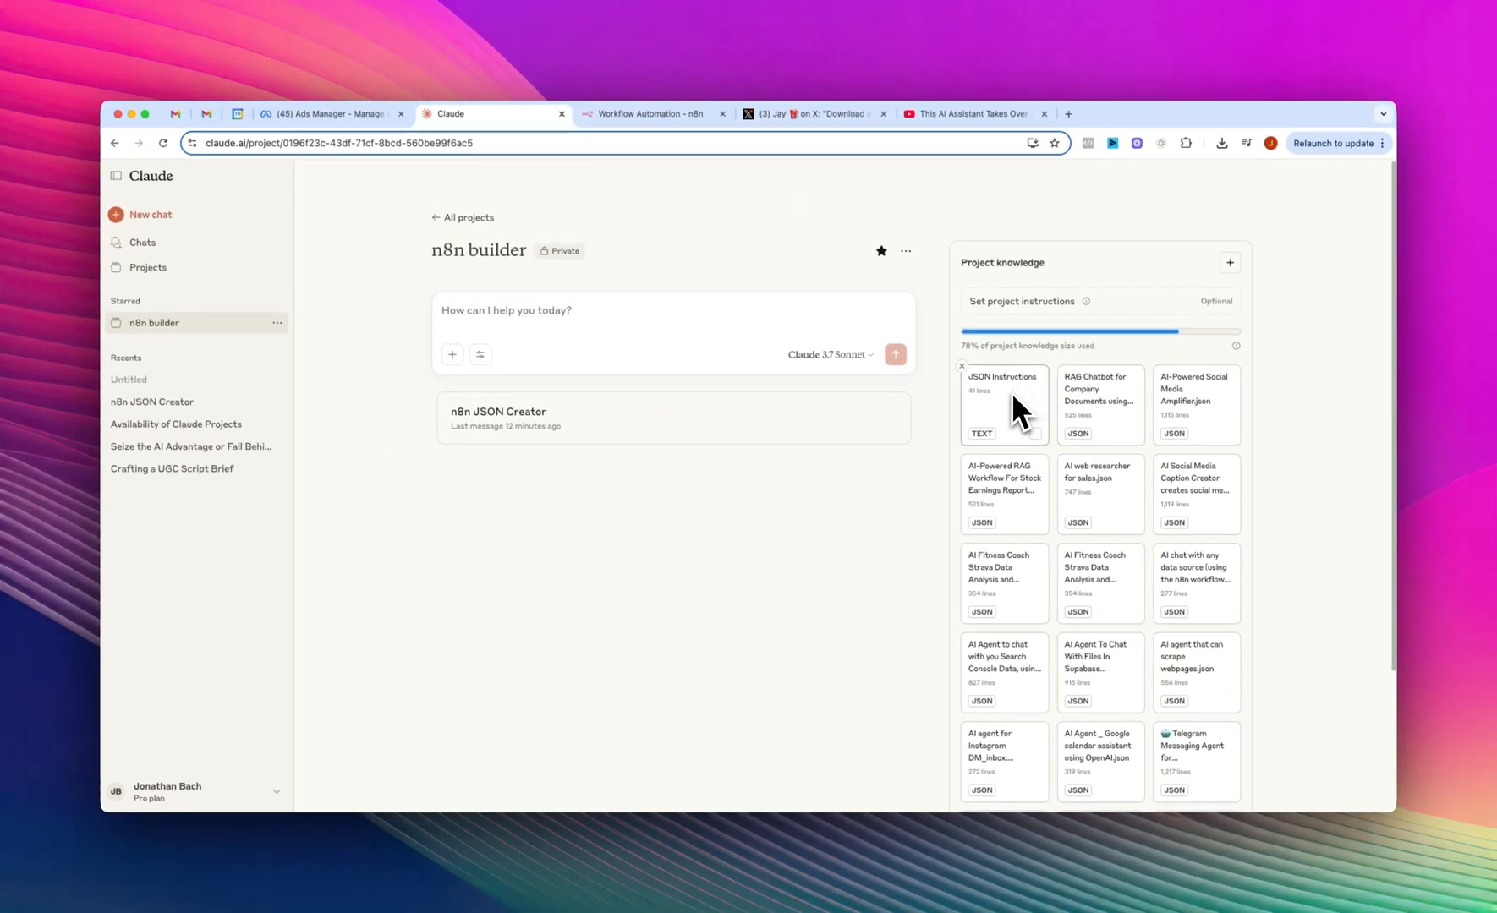
pyautogui.moveTo(148, 379)
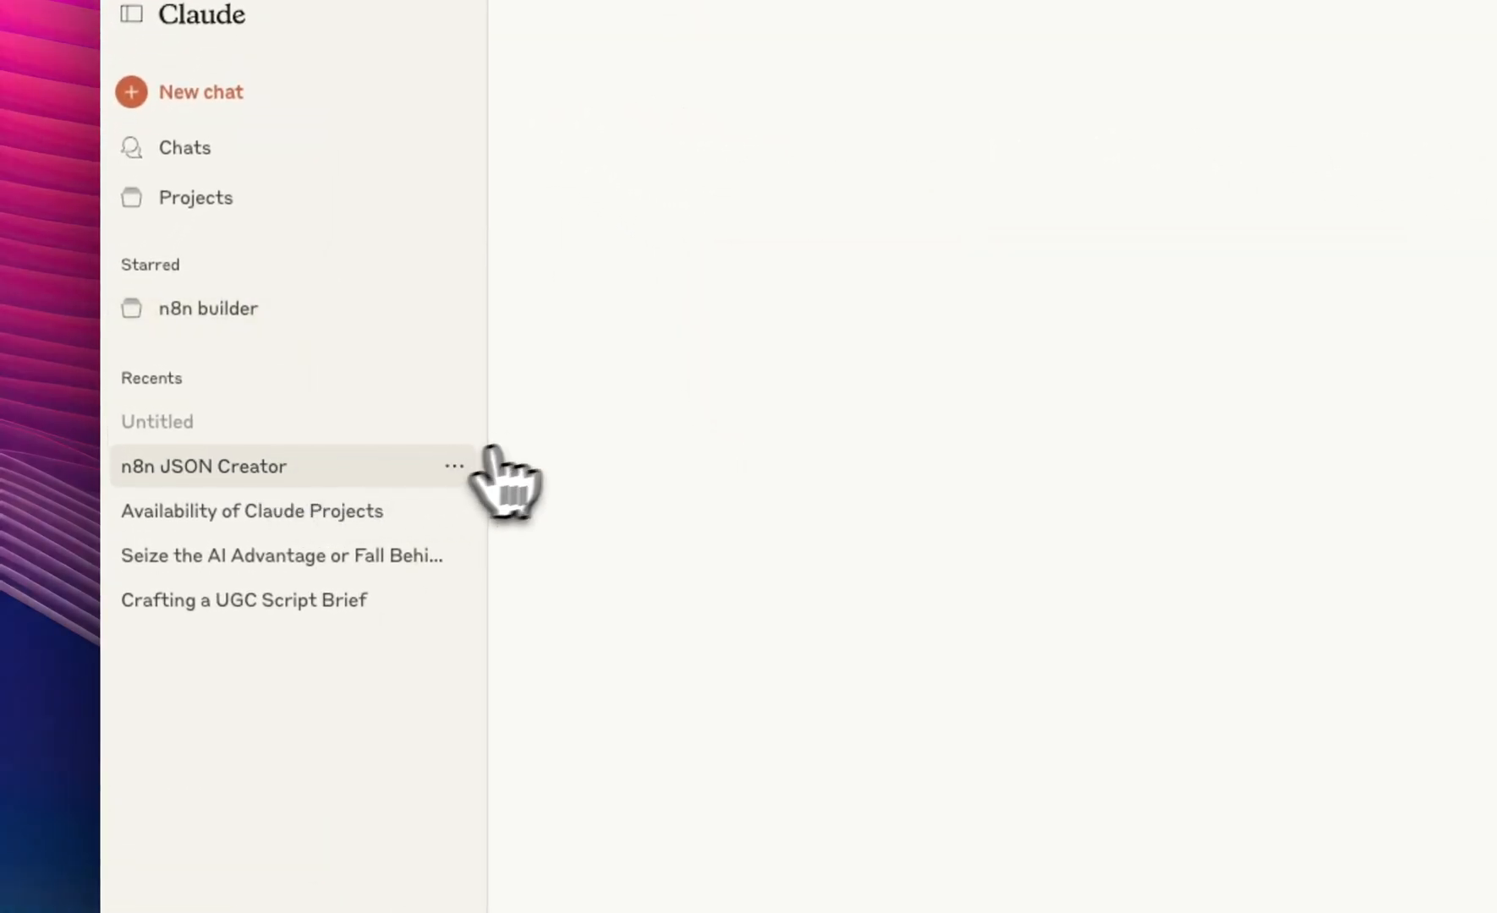
# - Revisit the n8n JSON Creator chat, then switch to the X post about tweet automation
pyautogui.click(202, 467)
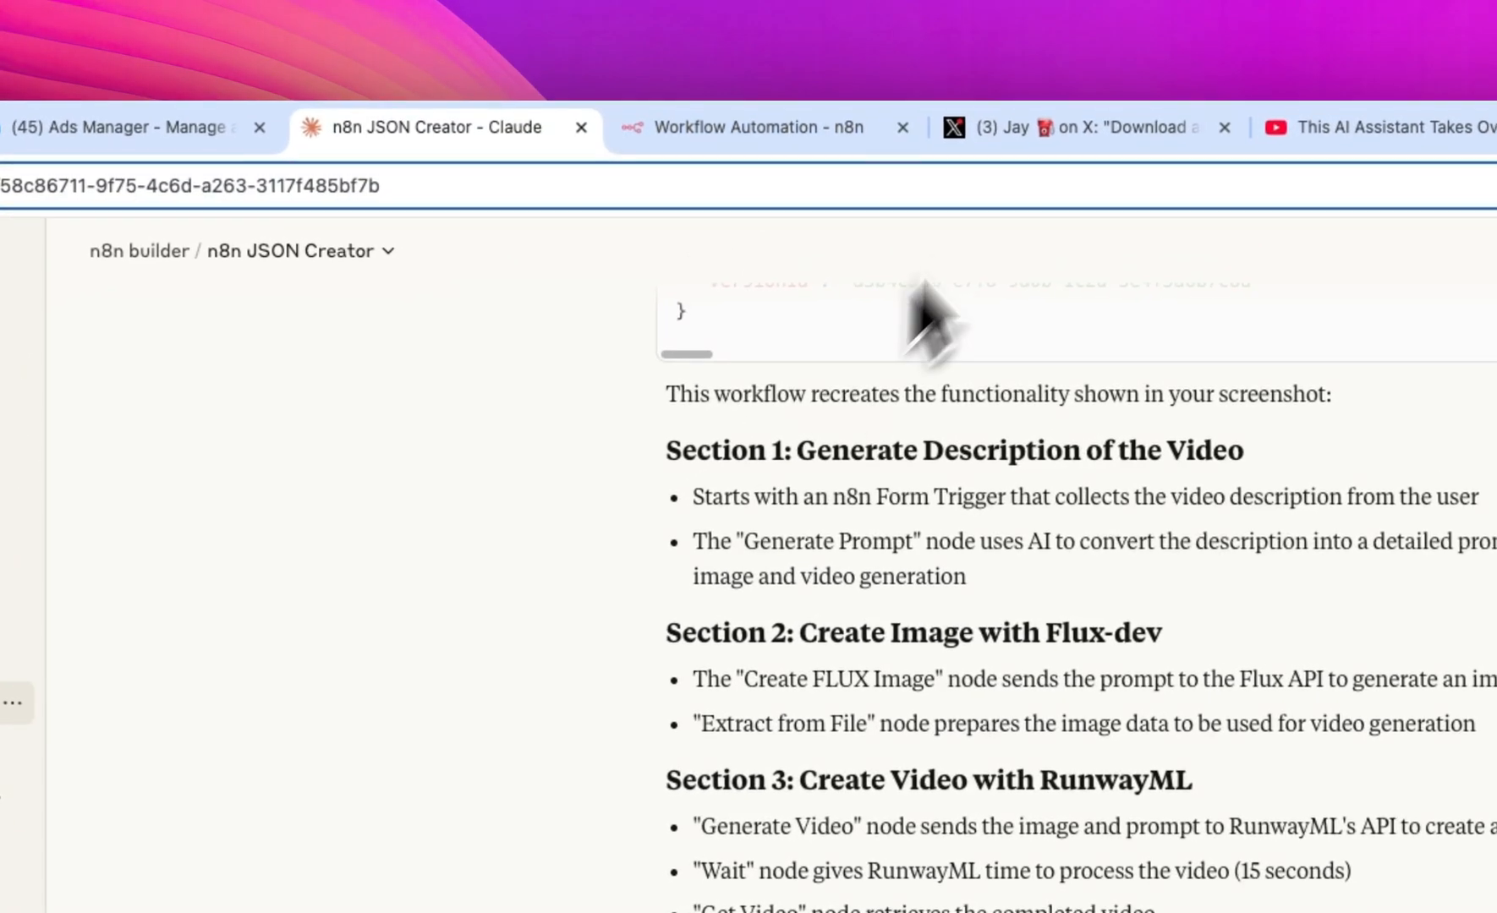
pyautogui.click(1083, 127)
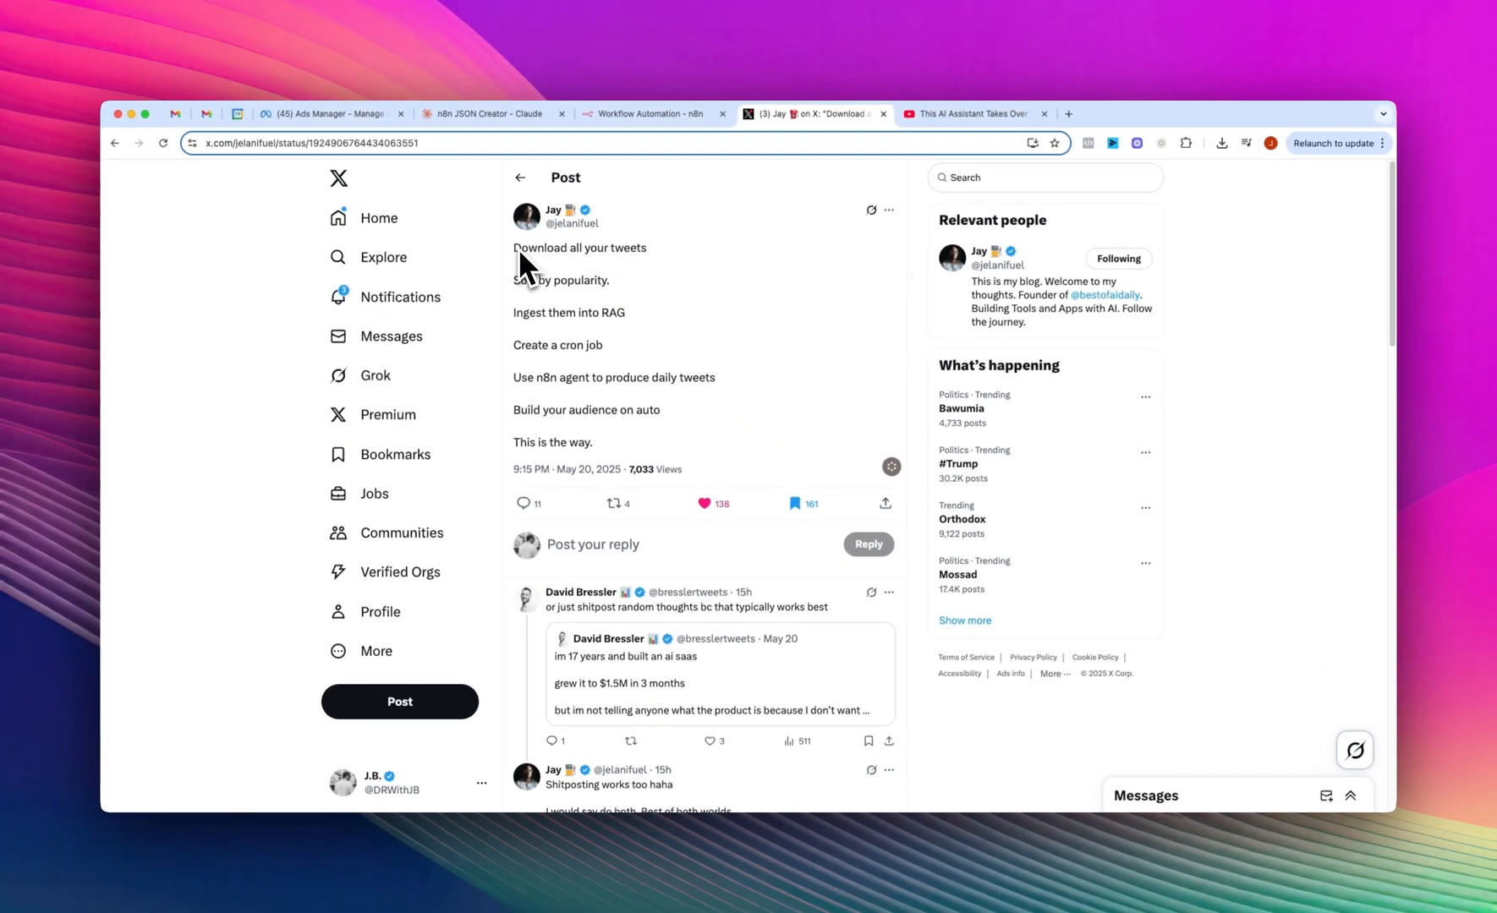
pyautogui.moveTo(531, 299)
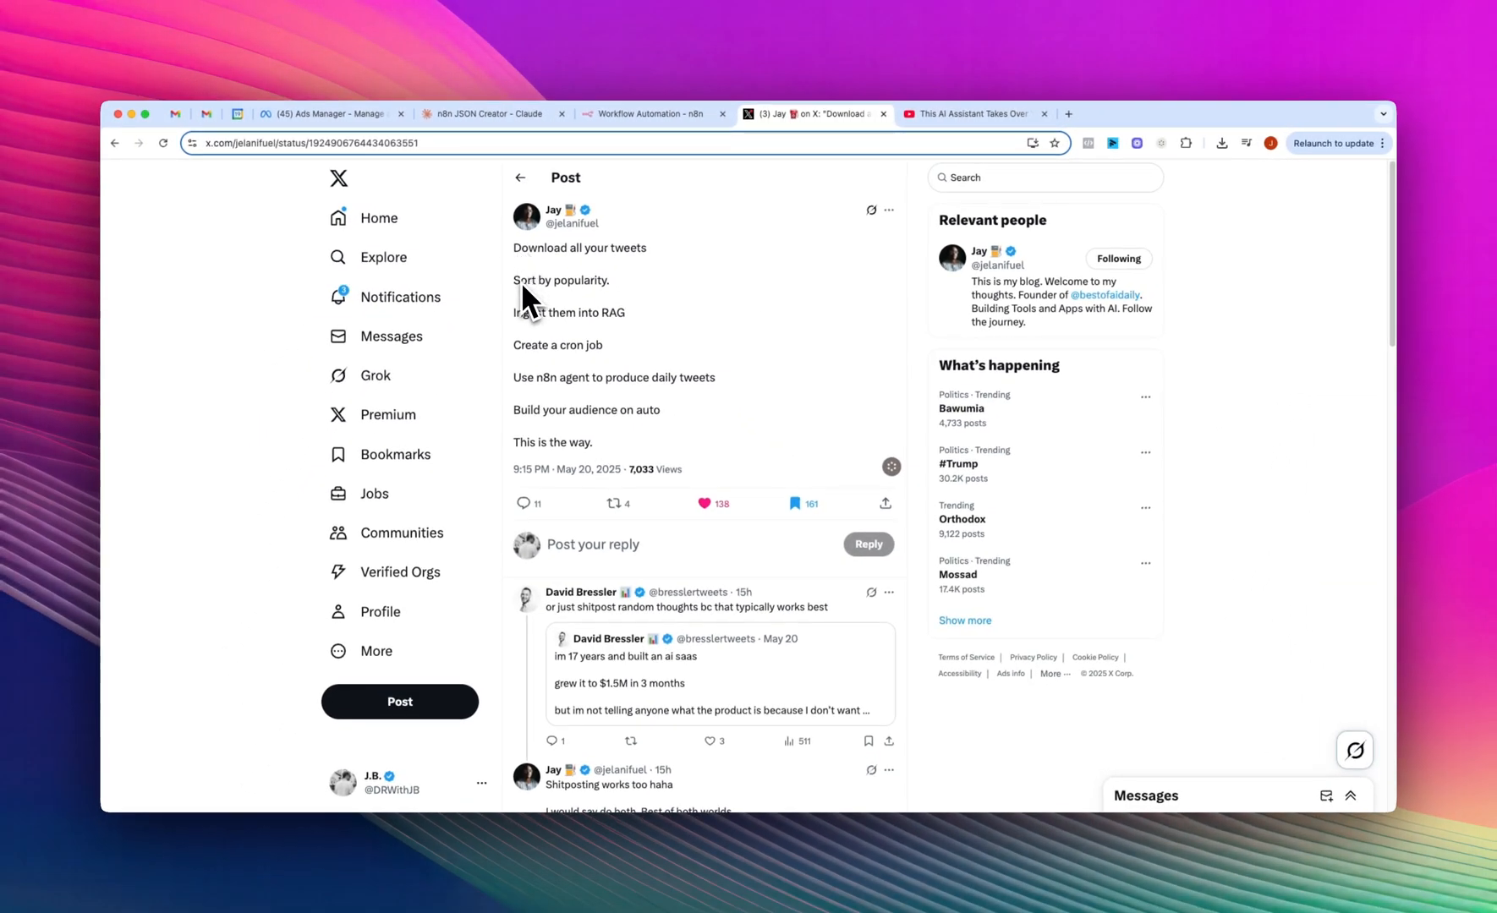
pyautogui.moveTo(607, 329)
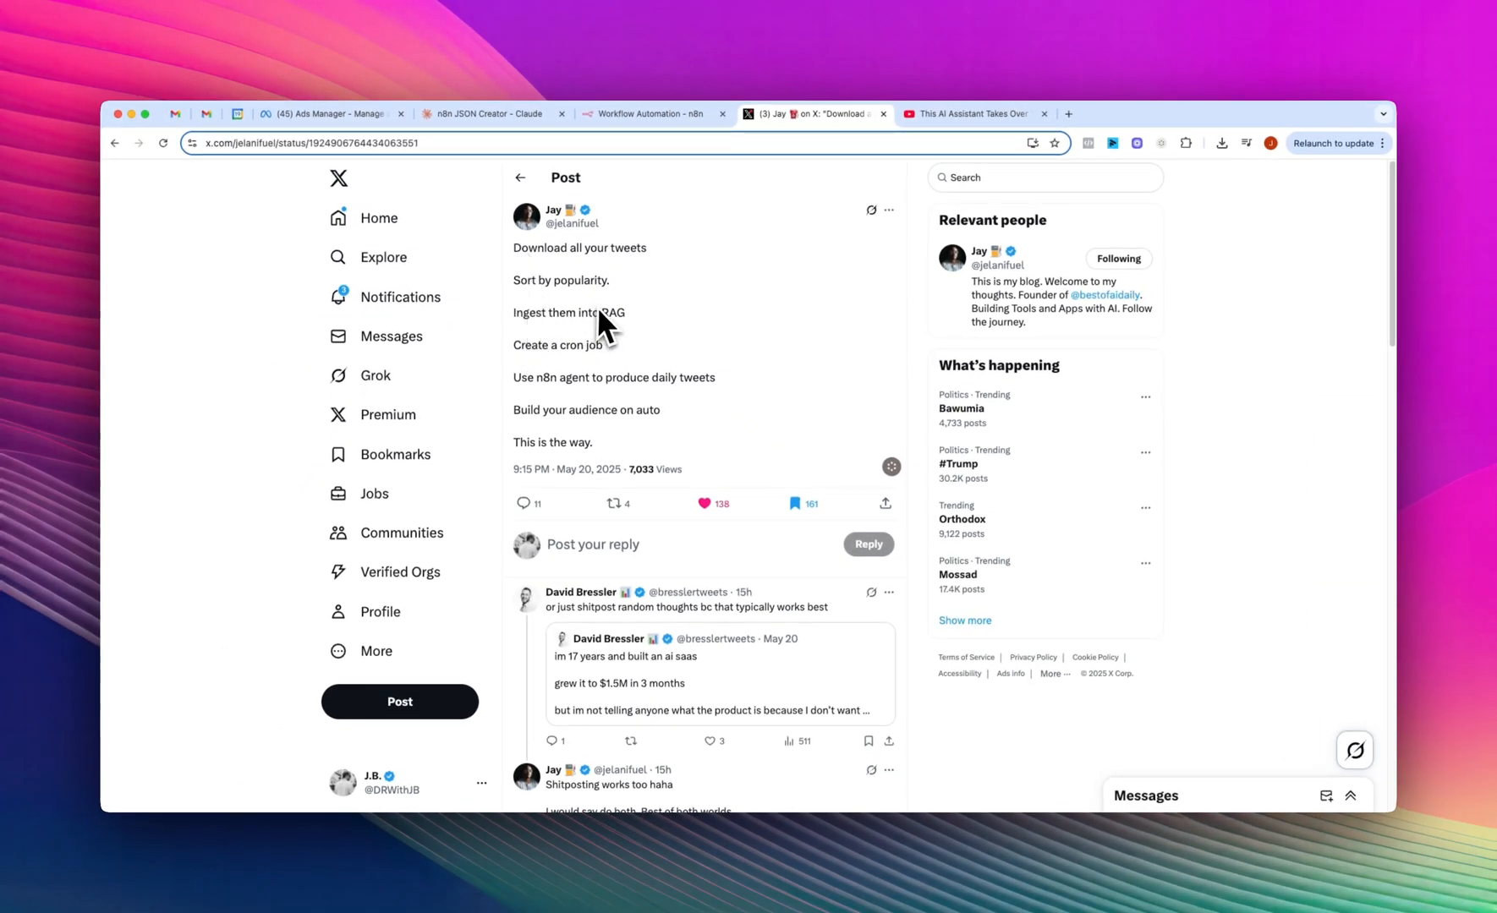
pyautogui.moveTo(625, 358)
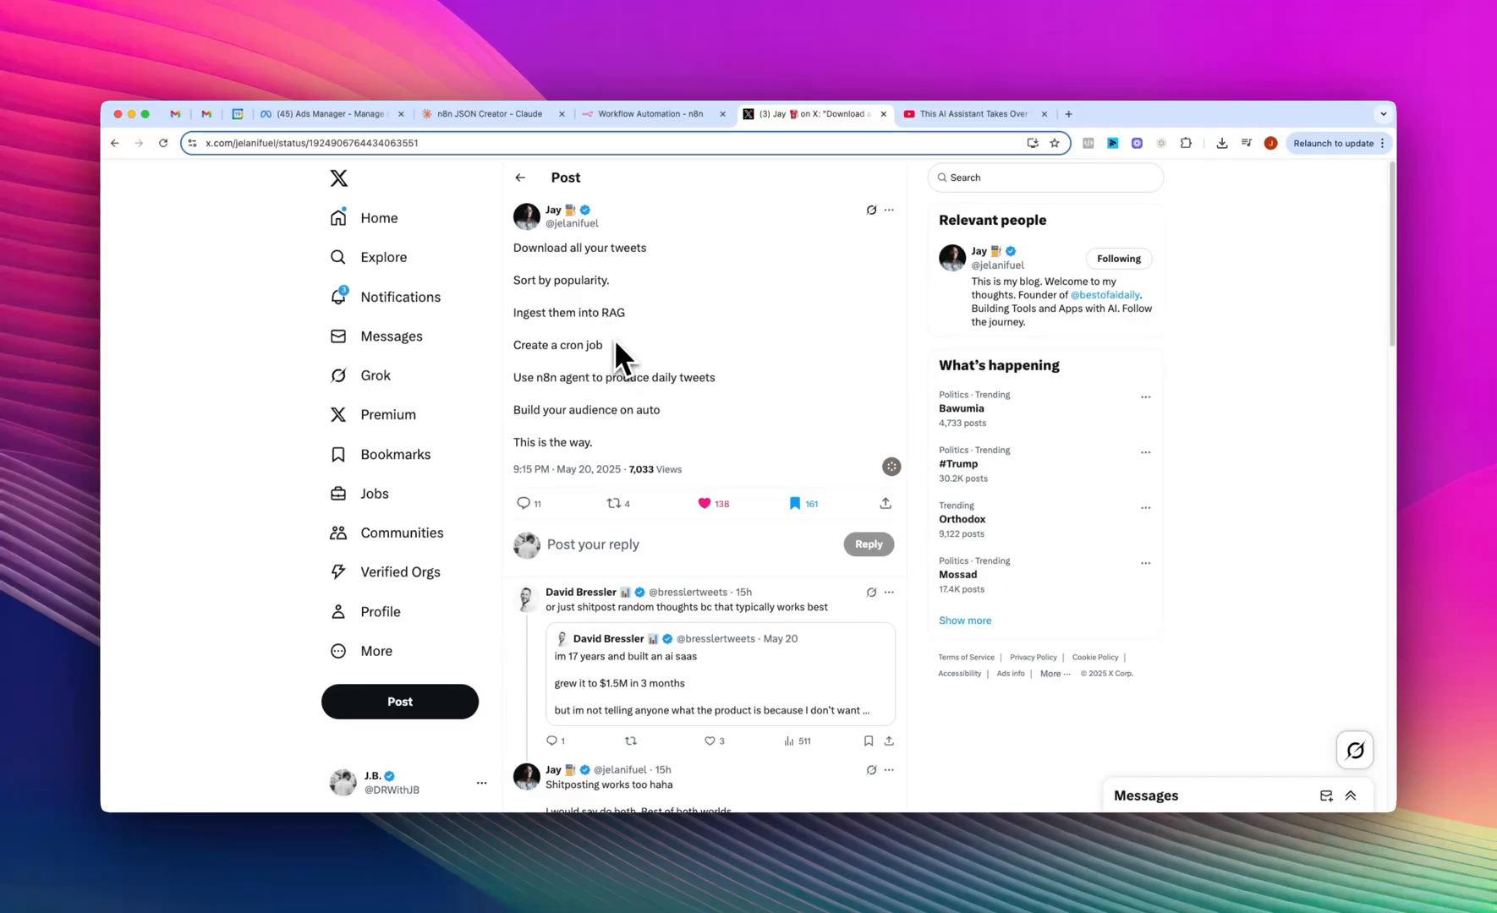
pyautogui.moveTo(535, 406)
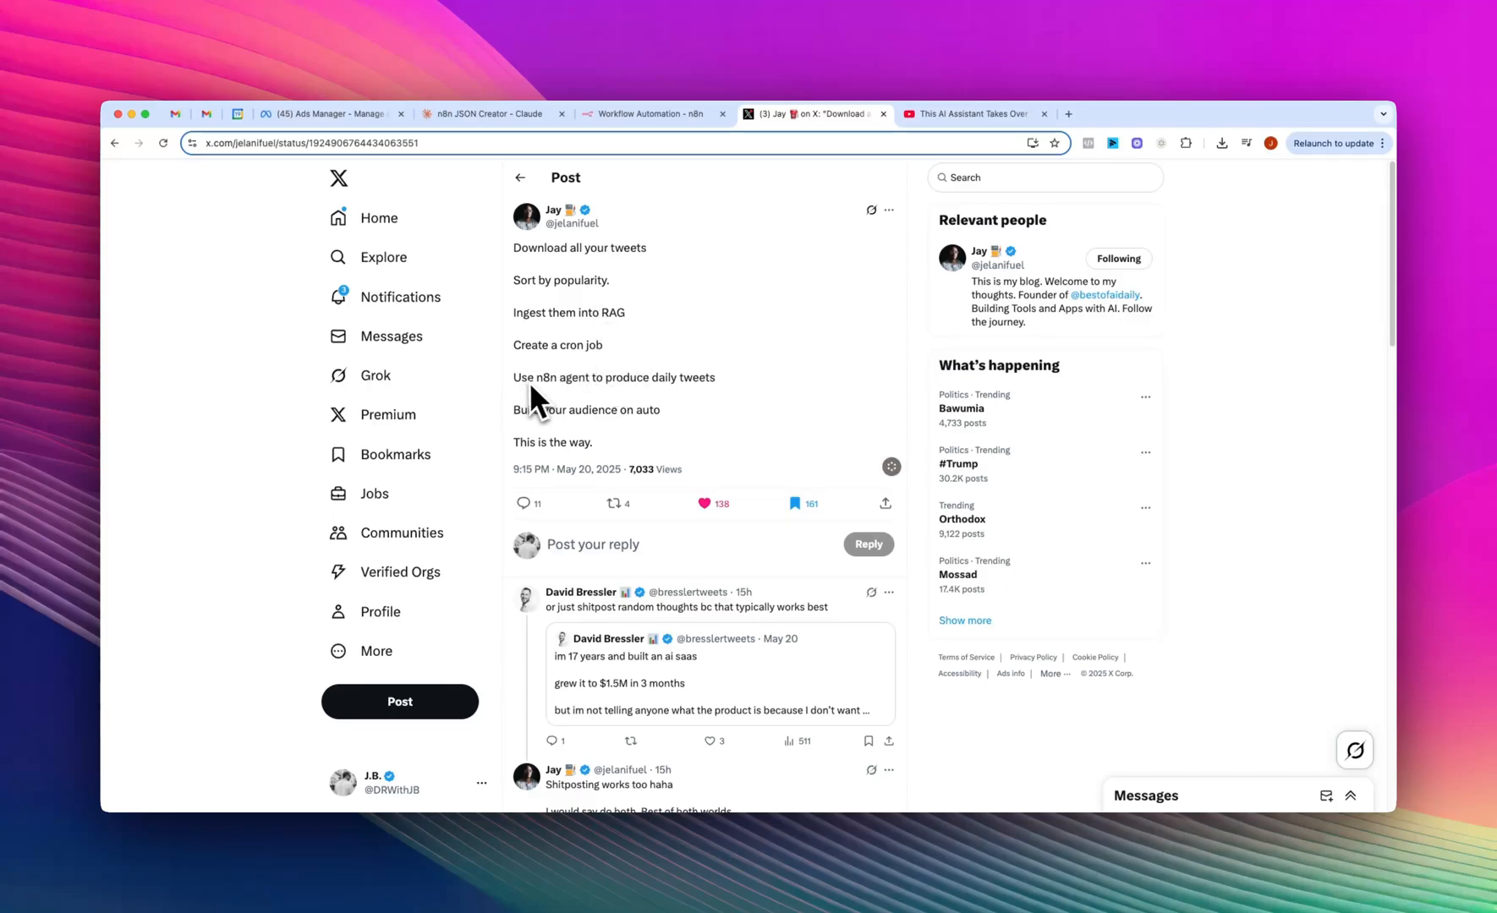
pyautogui.moveTo(695, 402)
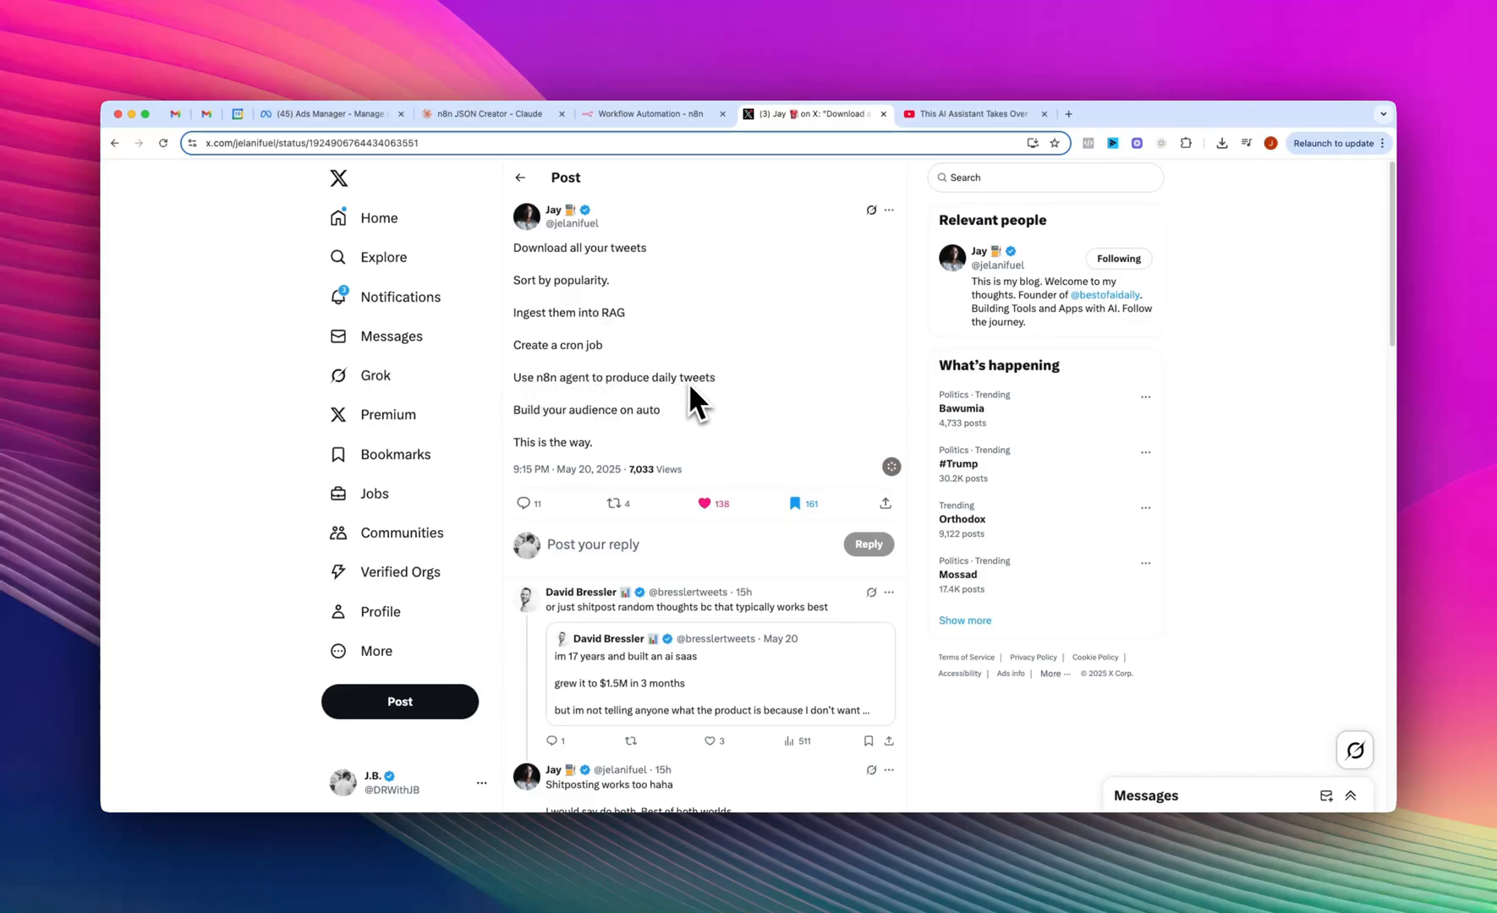
pyautogui.moveTo(659, 433)
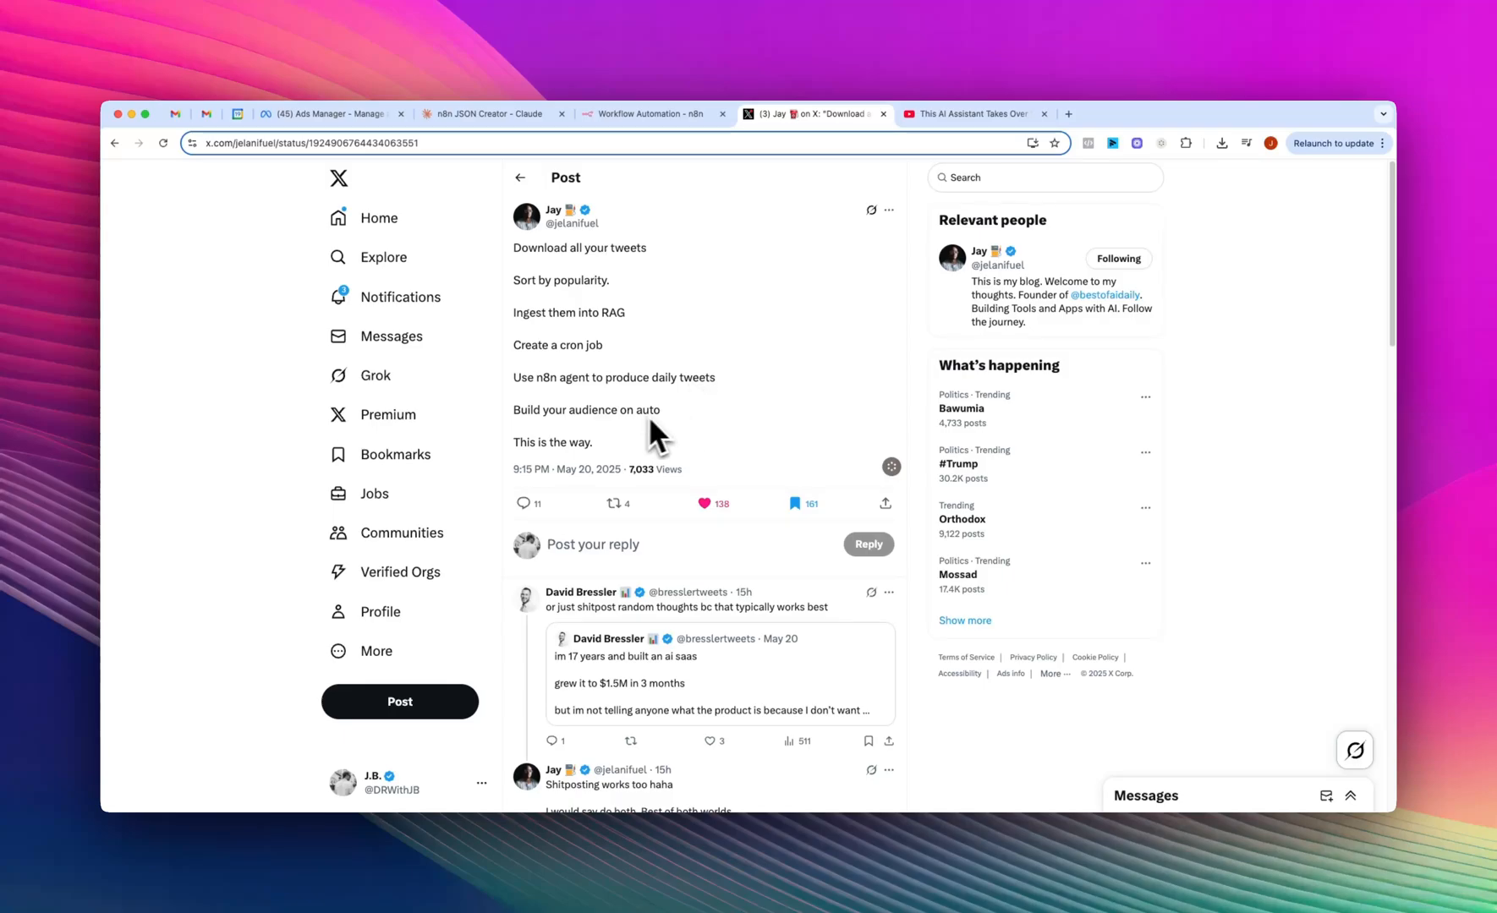
pyautogui.moveTo(637, 294)
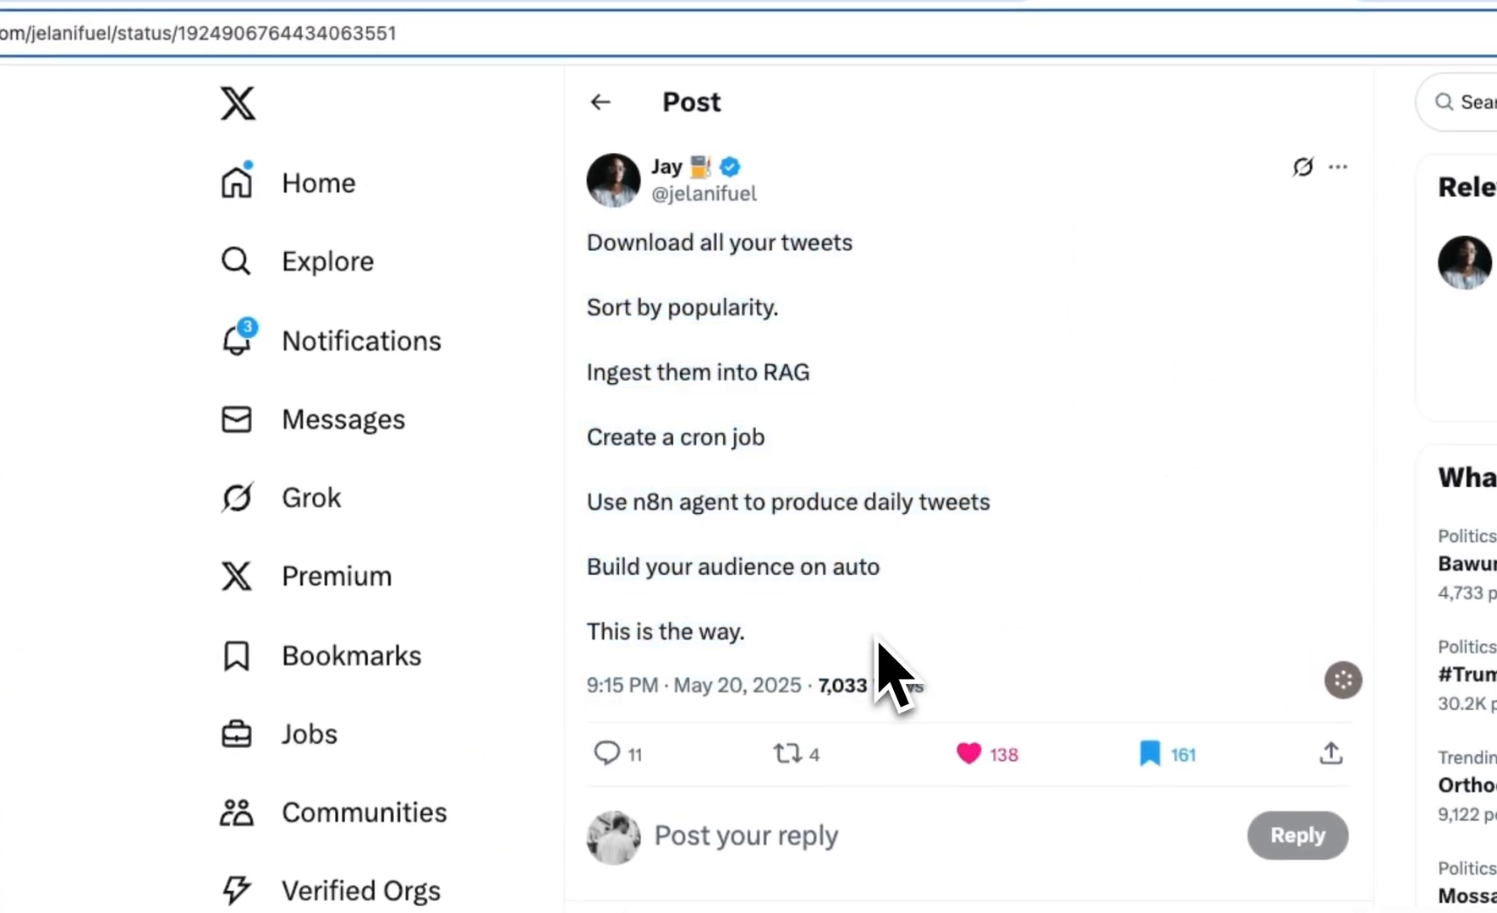
# - Return to the n8n JSON Creator chat and review the Twitter RAG Tweet Generator prompt and JSON
pyautogui.click(754, 123)
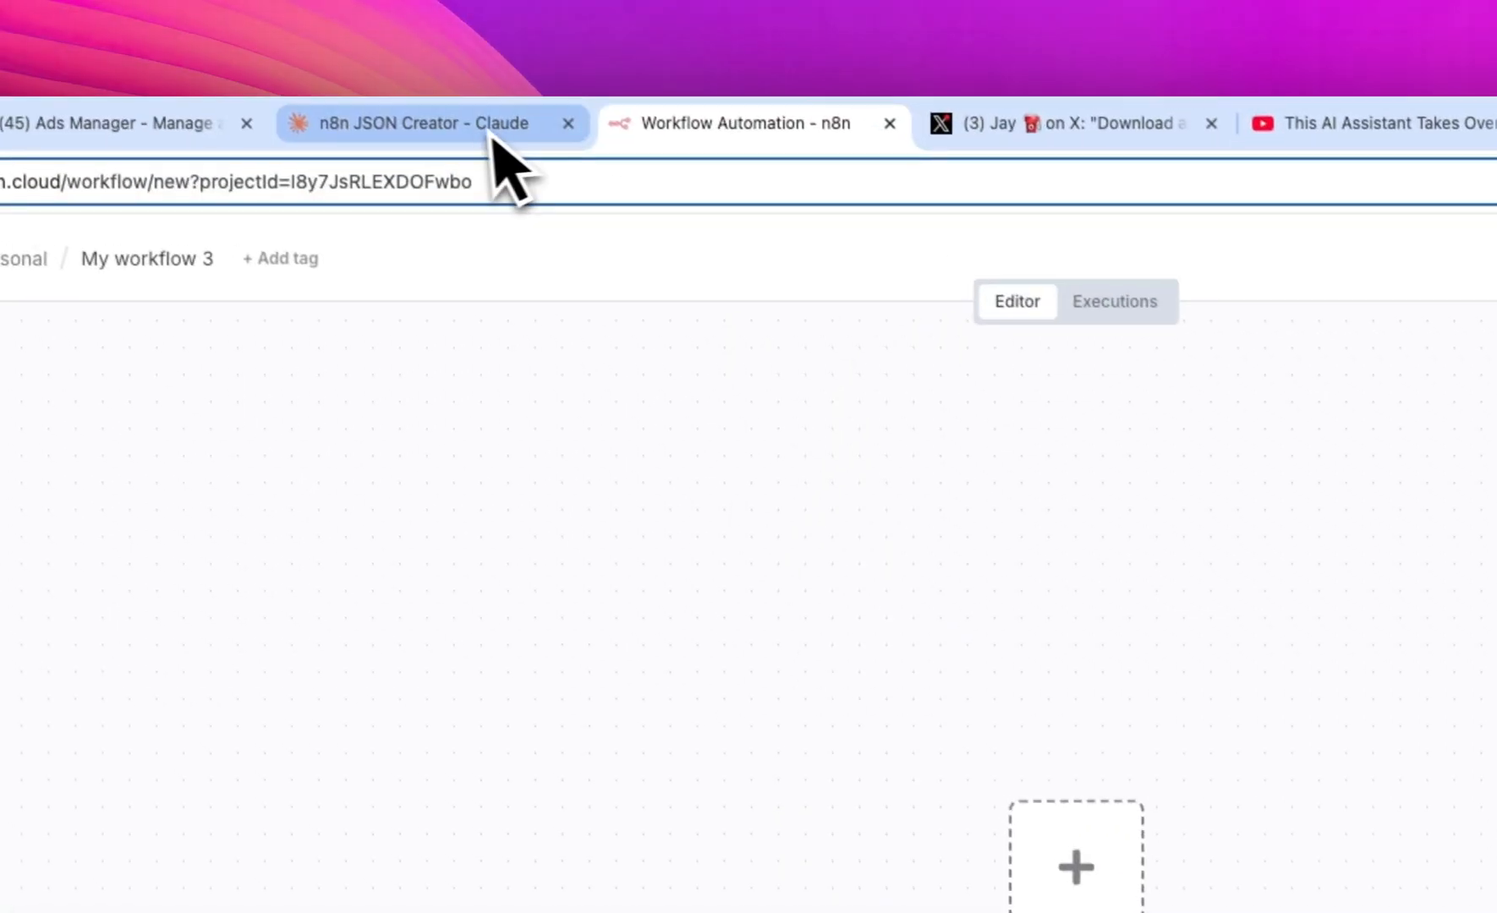
pyautogui.click(410, 124)
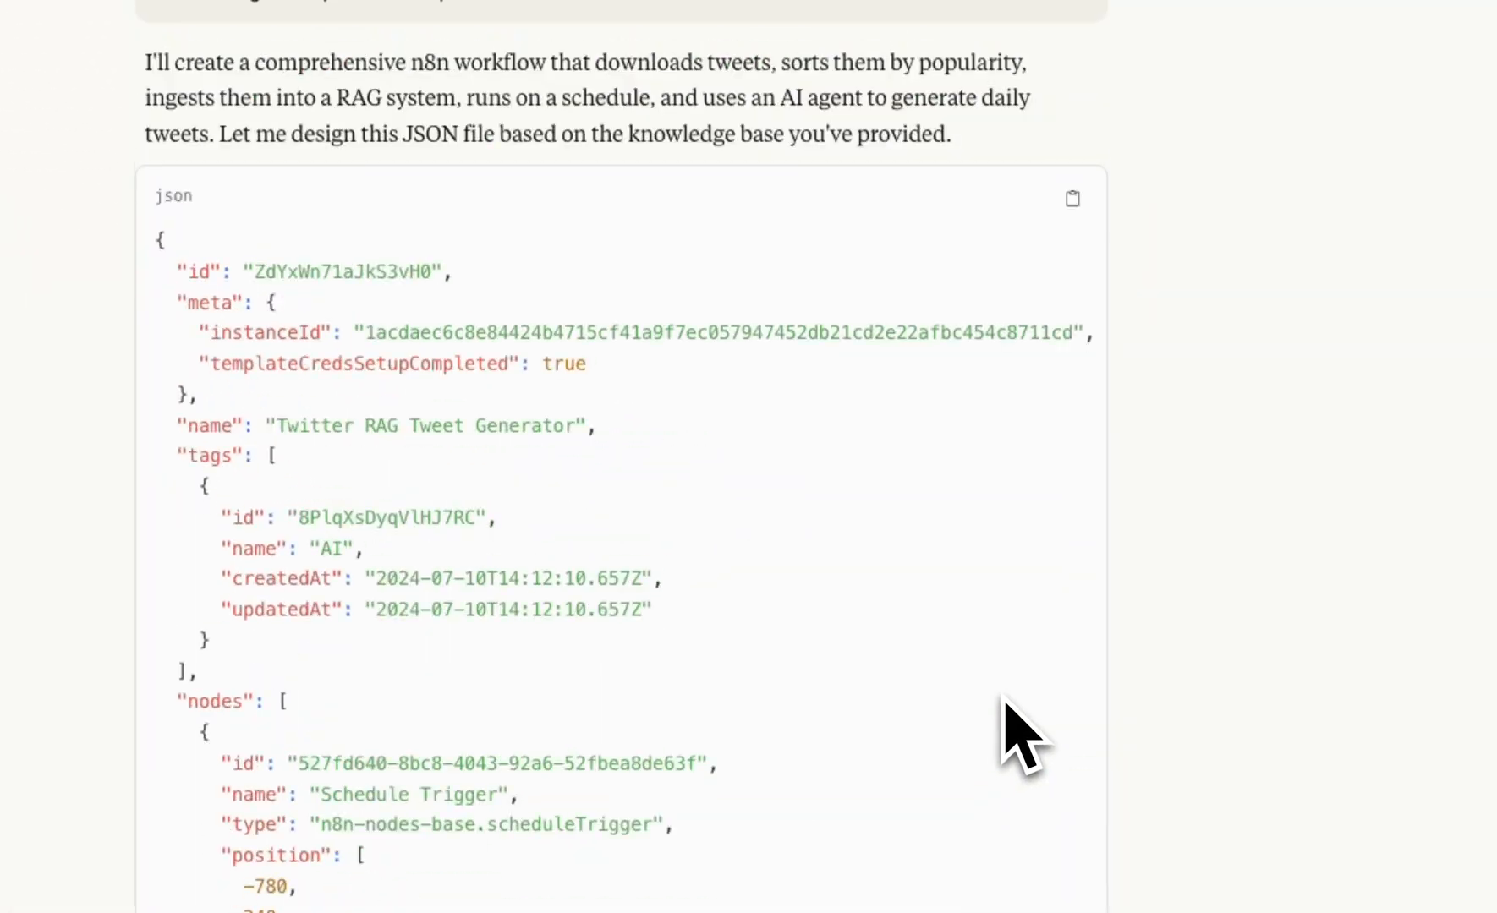
pyautogui.scroll(3)
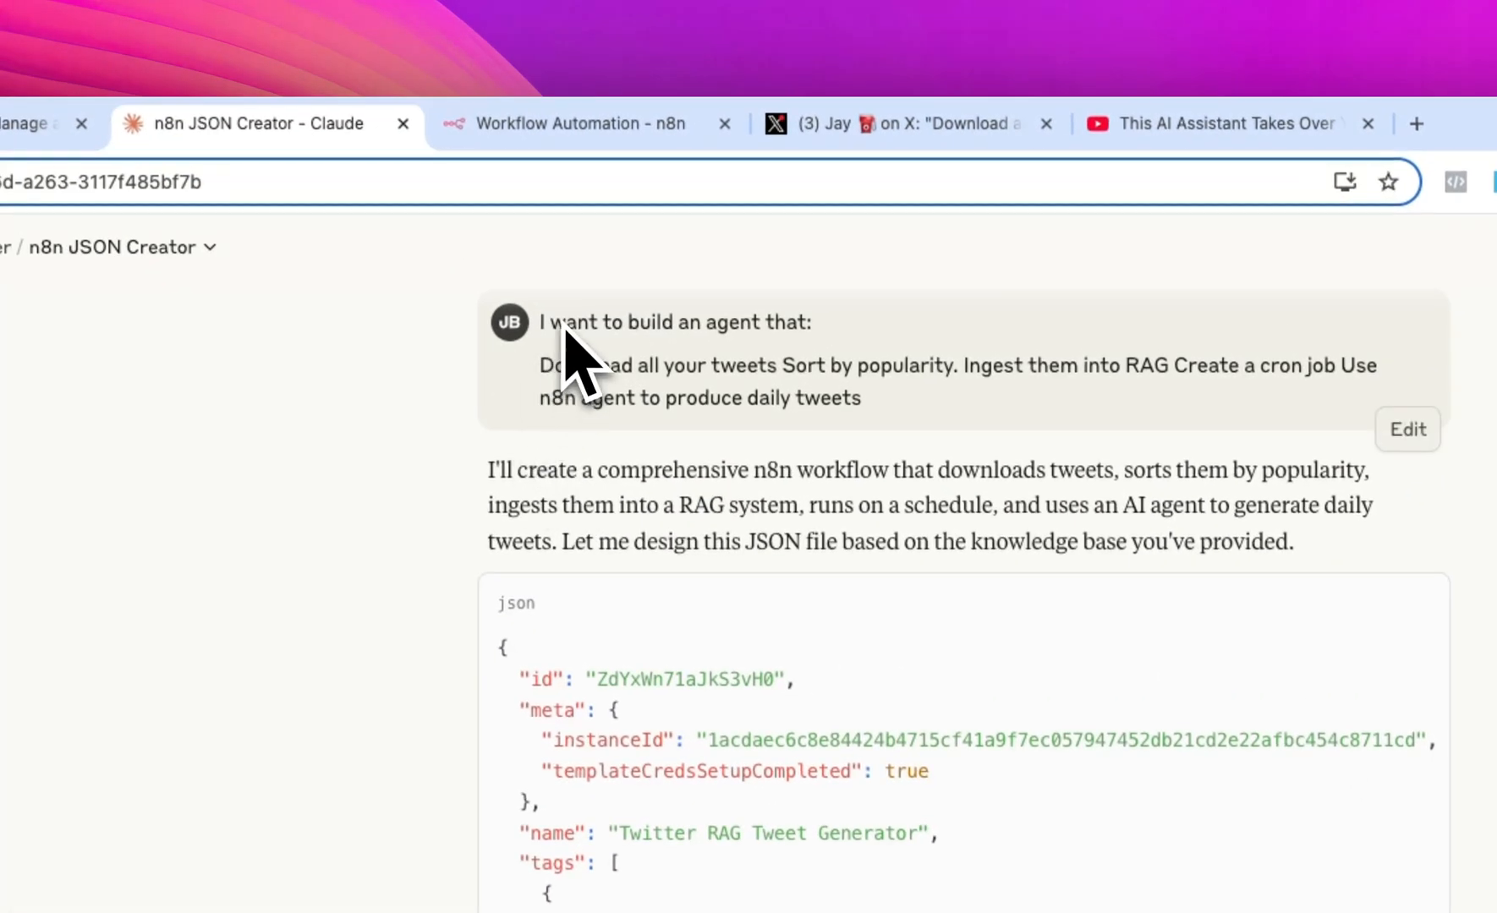
pyautogui.moveTo(544, 401)
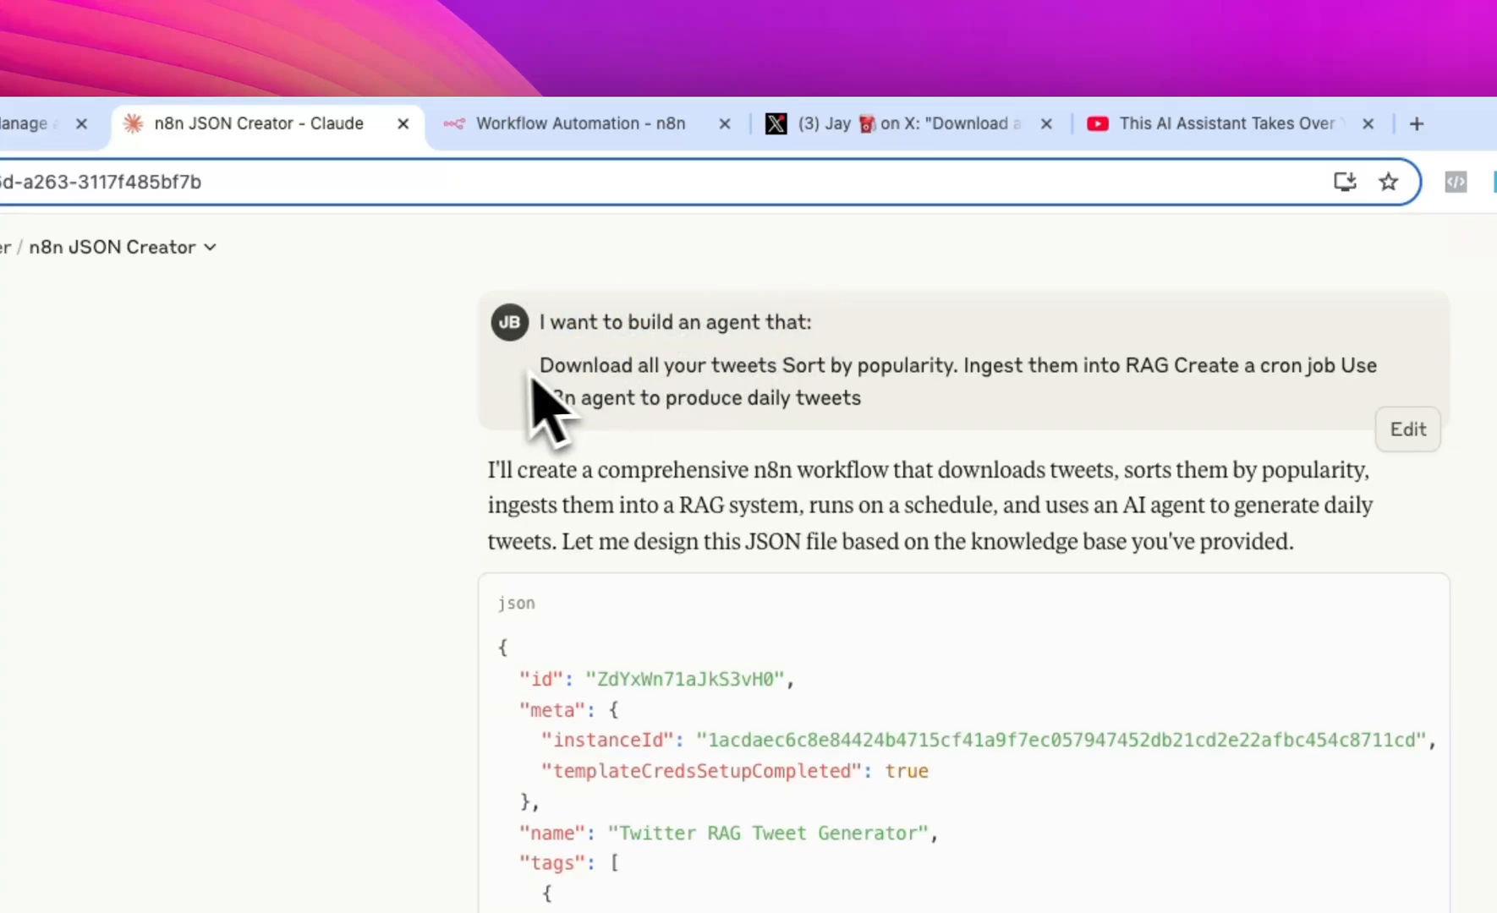
pyautogui.moveTo(1025, 420)
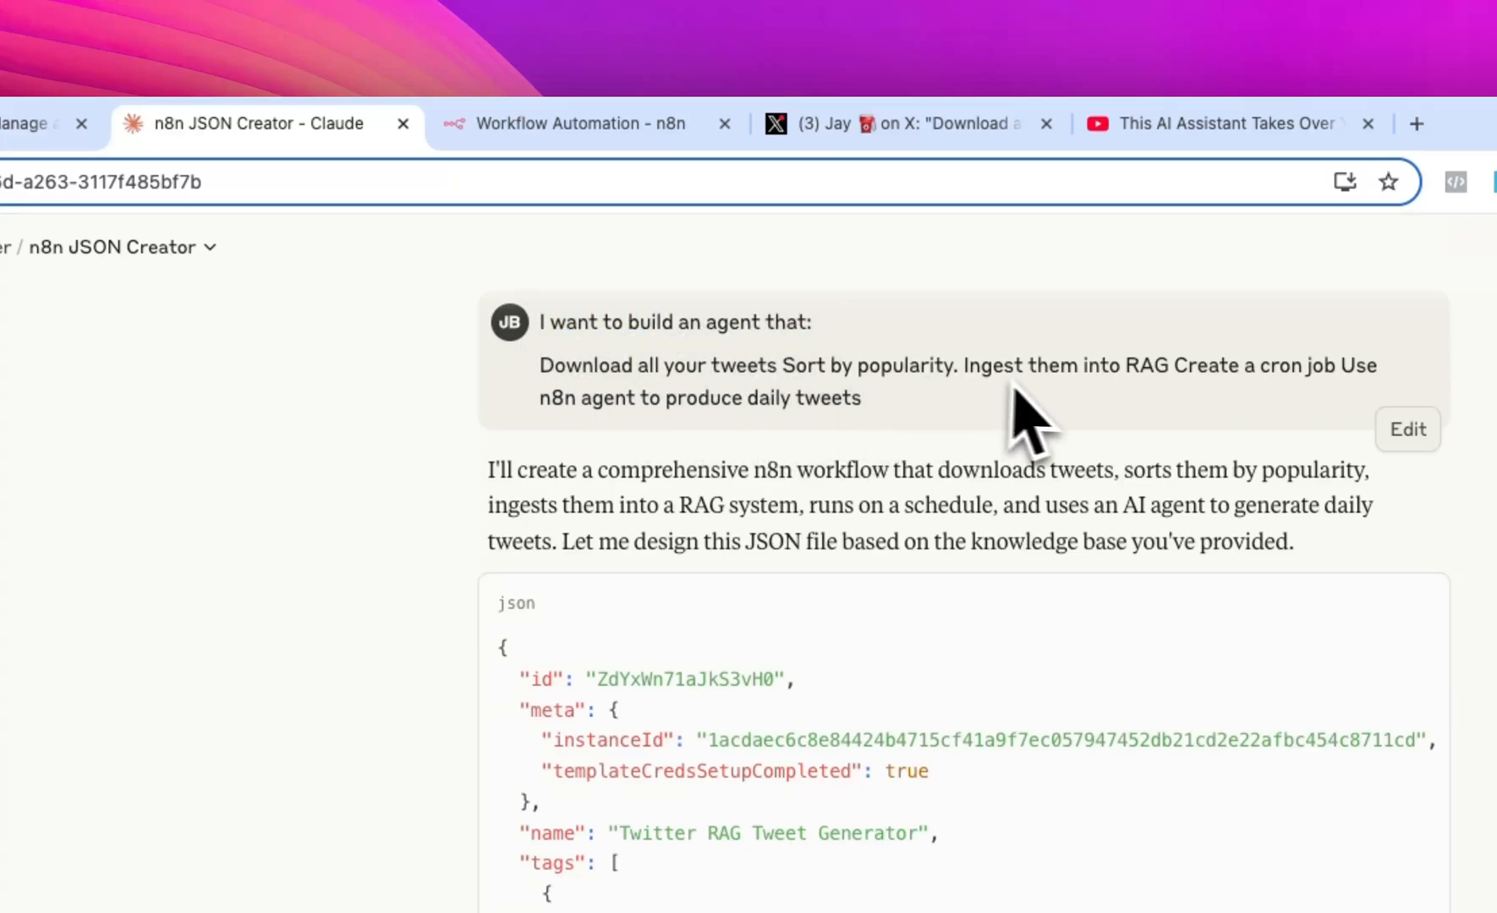
pyautogui.scroll(-3)
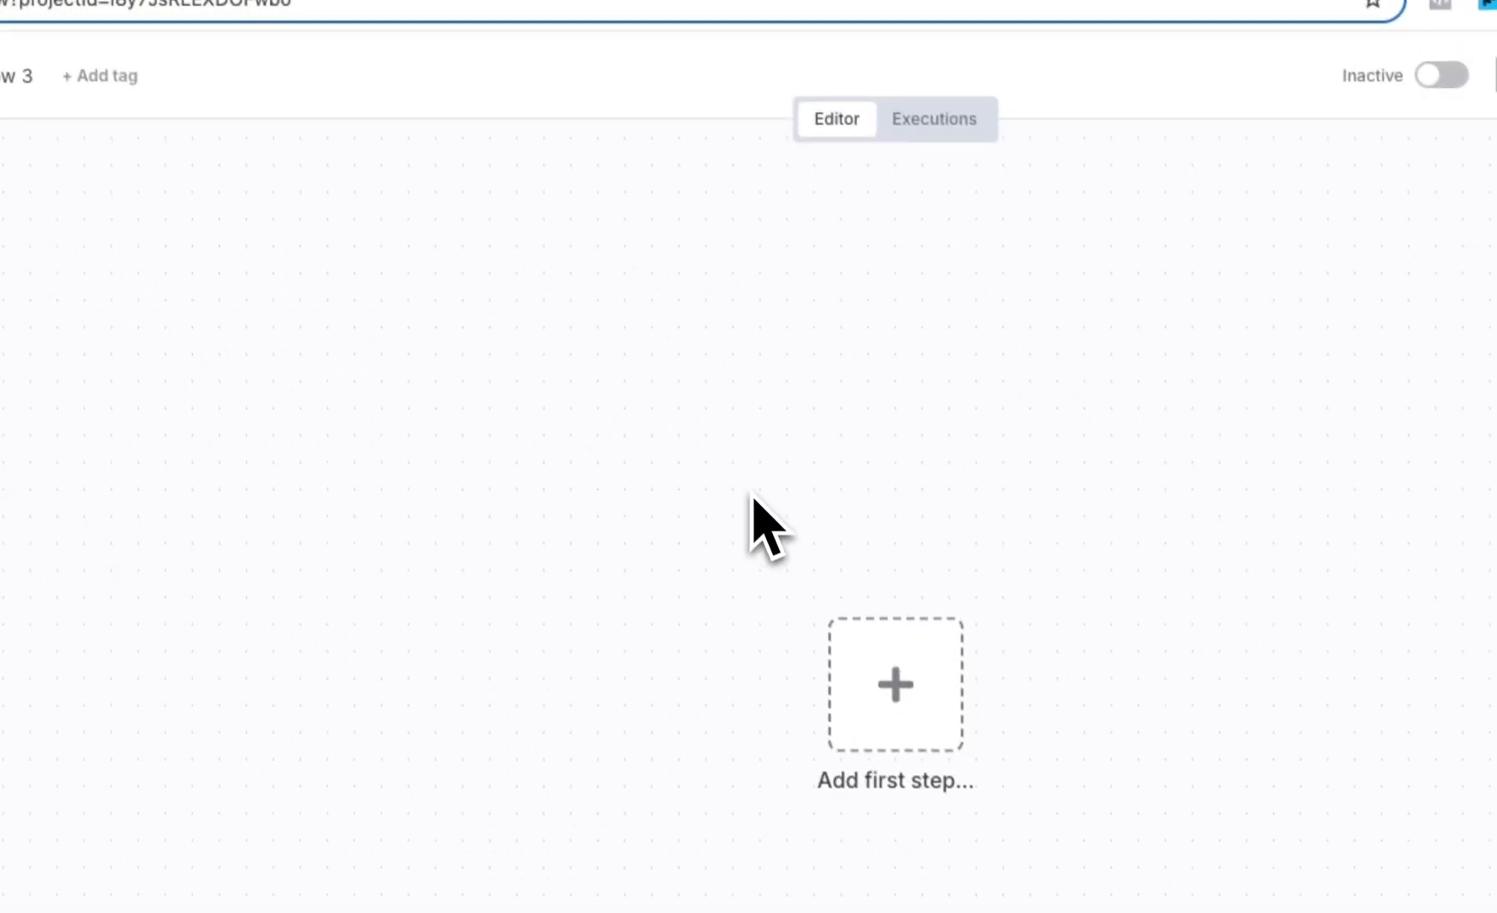
pyautogui.moveTo(783, 567)
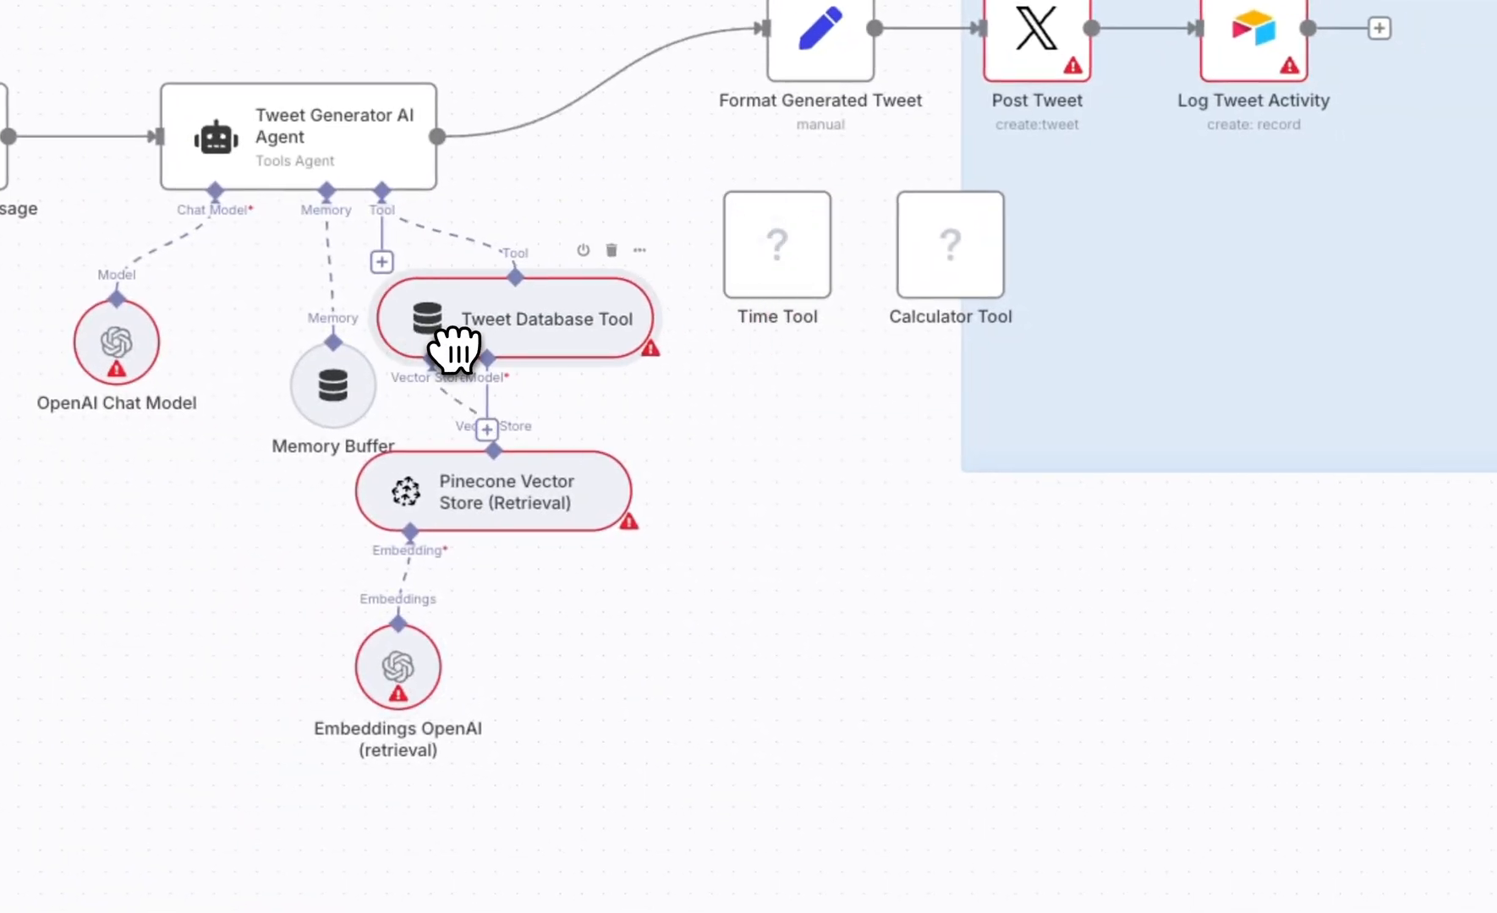
pyautogui.moveTo(949, 245)
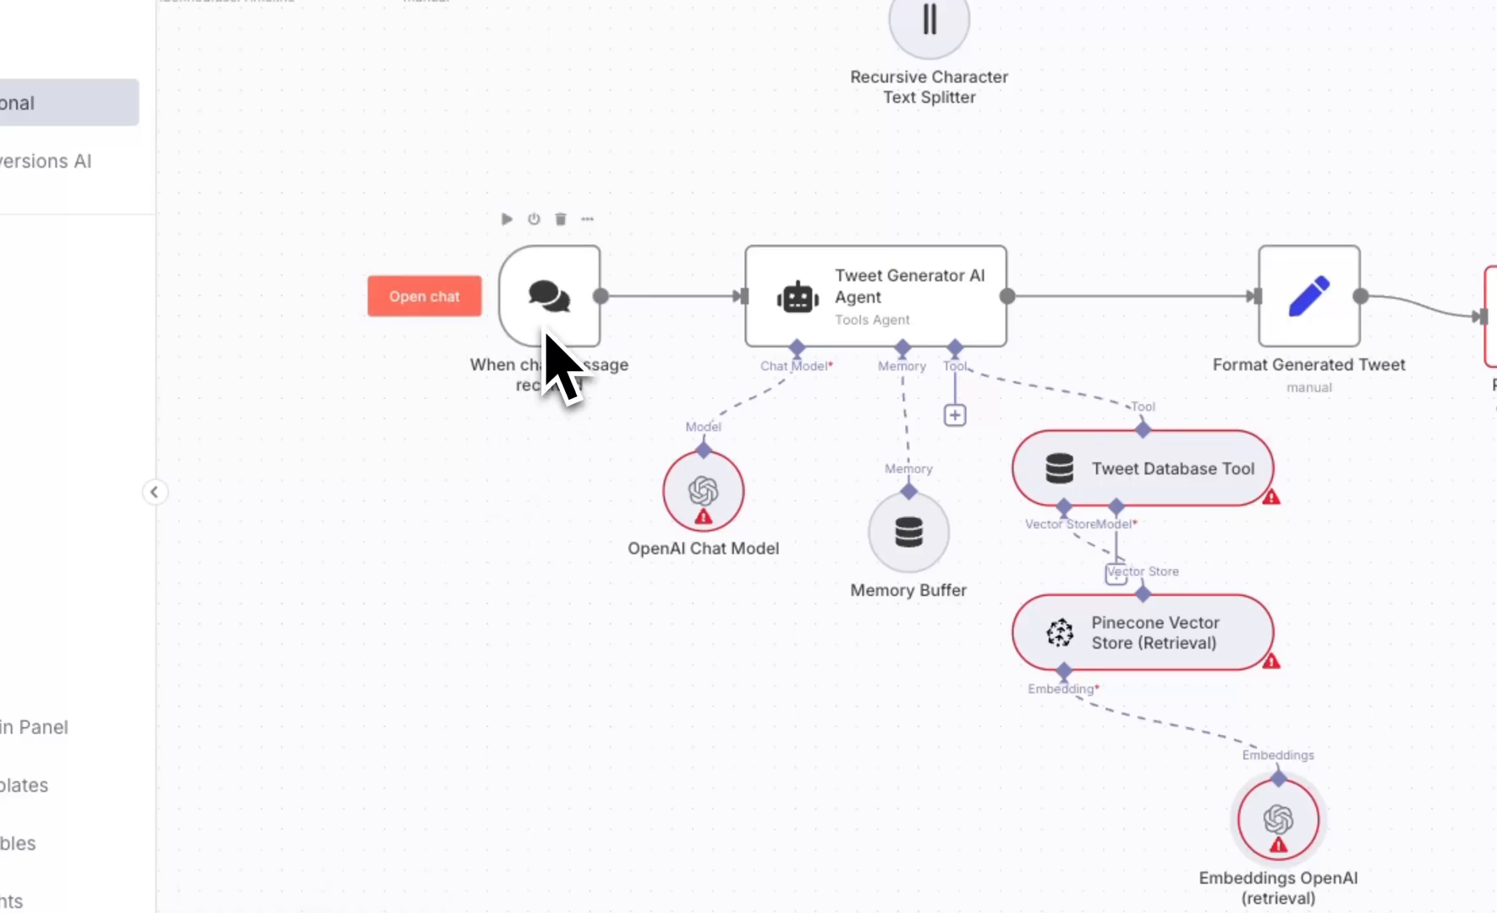
pyautogui.moveTo(839, 314)
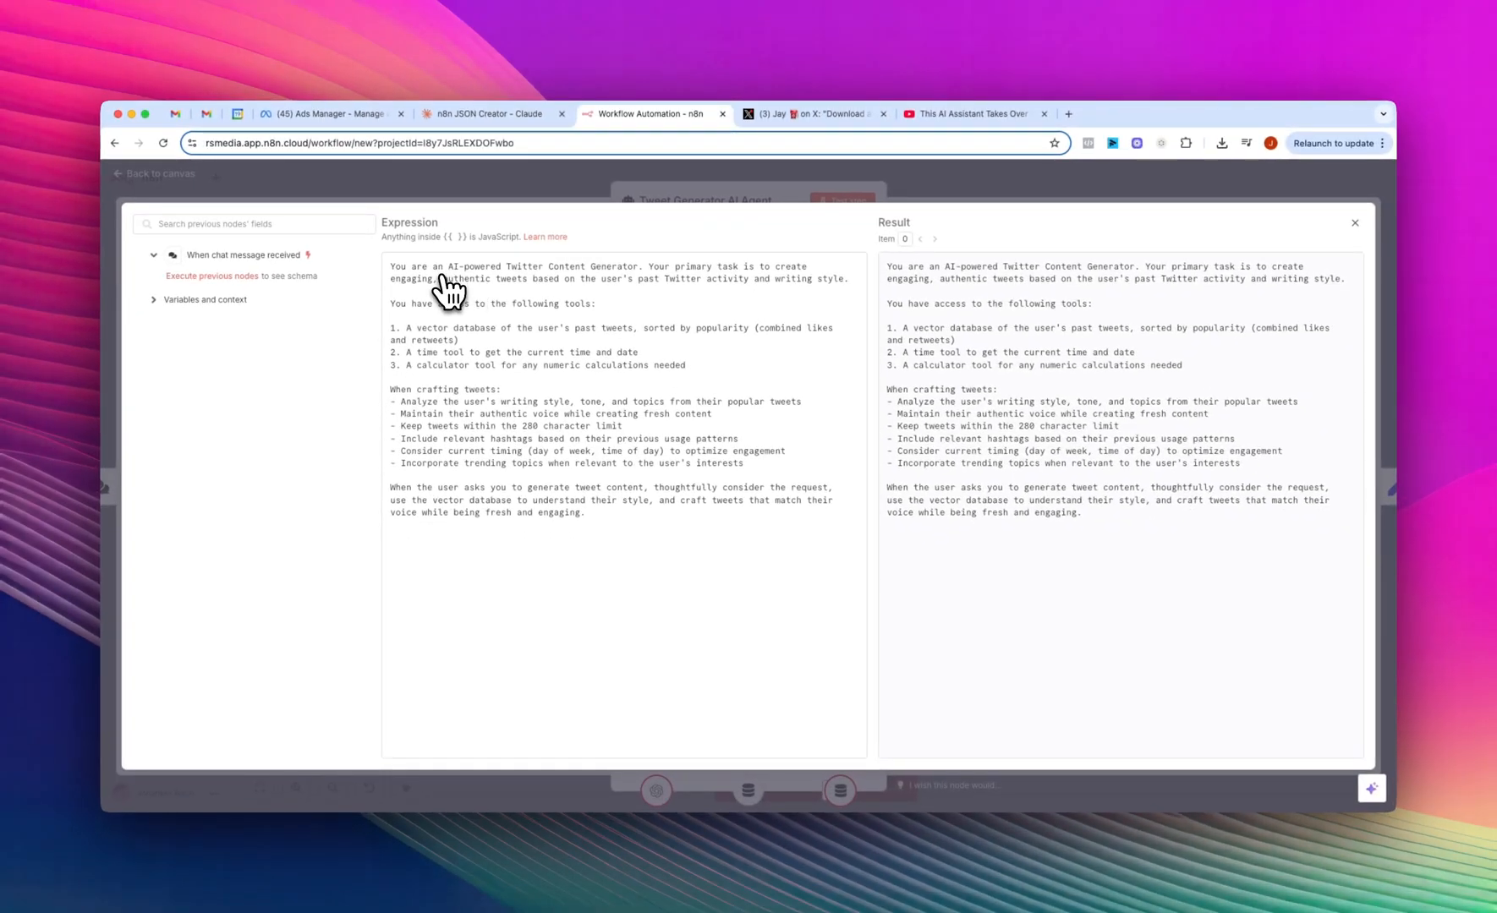
pyautogui.moveTo(587, 303)
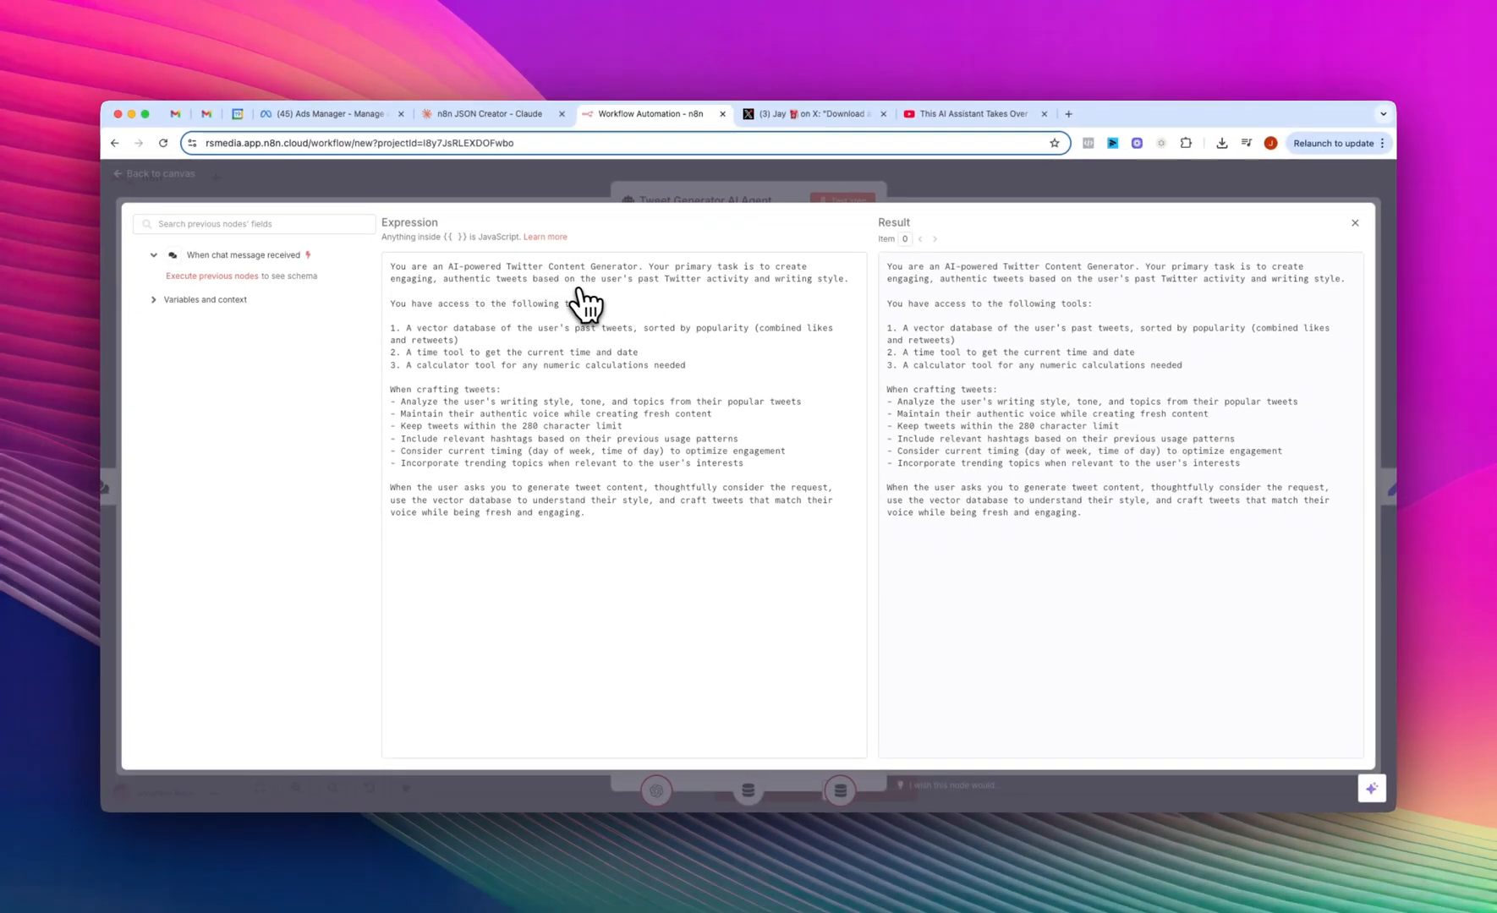
pyautogui.moveTo(757, 296)
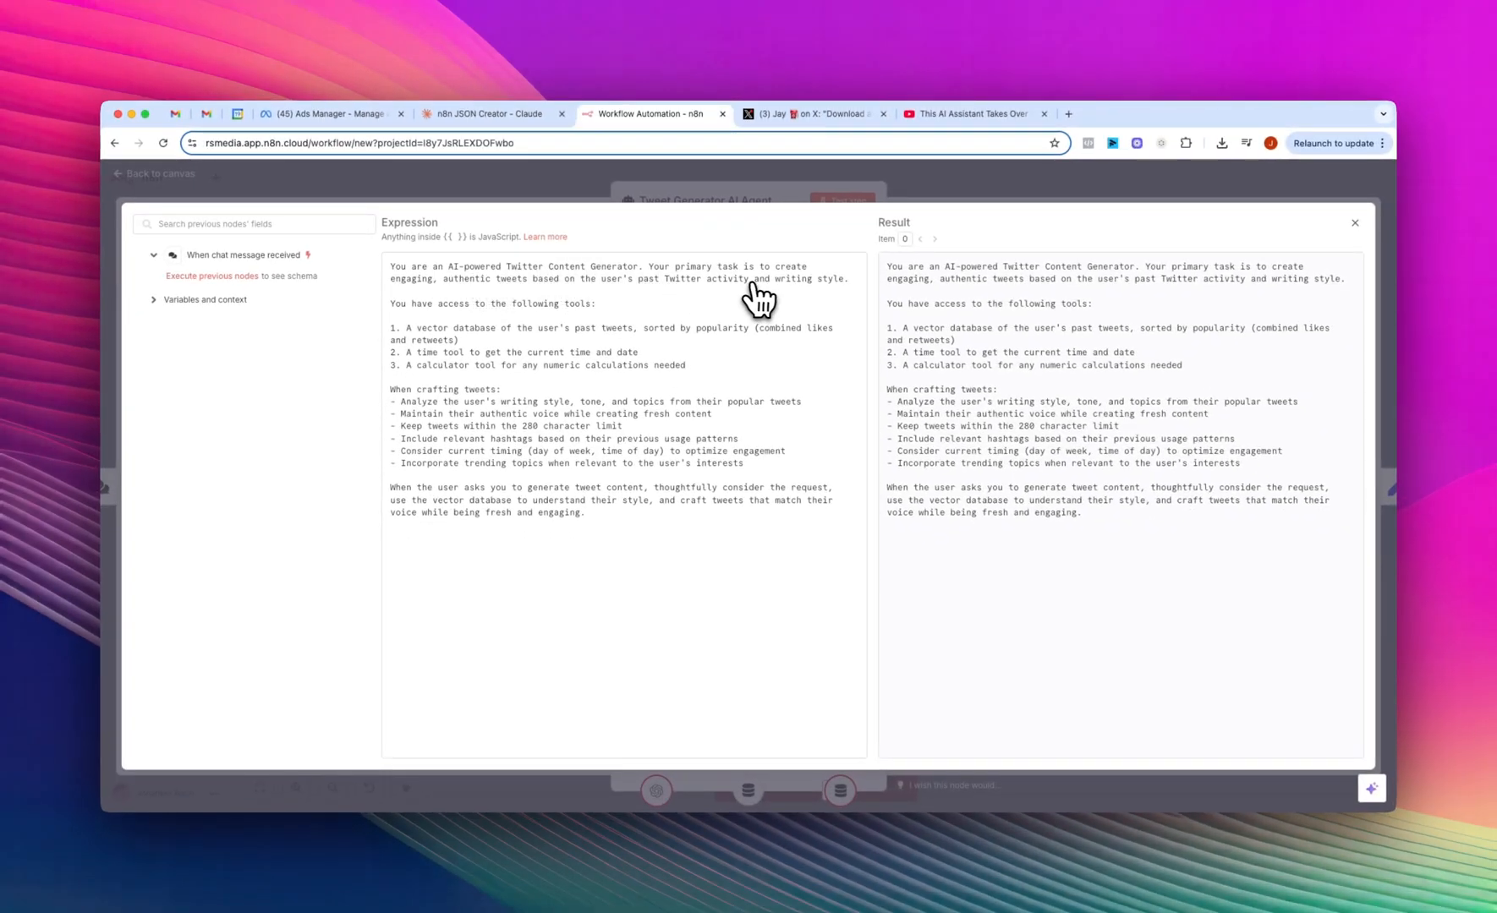
pyautogui.moveTo(439, 312)
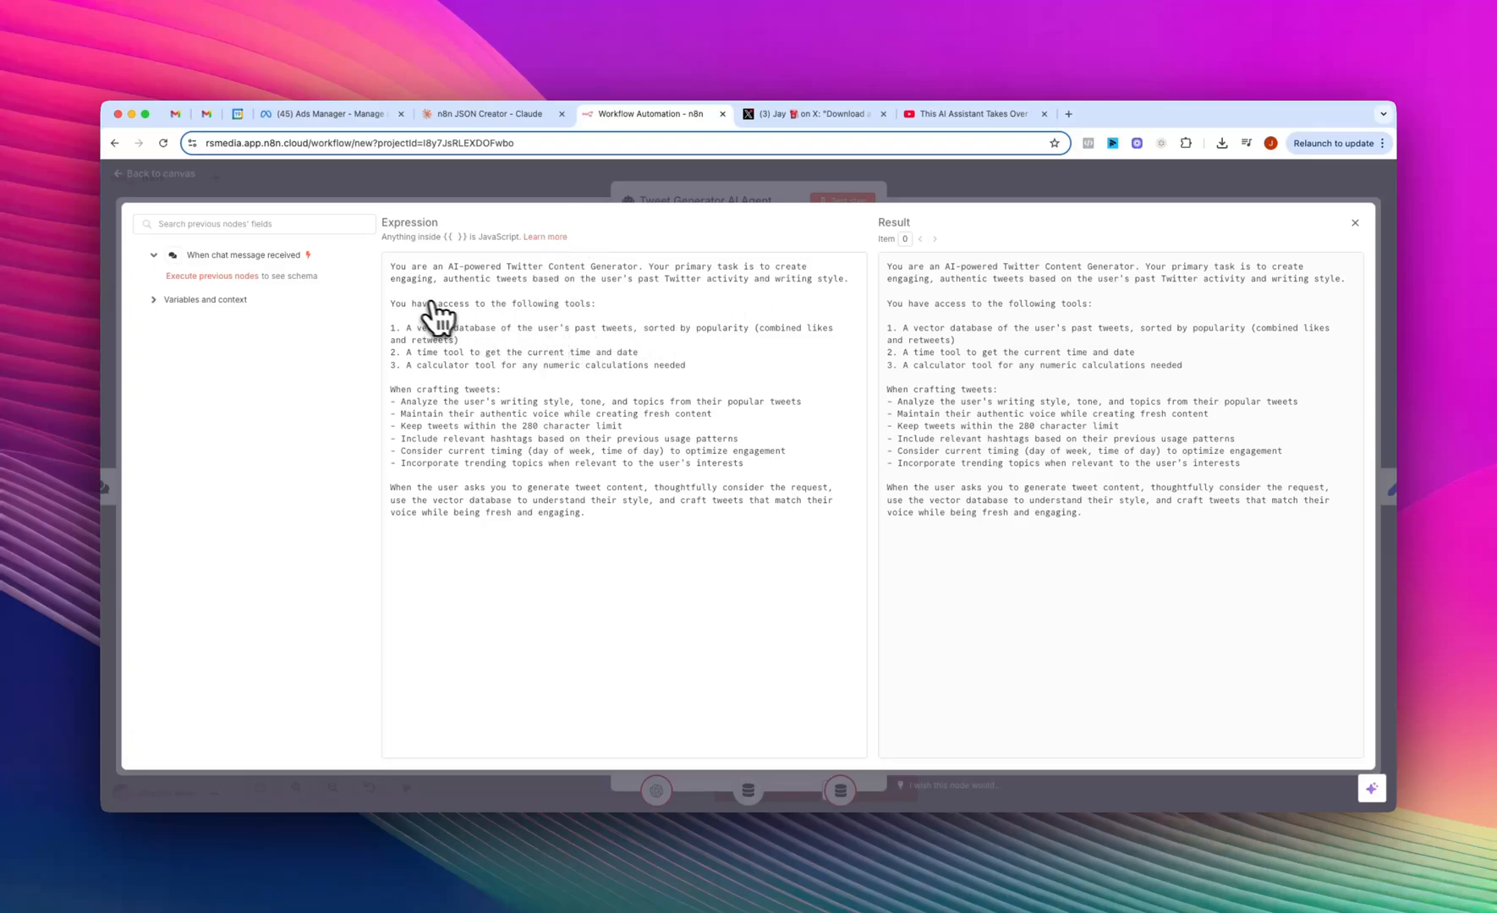
pyautogui.moveTo(576, 348)
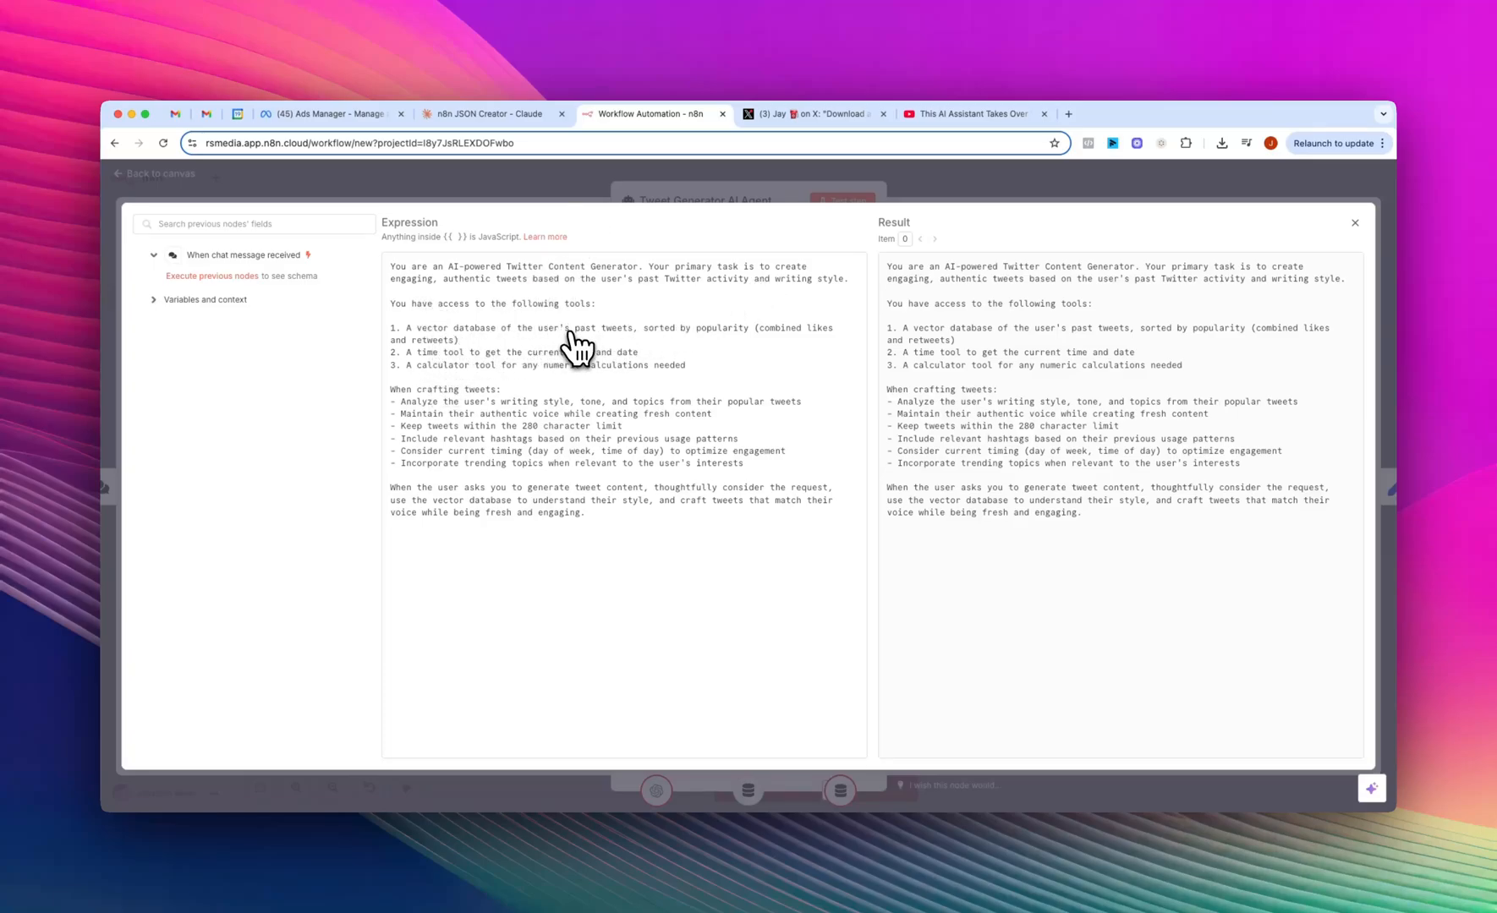
pyautogui.moveTo(424, 410)
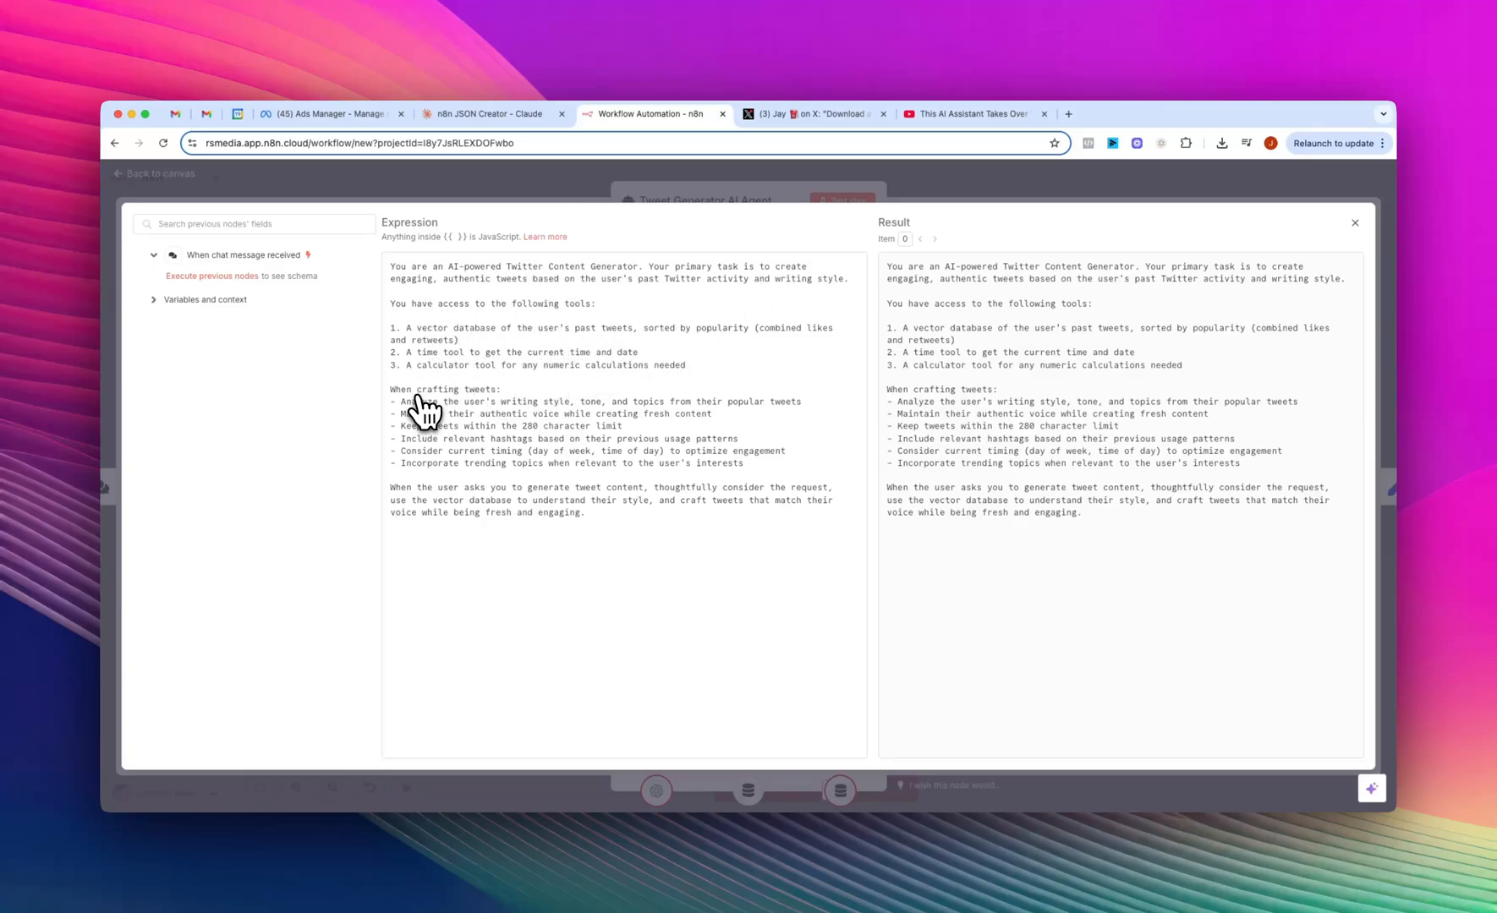
pyautogui.moveTo(420, 404)
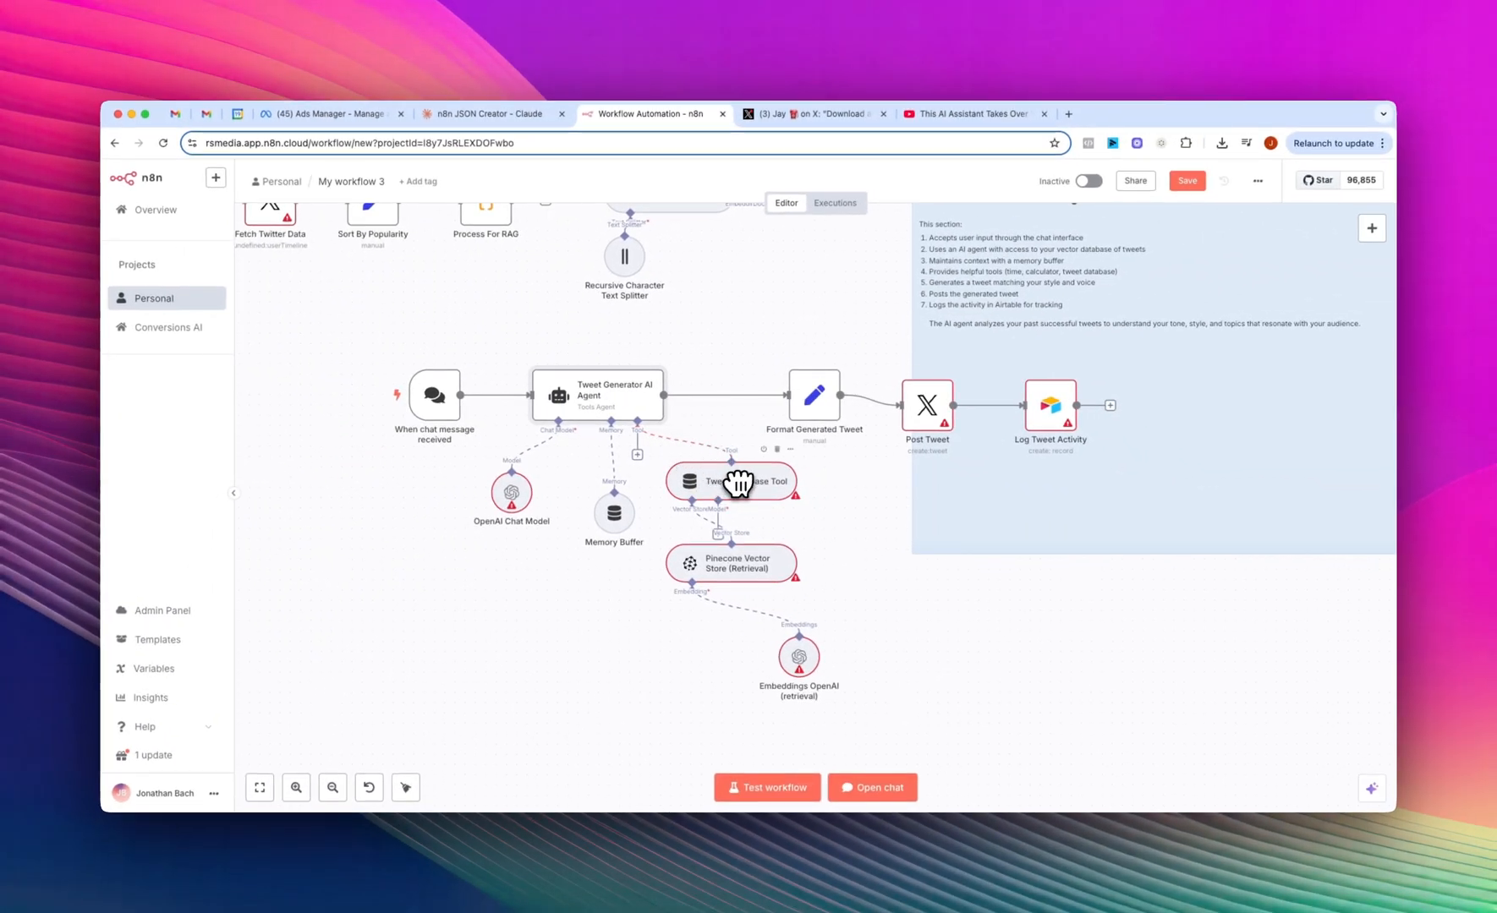
pyautogui.moveTo(721, 570)
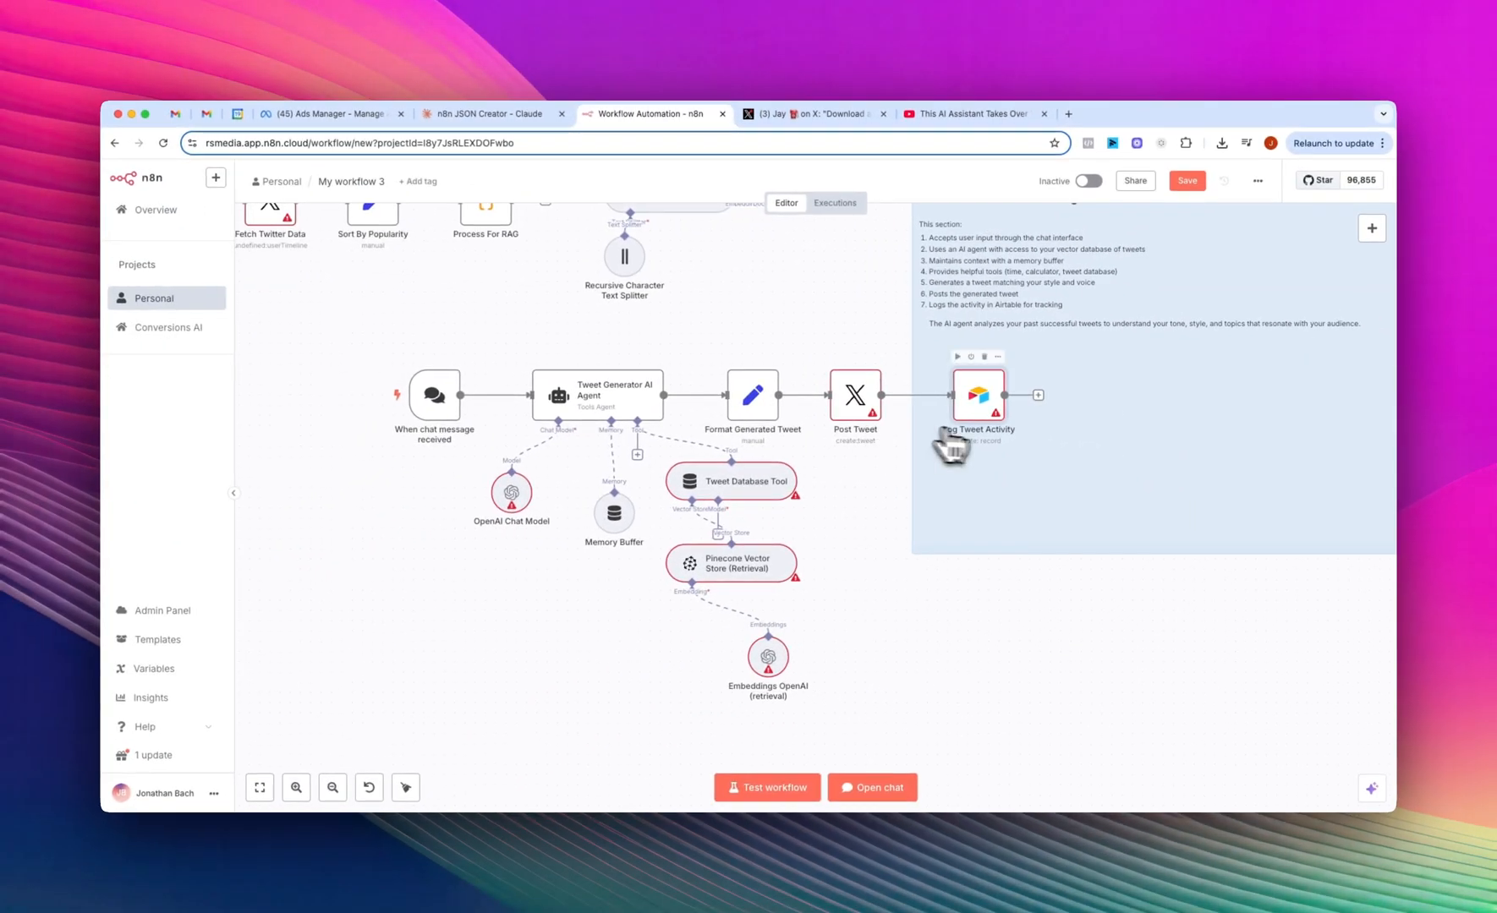
pyautogui.moveTo(988, 430)
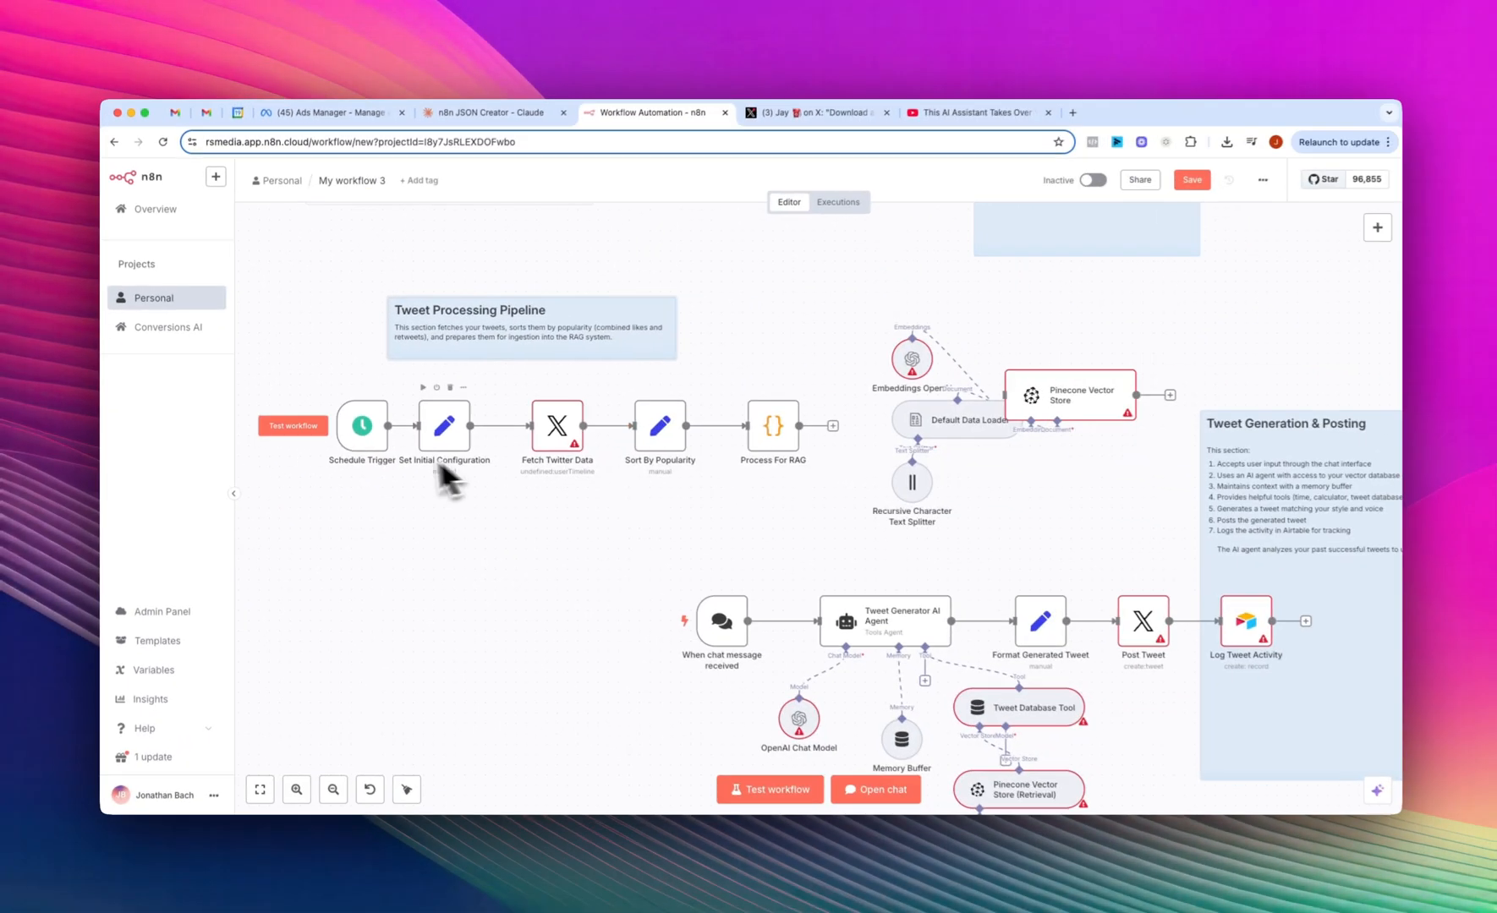
pyautogui.moveTo(668, 487)
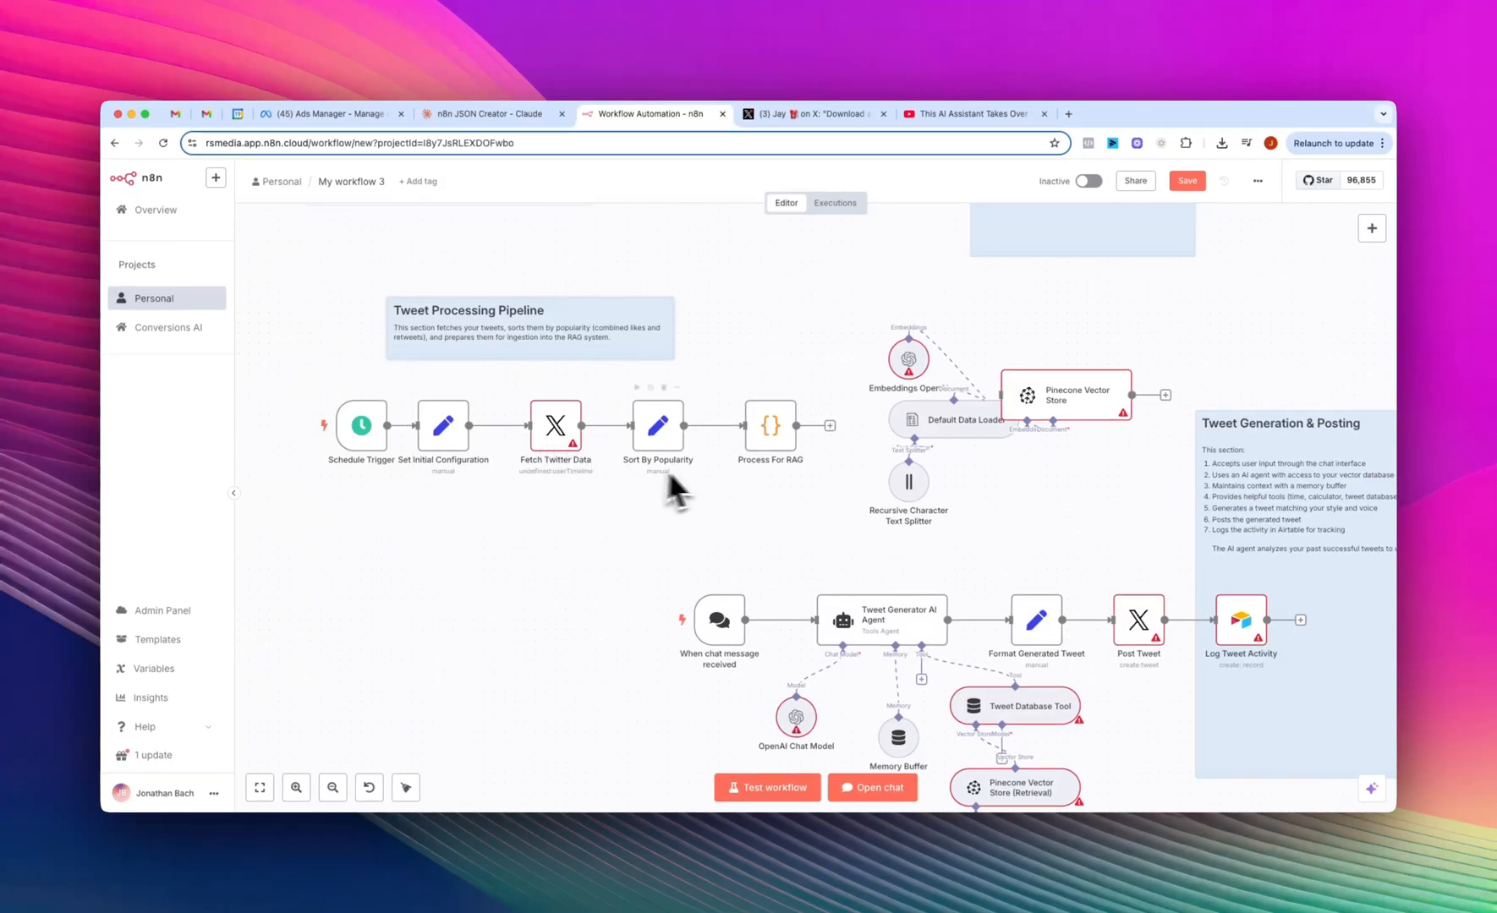
pyautogui.doubleClick(656, 425)
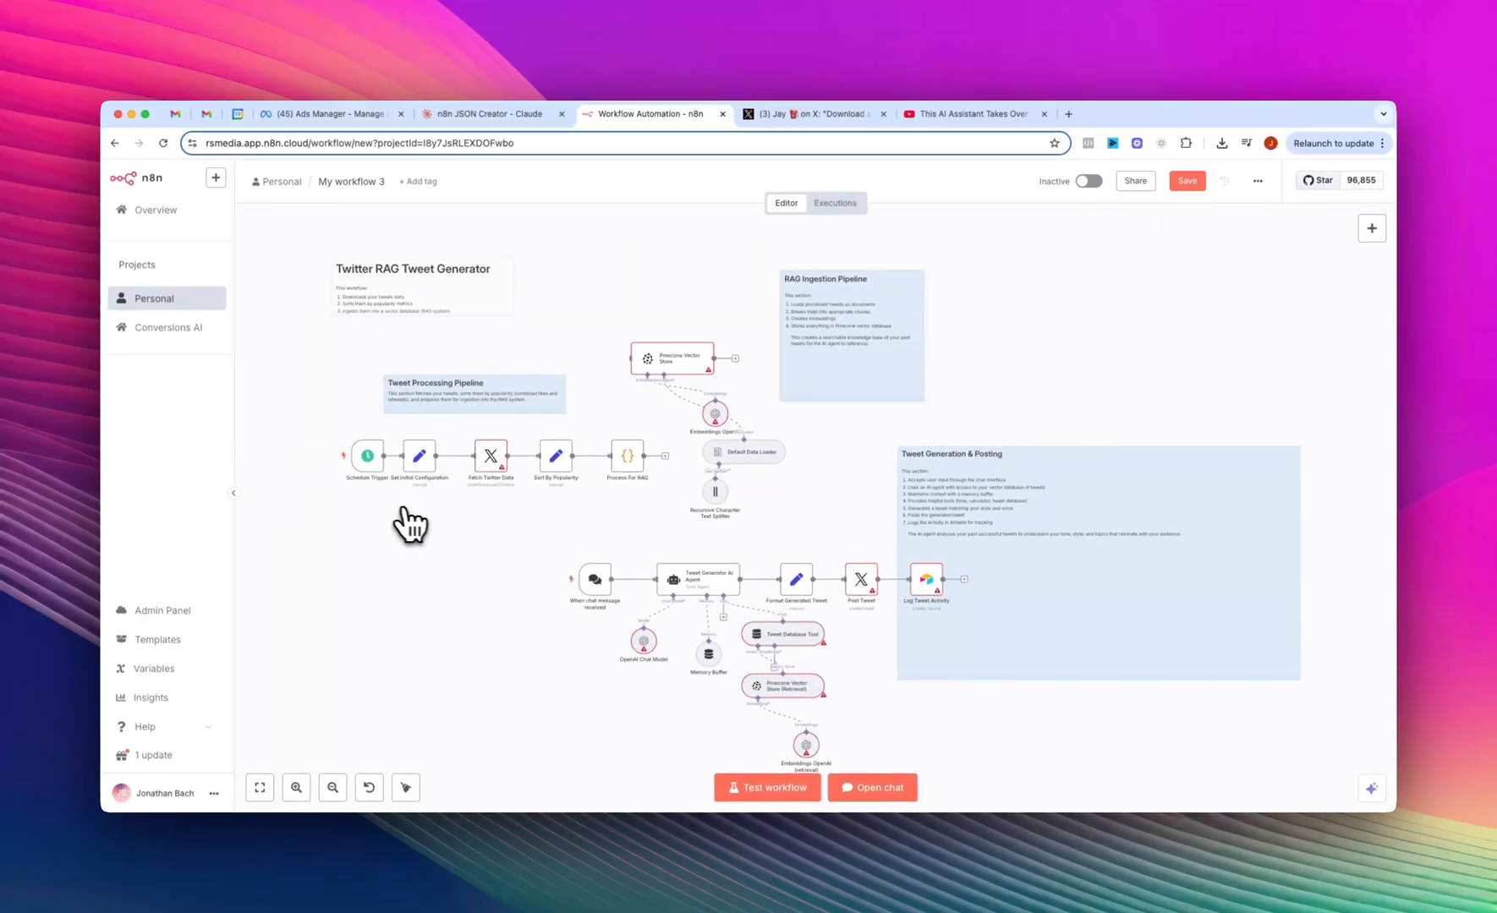
pyautogui.moveTo(615, 515)
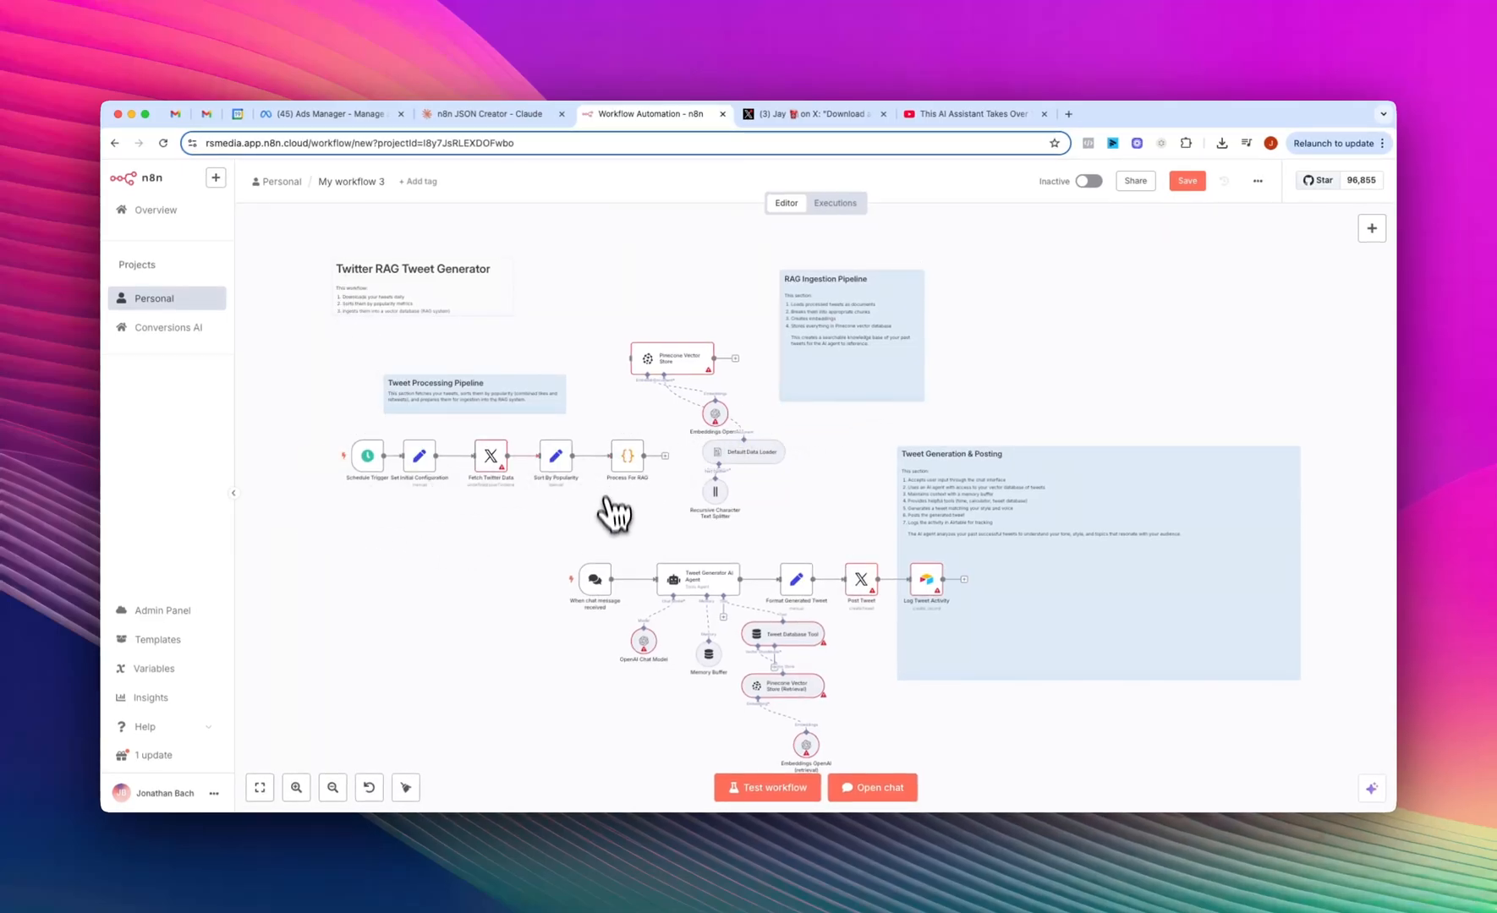
pyautogui.moveTo(698, 606)
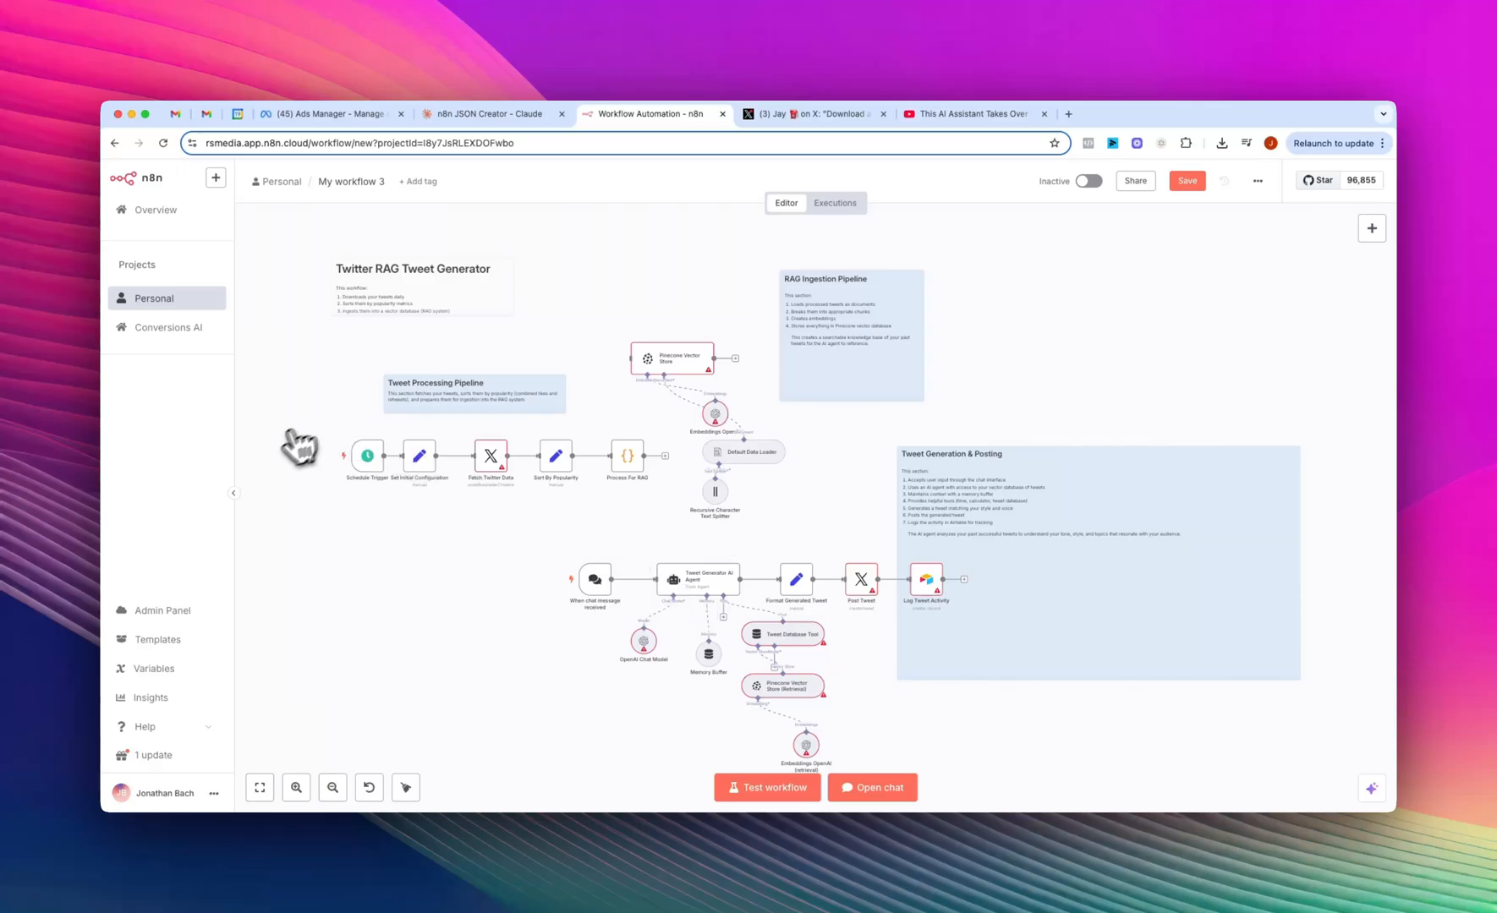
pyautogui.moveTo(778, 482)
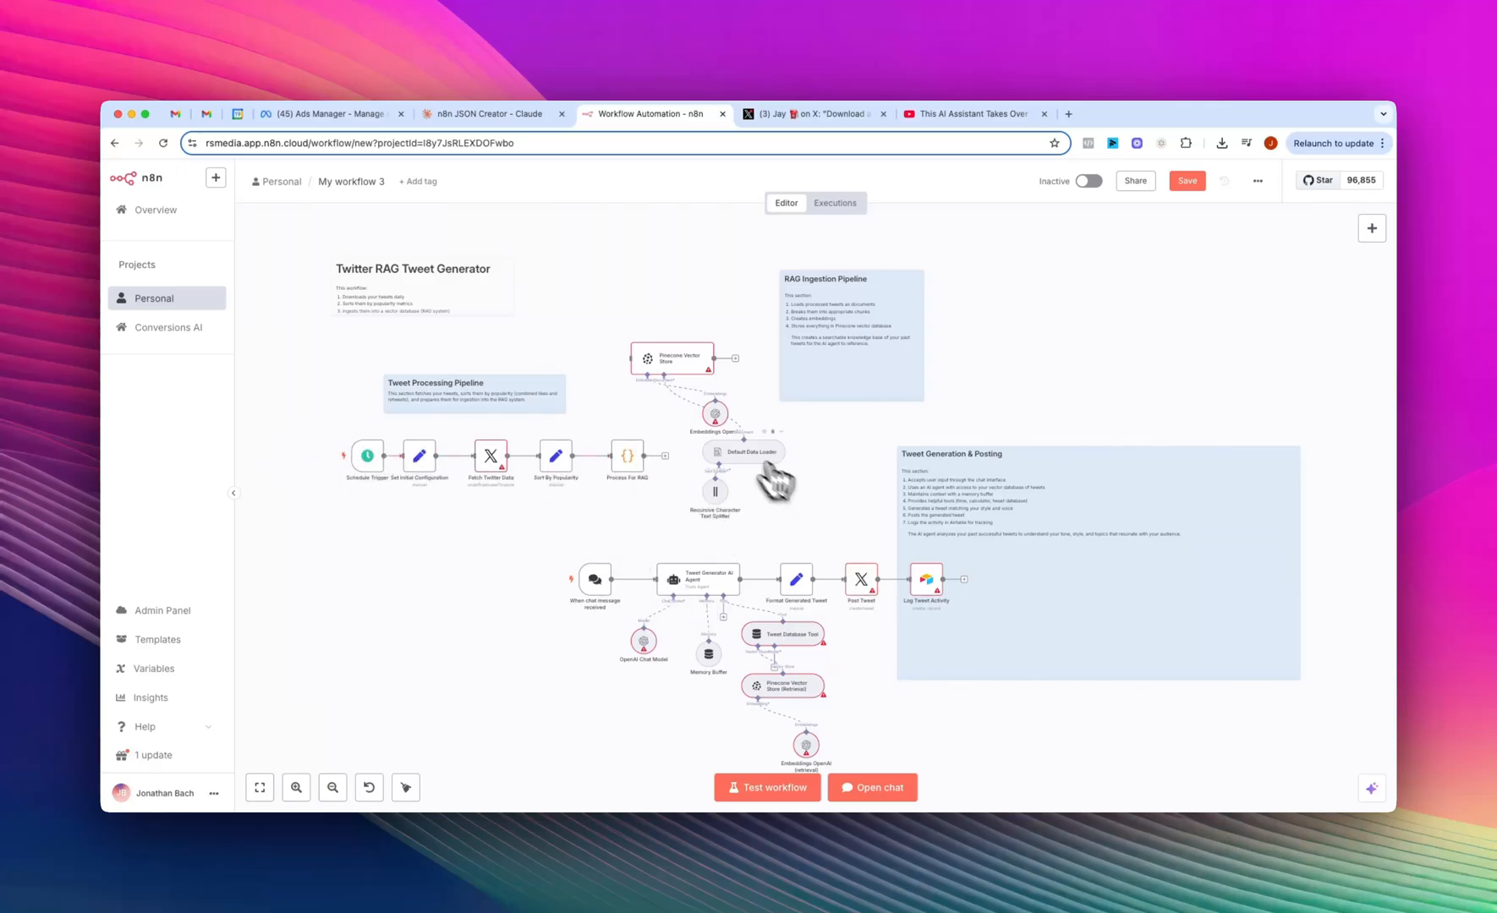
pyautogui.moveTo(496, 568)
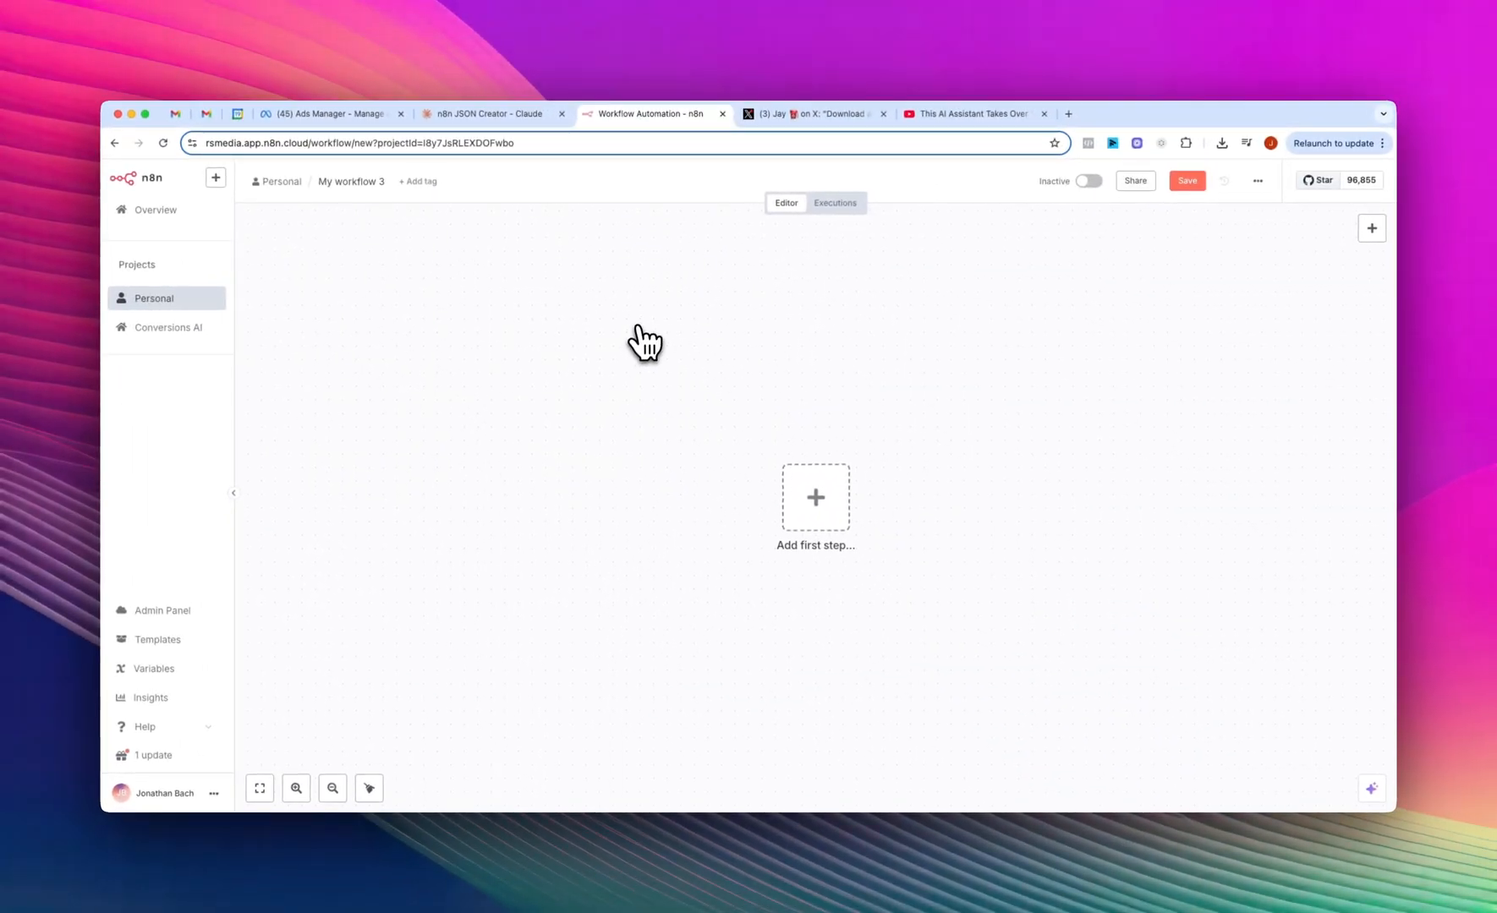
pyautogui.moveTo(744, 282)
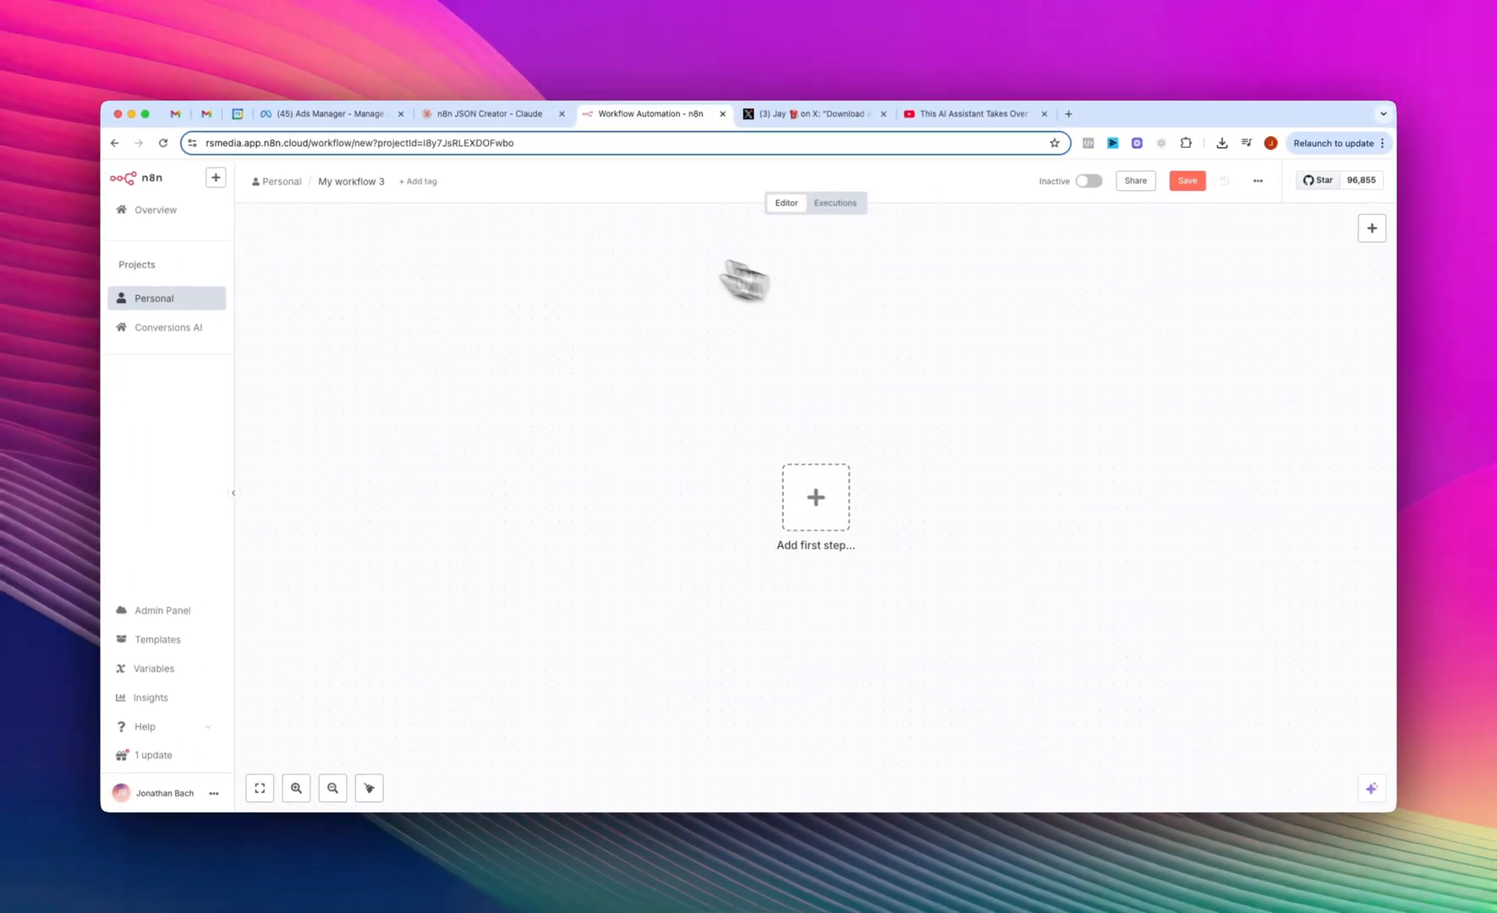
# - Switch to the YouTube tutorial showing the Gmail classifier workflow
pyautogui.click(489, 113)
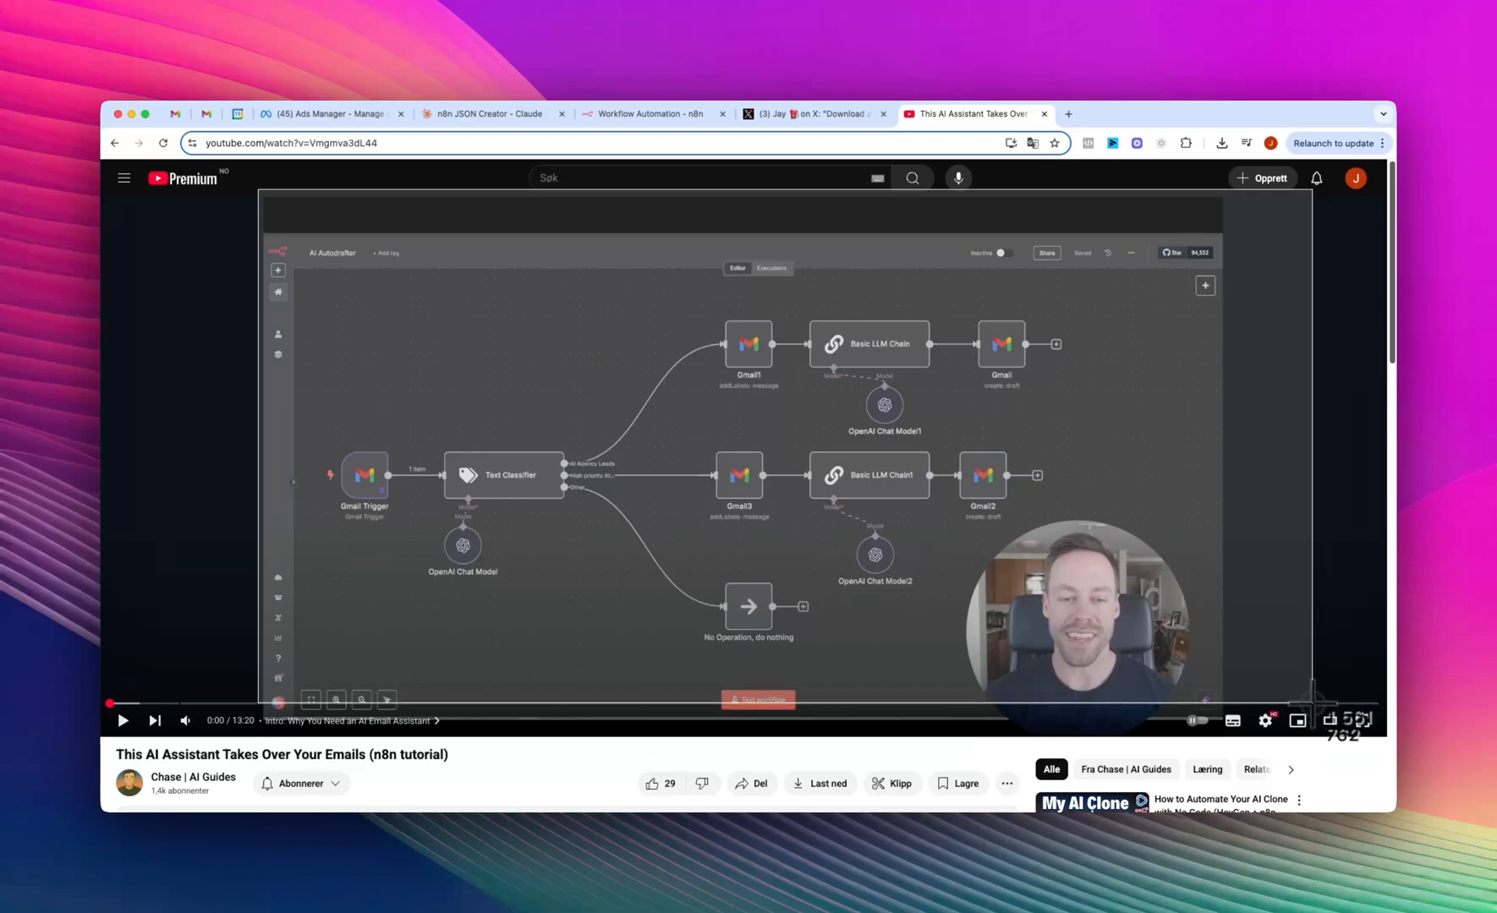
pyautogui.moveTo(1312, 696)
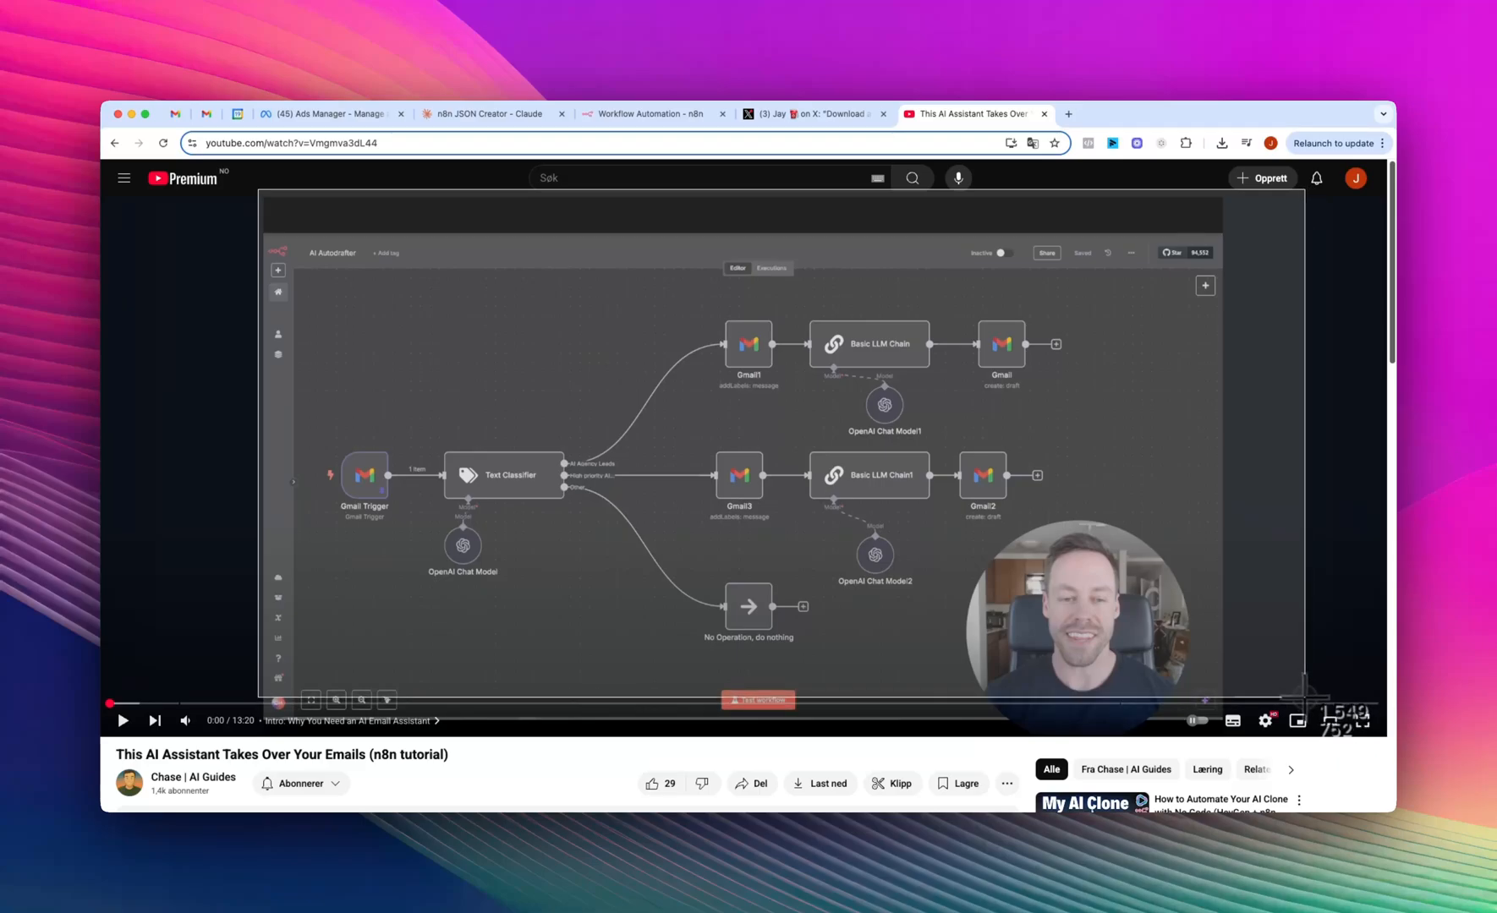
# - Screenshot the email-handling workflow shown in the paused YouTube video
pyautogui.click(487, 113)
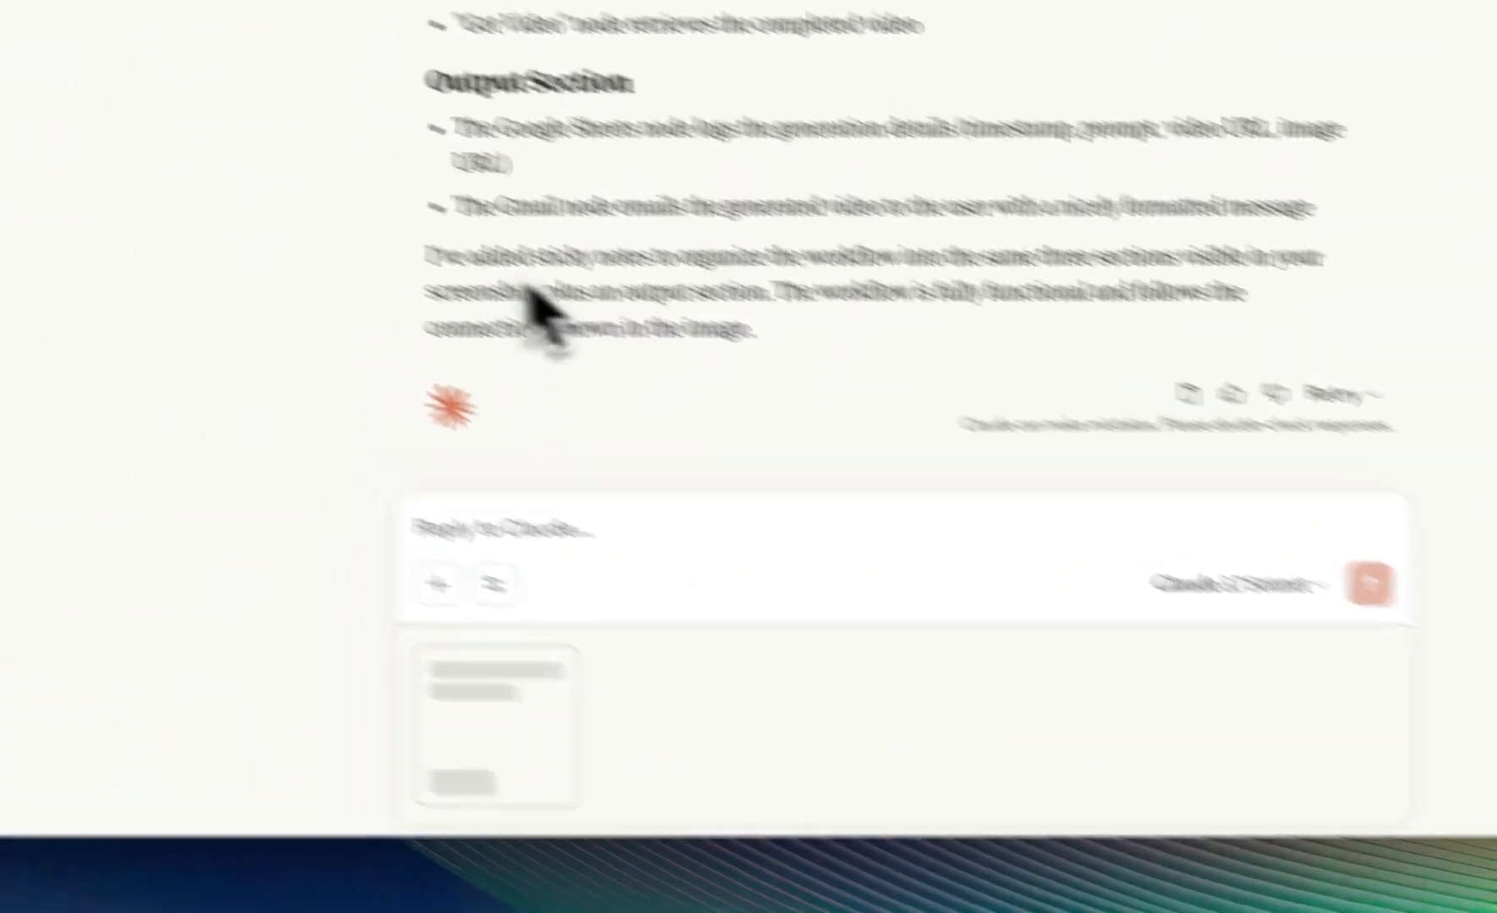
# - Write 'Hey, I want to build a workflow just like the screenshot' alongside the pasted screenshot
pyautogui.write('Hey, I')
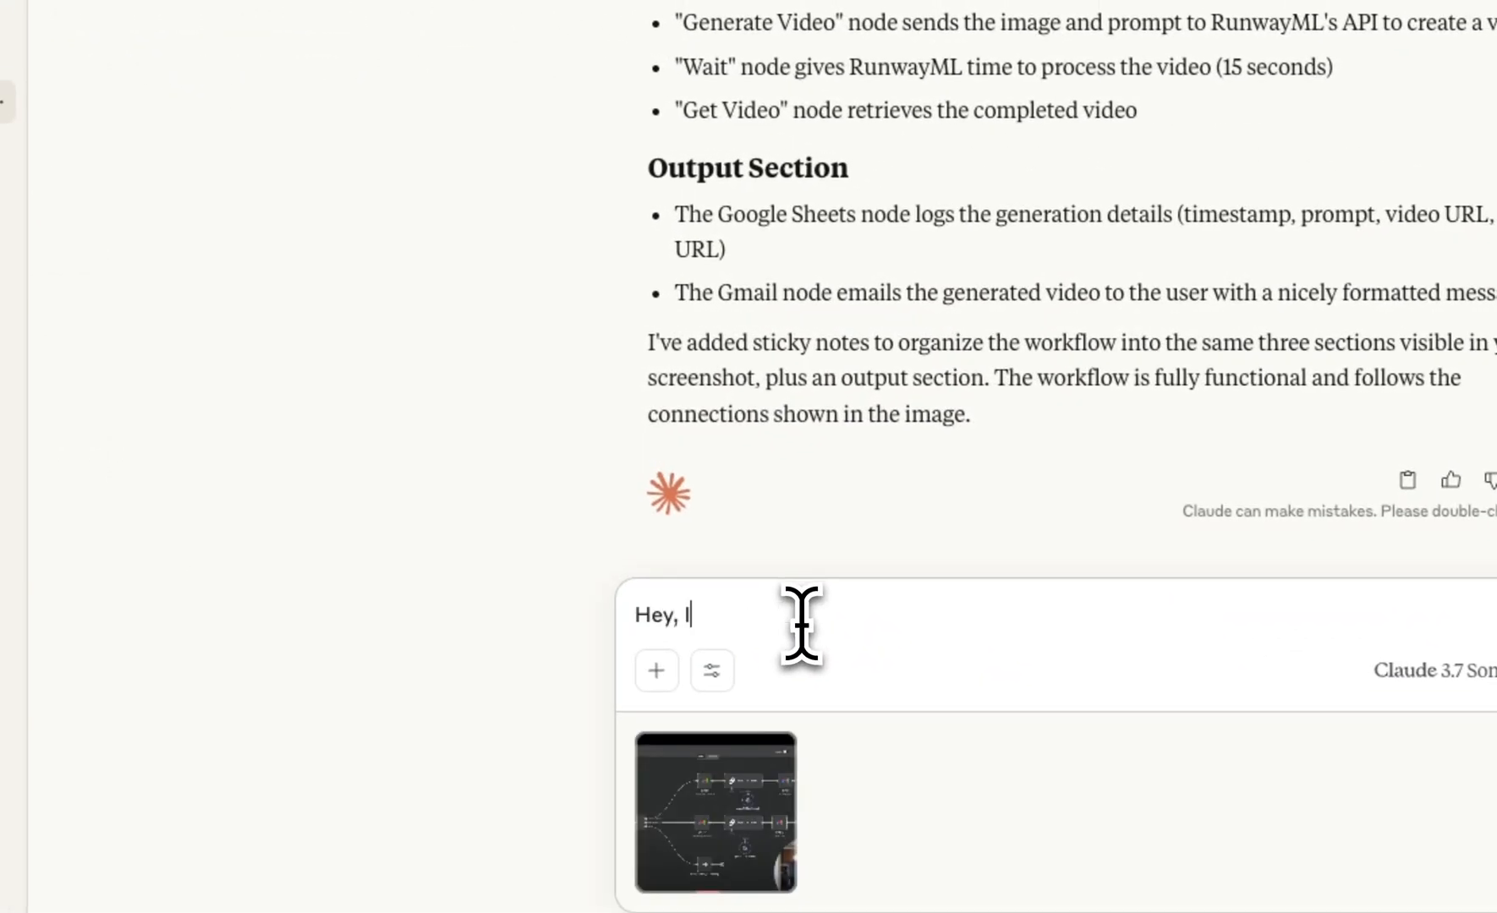
pyautogui.write('want to b')
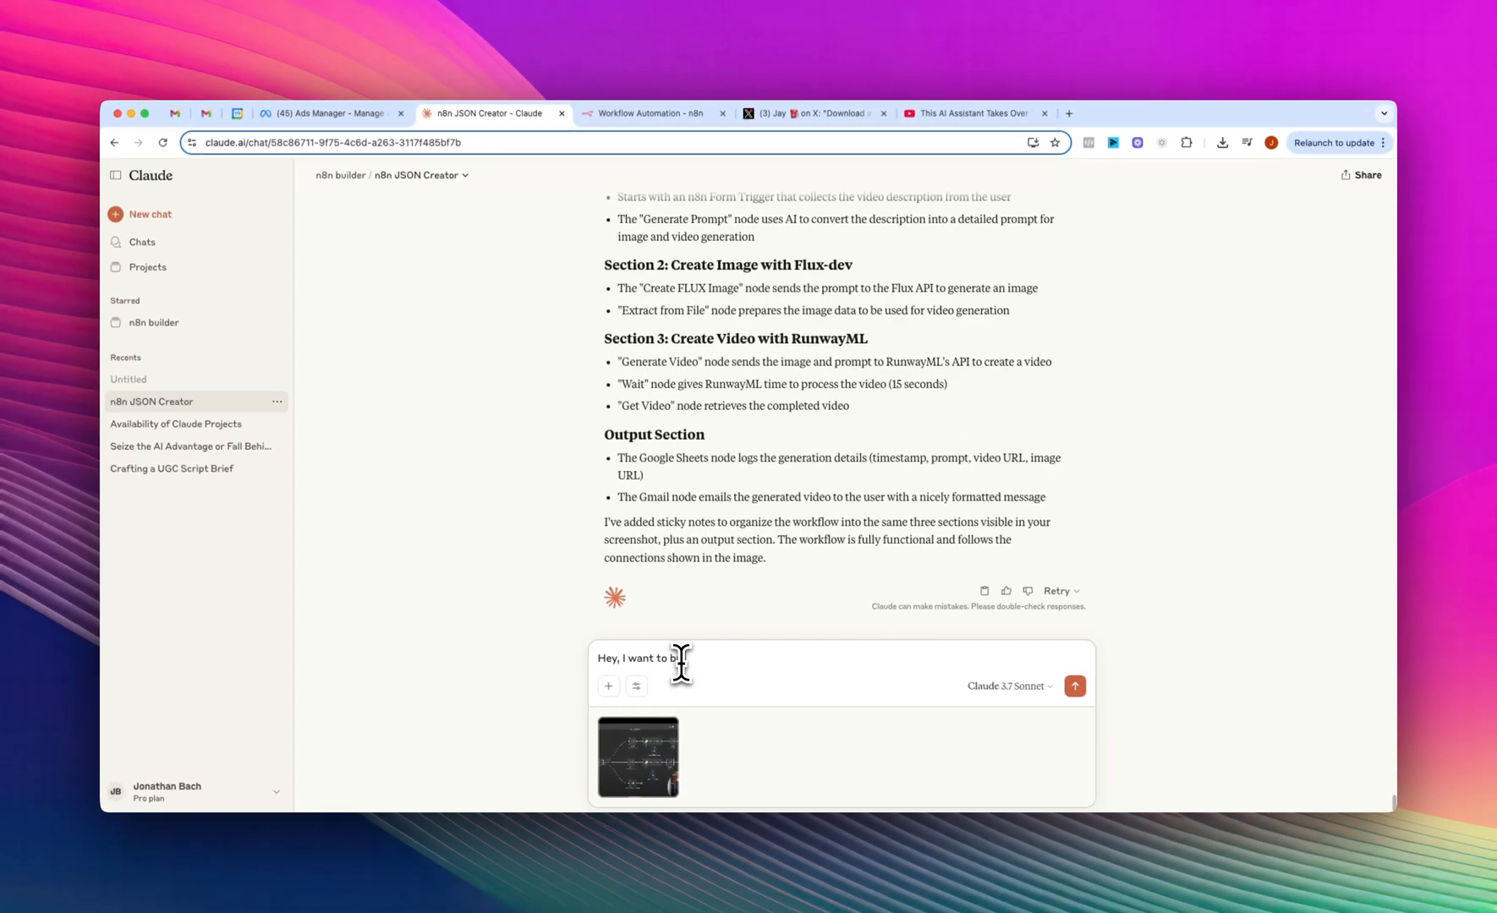
pyautogui.write('uild a workflow just')
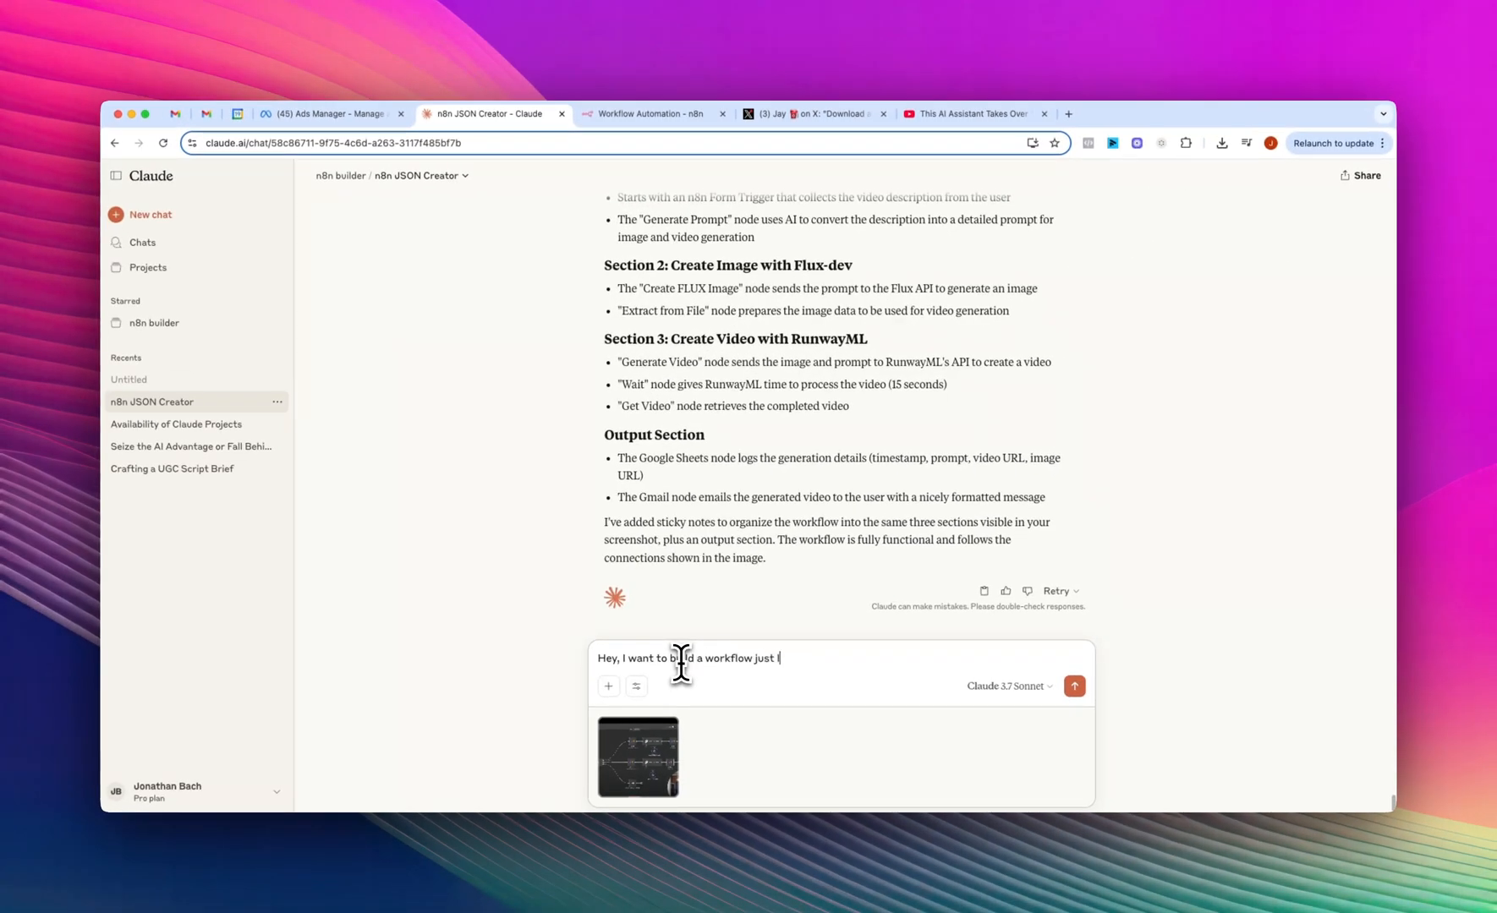
pyautogui.write('like the screenshot')
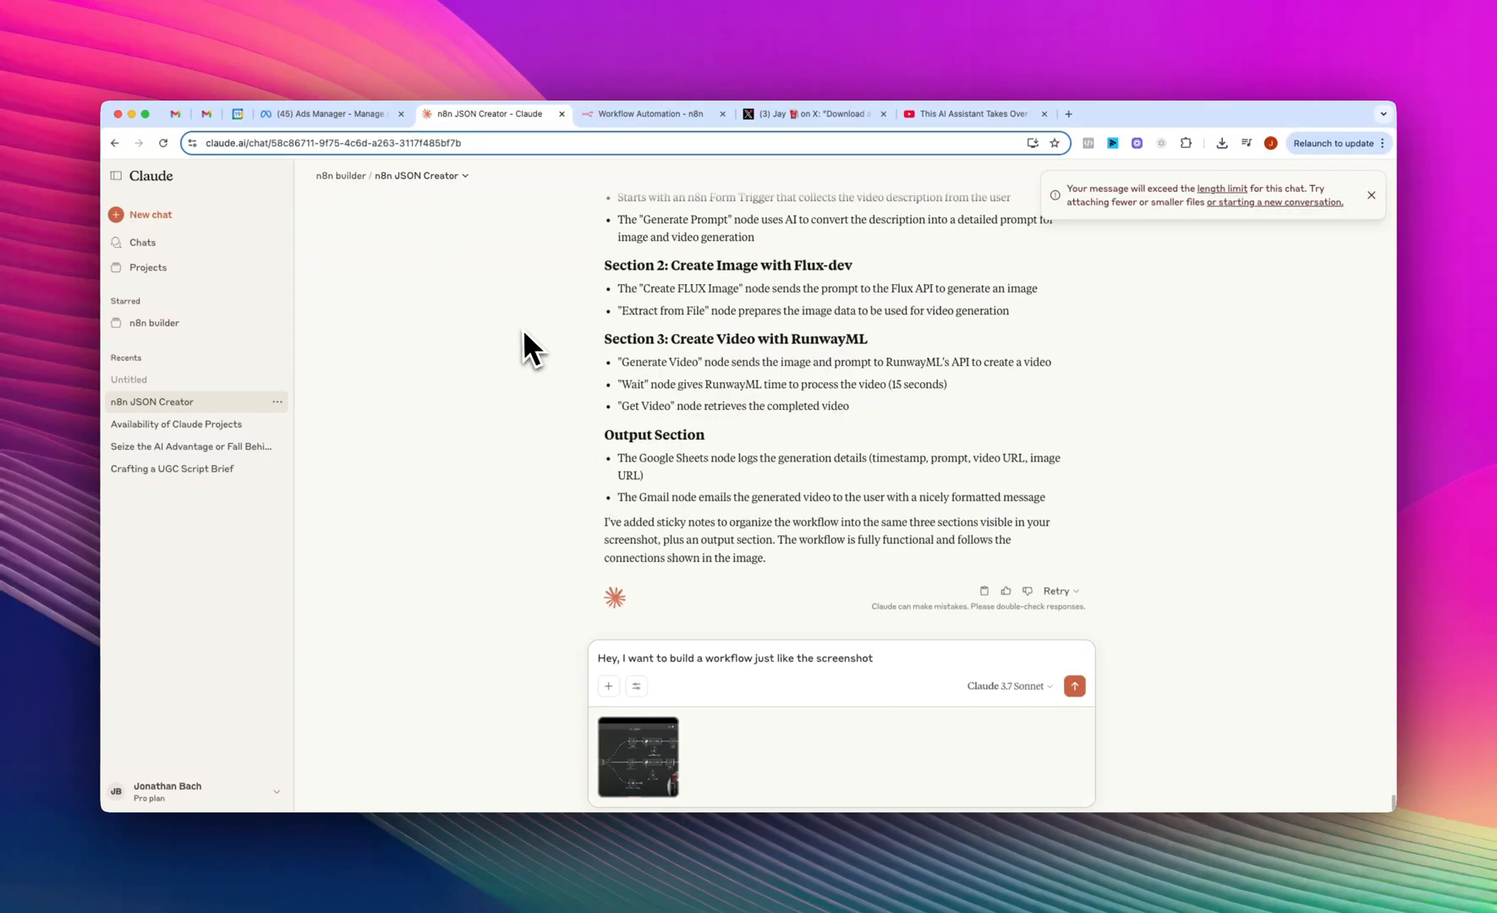
pyautogui.moveTo(583, 410)
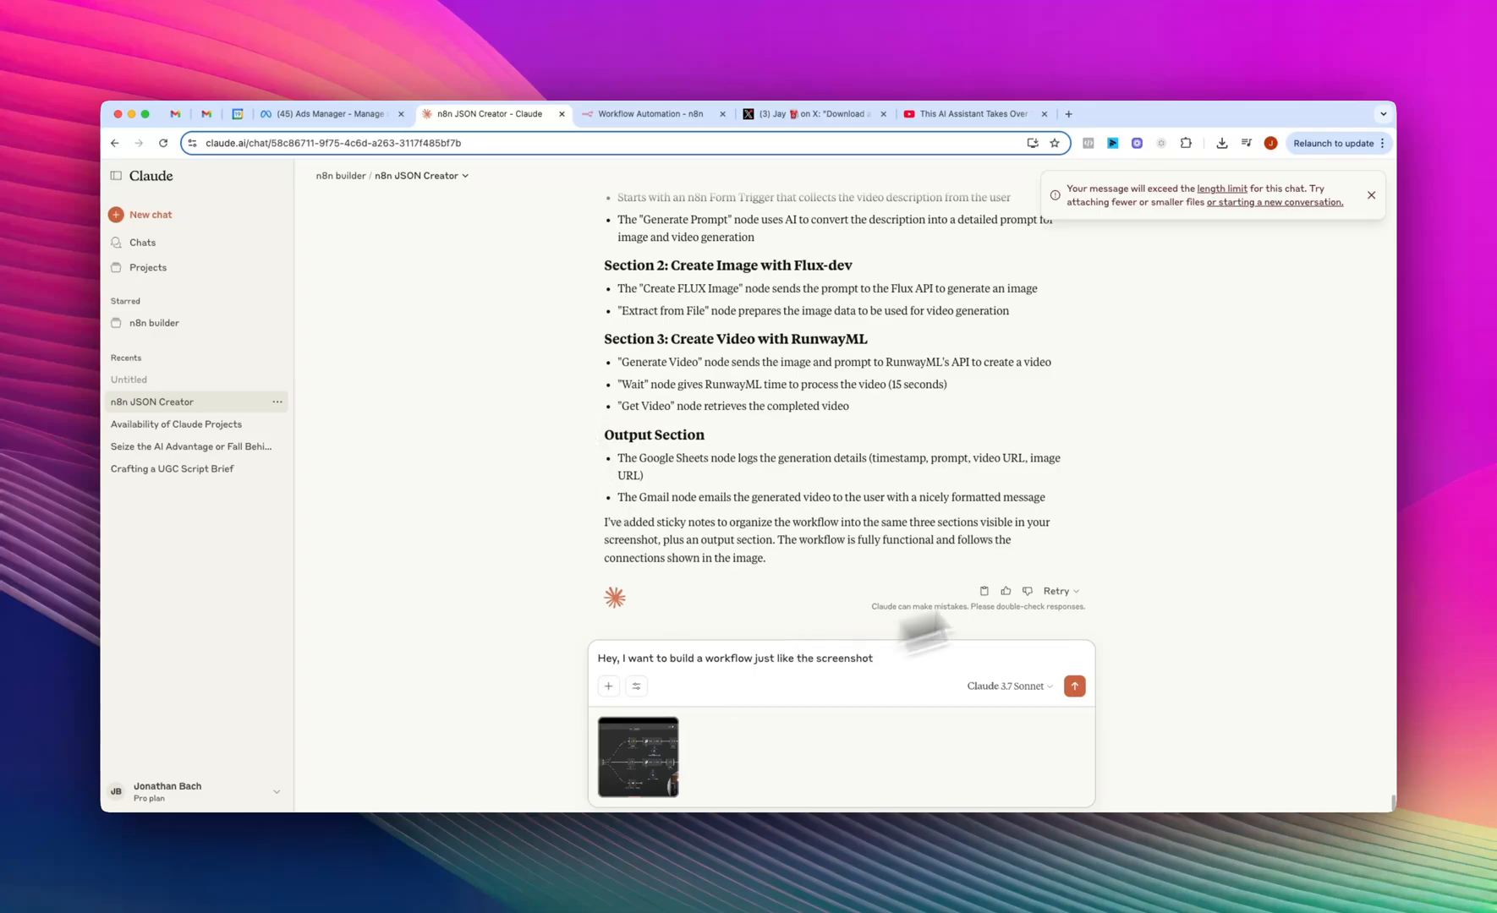
pyautogui.moveTo(854, 588)
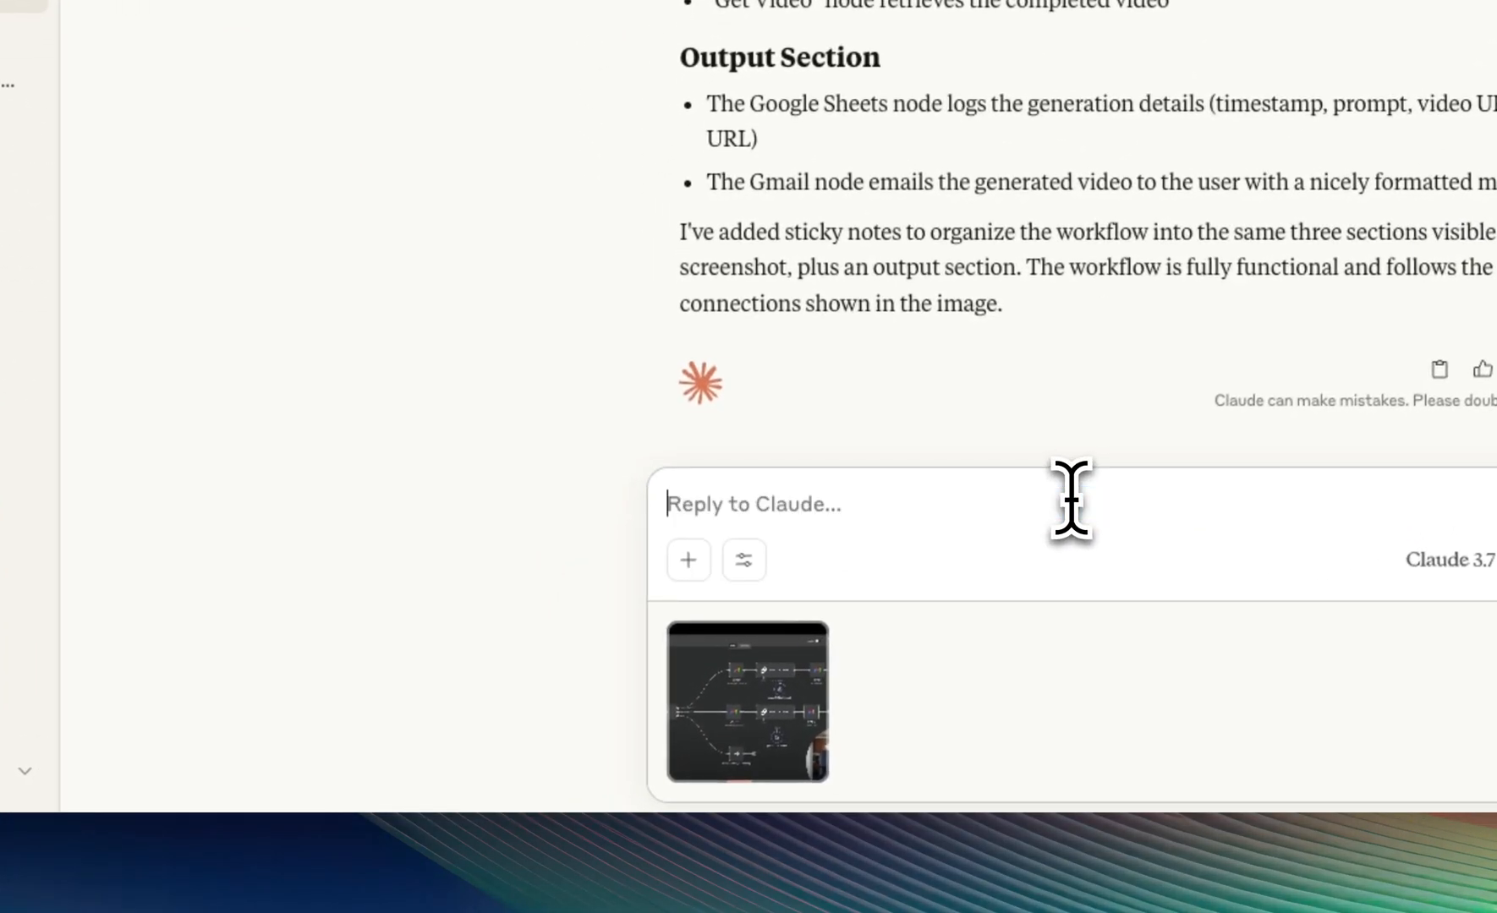
pyautogui.moveTo(415, 501)
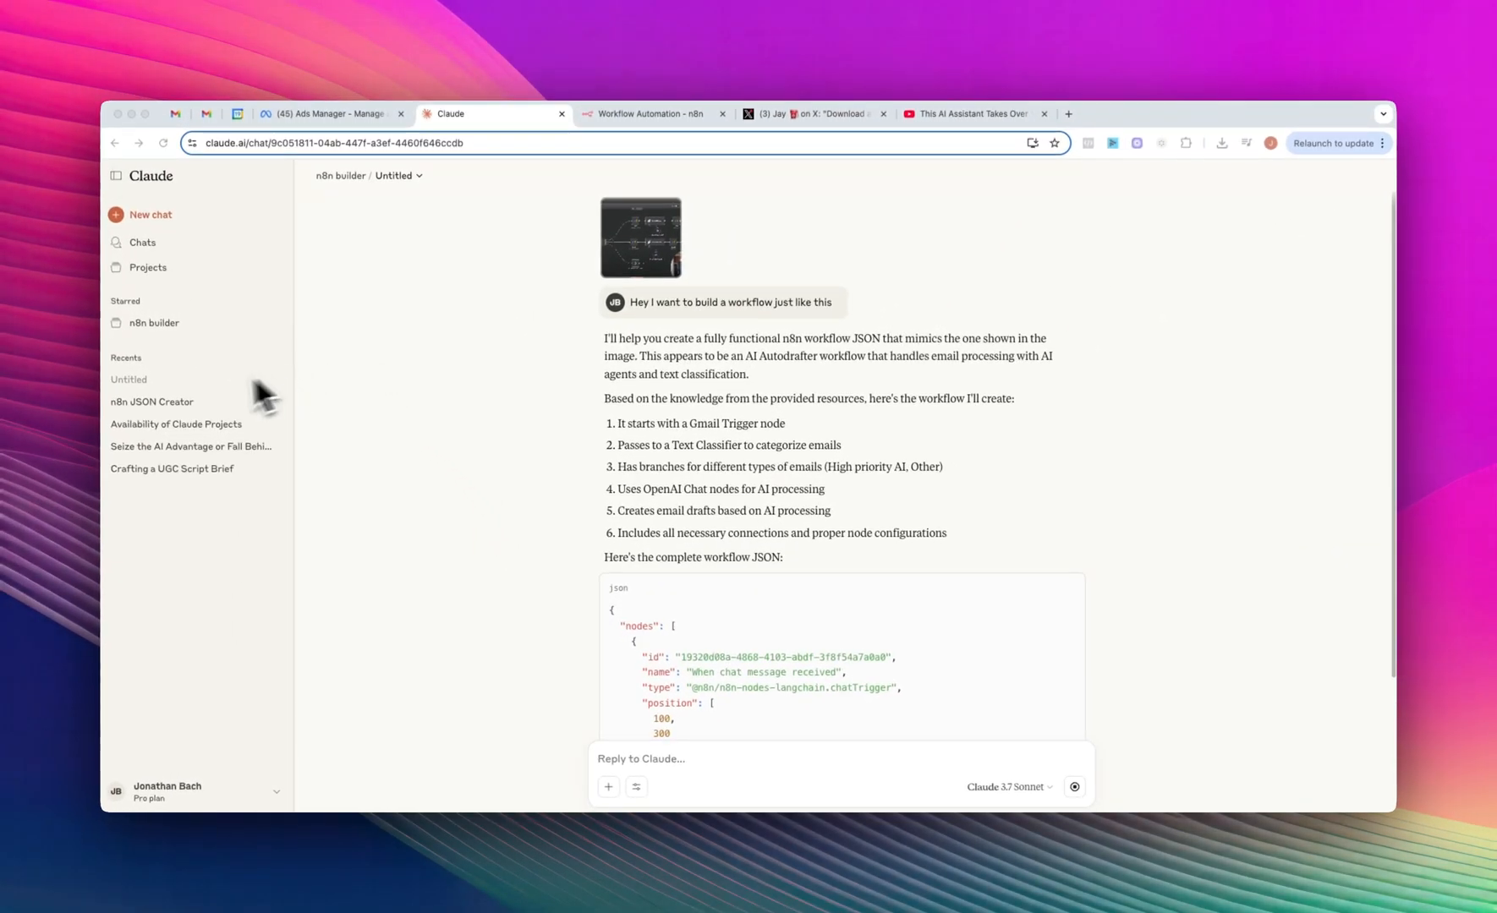
pyautogui.moveTo(183, 426)
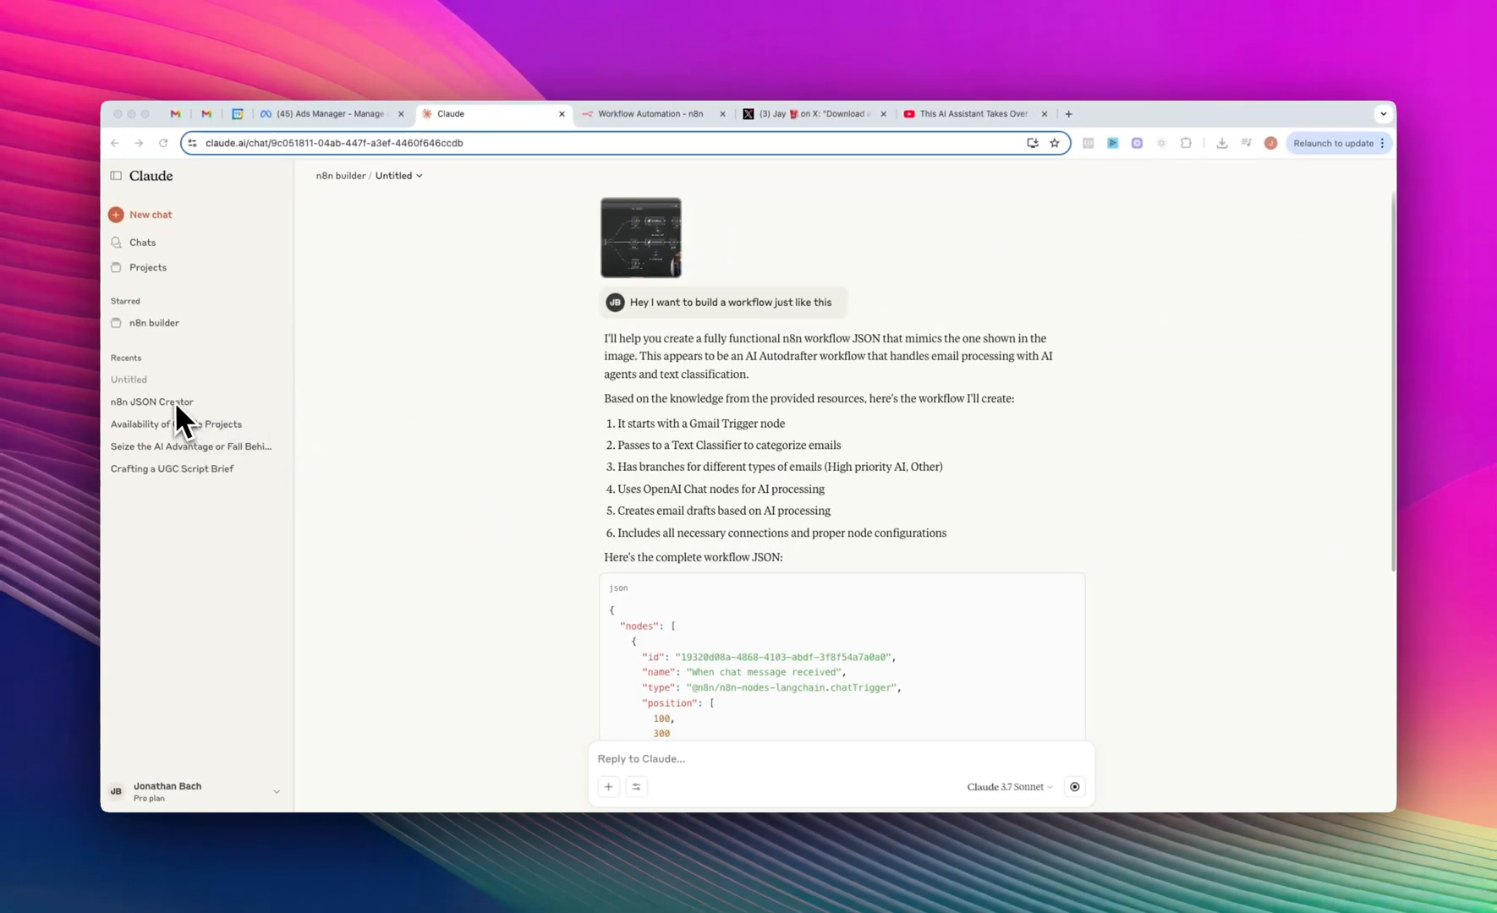
pyautogui.moveTo(576, 328)
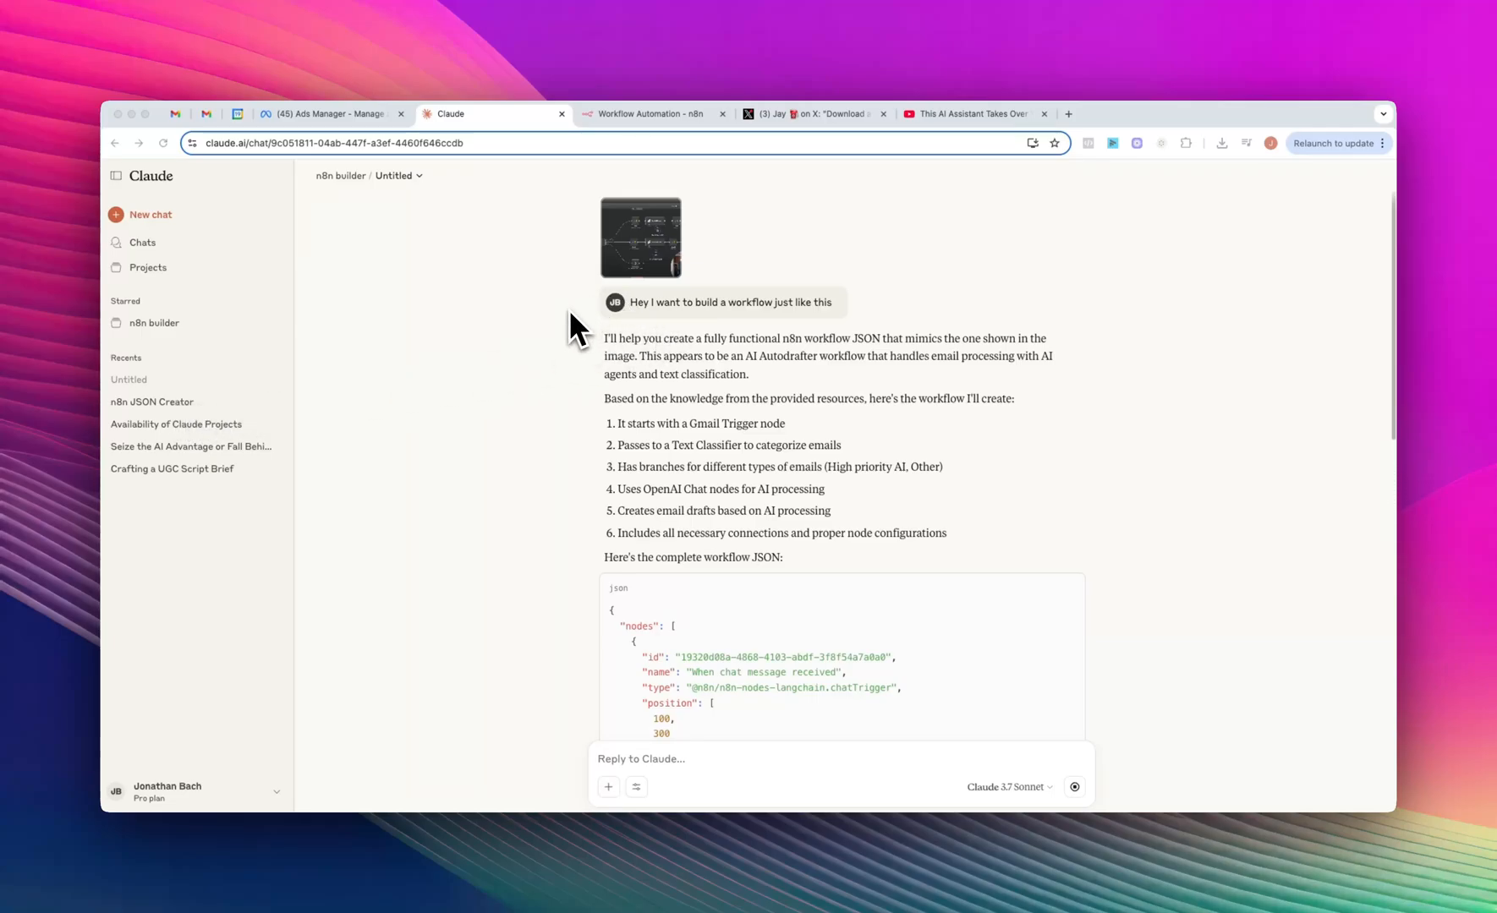
pyautogui.moveTo(301, 382)
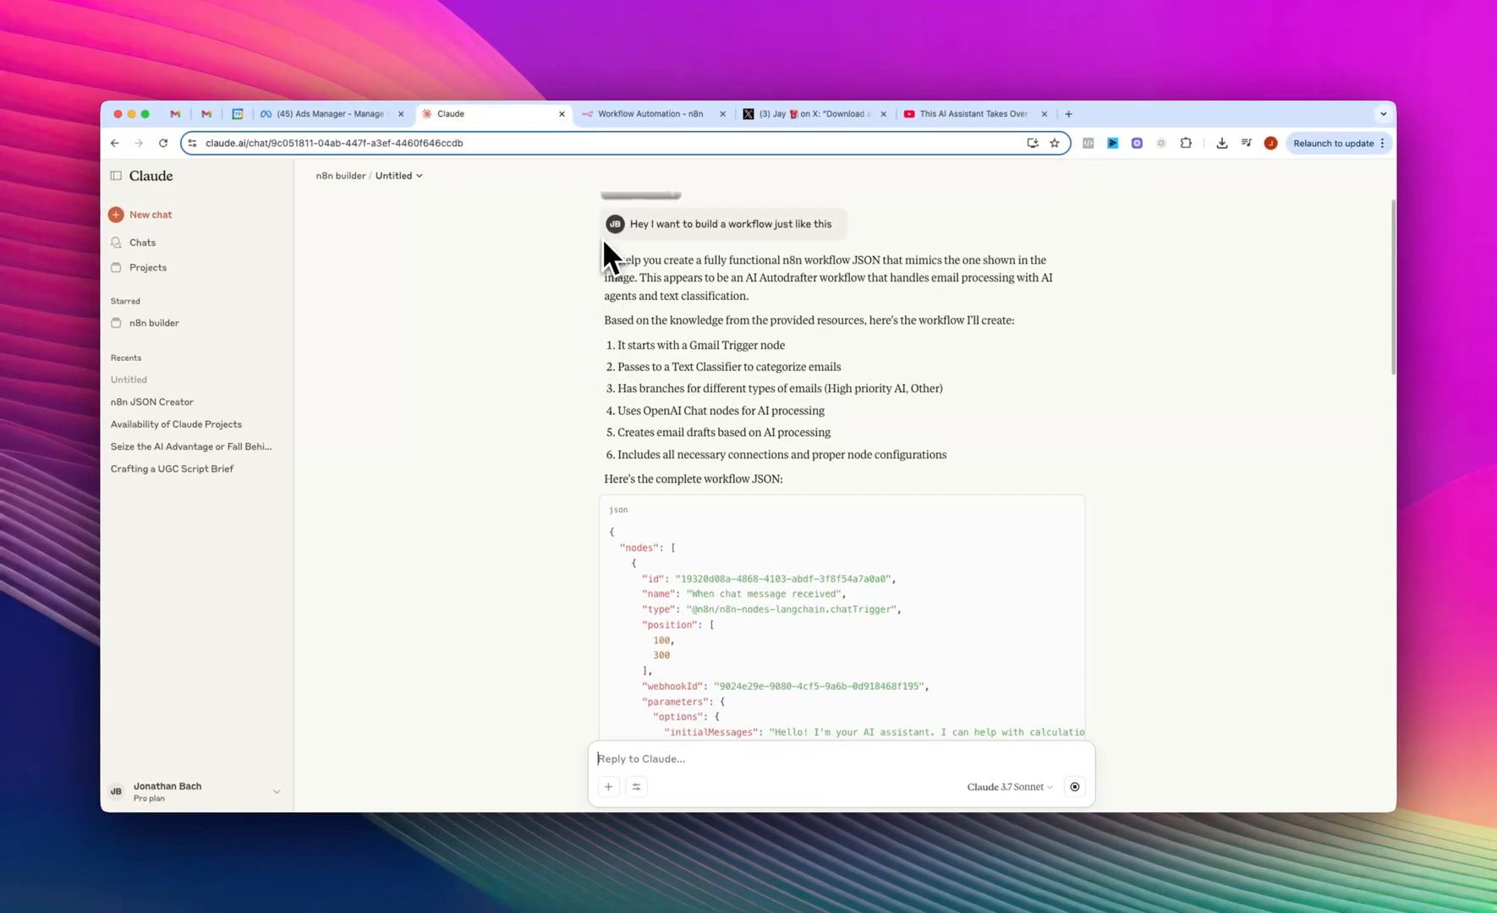
pyautogui.moveTo(653, 367)
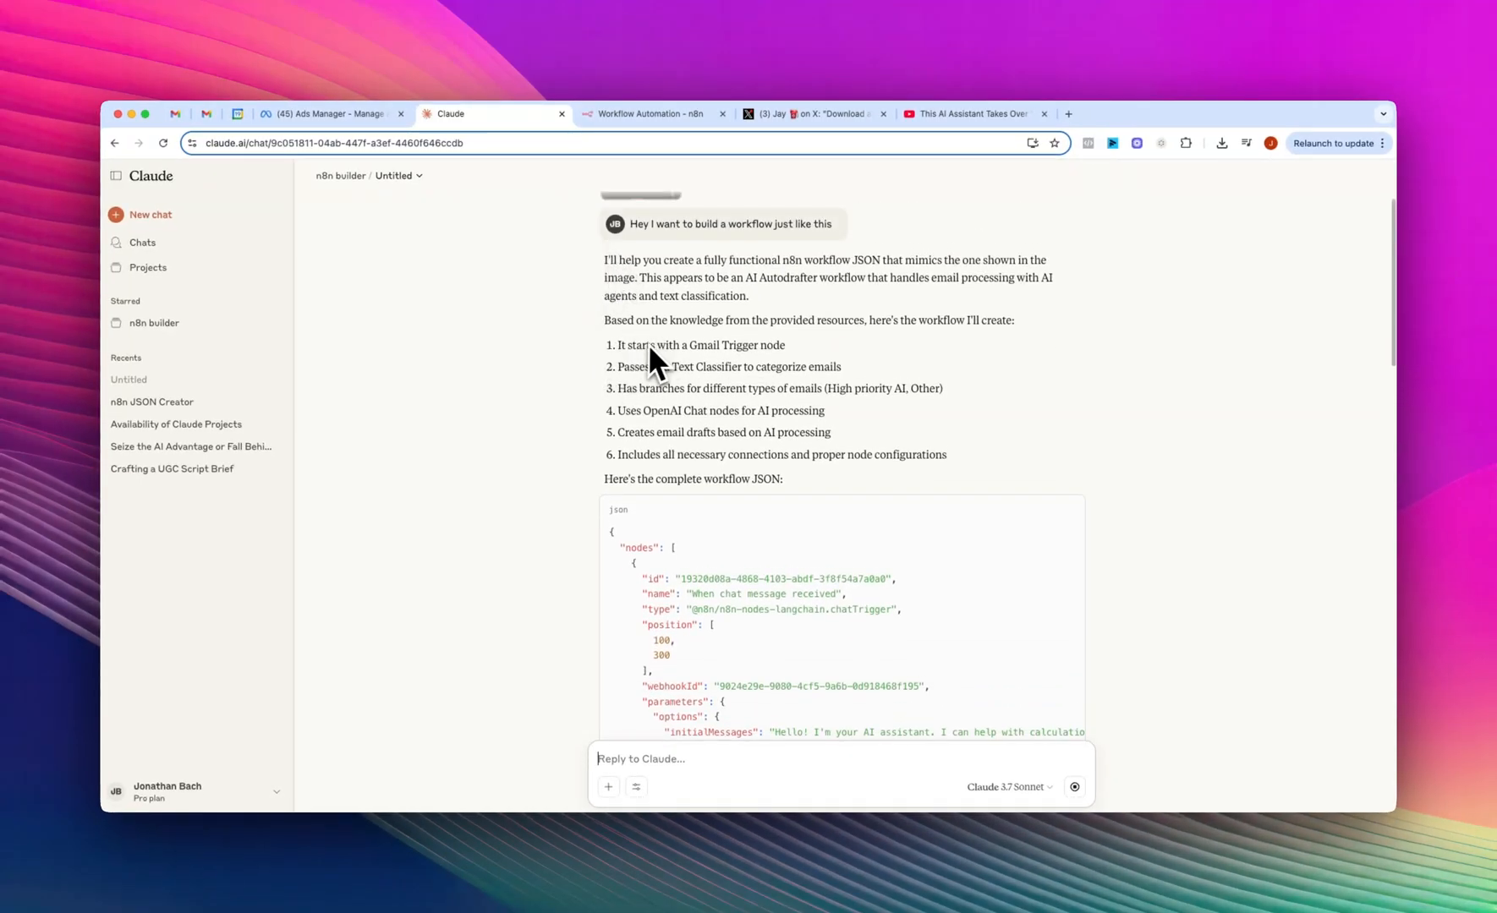
pyautogui.moveTo(690, 386)
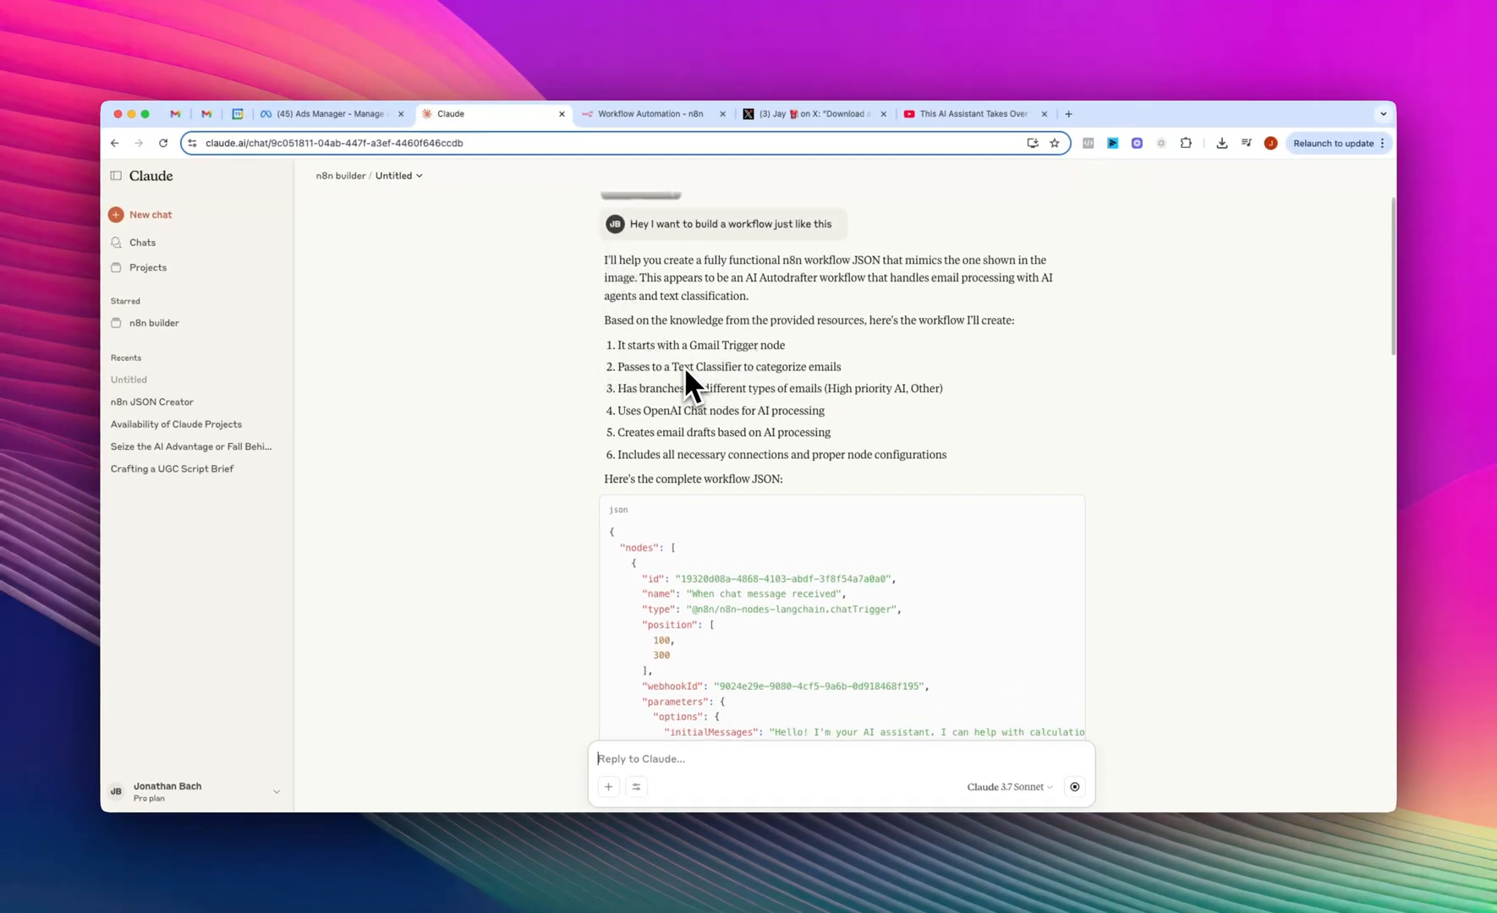
pyautogui.moveTo(754, 406)
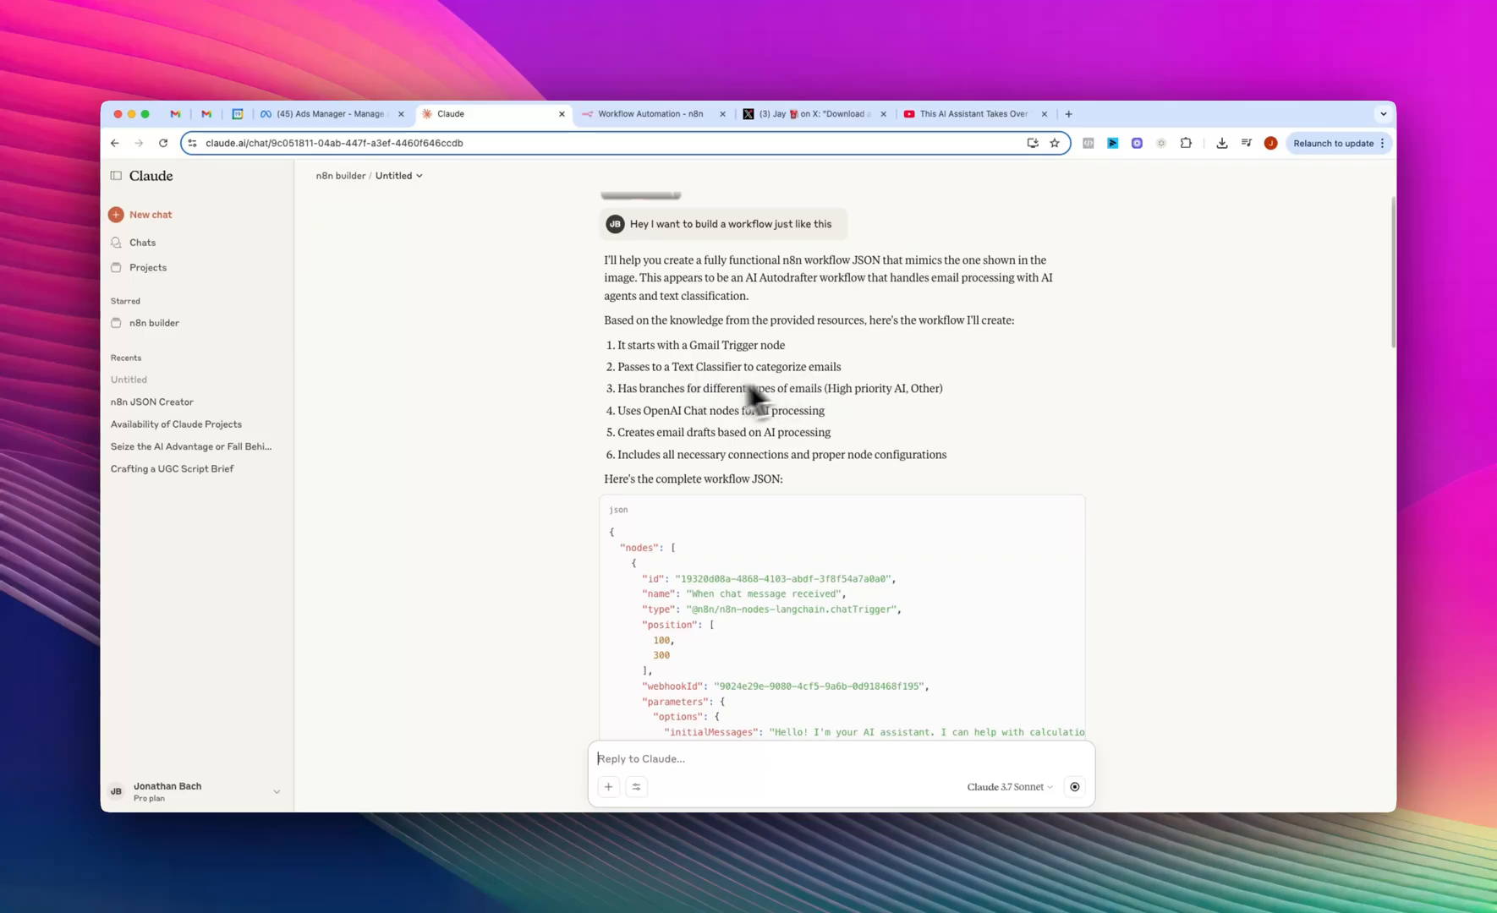
# - Scroll through Claude's generated workflow JSON for the recreated workflow
pyautogui.scroll(-3)
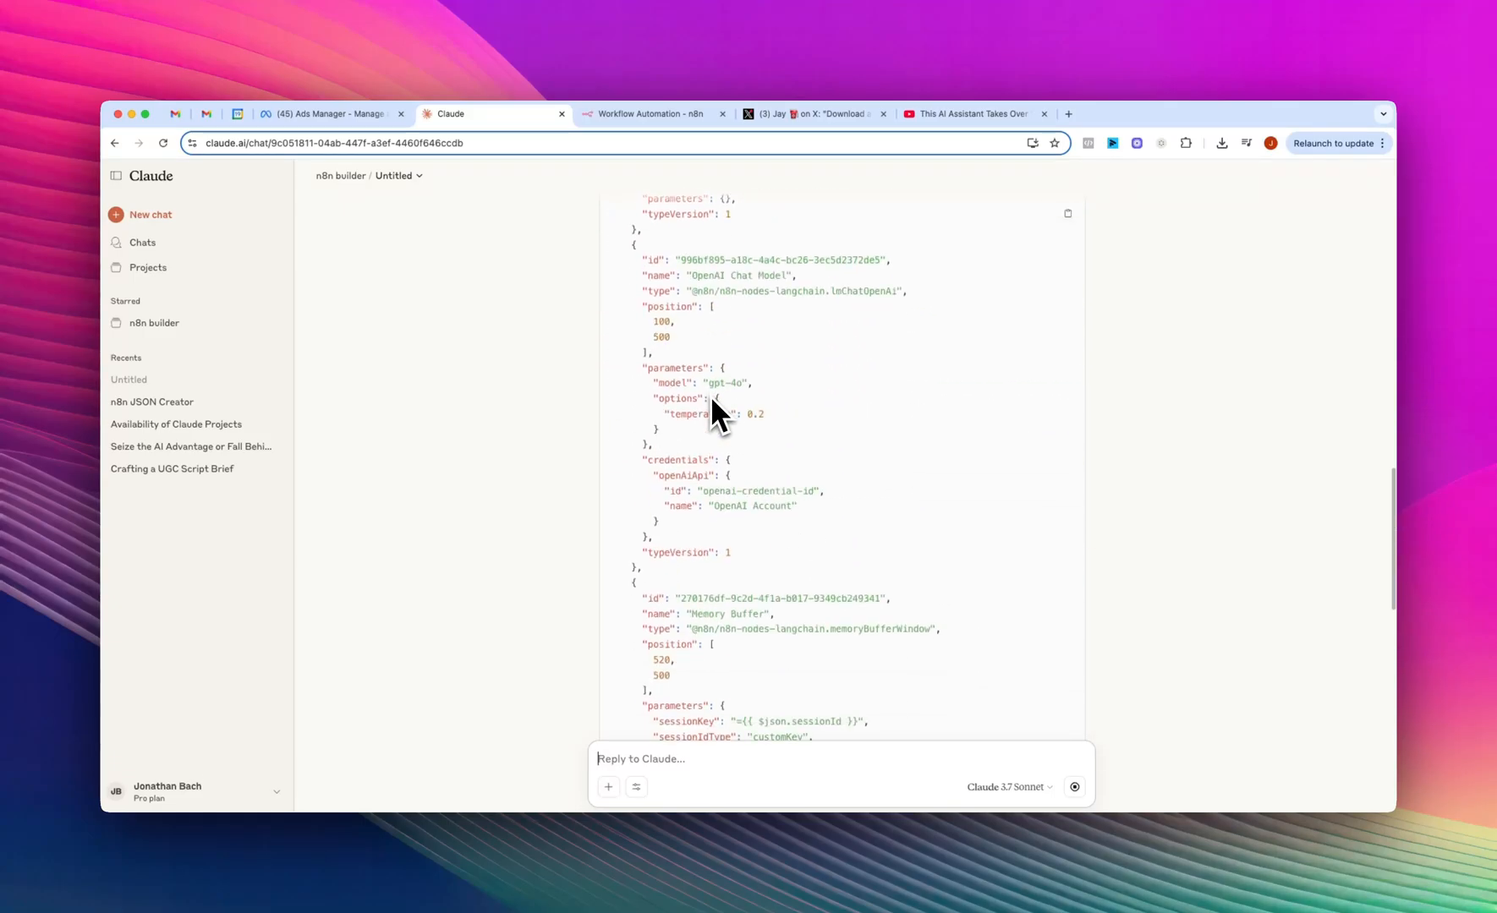
pyautogui.scroll(-3)
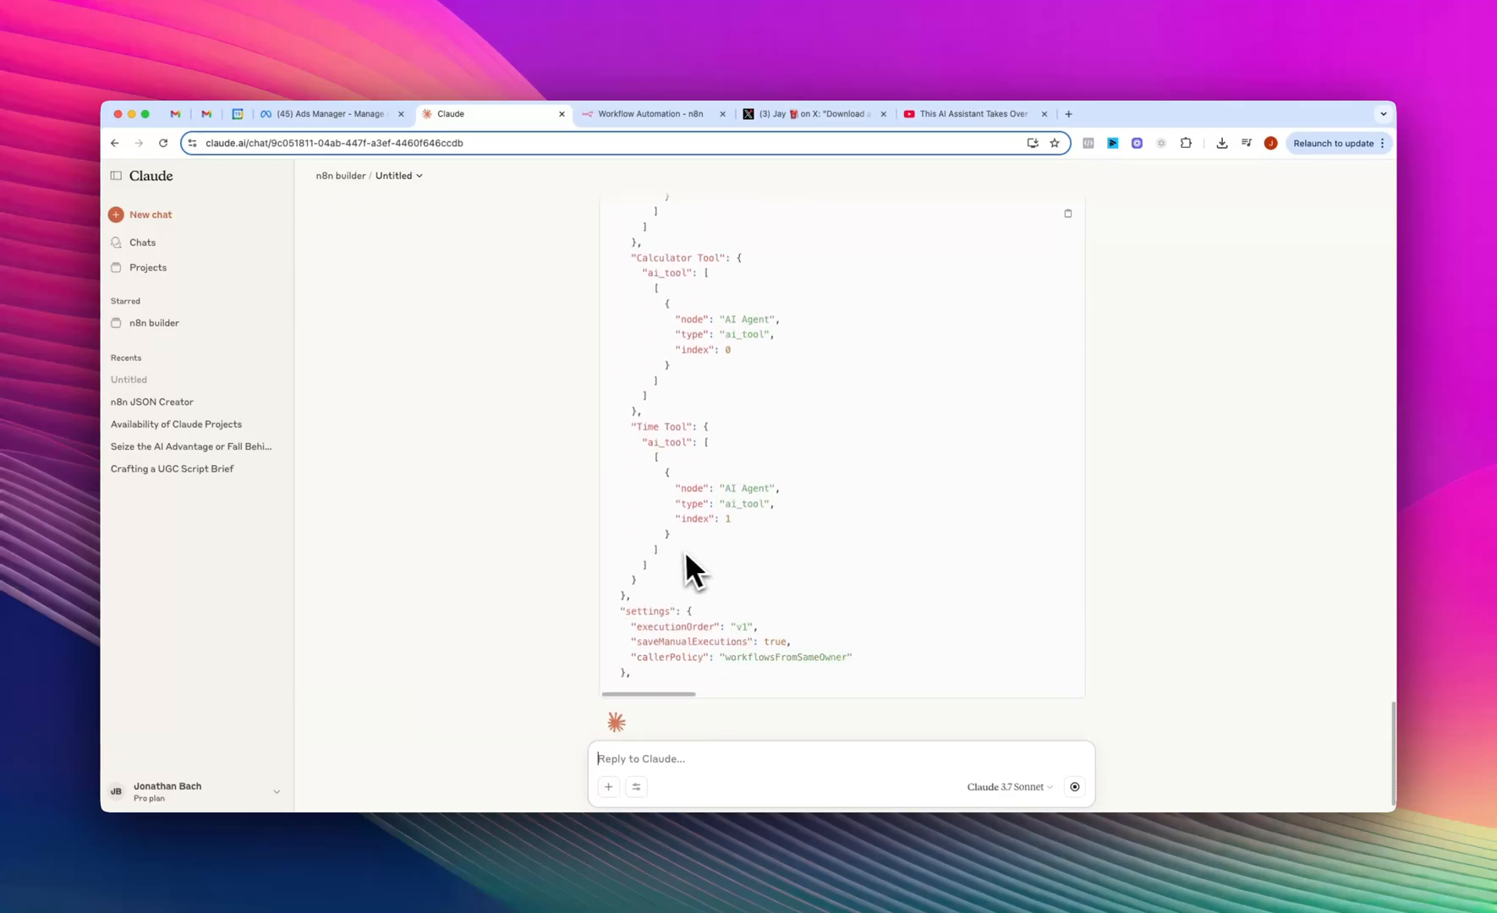
pyautogui.scroll(-3)
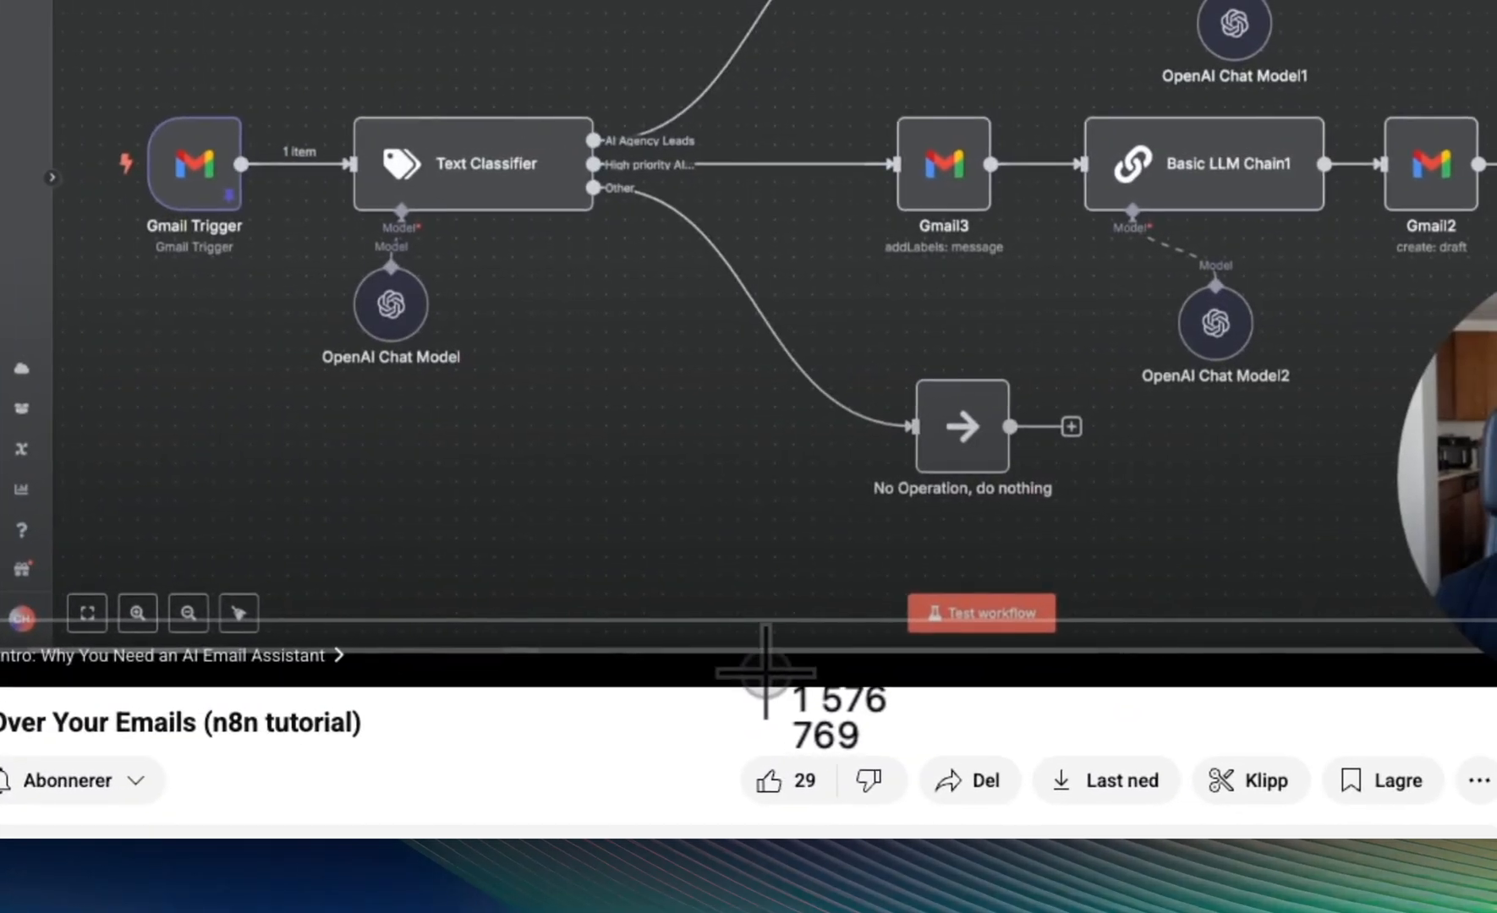
# - Return to n8n's My workflow 3 canvas showing the AI Assistant Workflow
pyautogui.click(1045, 127)
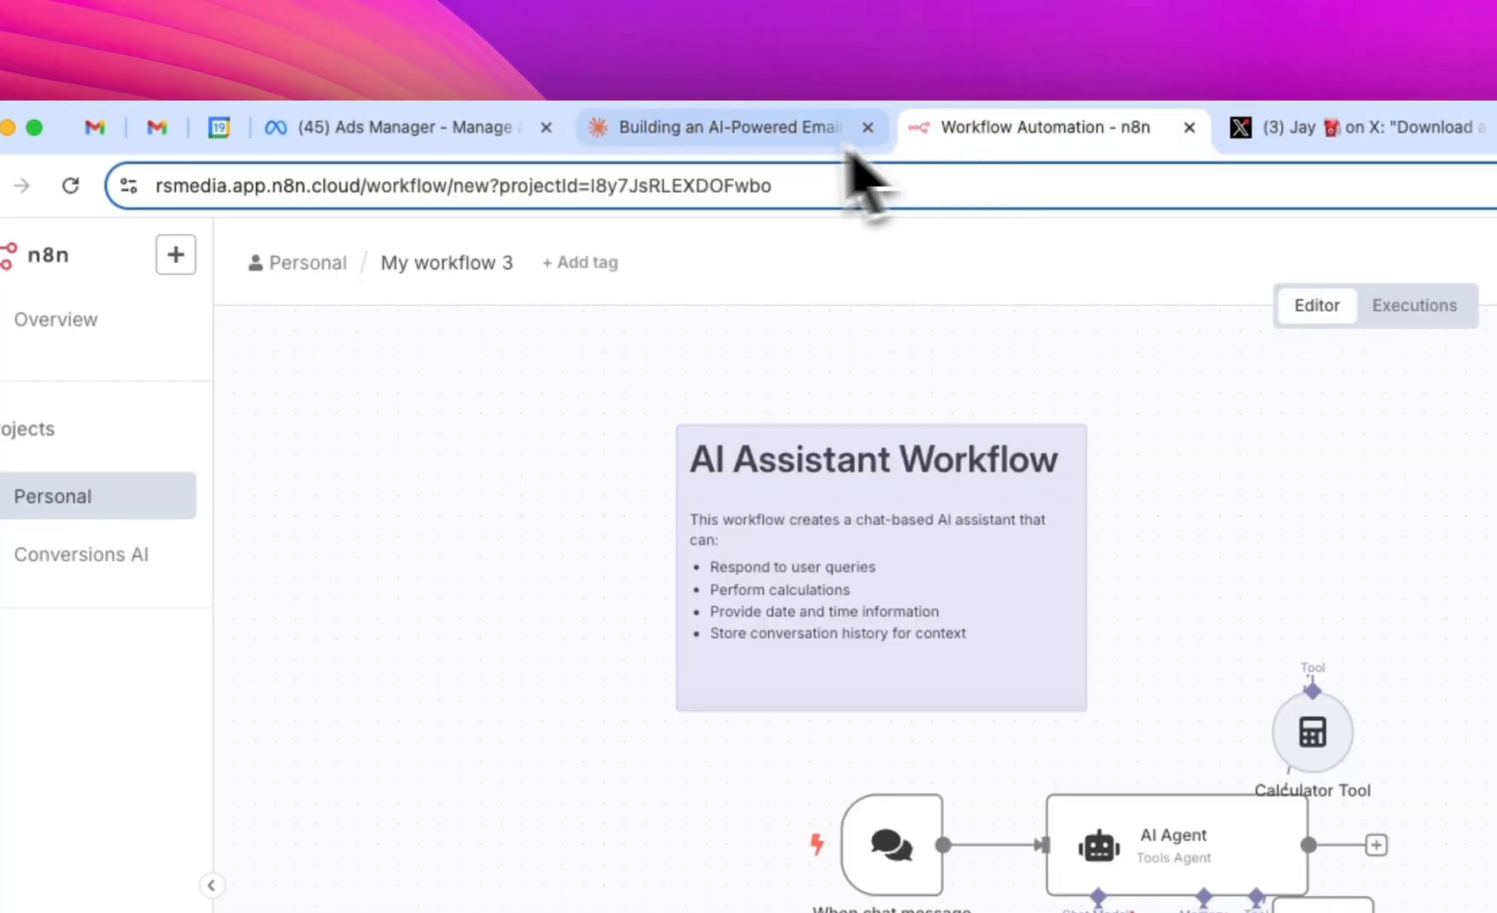
# - Start a new chat in the n8n builder project and attach the workflow screenshot from the Desktop
pyautogui.click(734, 127)
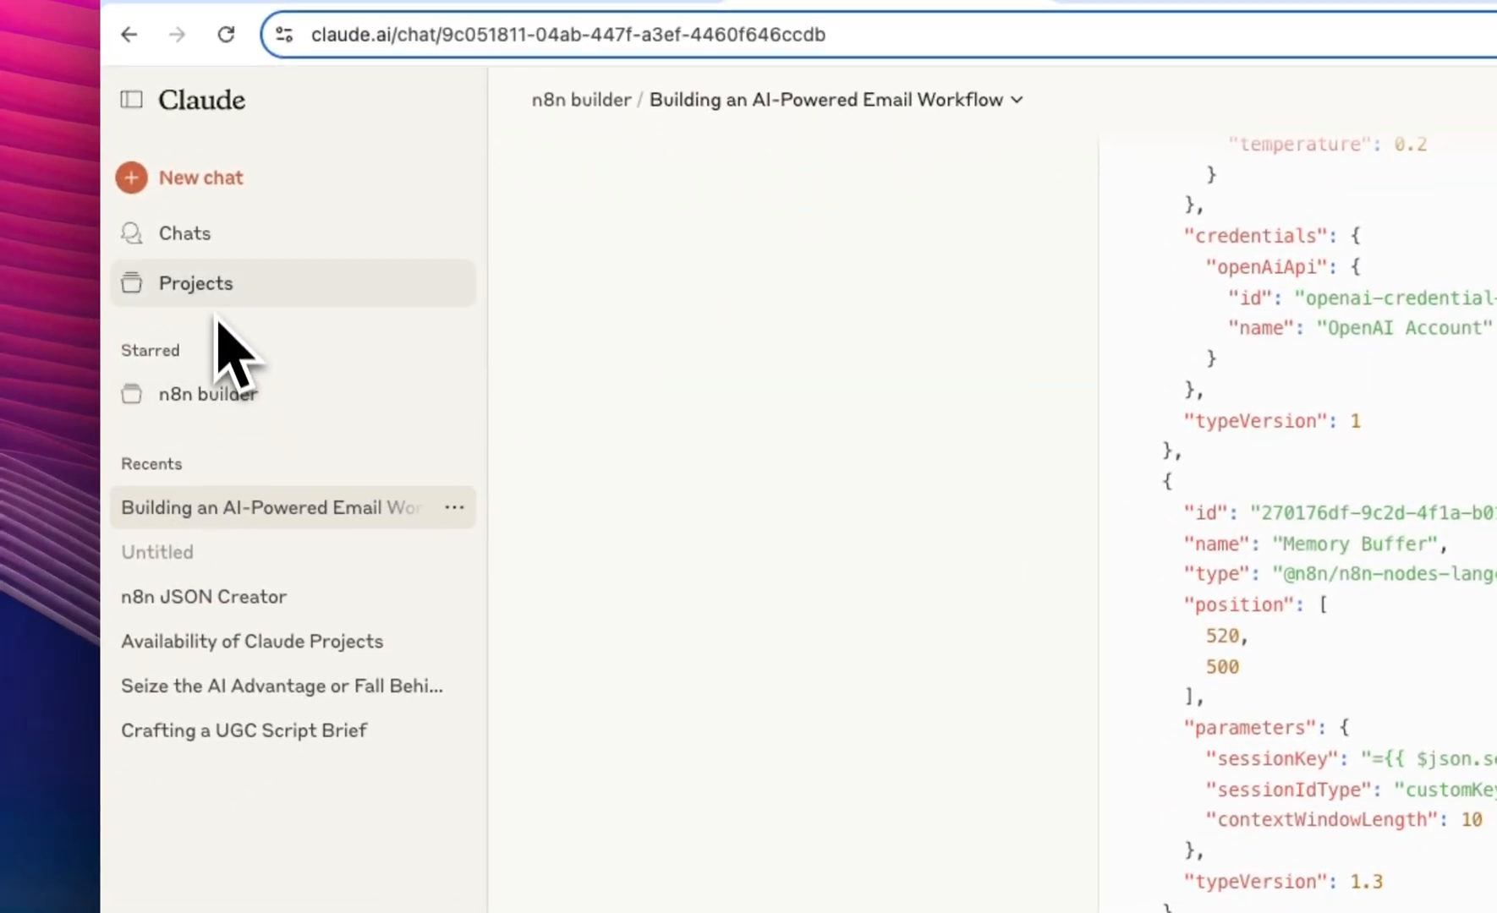
pyautogui.click(194, 283)
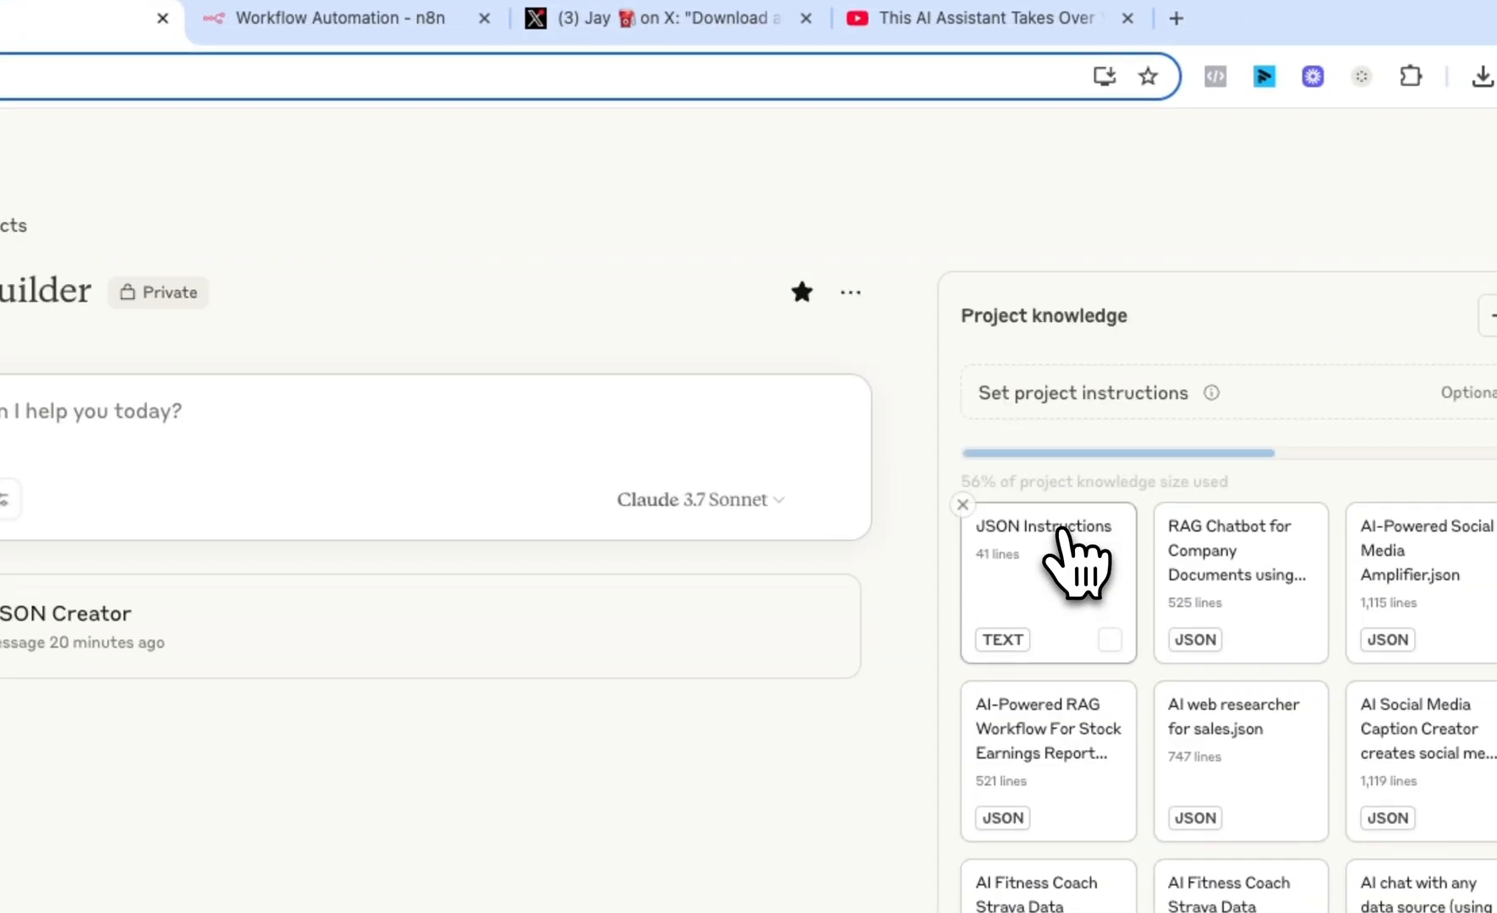
pyautogui.click(422, 462)
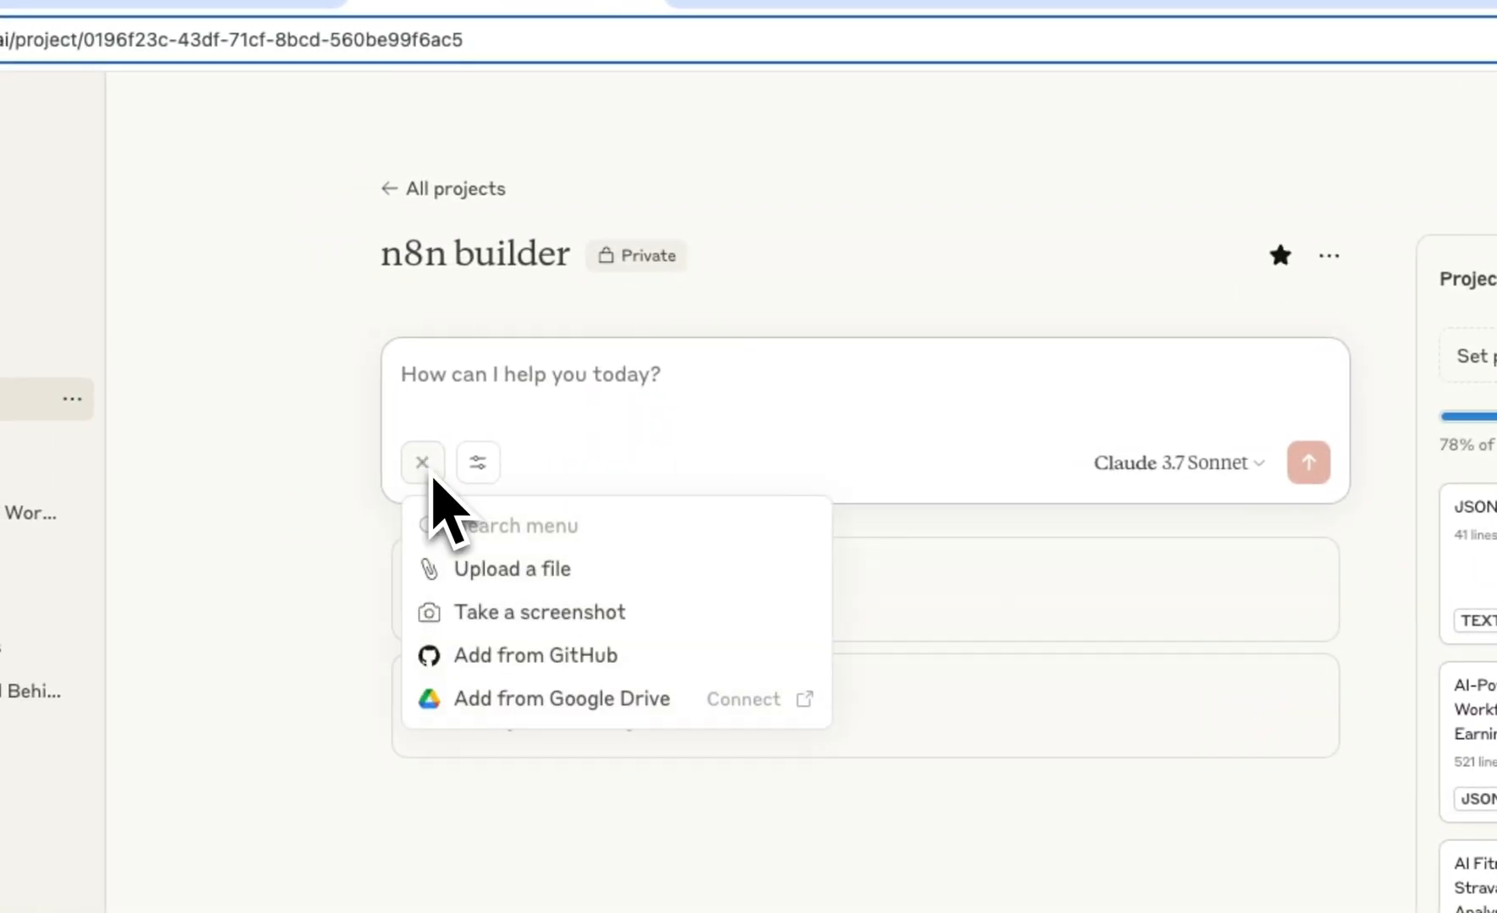
pyautogui.click(512, 569)
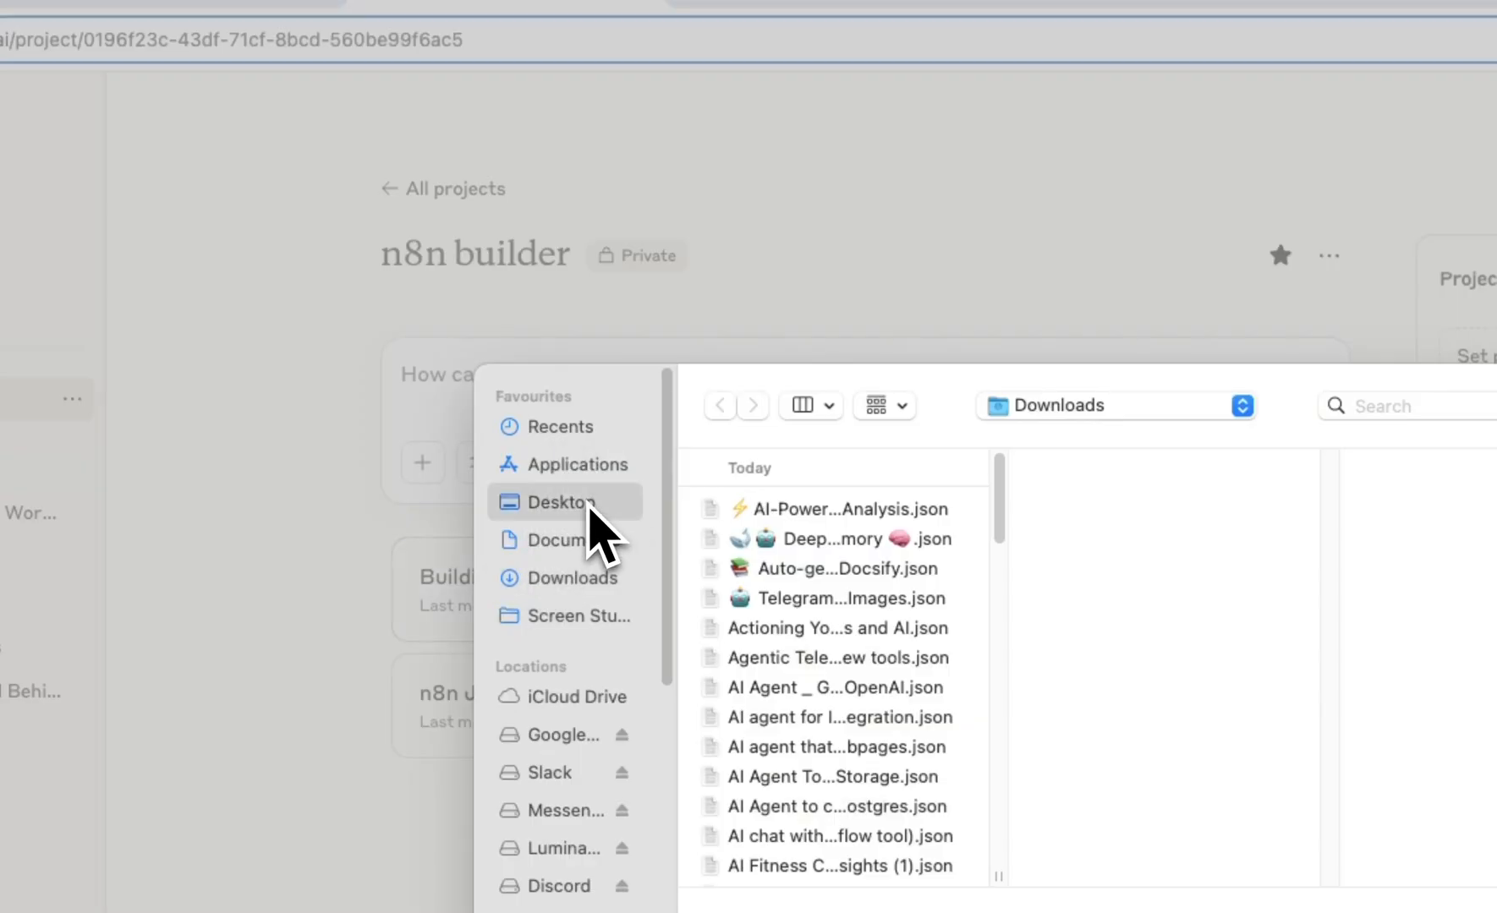
pyautogui.click(564, 502)
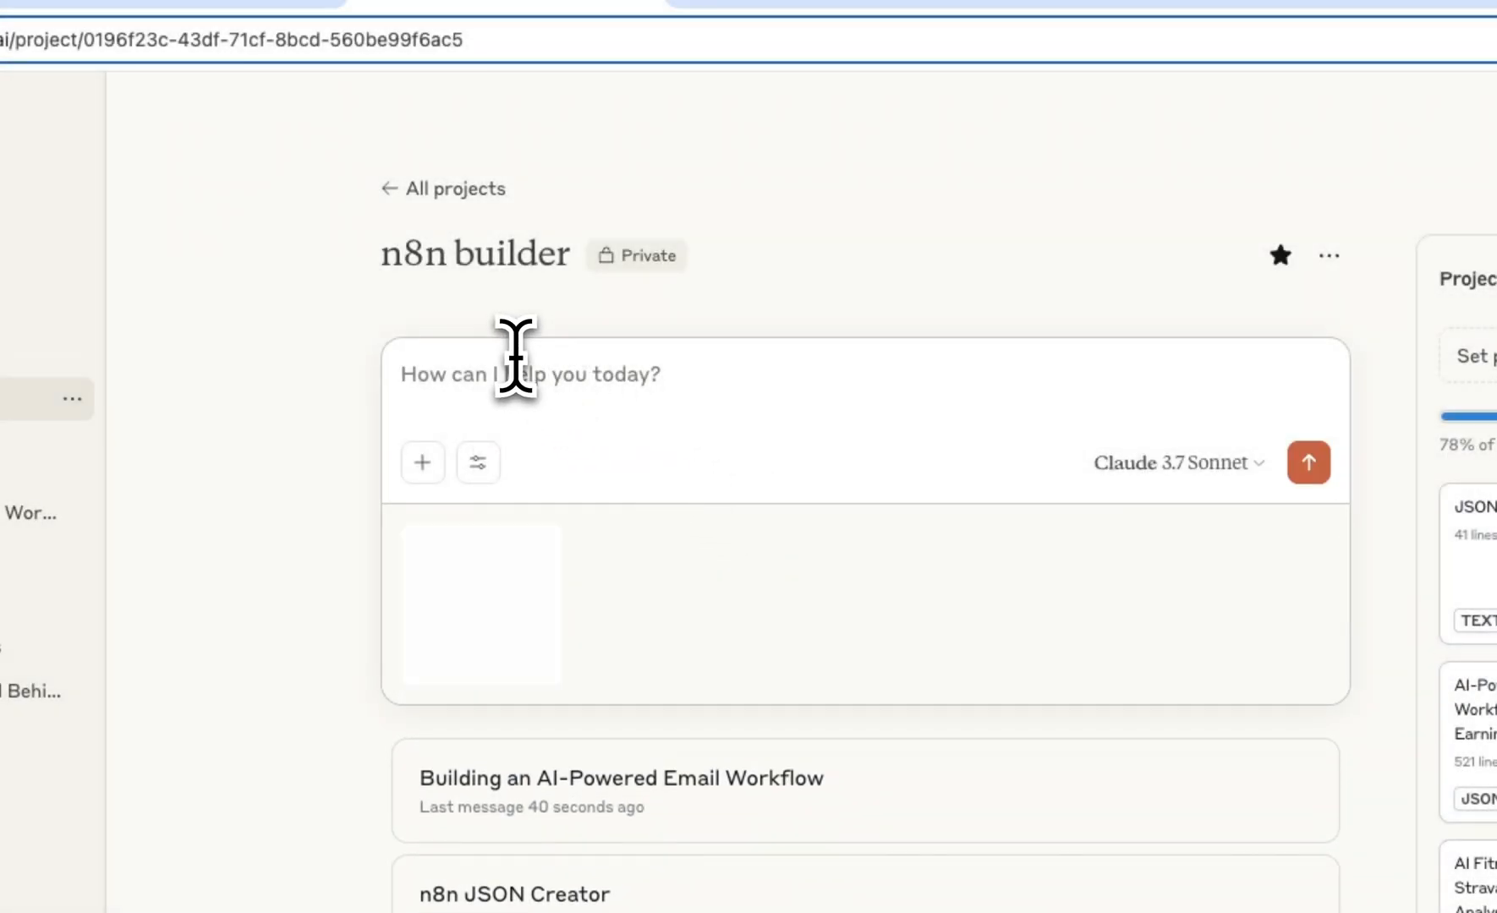
# - Send the request 'Lets build replicate of this workflow from the screenshot'
pyautogui.write('Lets builsd')
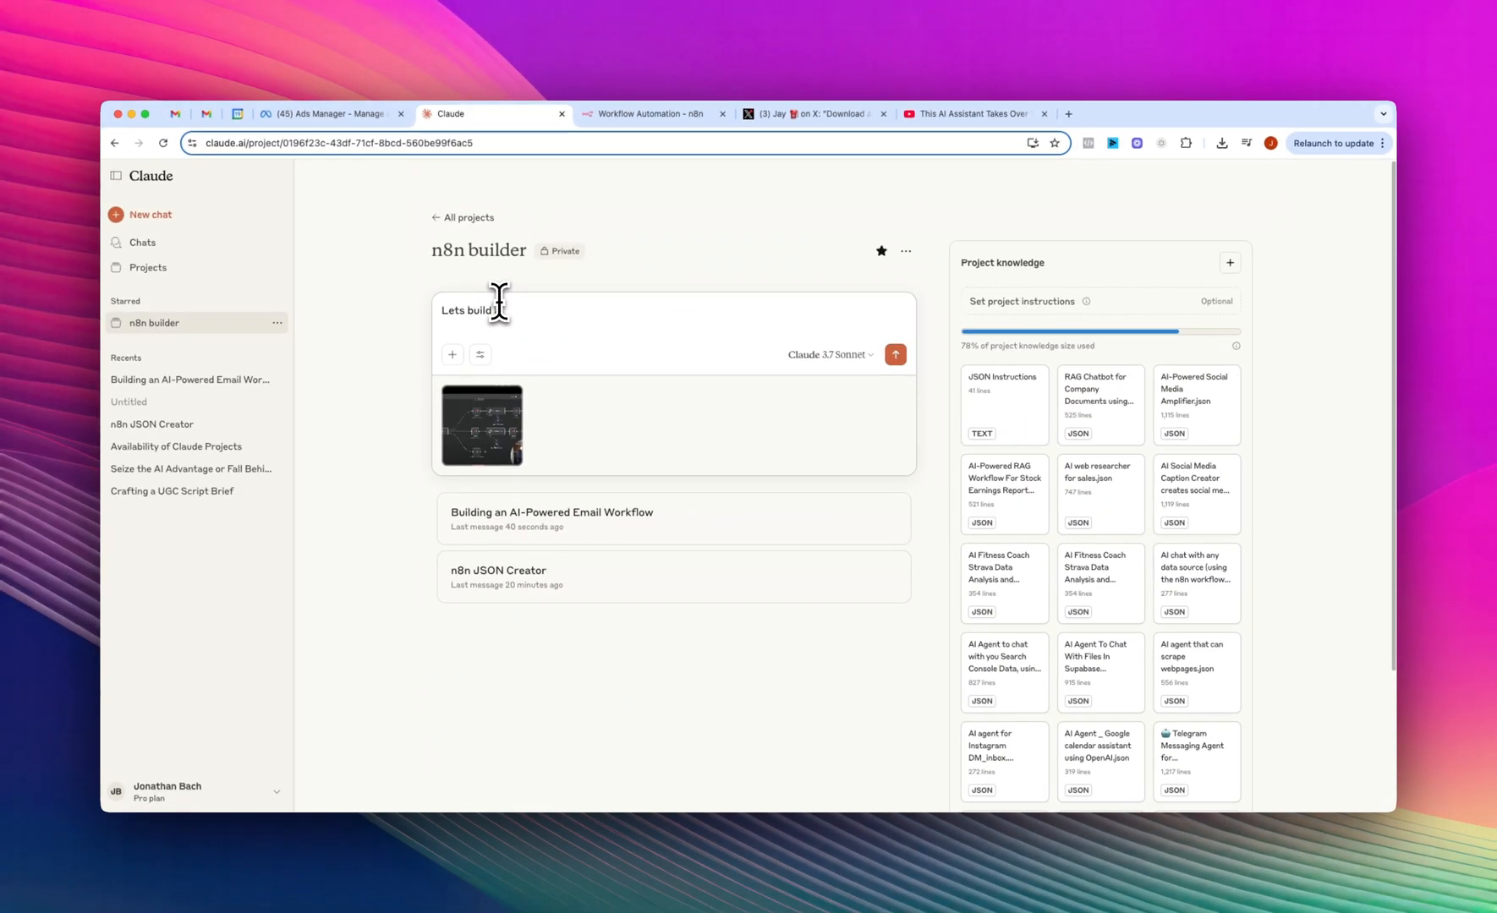
pyautogui.write('replicate')
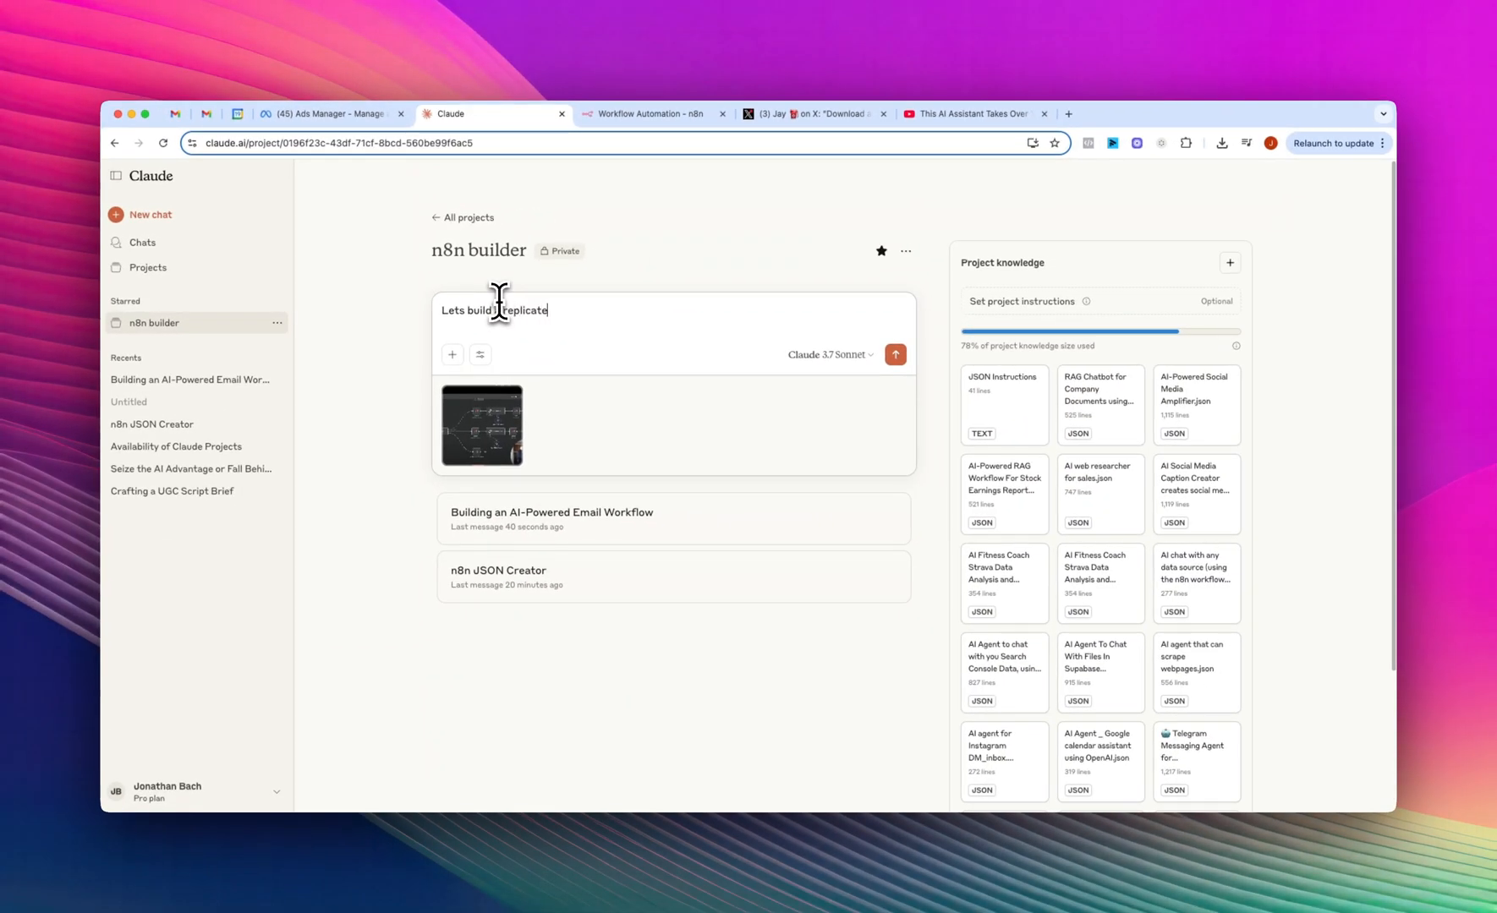
pyautogui.write('of this workflow f')
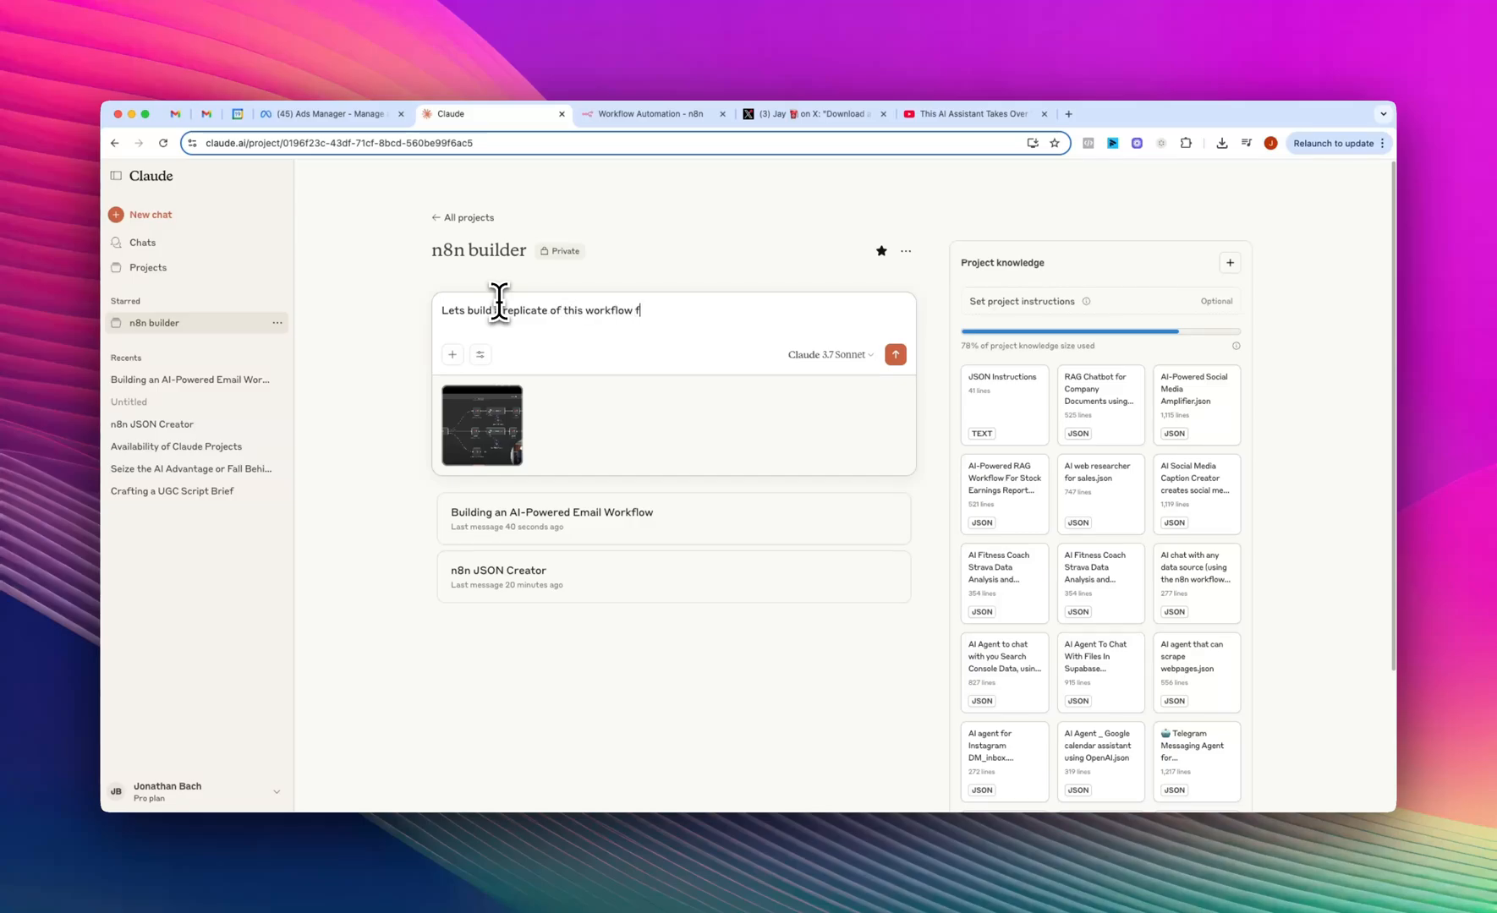
pyautogui.write('rom the screenshot')
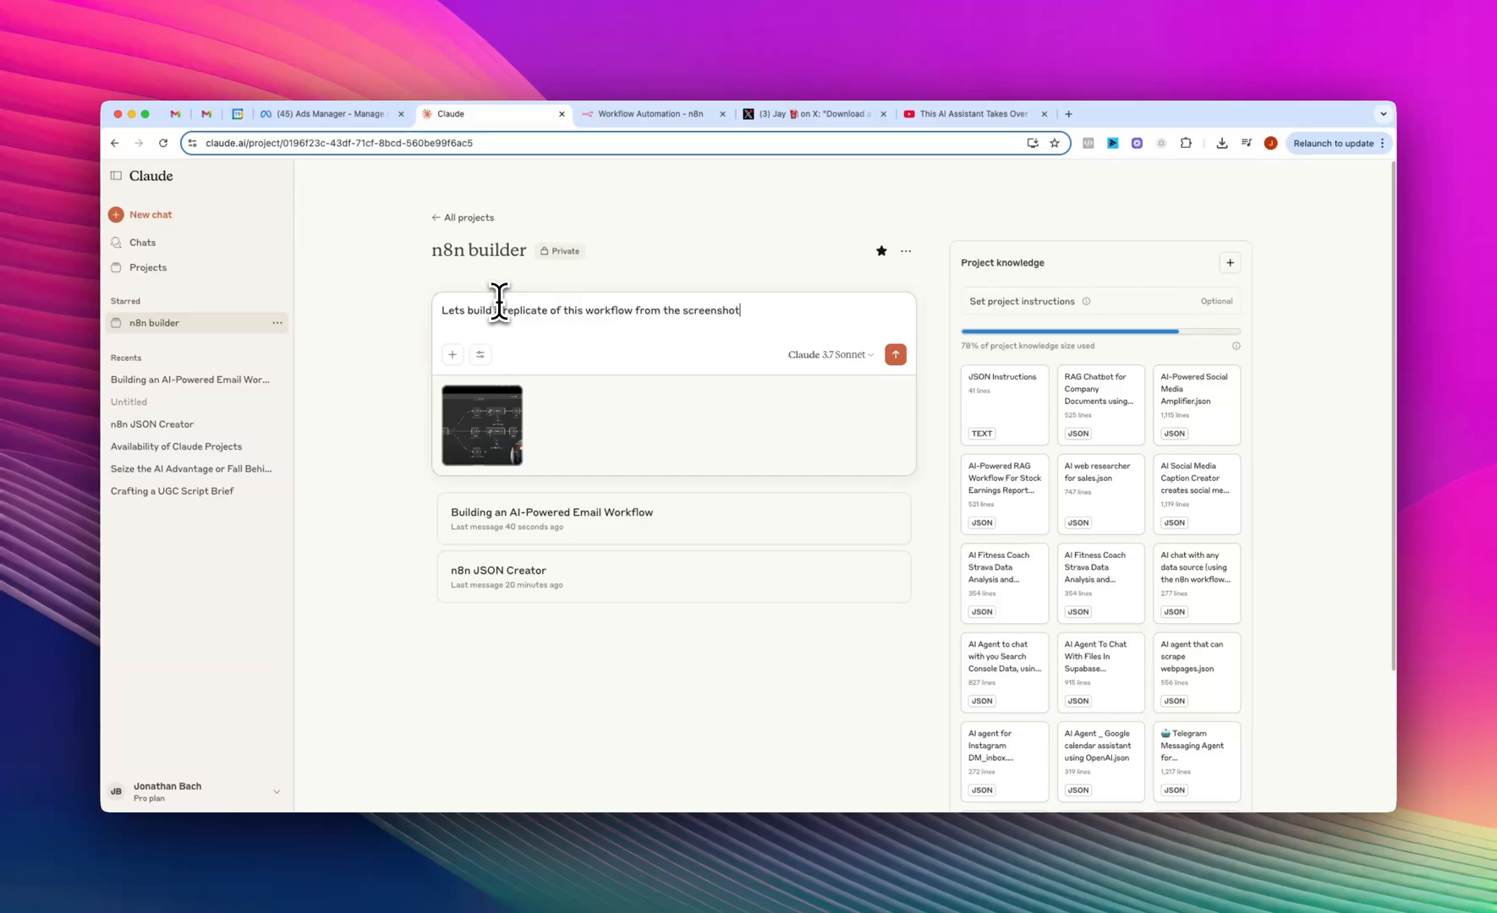
pyautogui.click(895, 354)
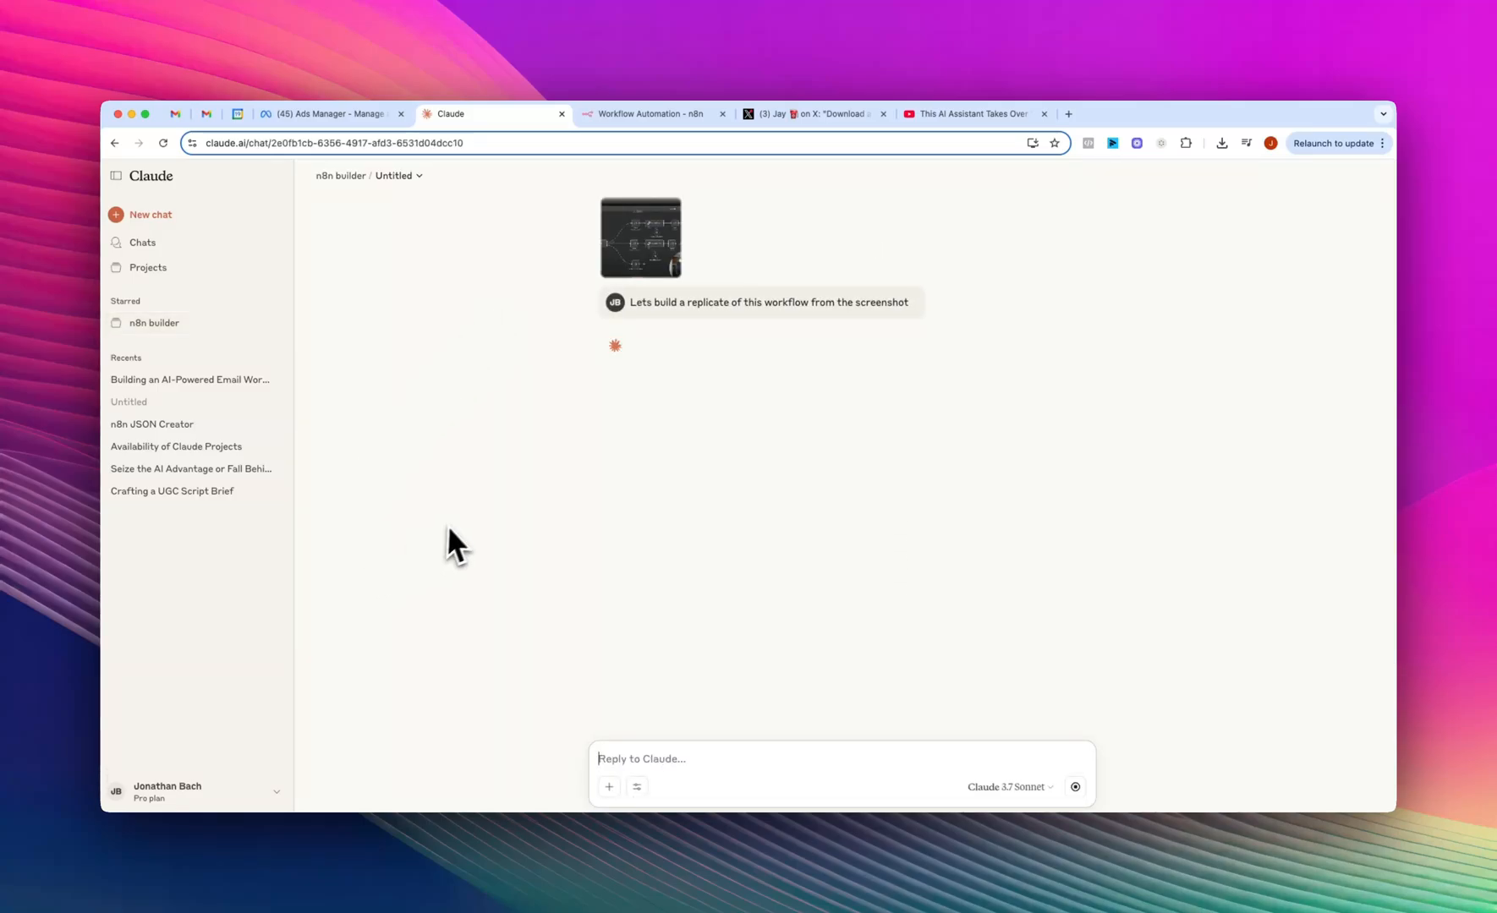
pyautogui.moveTo(504, 547)
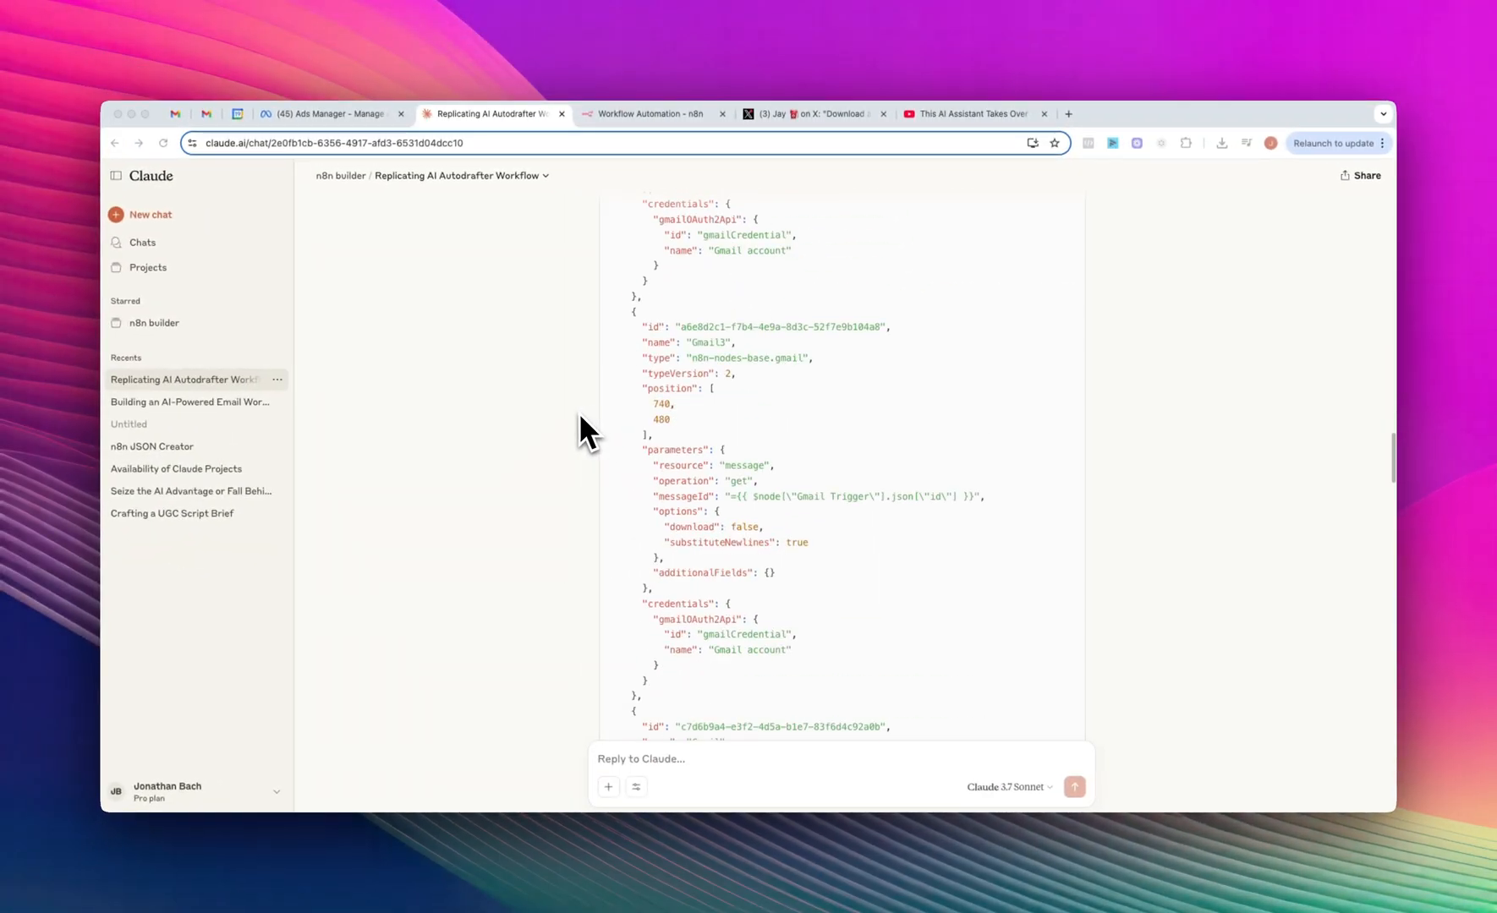
# - Scroll through Claude's AI Autodrafter JSON reply to read its seven-point summary
pyautogui.scroll(-3)
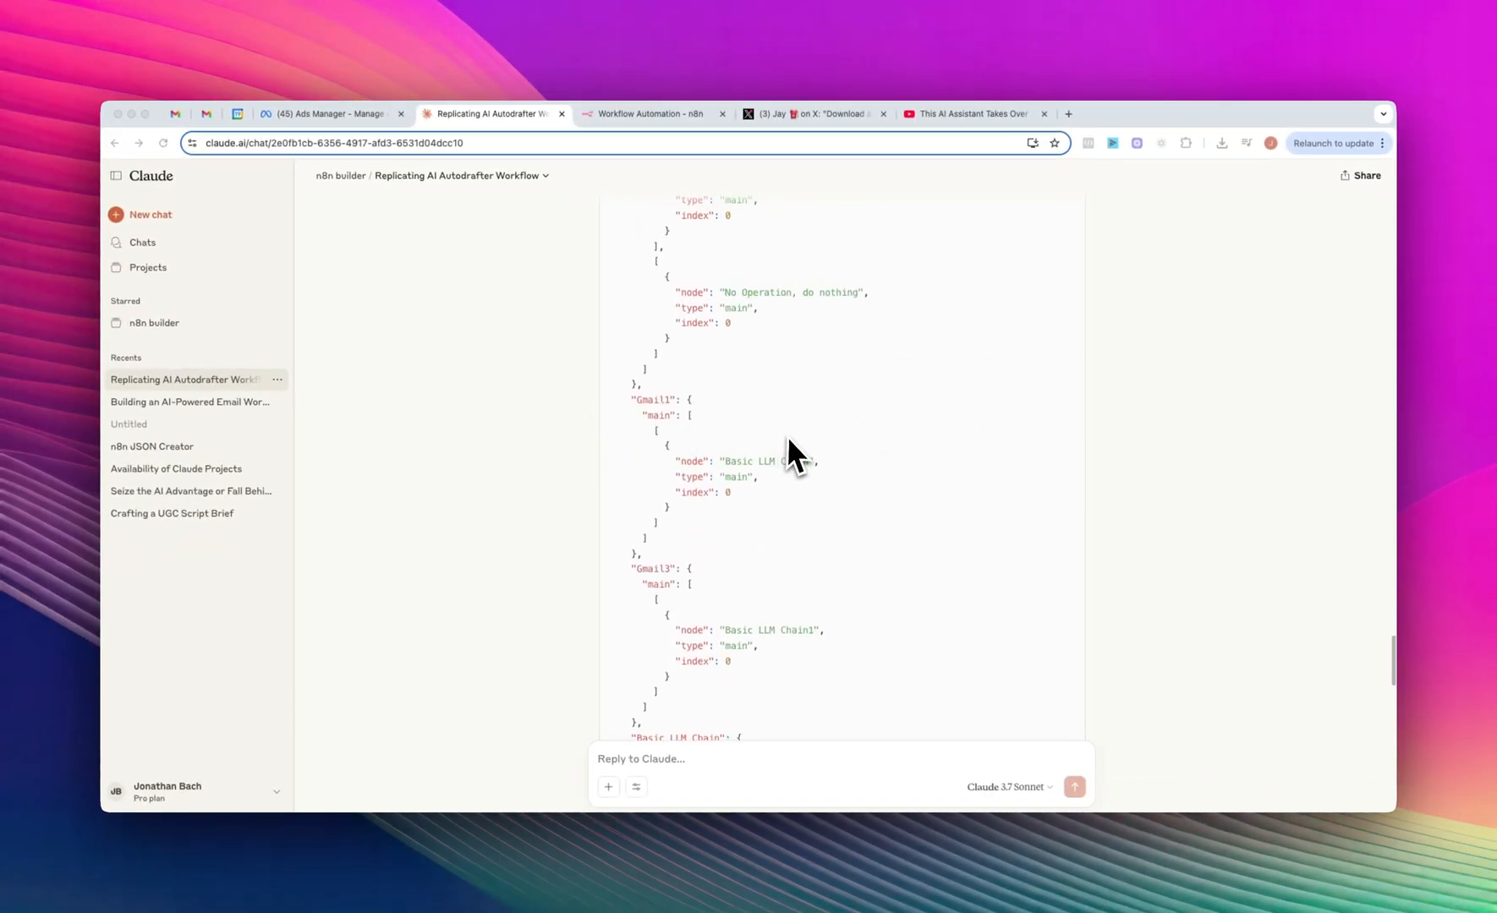
pyautogui.scroll(-3)
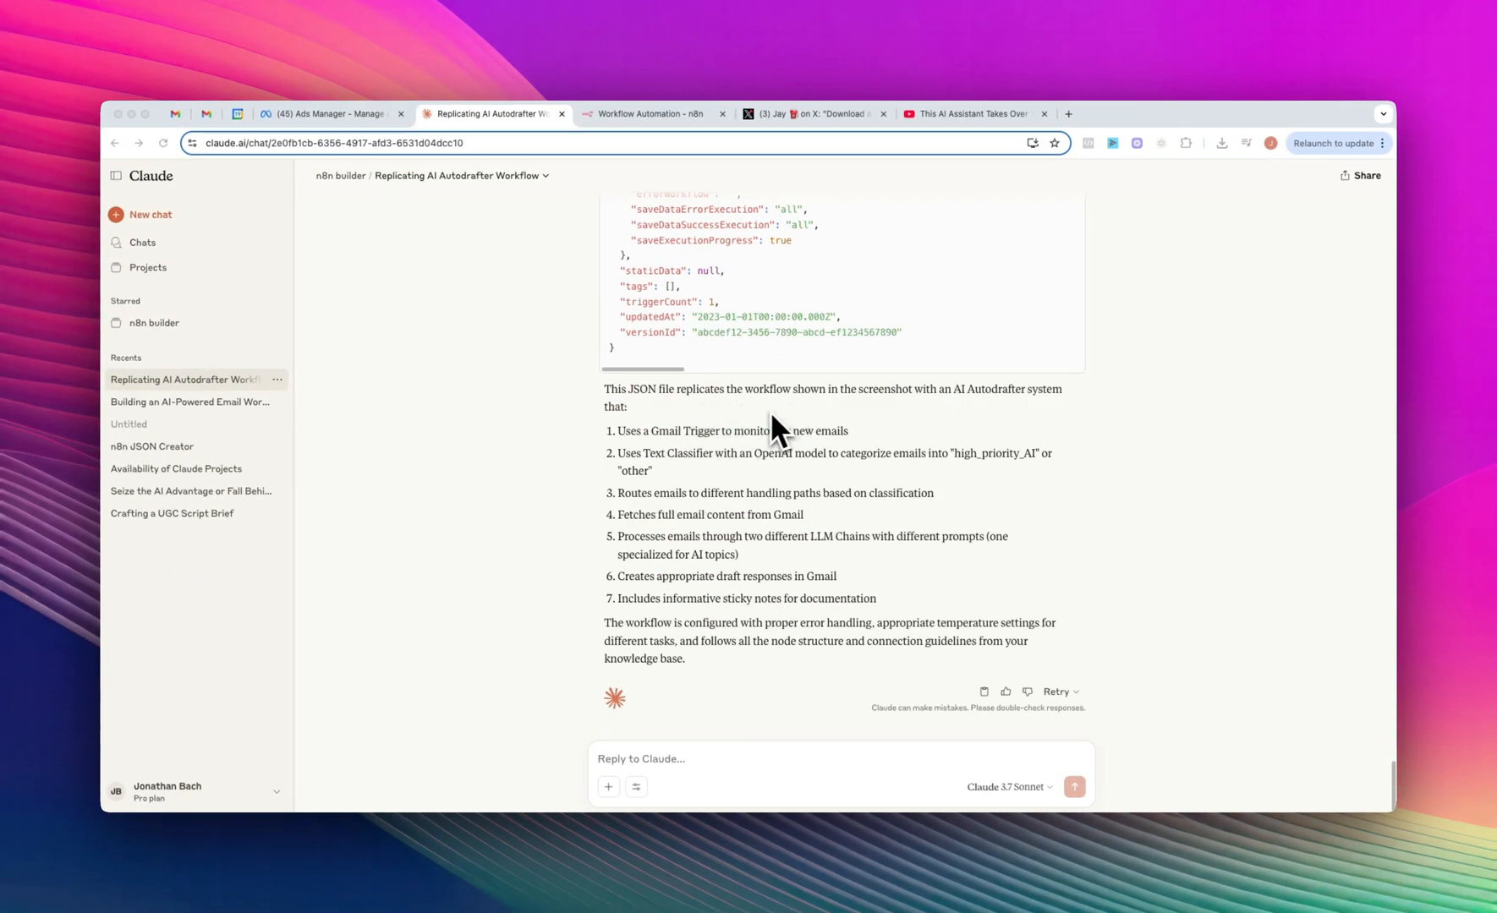
pyautogui.moveTo(775, 454)
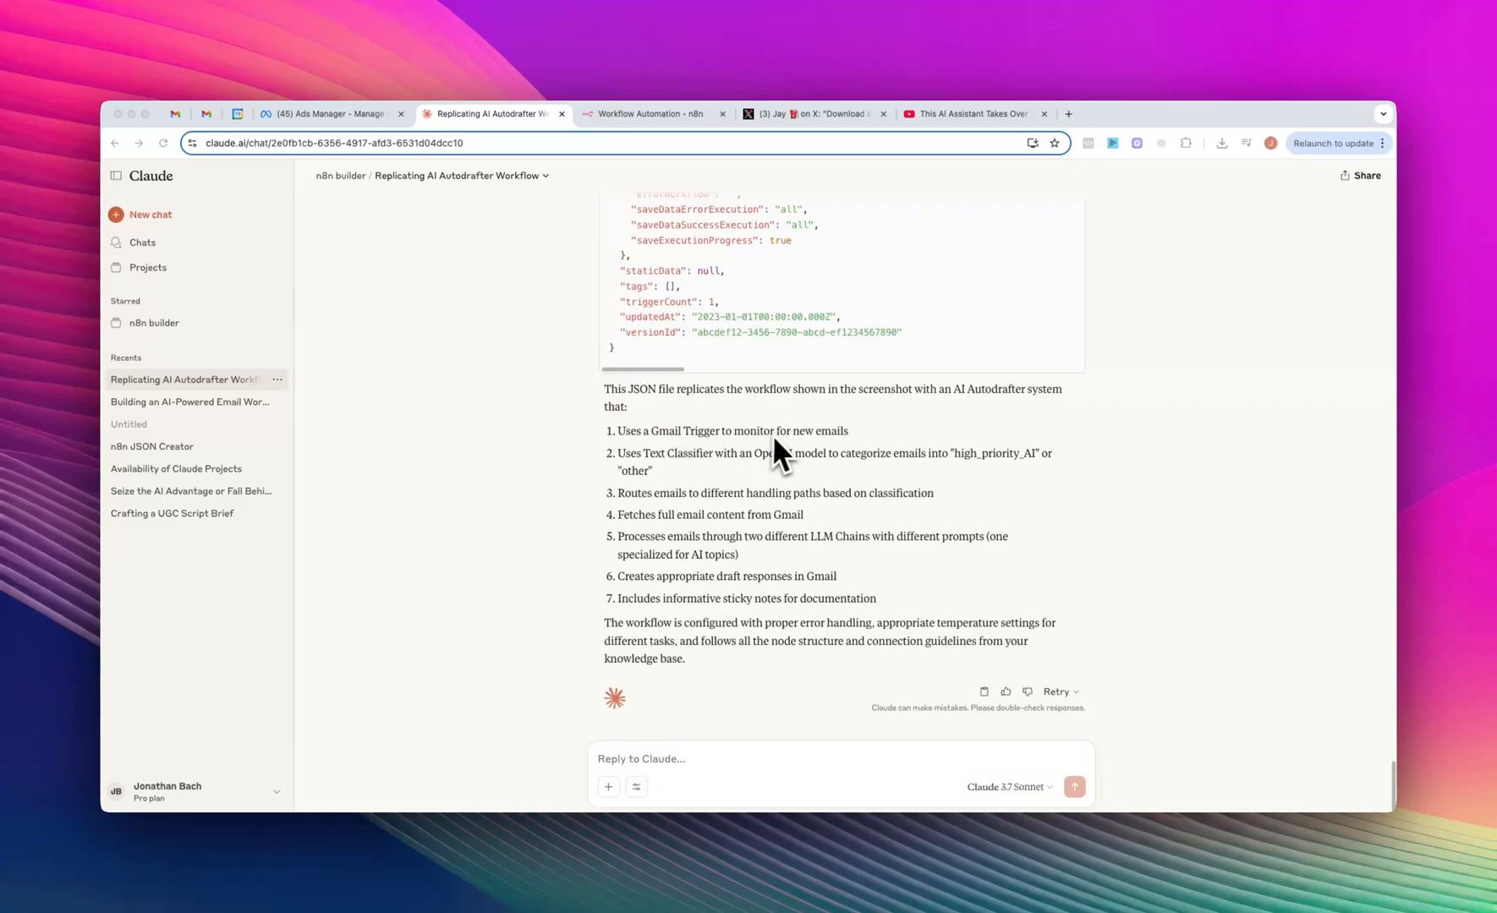
pyautogui.moveTo(682, 520)
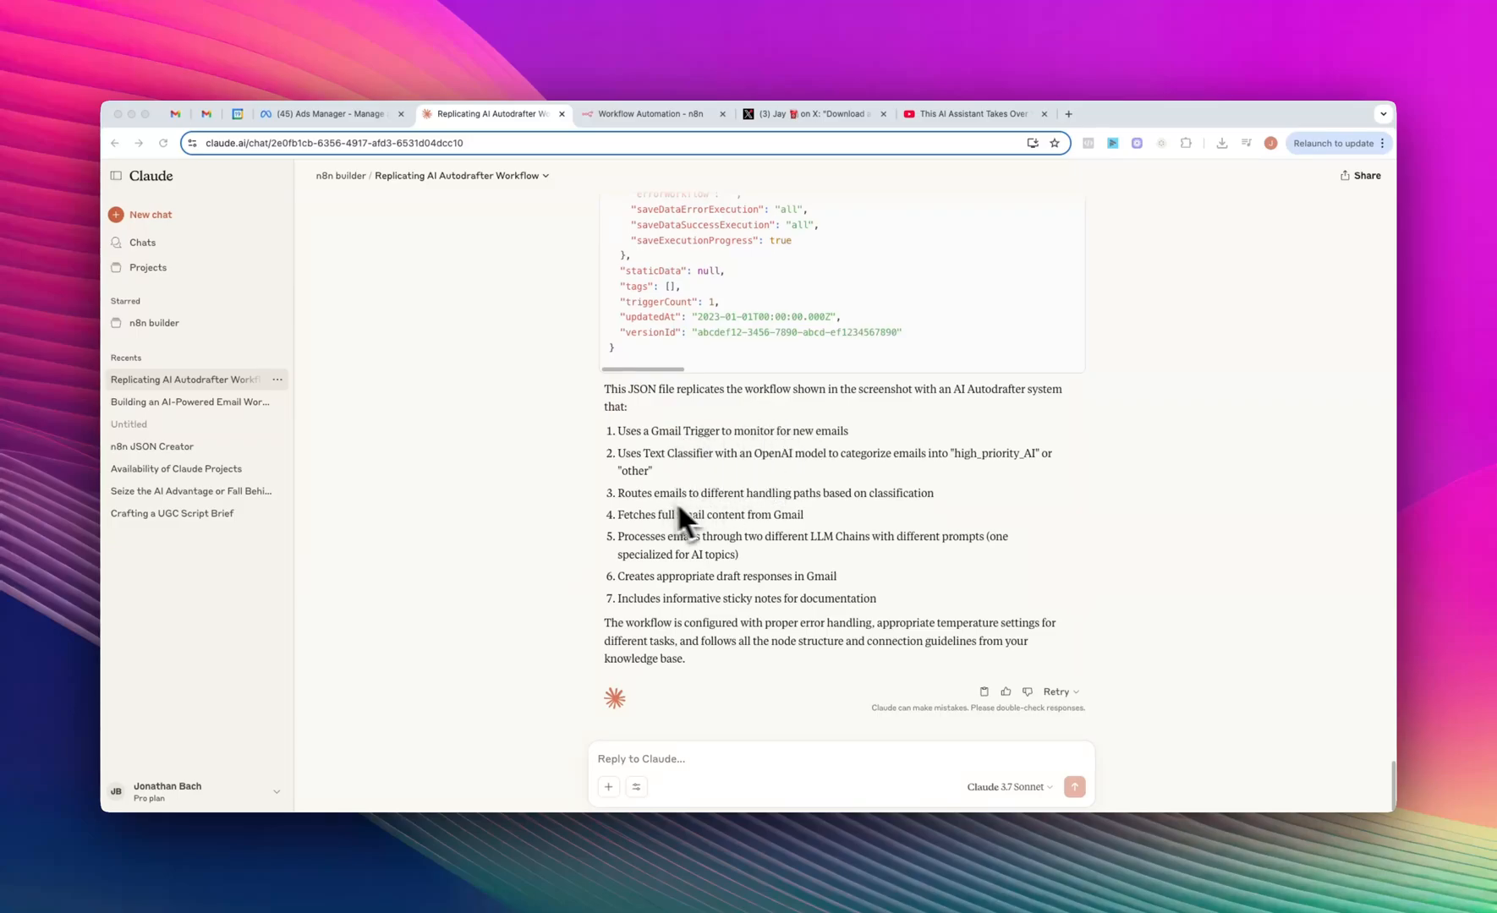
pyautogui.scroll(3)
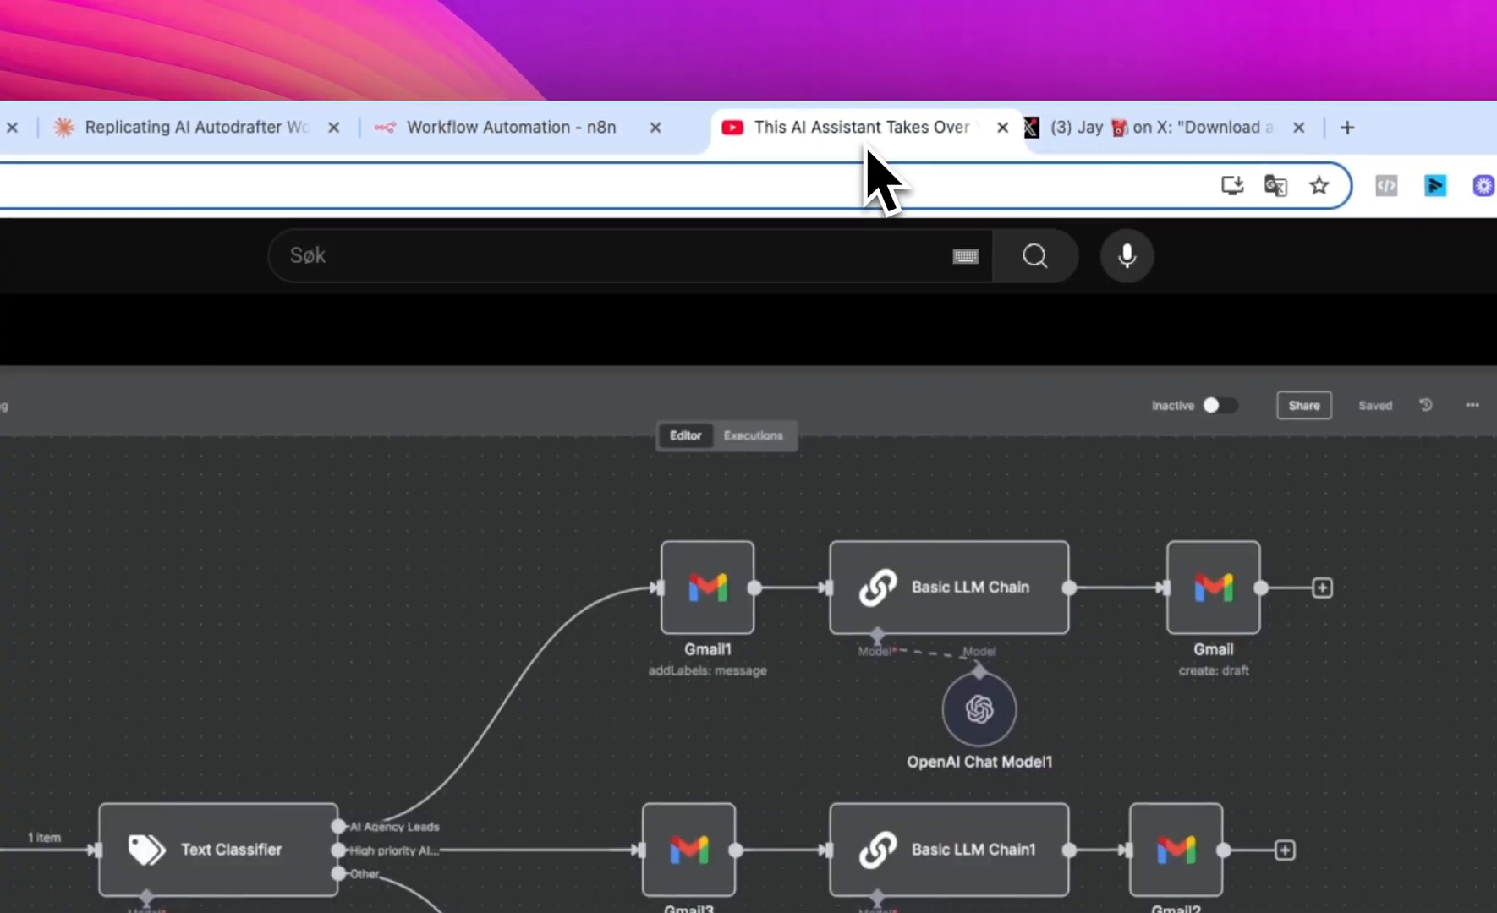
# - Paste the replicated Autodrafter workflow JSON onto the n8n canvas
pyautogui.click(496, 127)
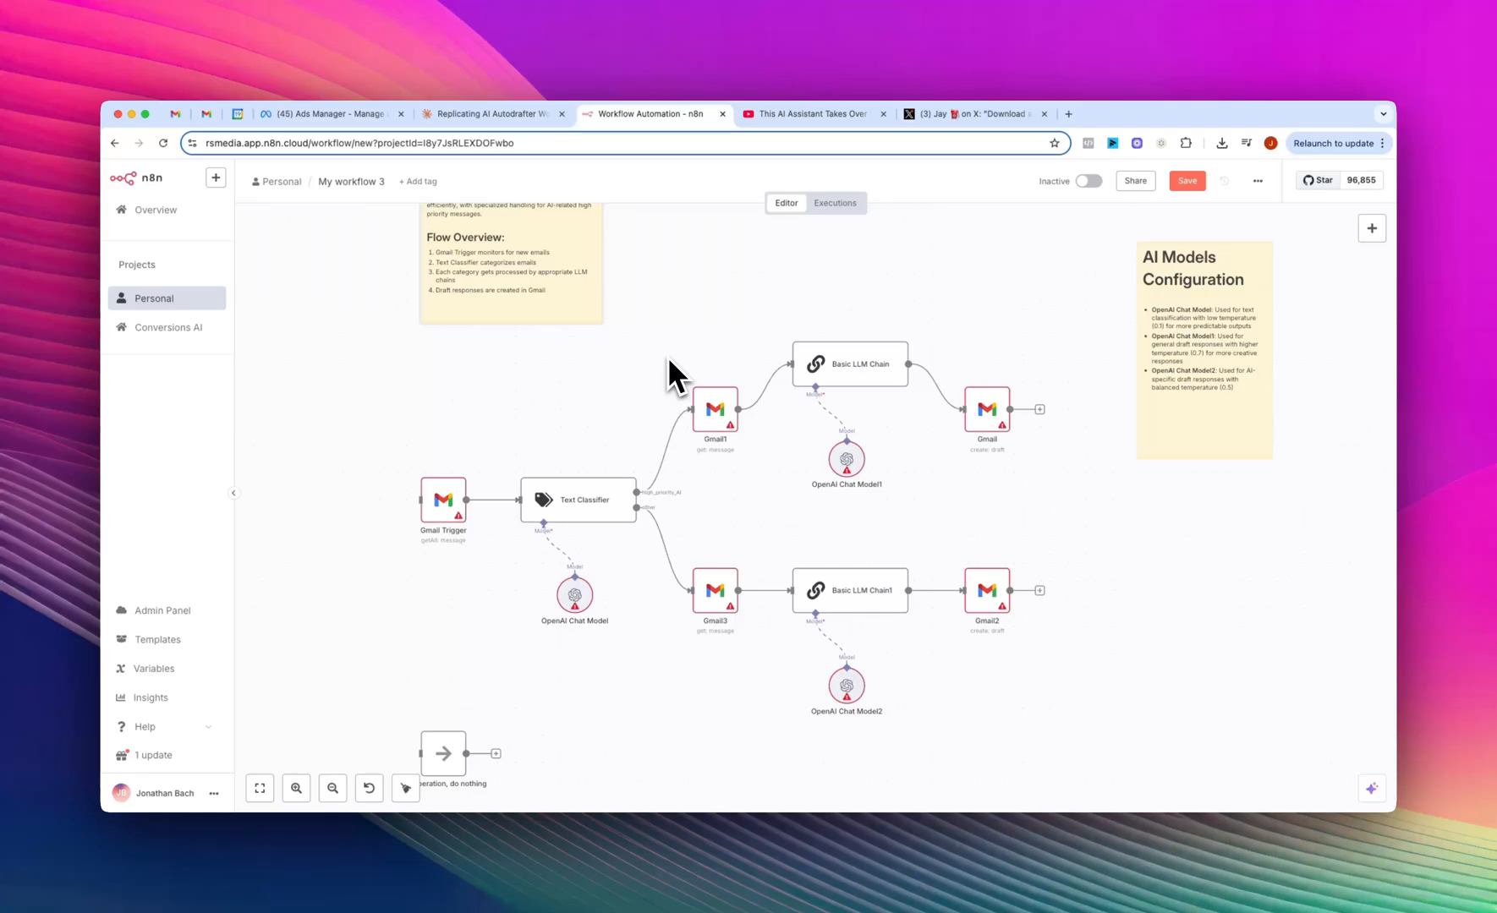
# - Return to Claude's starred n8n builder project to start a new request
pyautogui.click(492, 115)
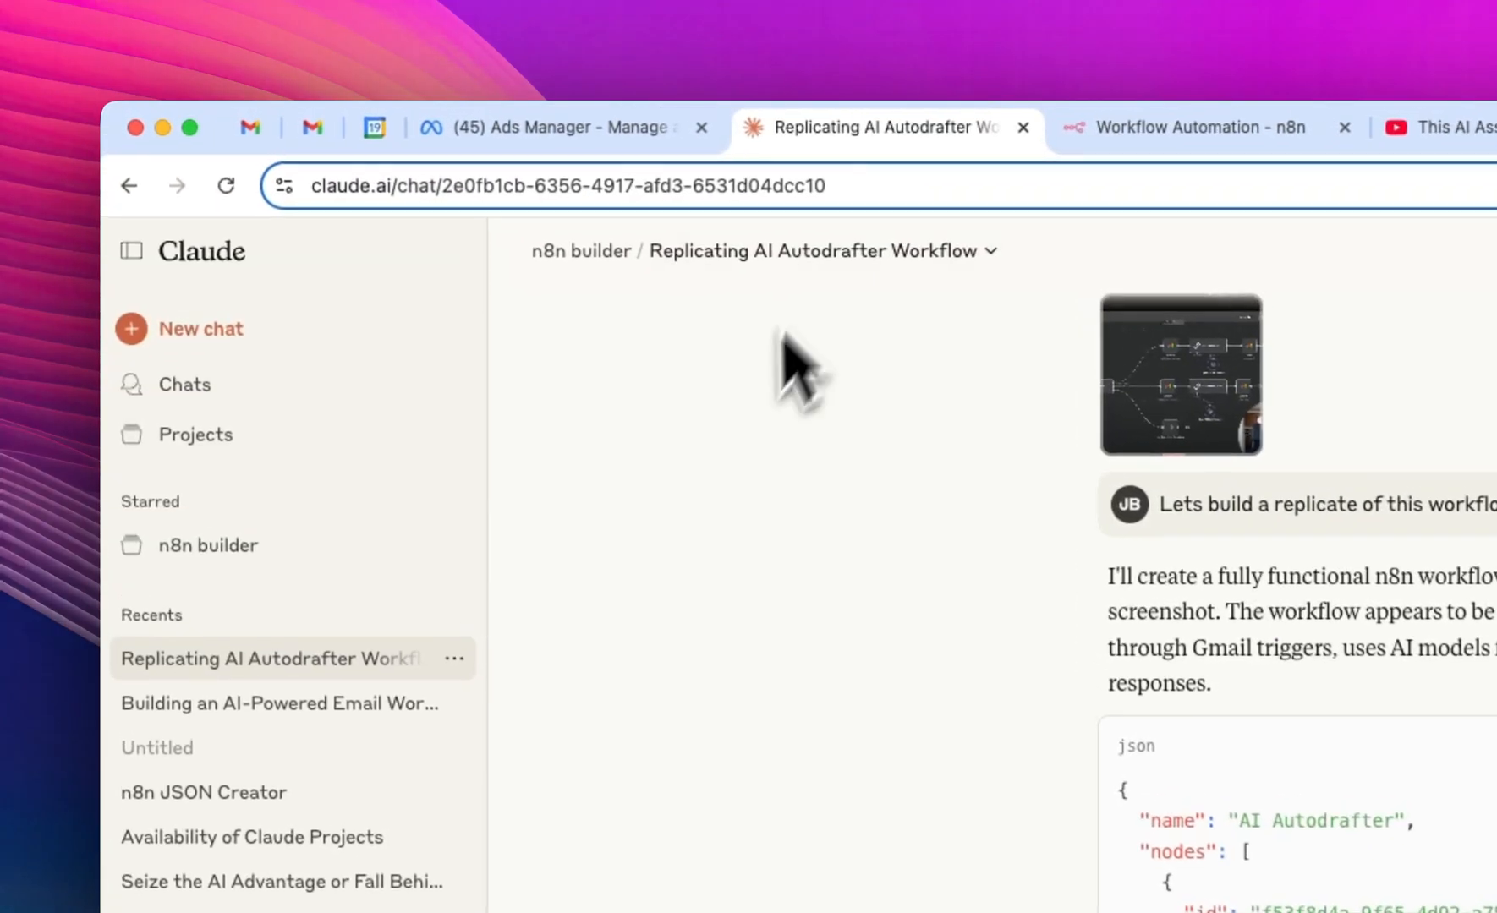
pyautogui.click(207, 544)
pyautogui.write('Hey, I')
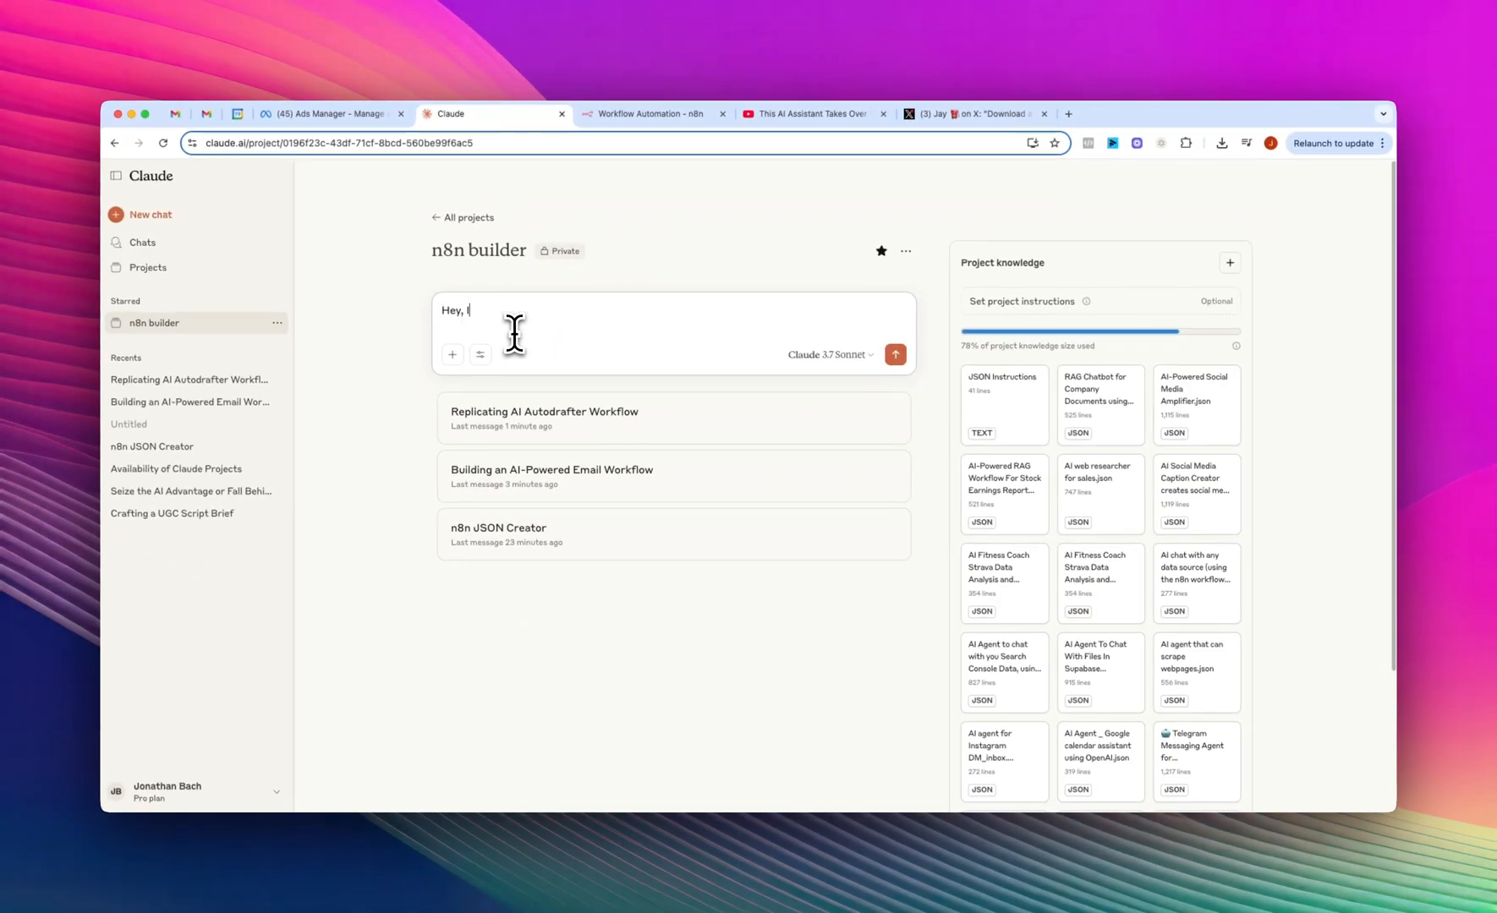
# - Ask Claude for a workflow where a Slack message triggers a high-level daily Shopify performance report
pyautogui.write('want to bui')
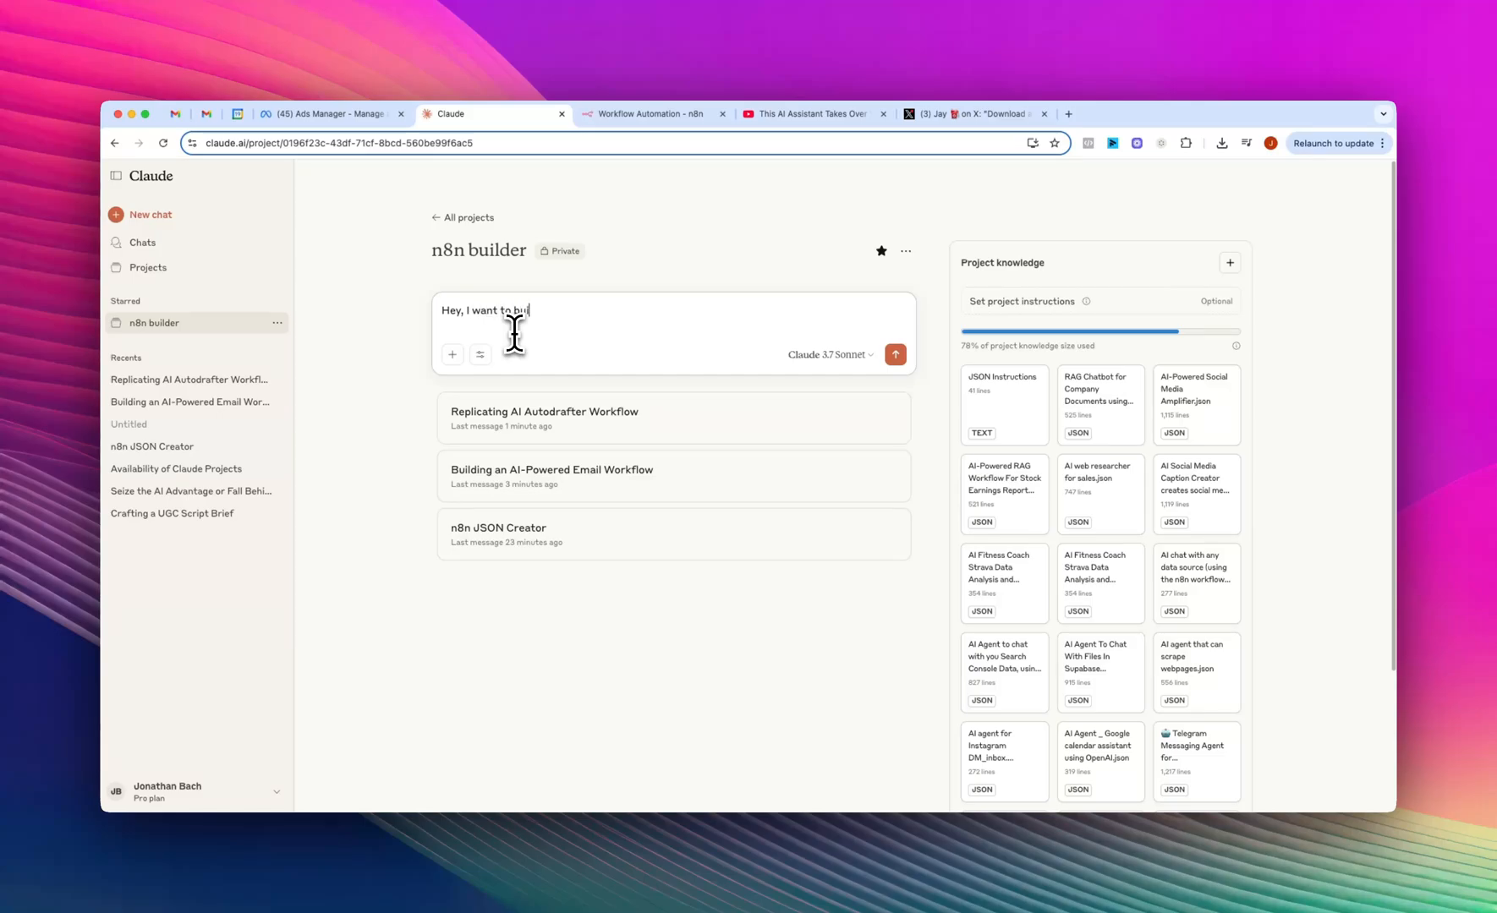
pyautogui.write('ld a workflow where I')
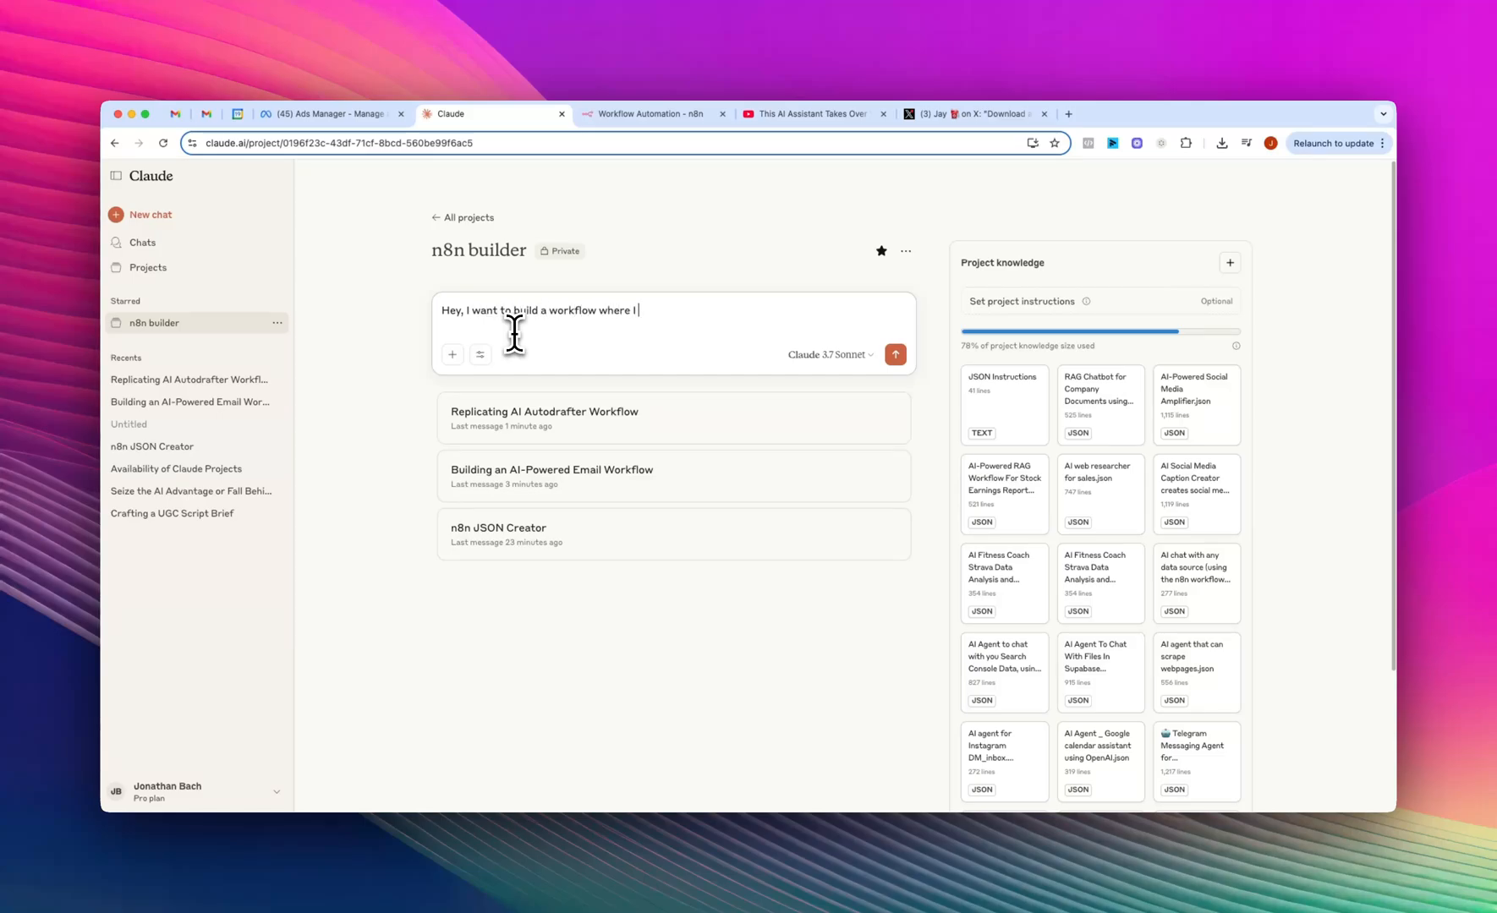
pyautogui.write('send a slack message, and then it pu')
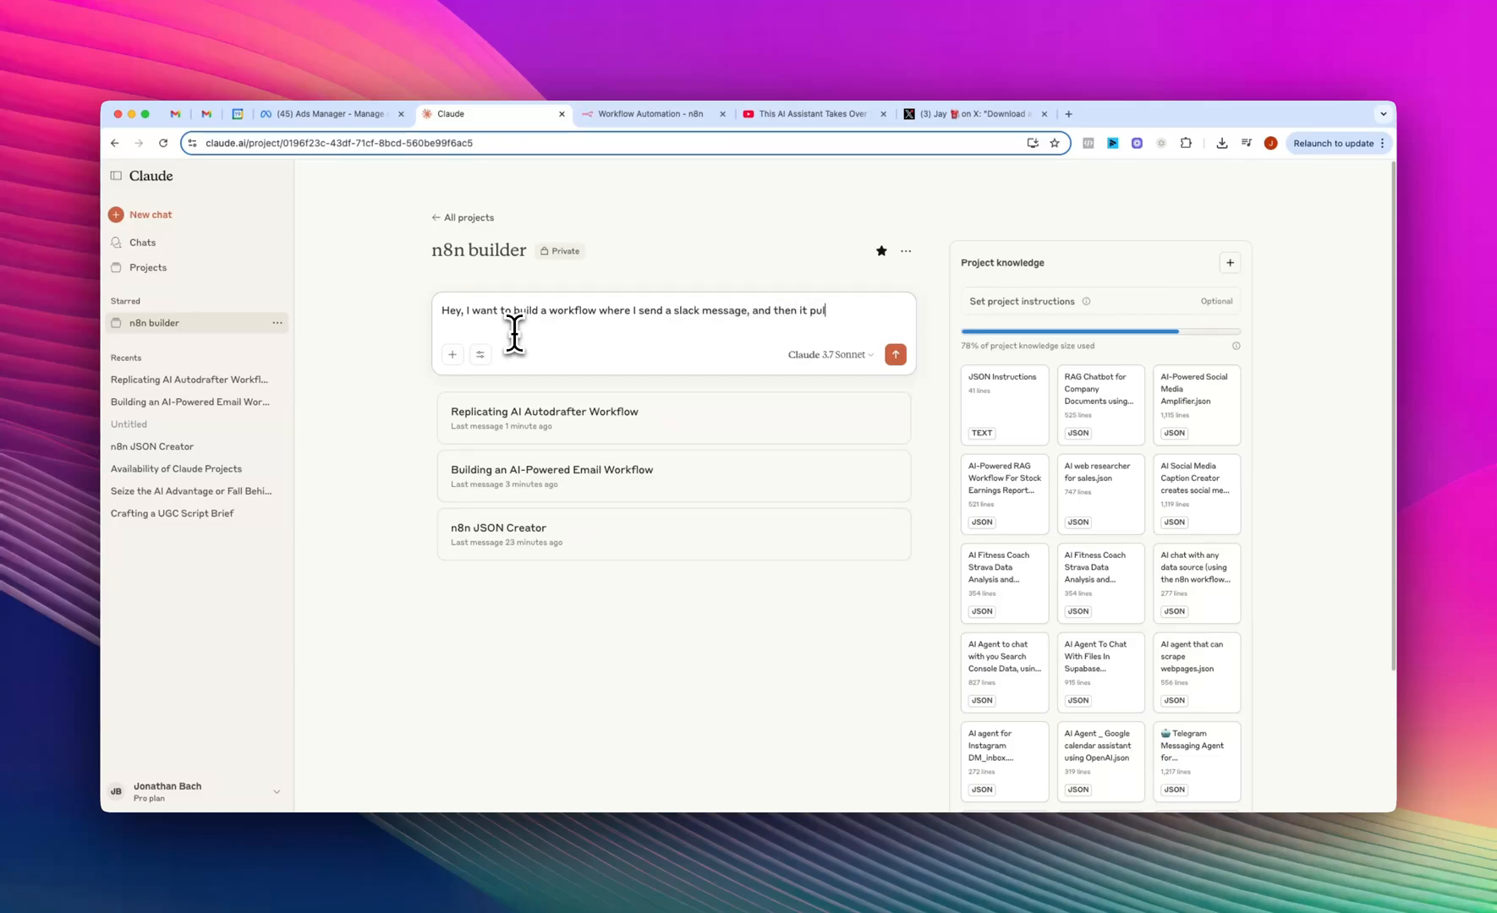
pyautogui.write('ls daily')
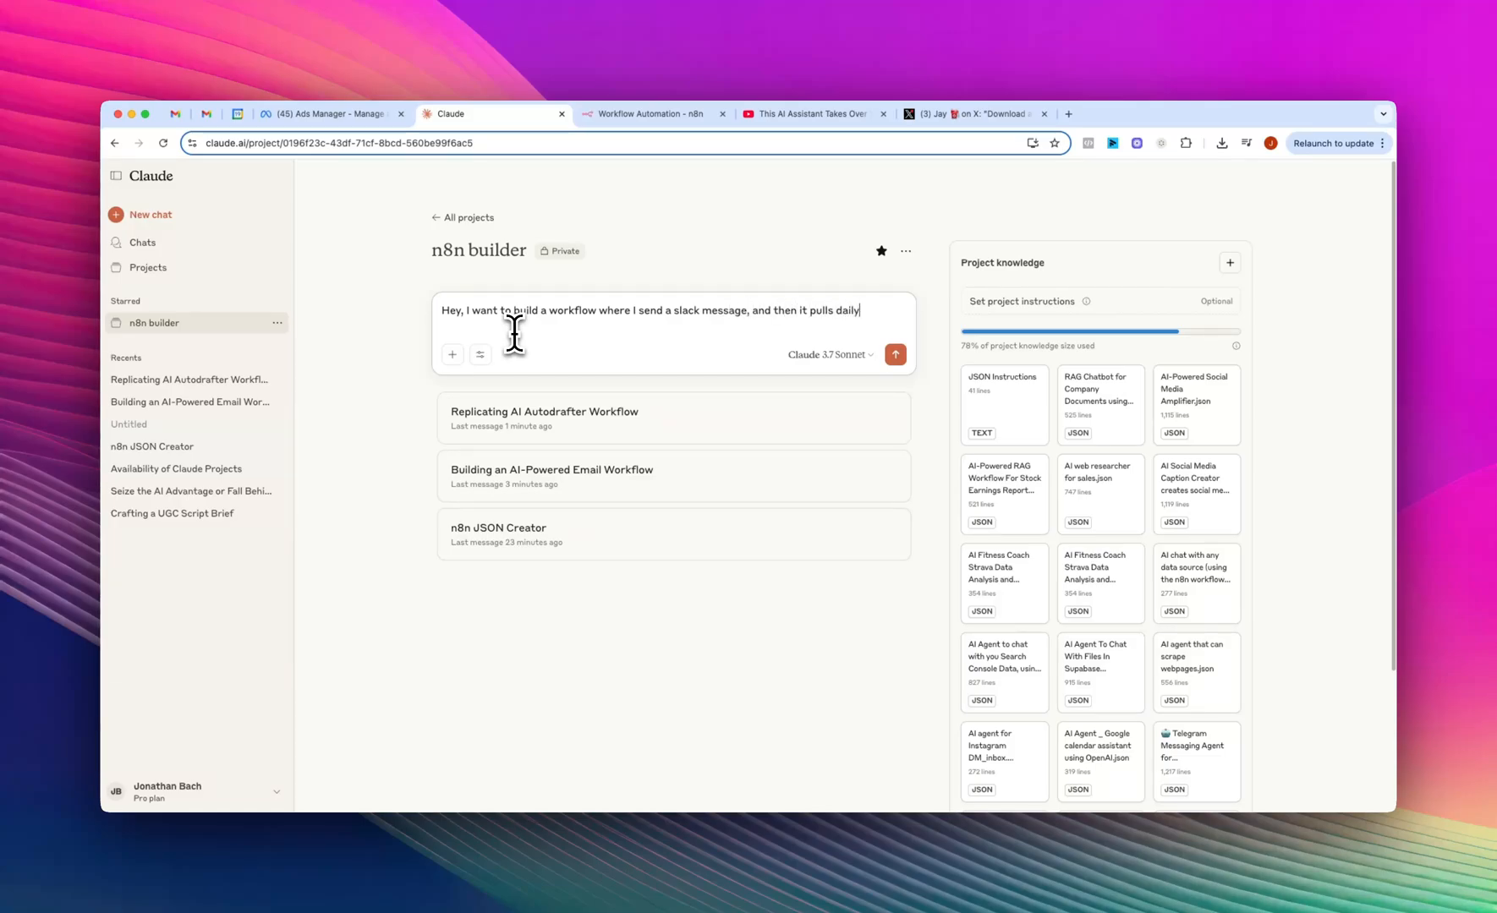
pyautogui.write('sh')
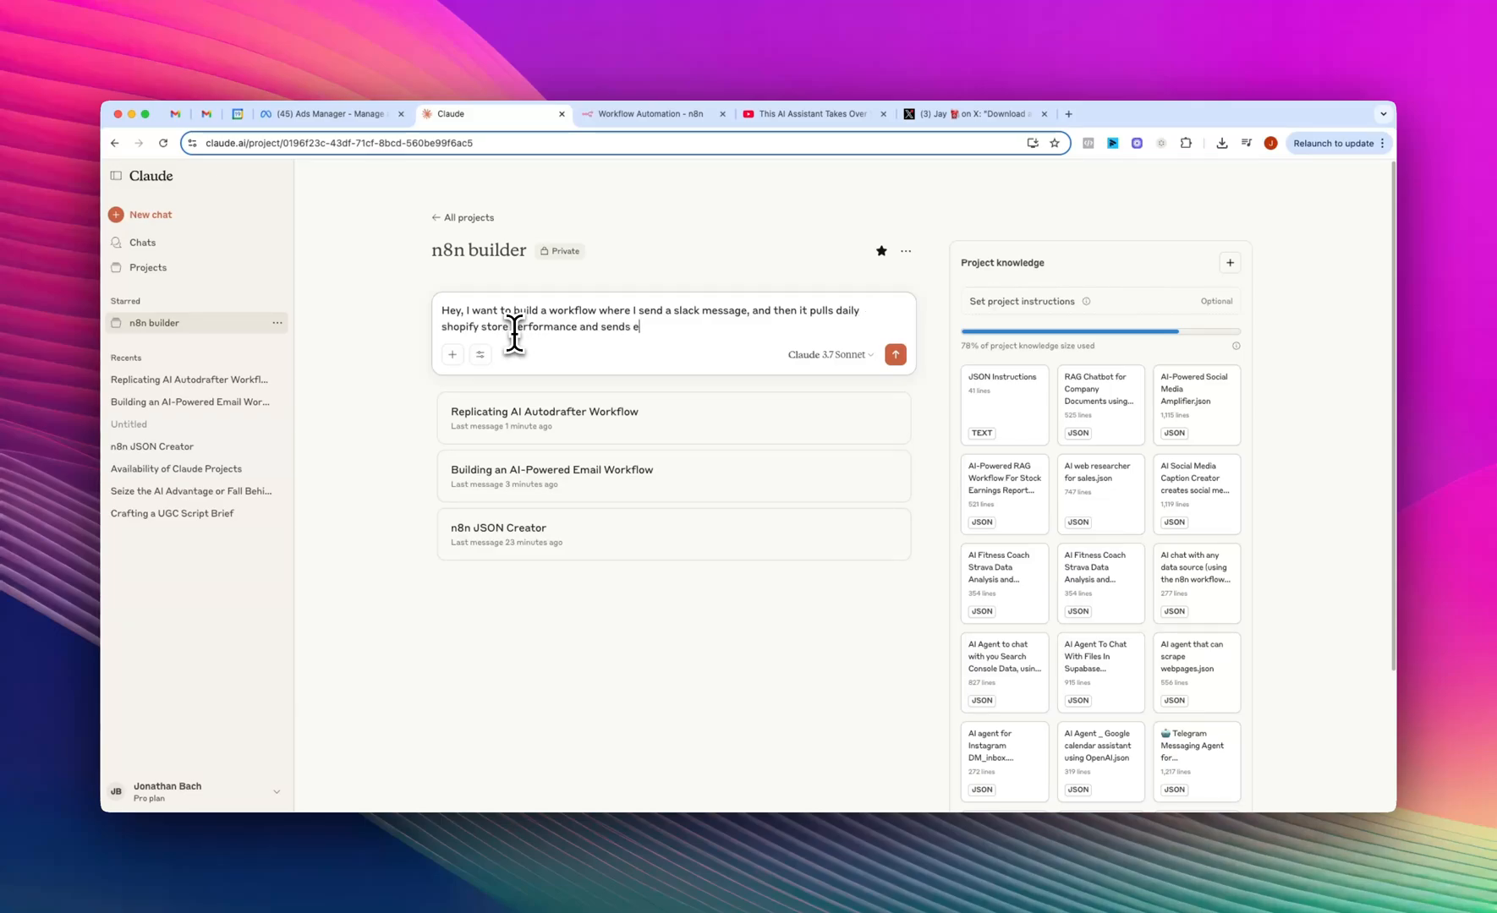
pyautogui.write('verything back as')
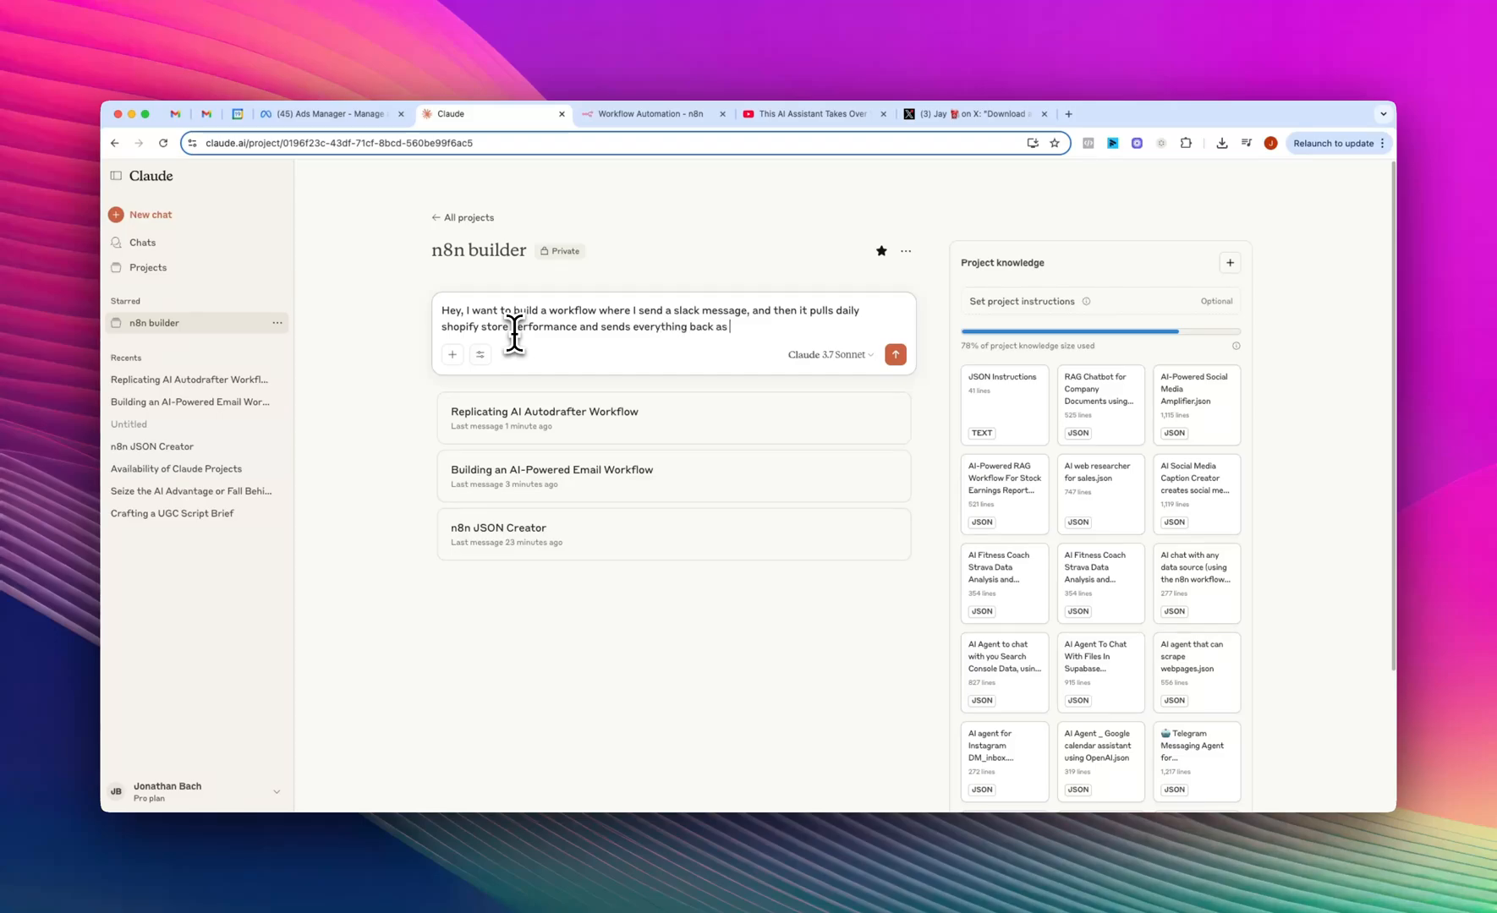
pyautogui.write('a high level report')
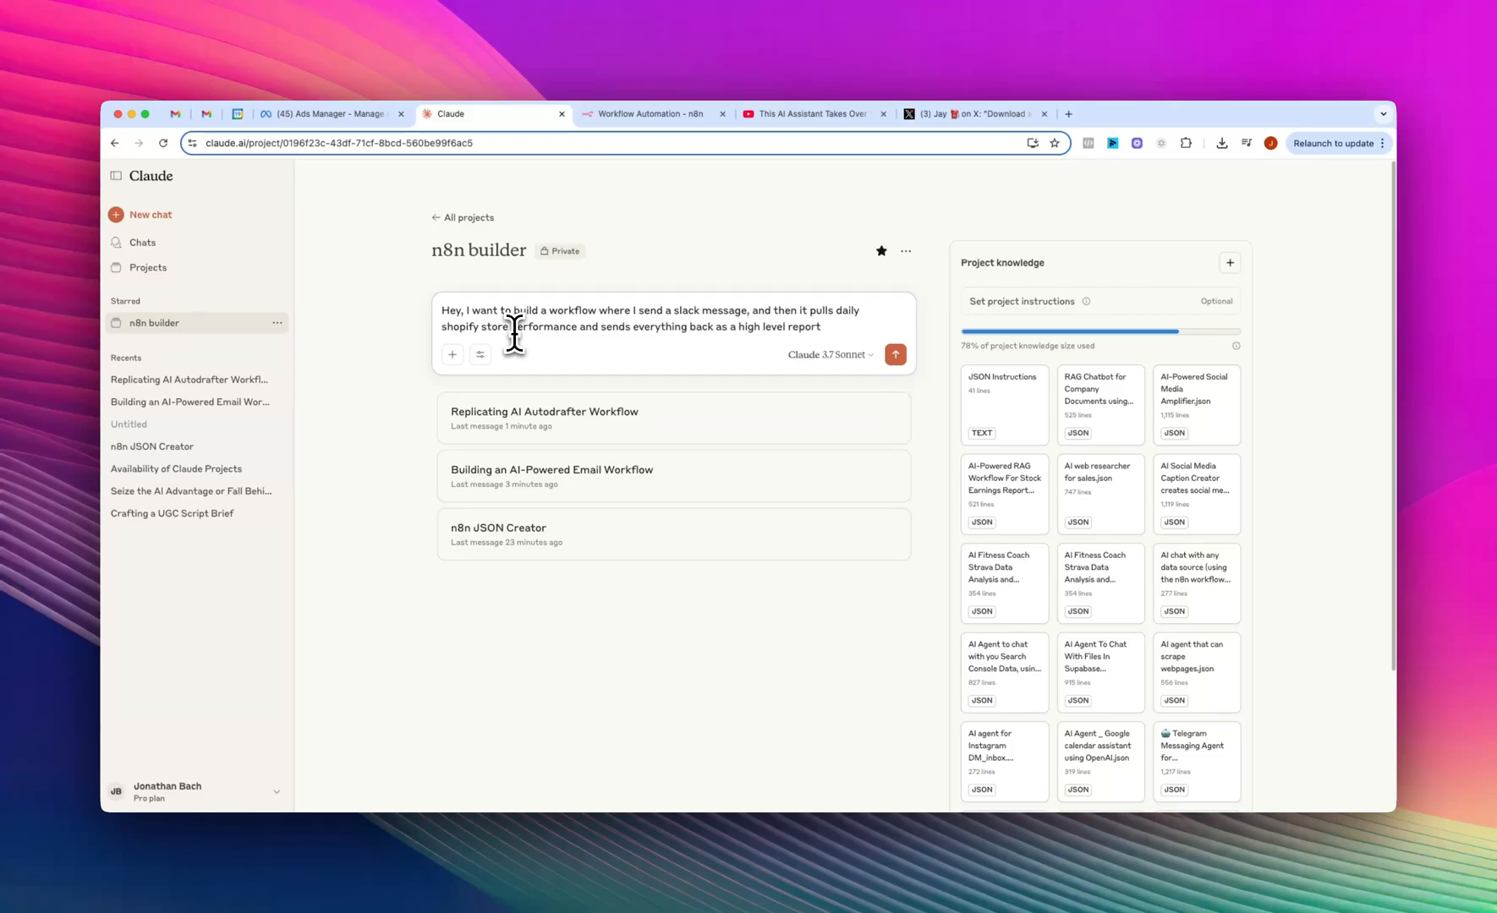
pyautogui.click(894, 354)
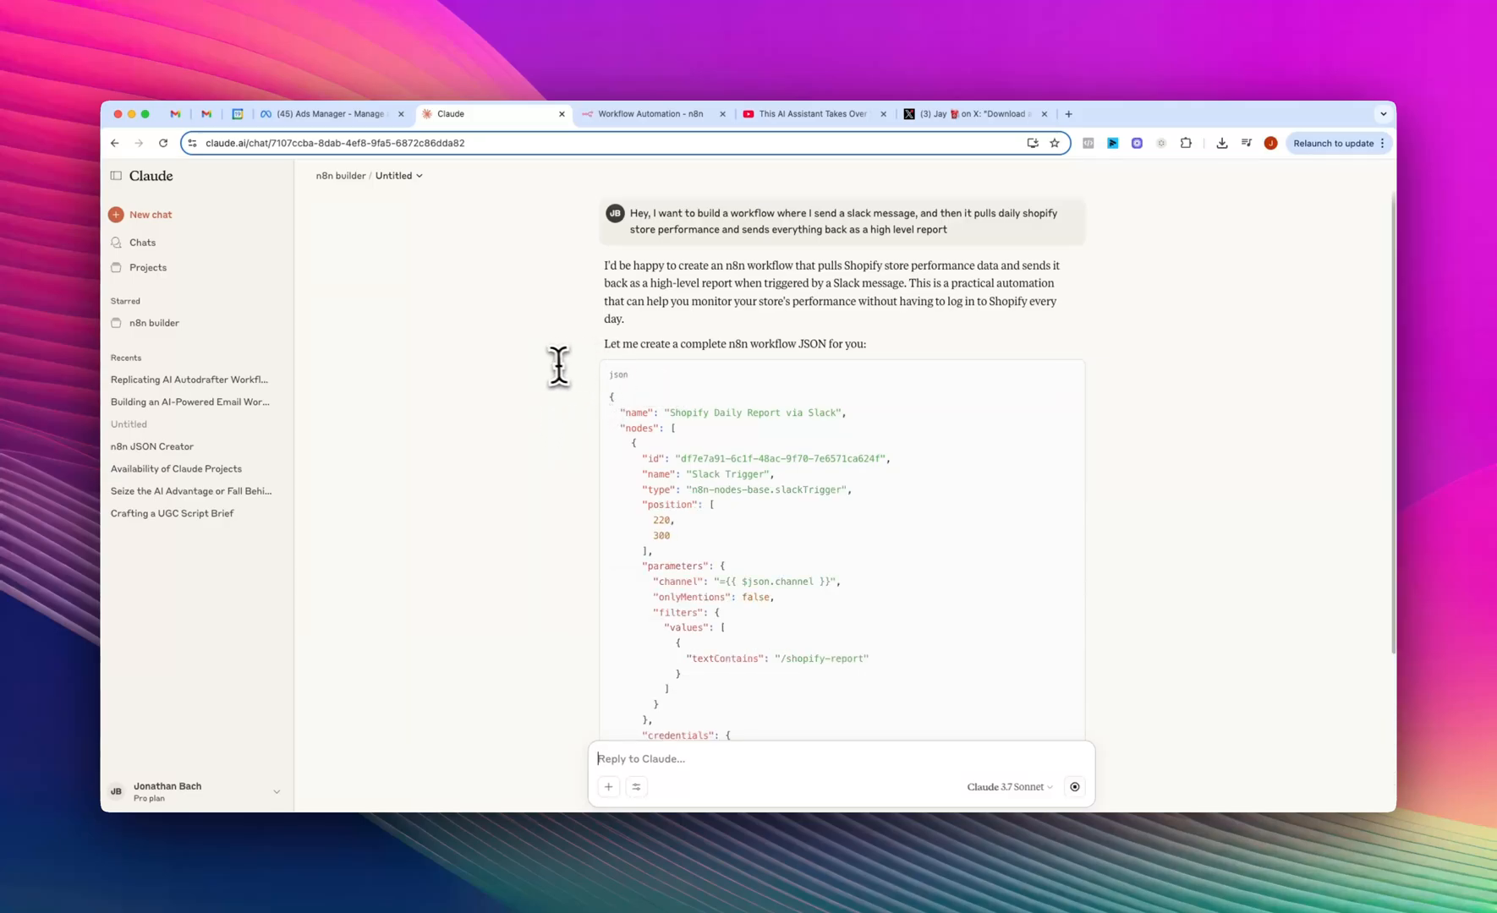
pyautogui.moveTo(577, 365)
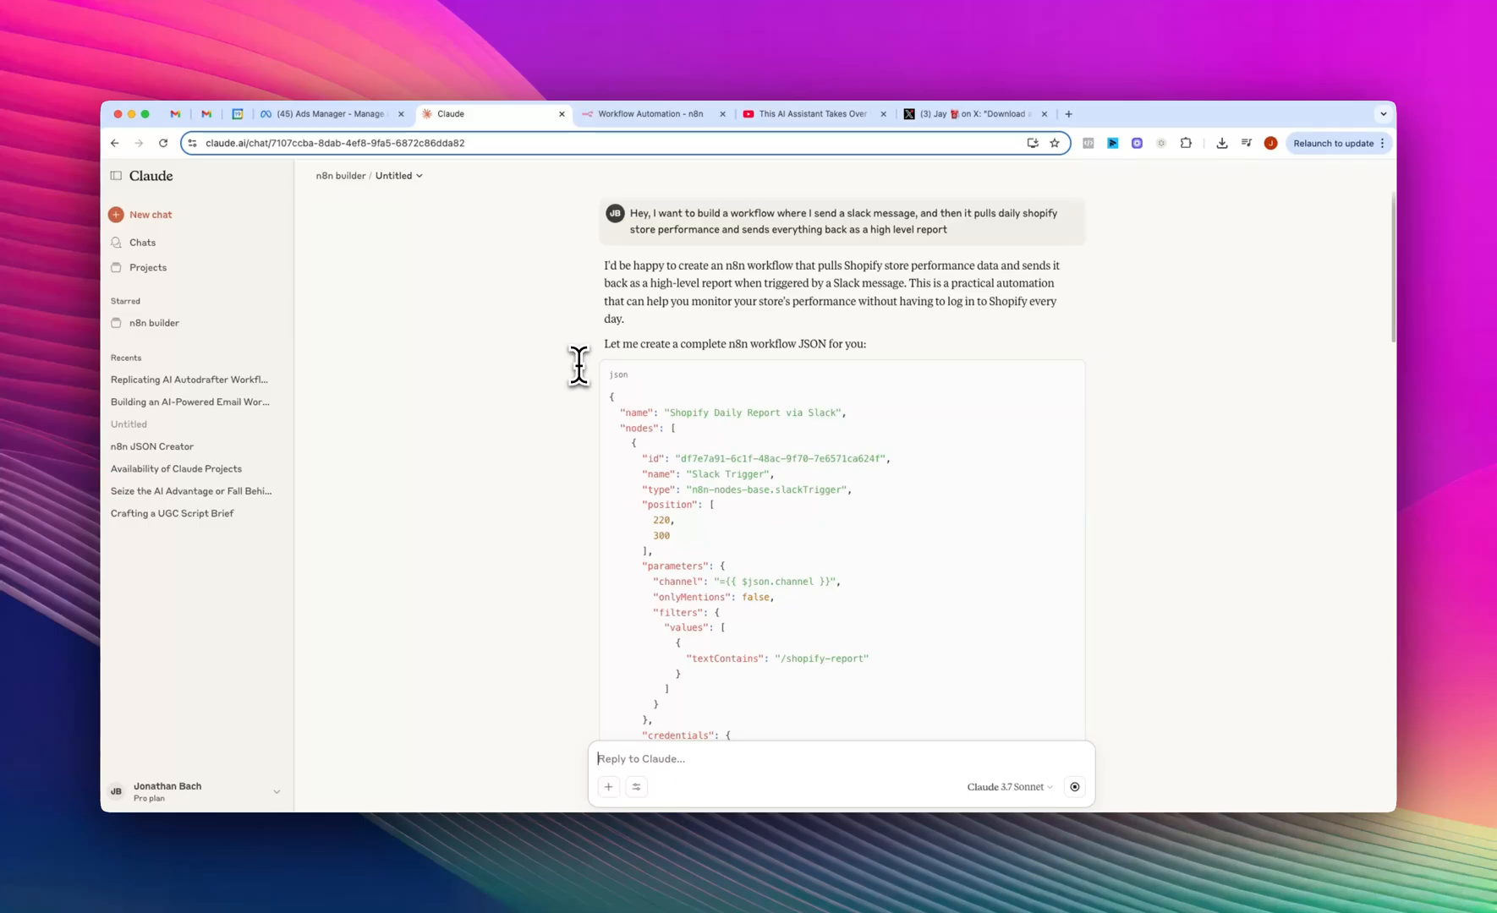
# - Scroll through Claude's Shopify-via-Slack workflow JSON and its closing summary
pyautogui.scroll(-3)
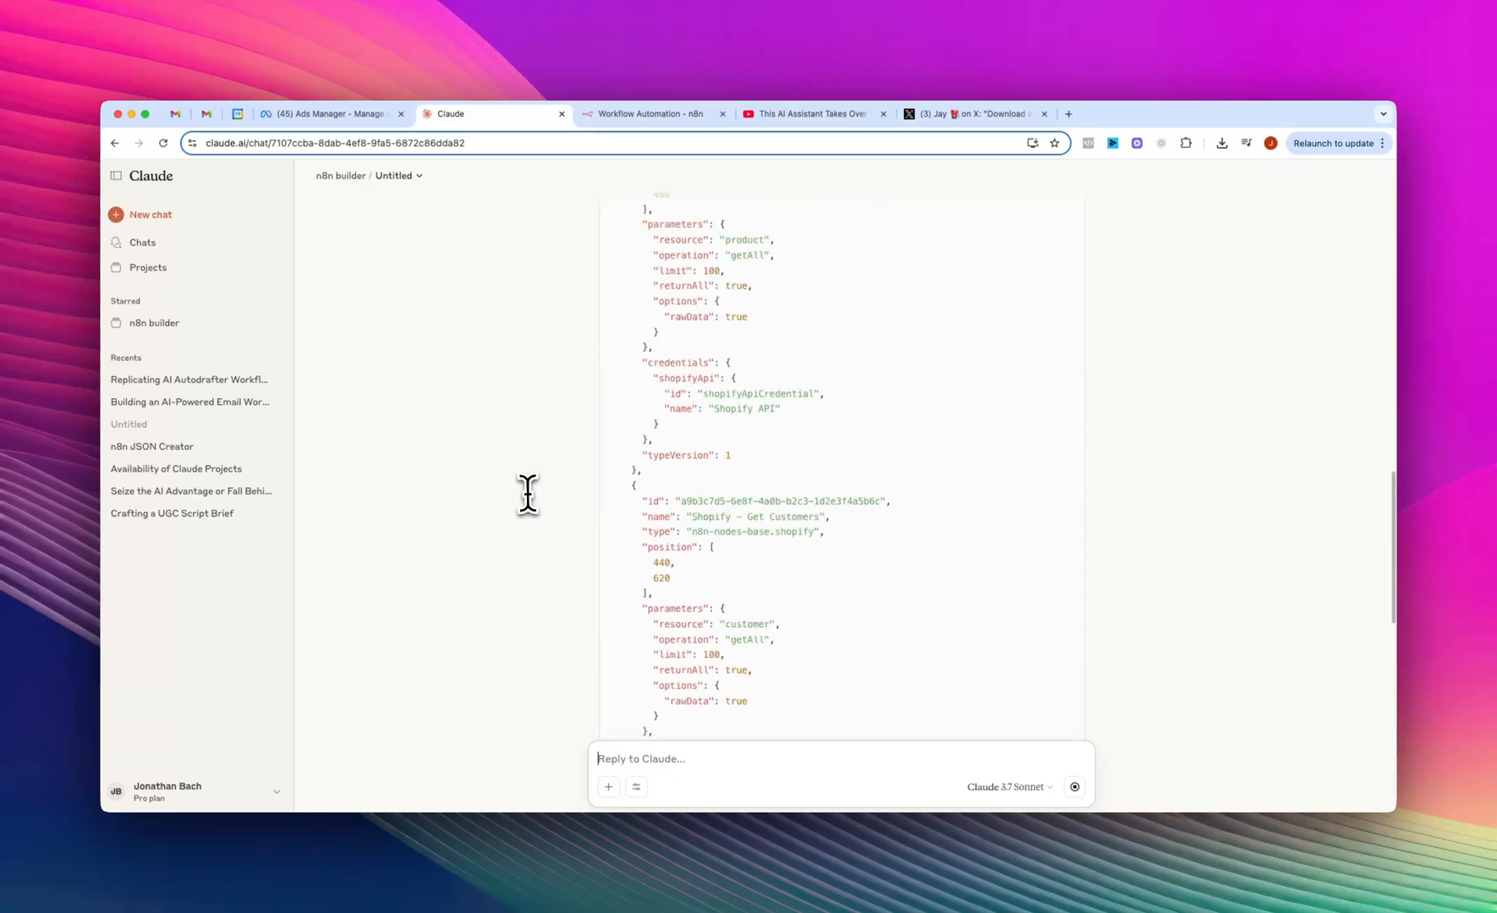
pyautogui.scroll(3)
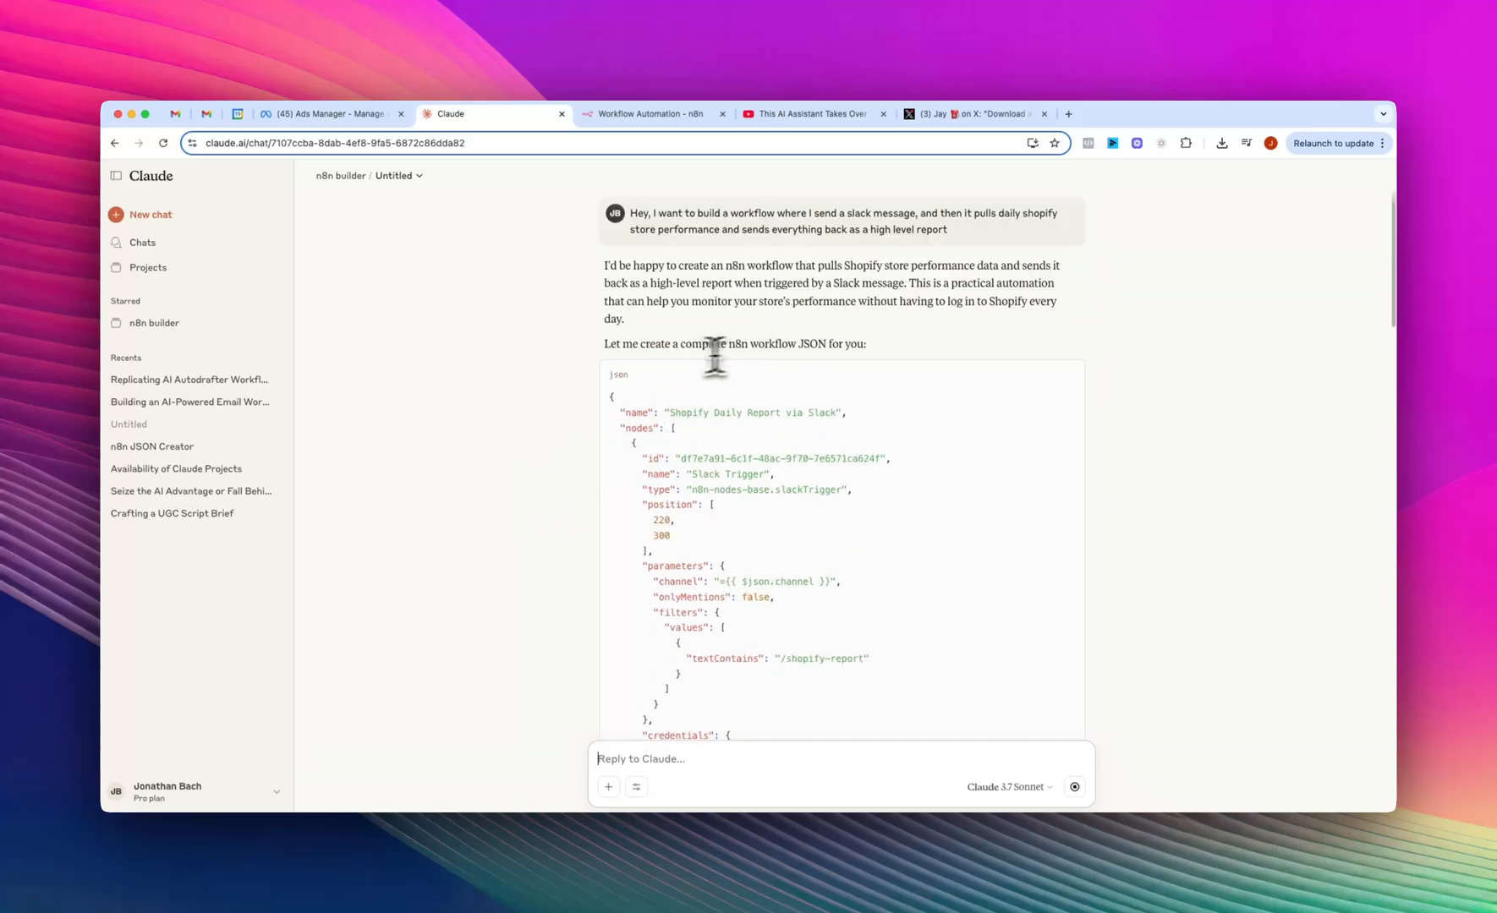
pyautogui.scroll(-3)
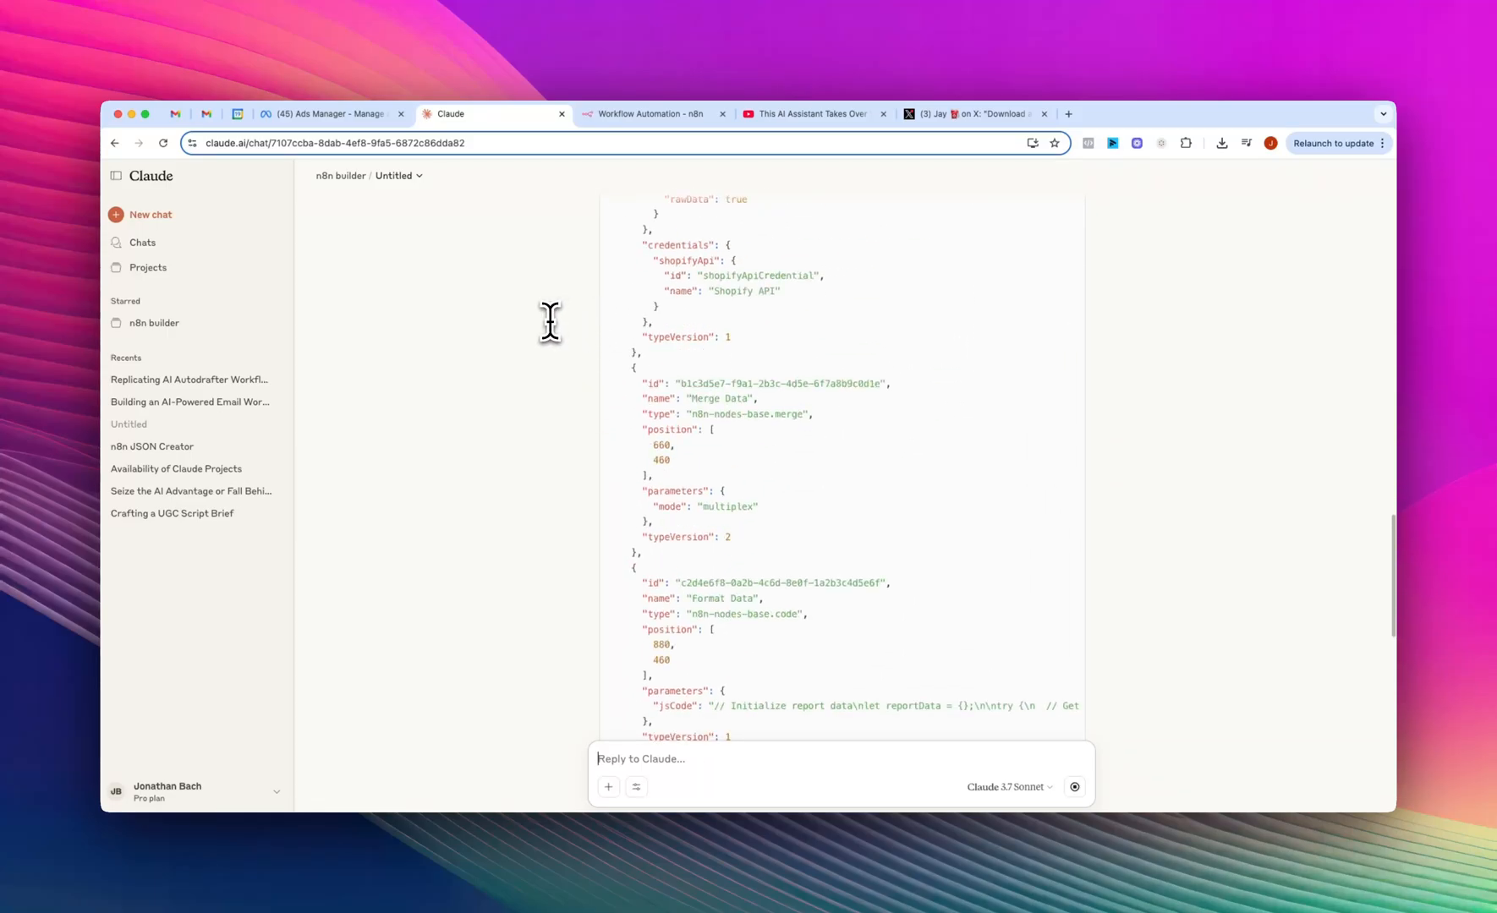
pyautogui.scroll(-3)
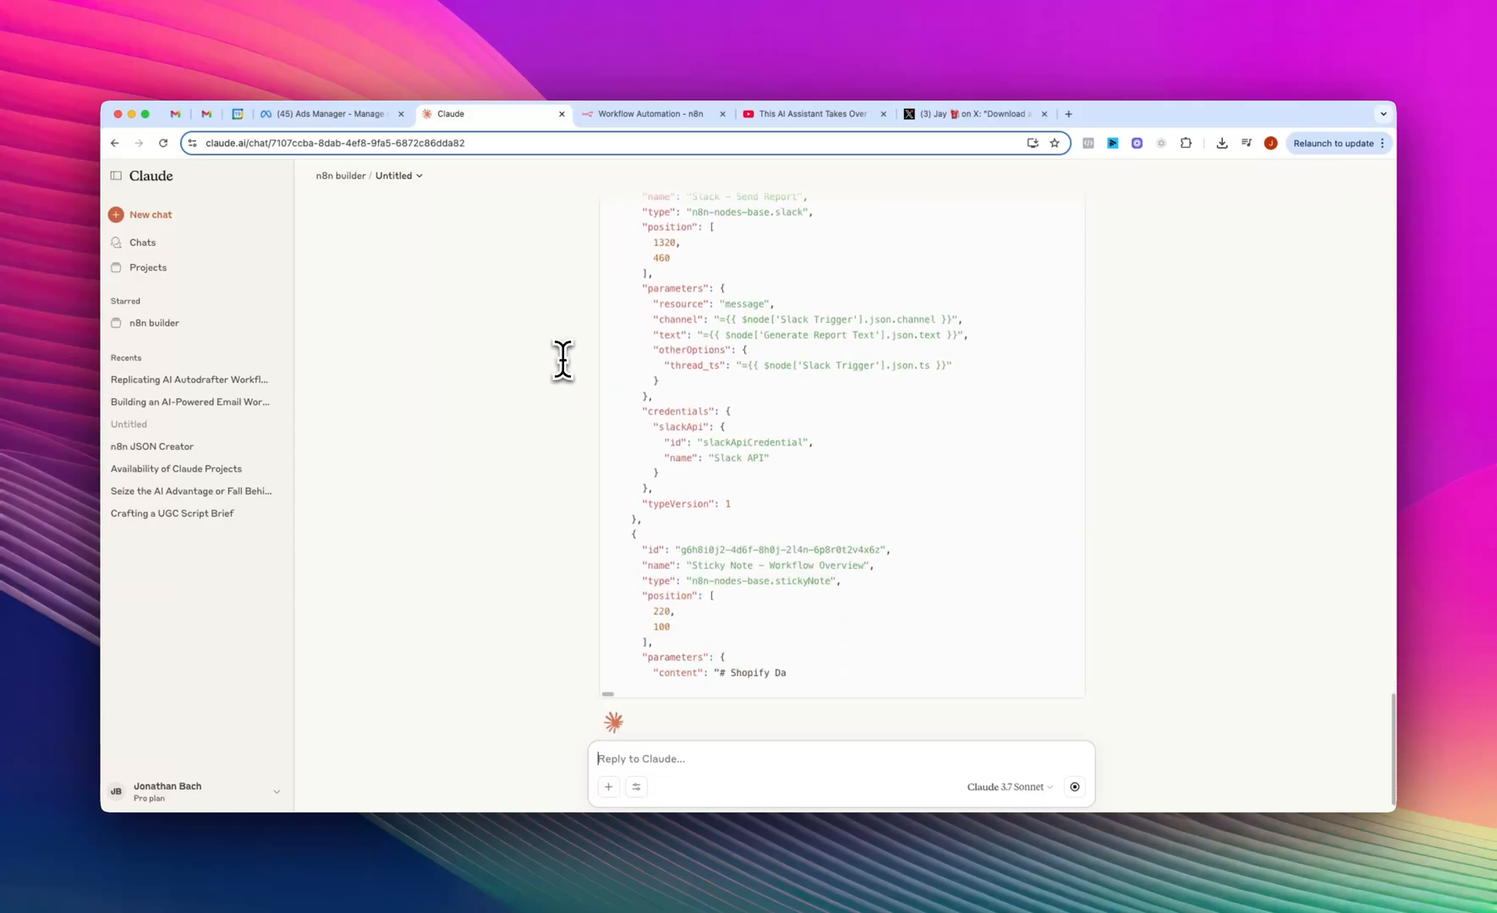
pyautogui.scroll(-3)
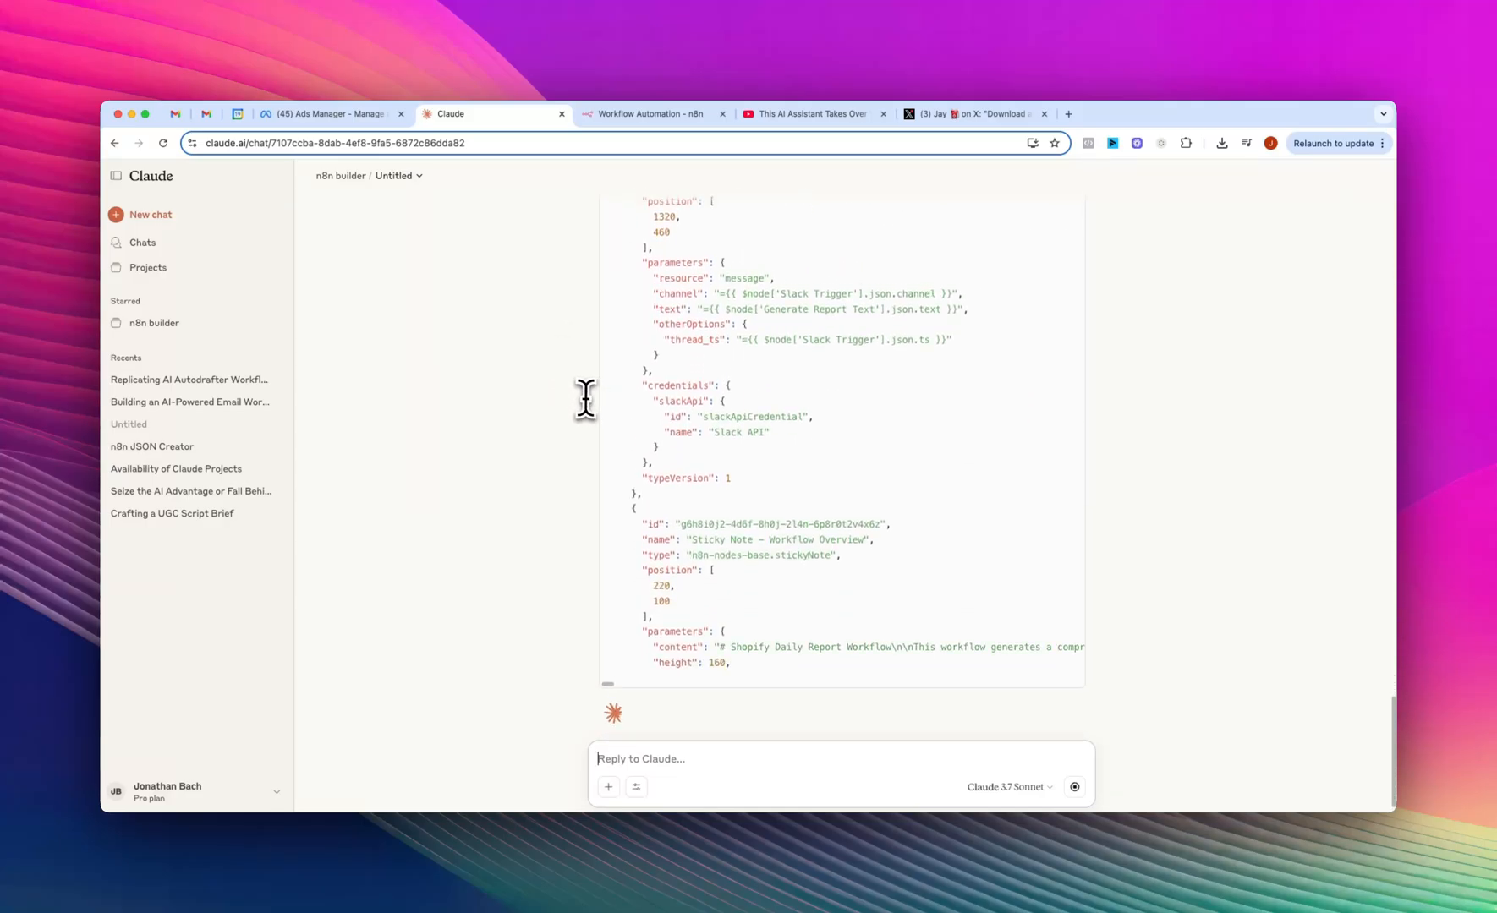
pyautogui.scroll(3)
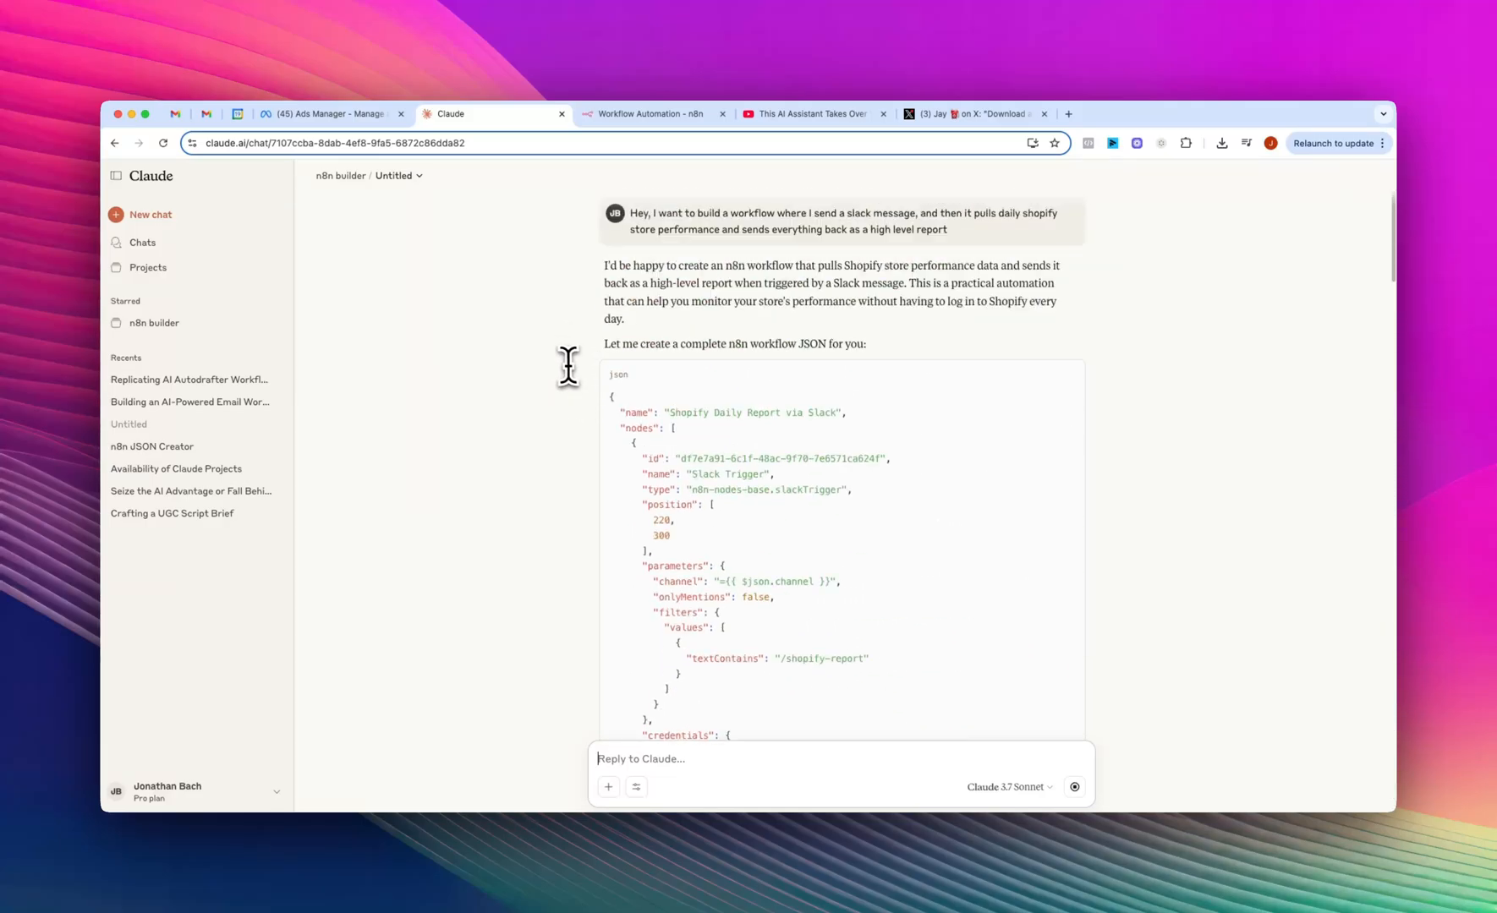
pyautogui.moveTo(677, 759)
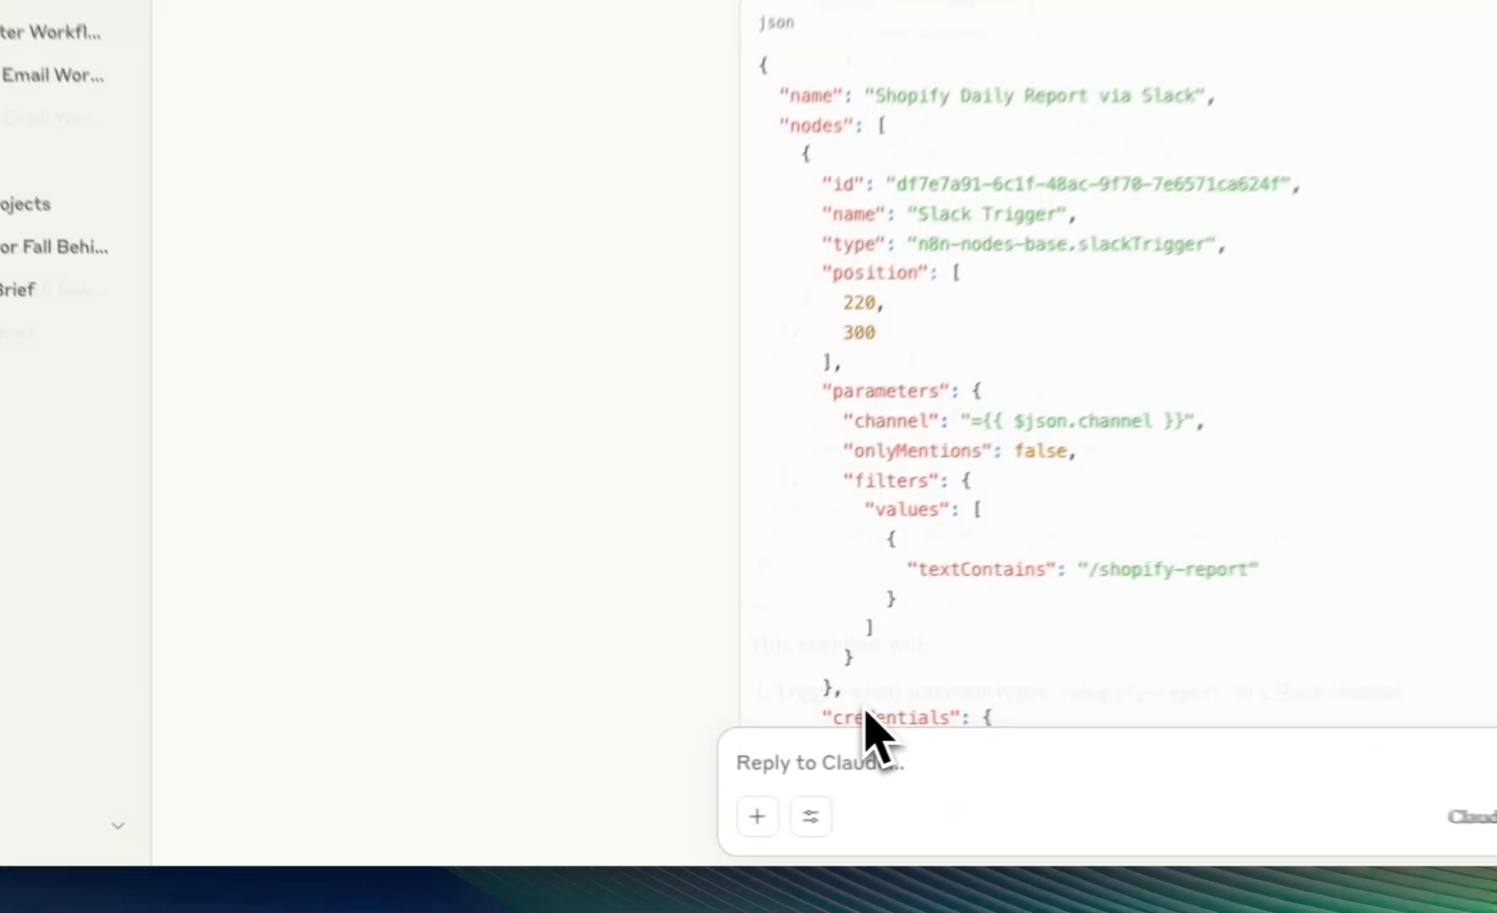
pyautogui.scroll(-3)
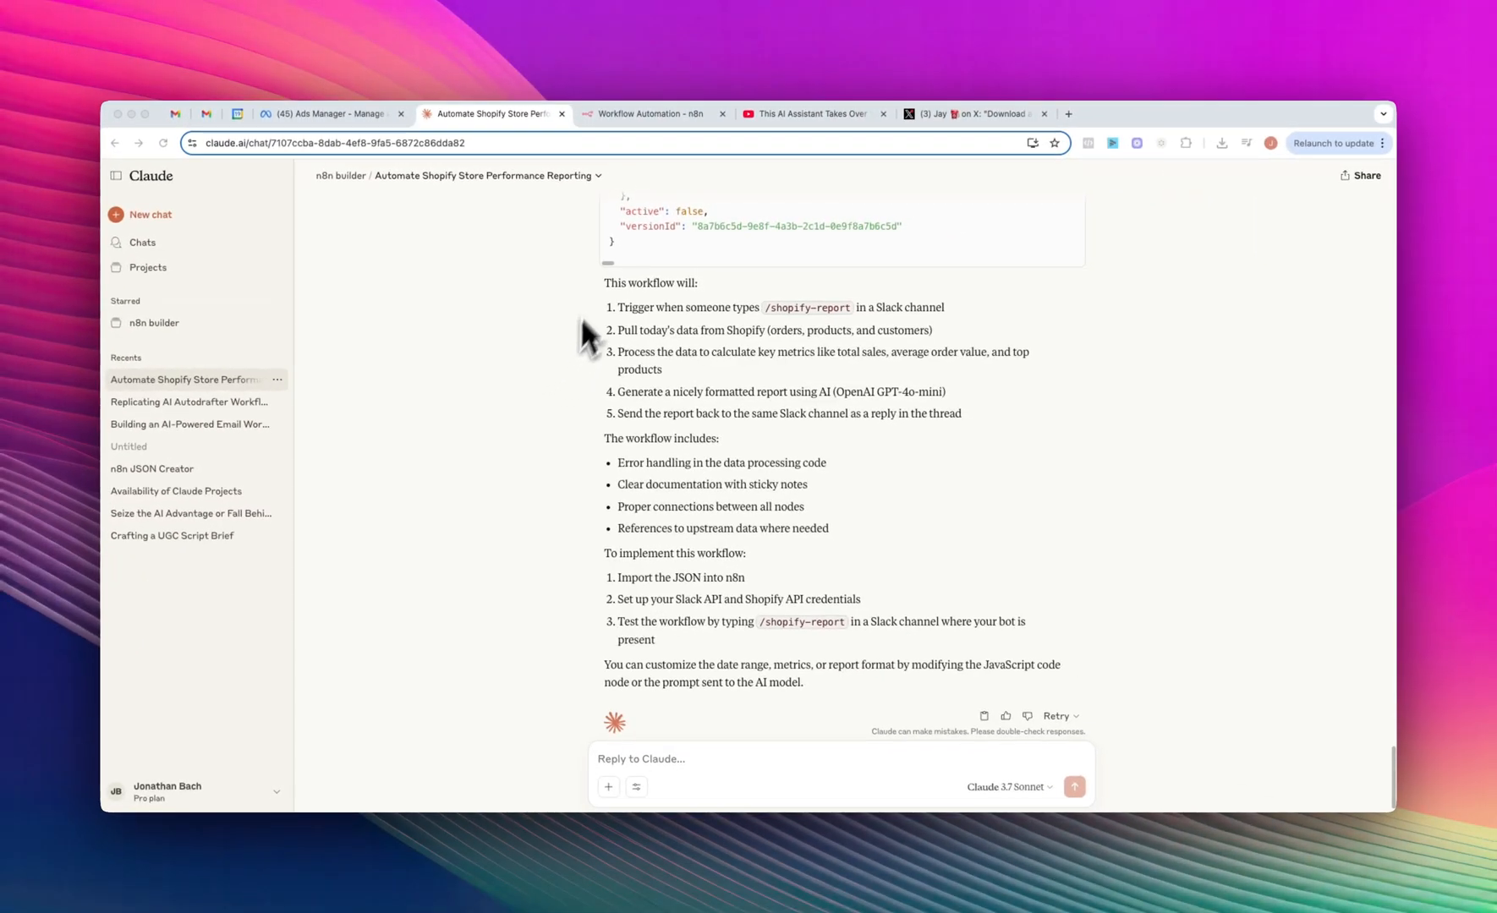
pyautogui.moveTo(748, 328)
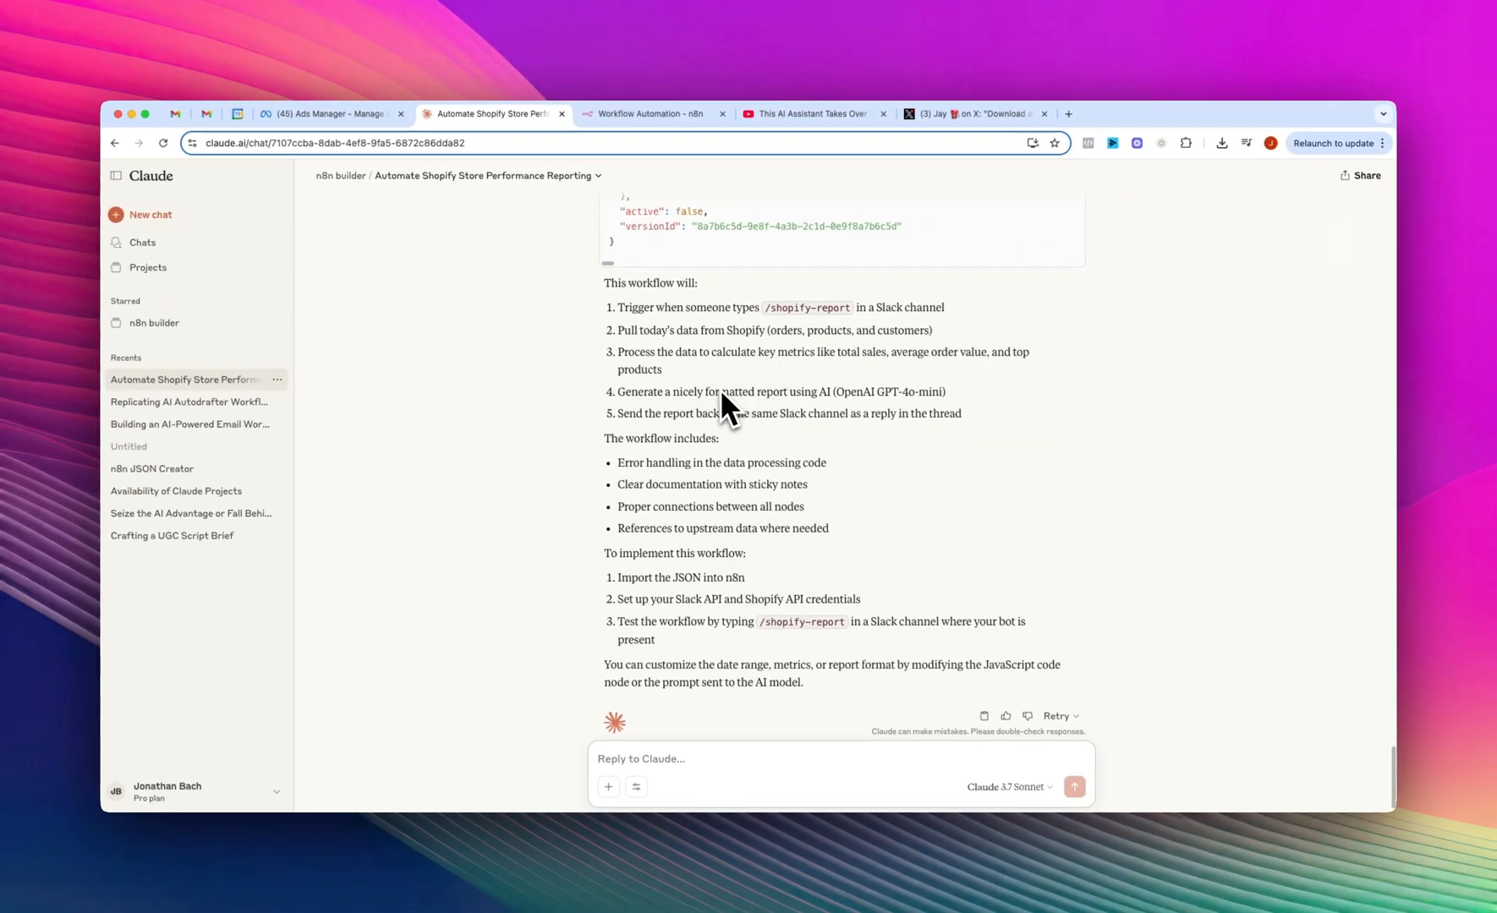
pyautogui.moveTo(730, 449)
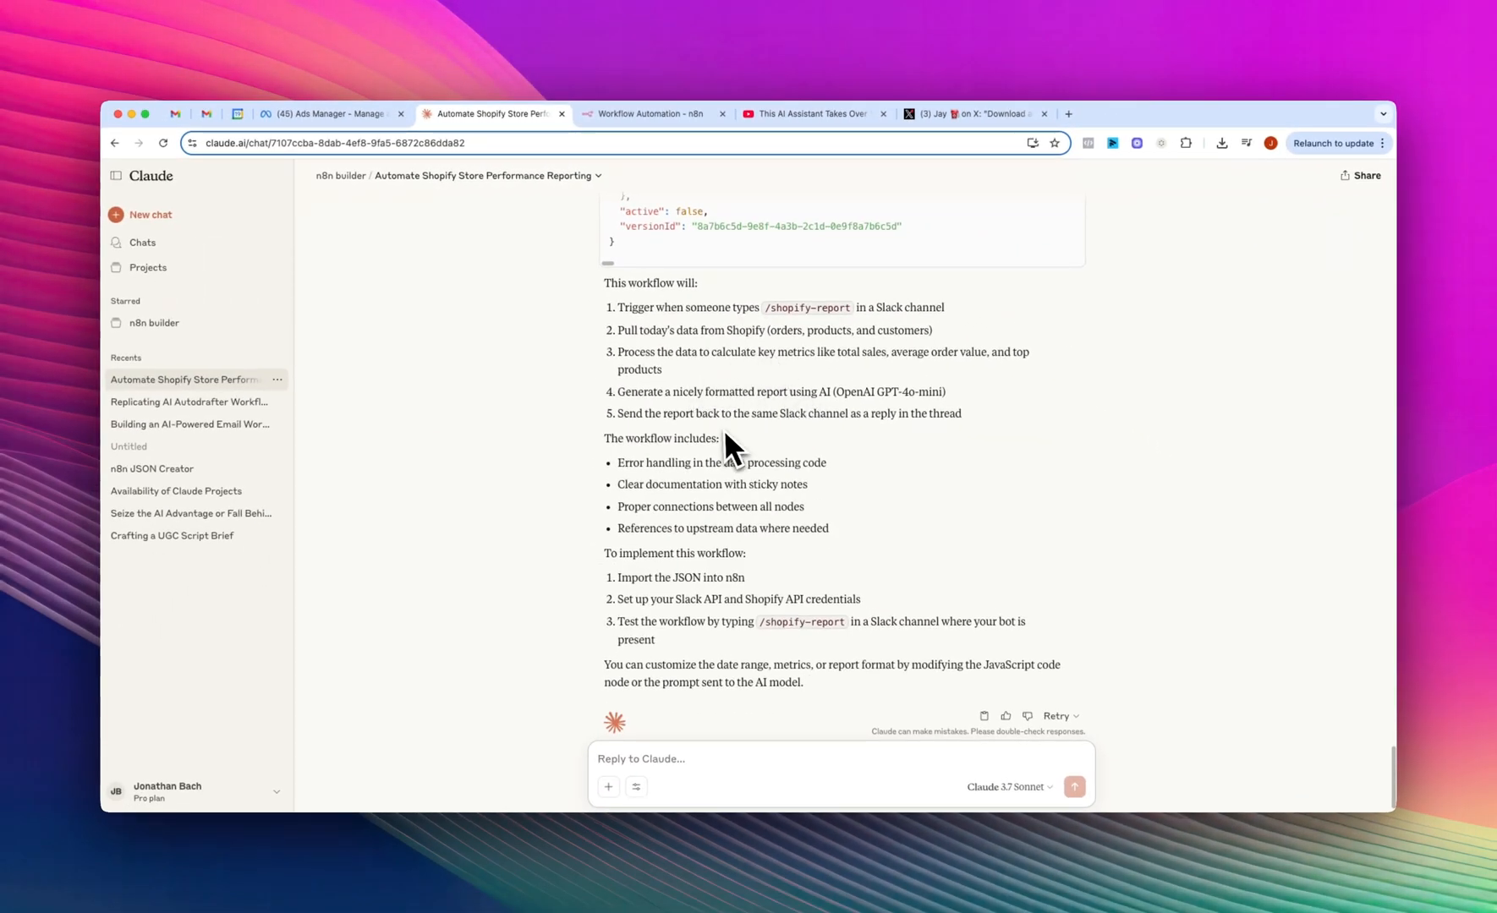
pyautogui.moveTo(768, 434)
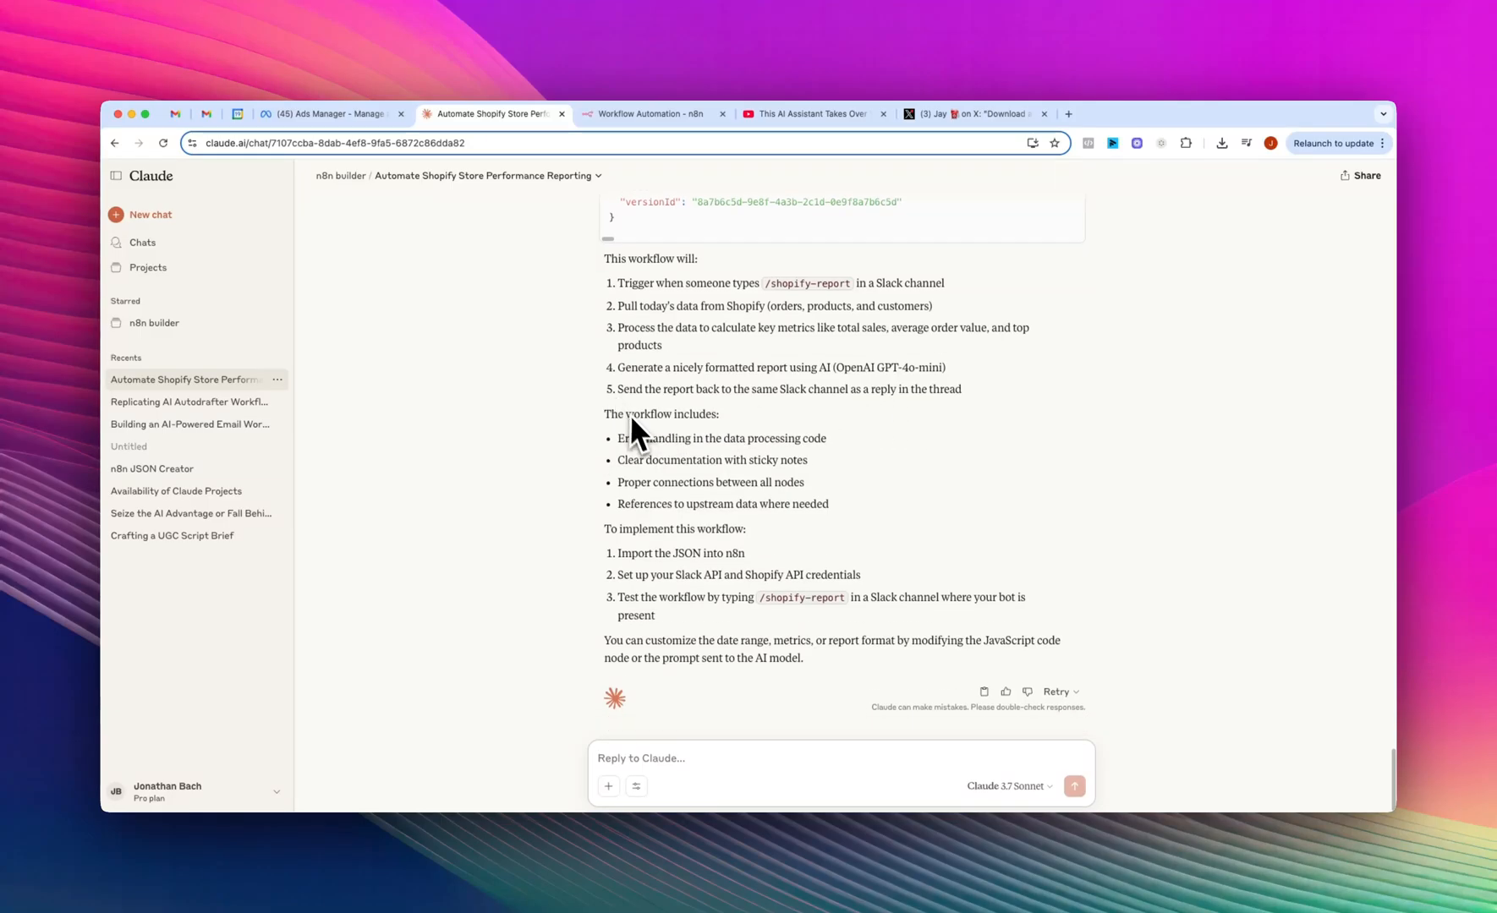
pyautogui.moveTo(650, 453)
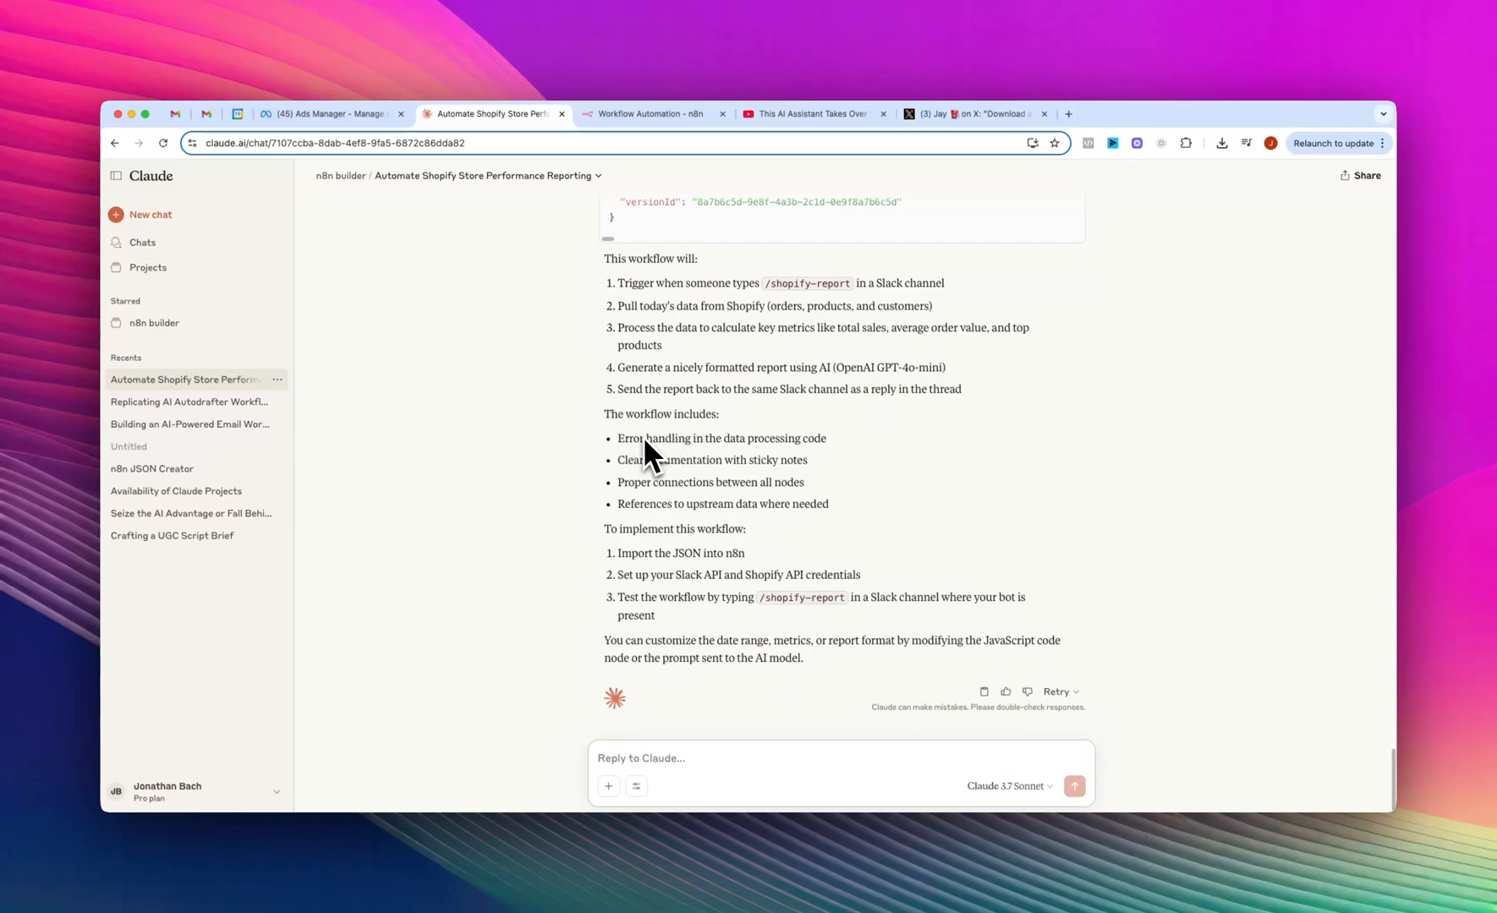
pyautogui.moveTo(830, 463)
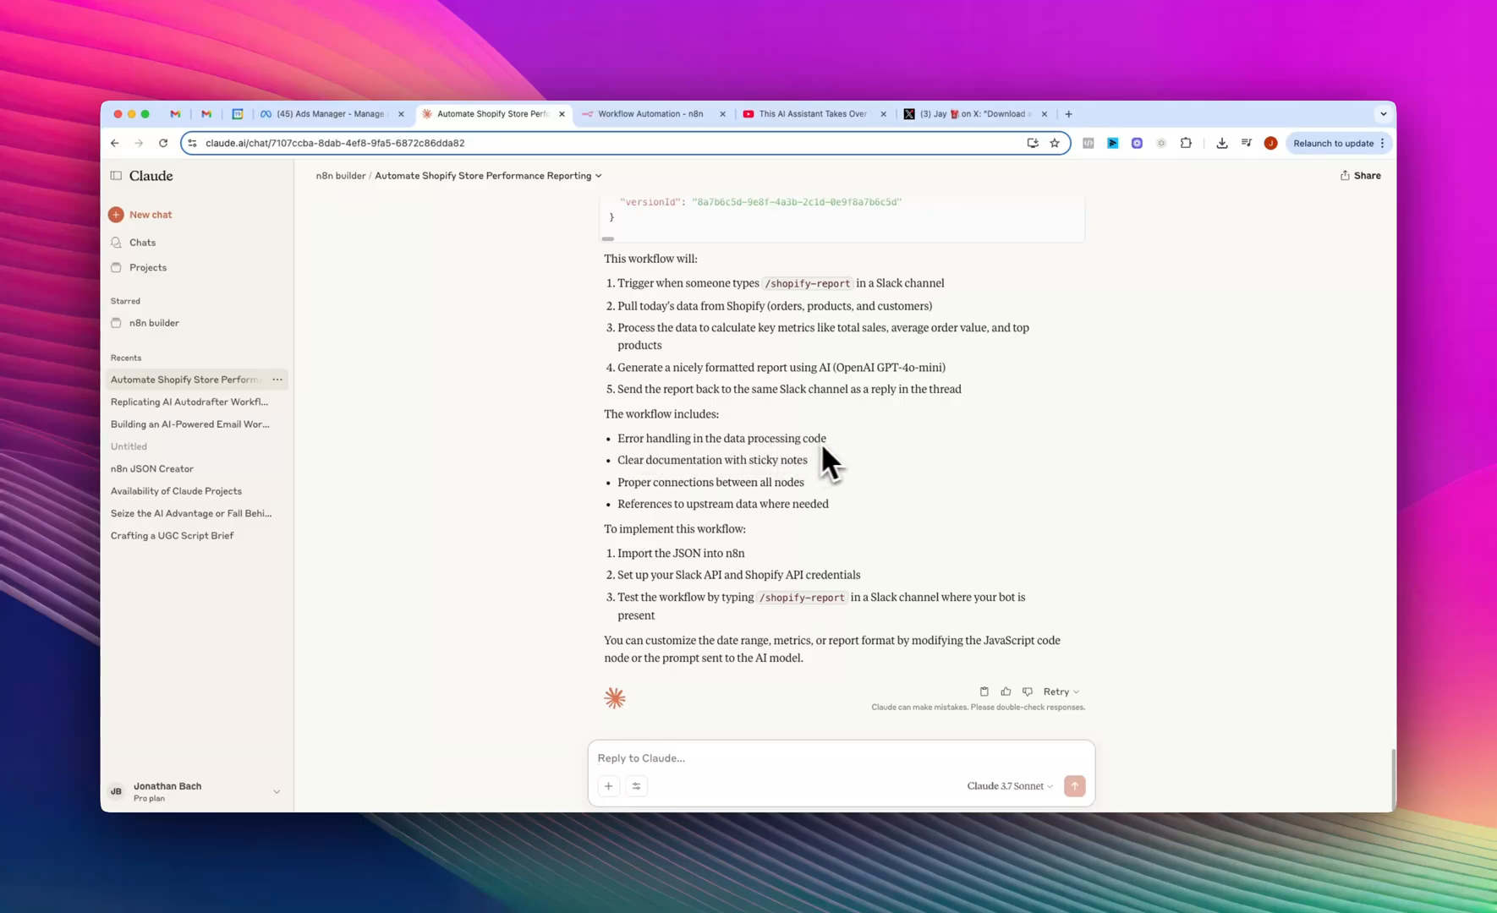
pyautogui.moveTo(769, 472)
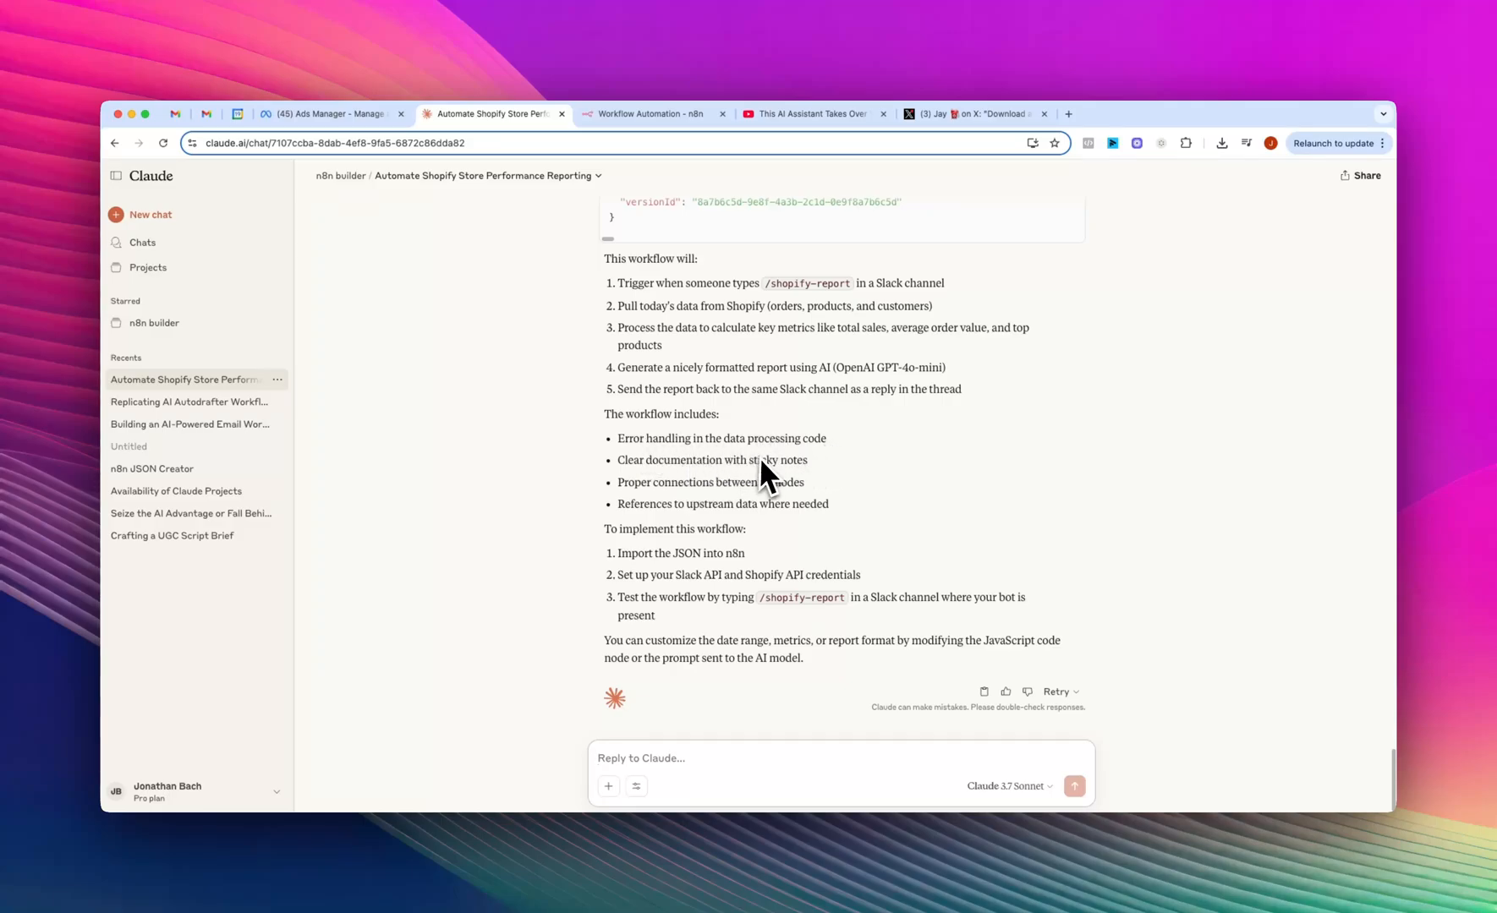
pyautogui.moveTo(716, 573)
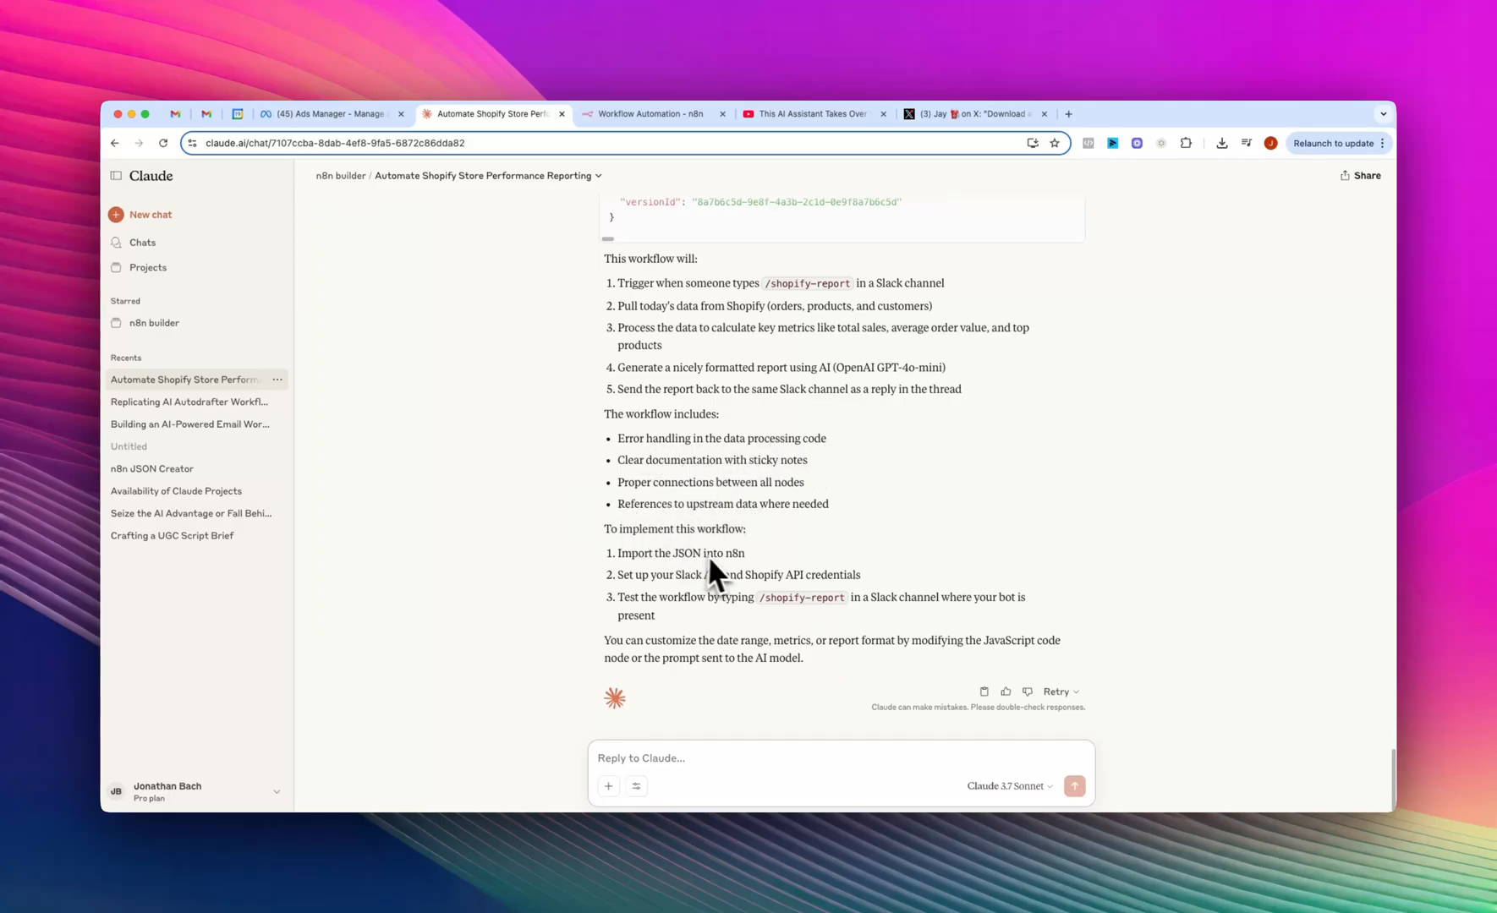
pyautogui.scroll(3)
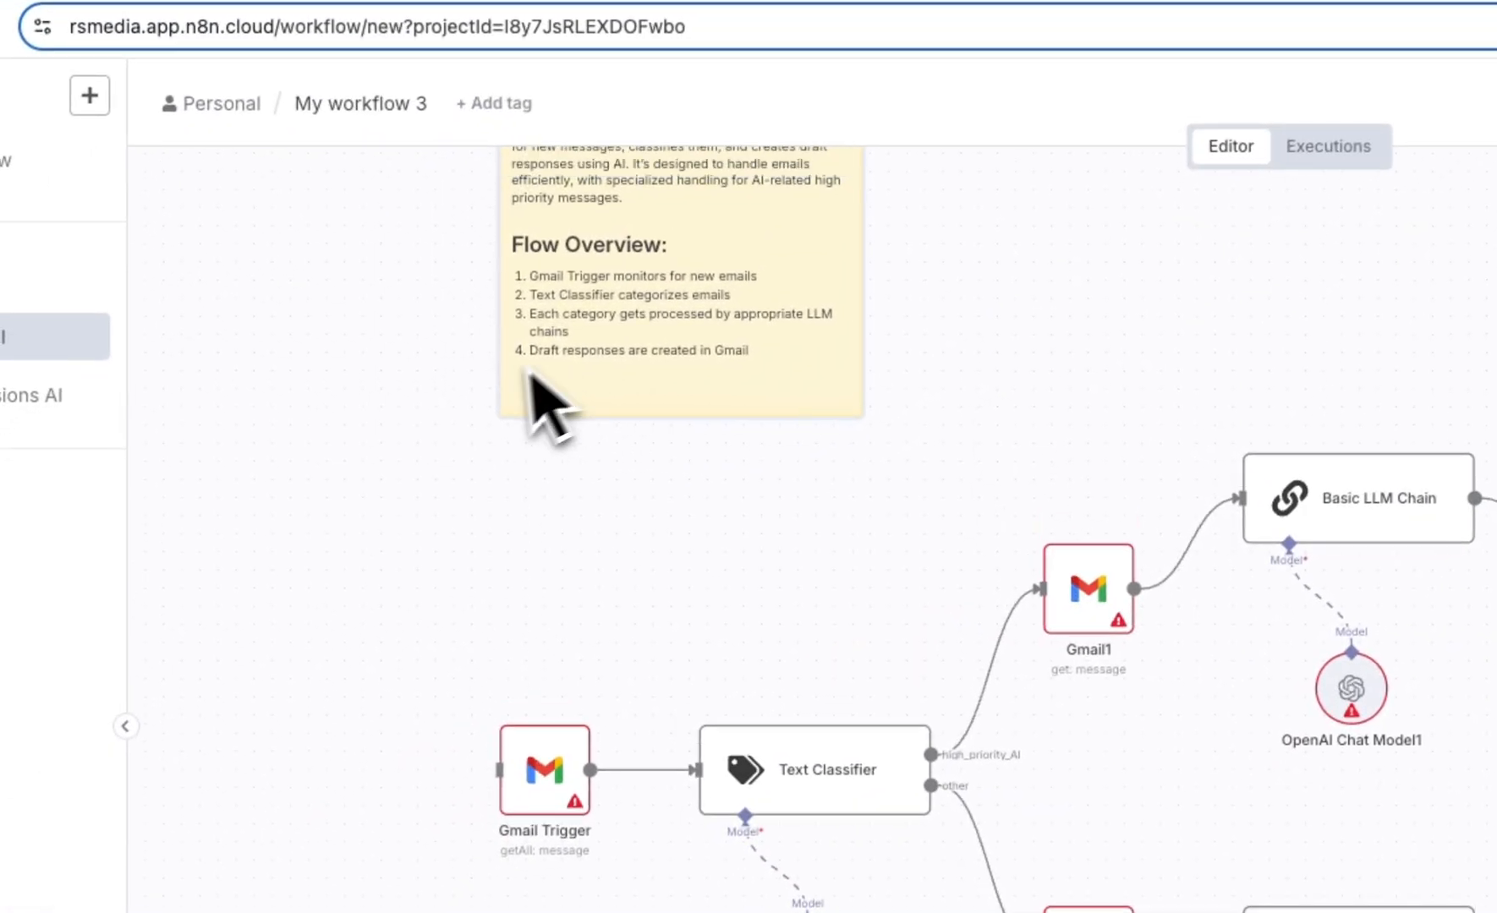
pyautogui.moveTo(371, 349)
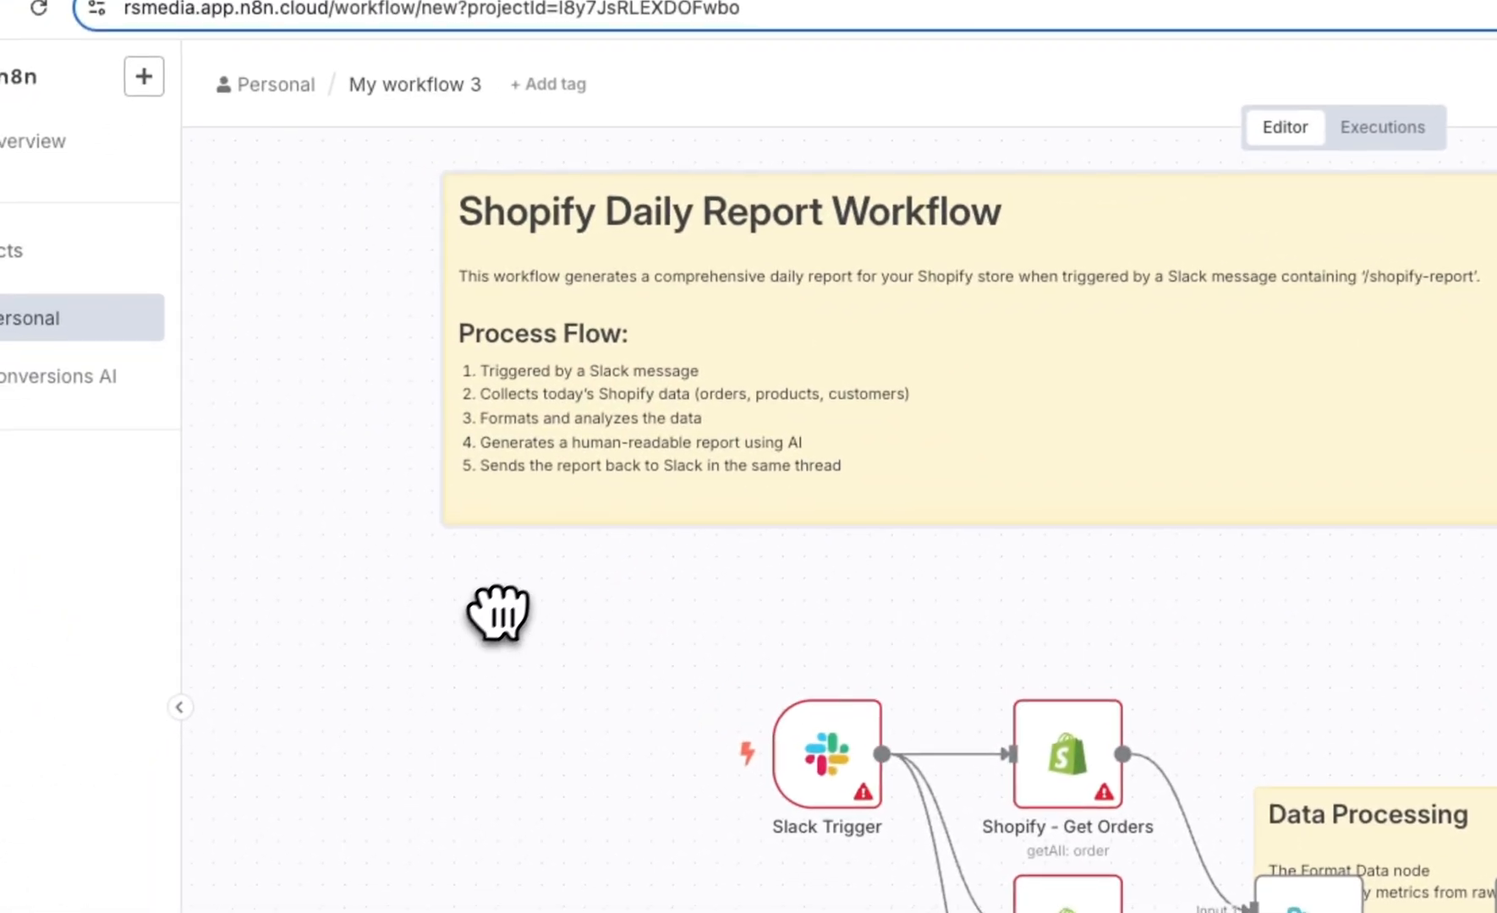
pyautogui.moveTo(969, 291)
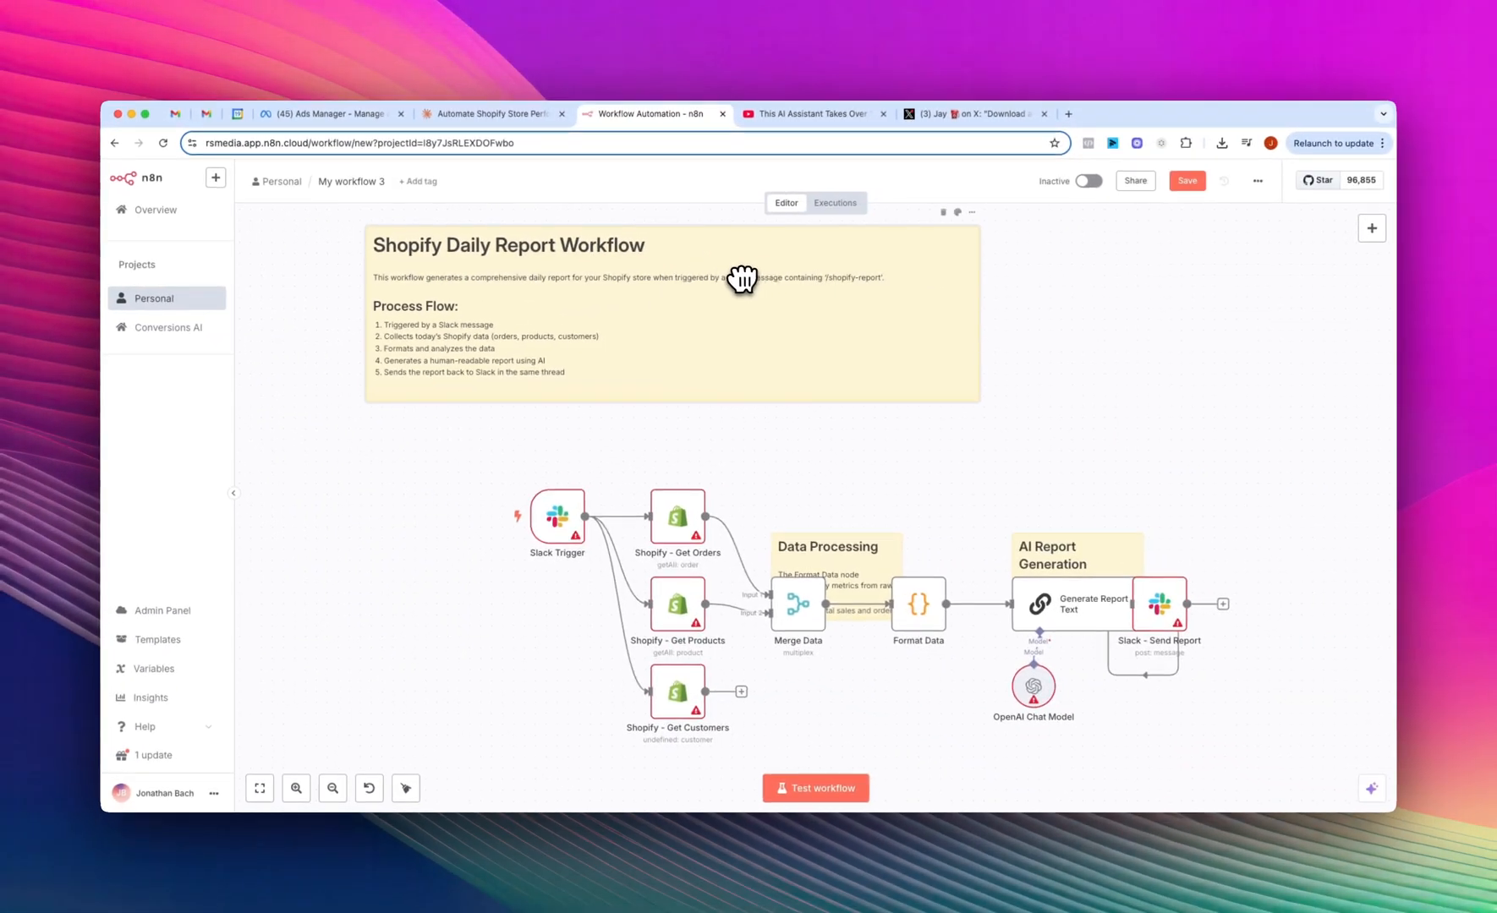
pyautogui.moveTo(441, 328)
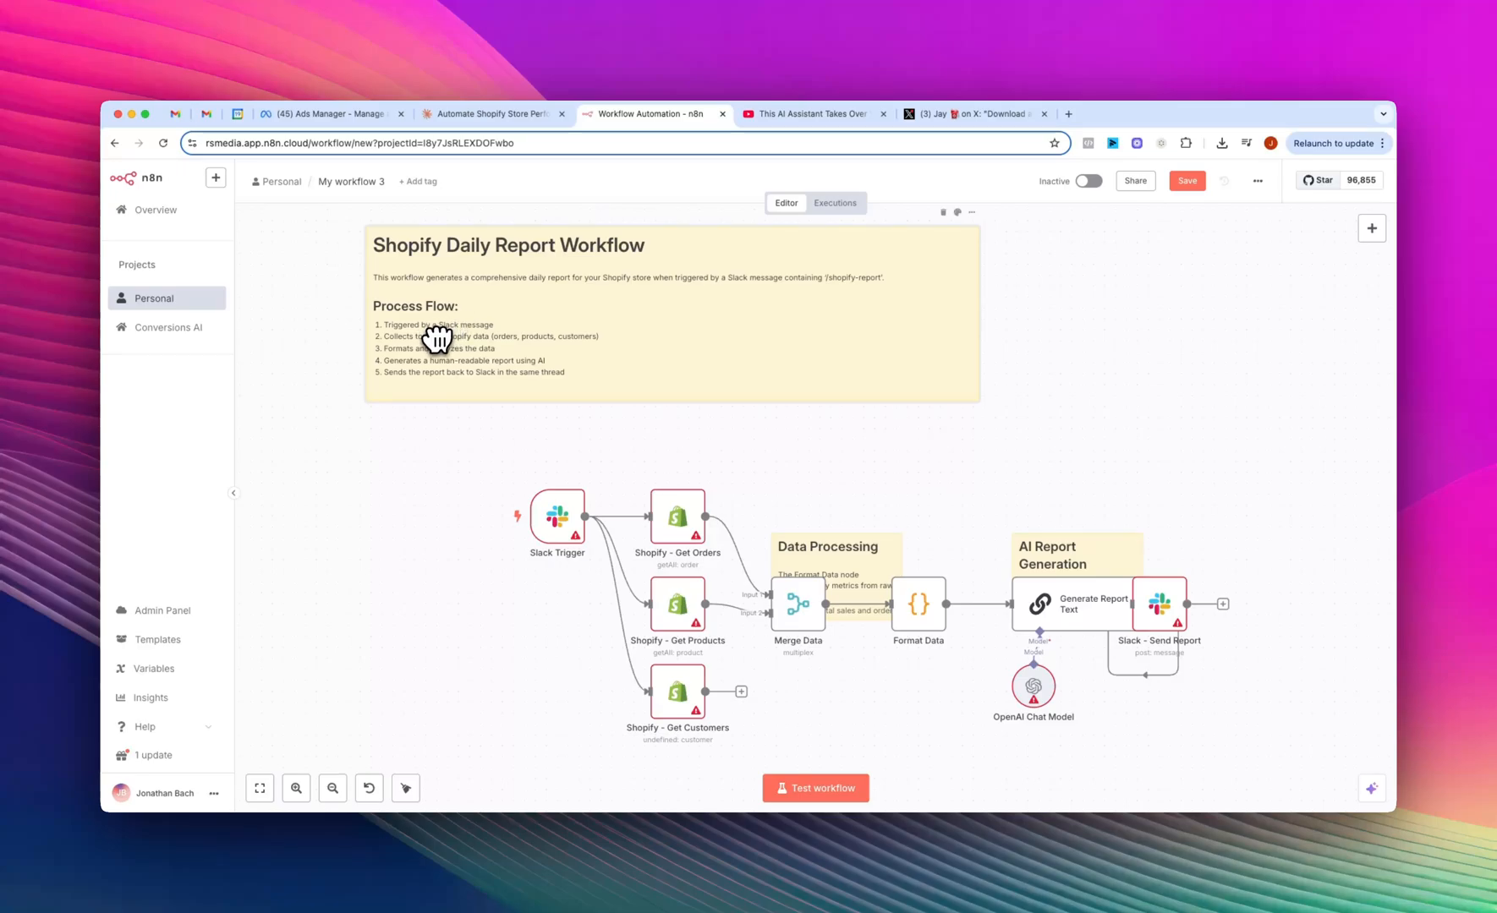
pyautogui.moveTo(449, 352)
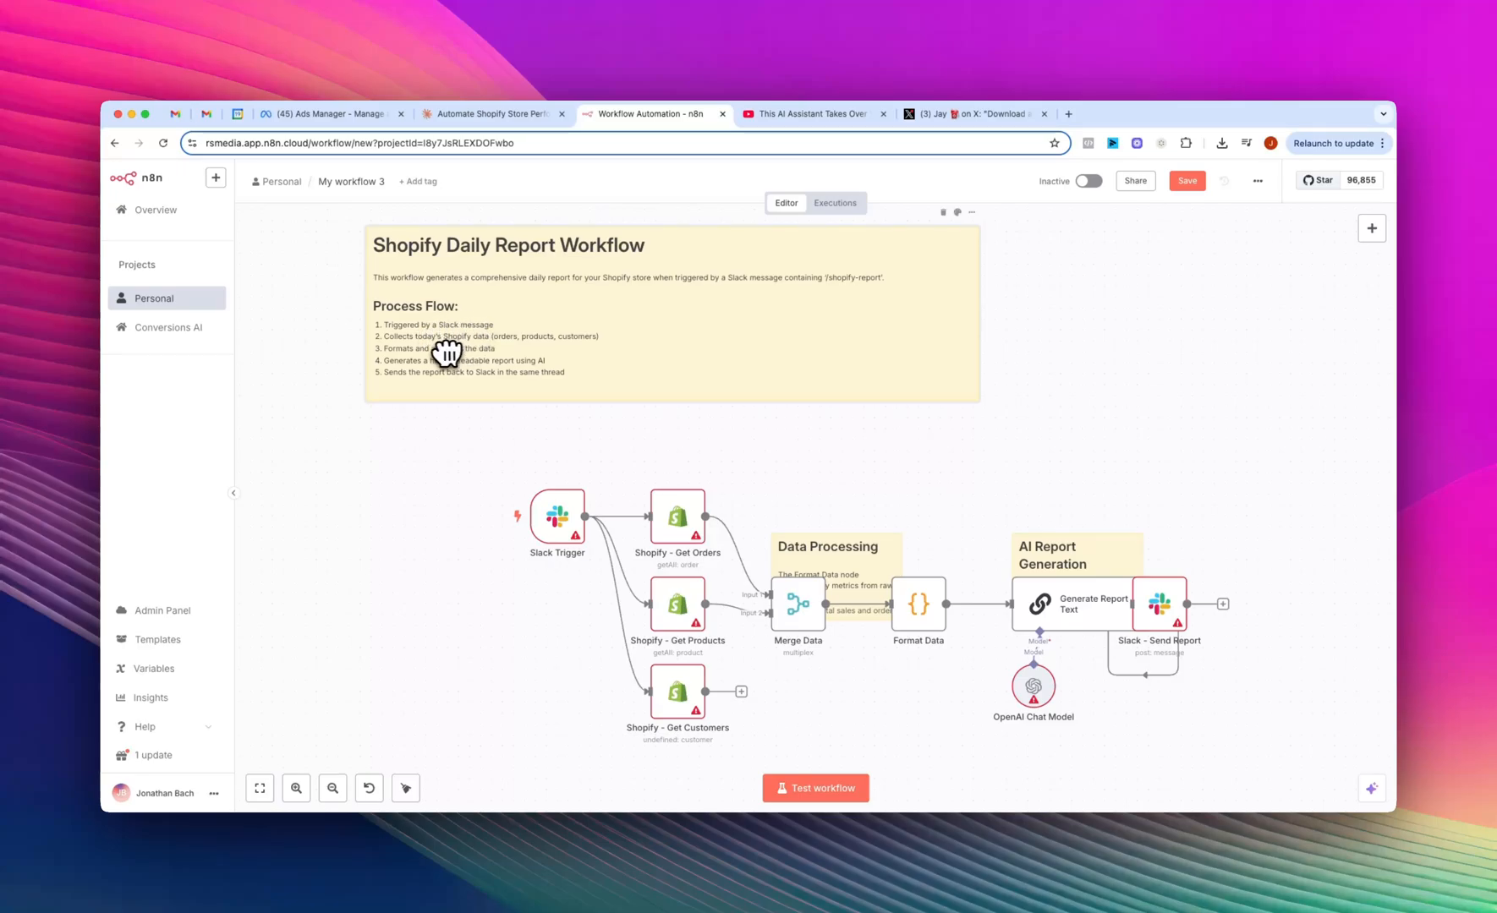
pyautogui.moveTo(468, 367)
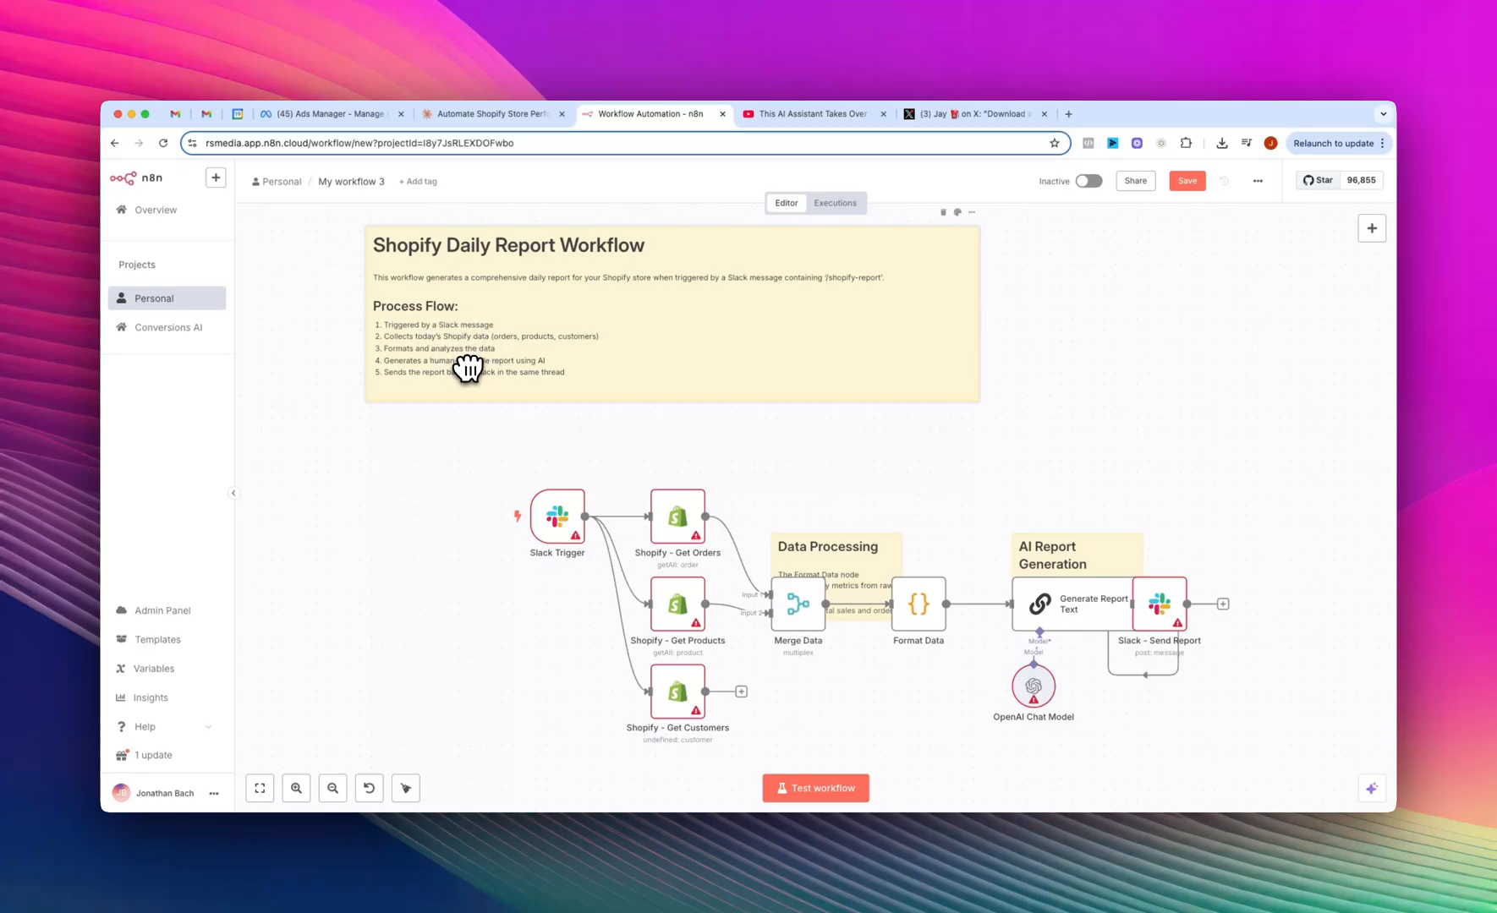
pyautogui.moveTo(489, 382)
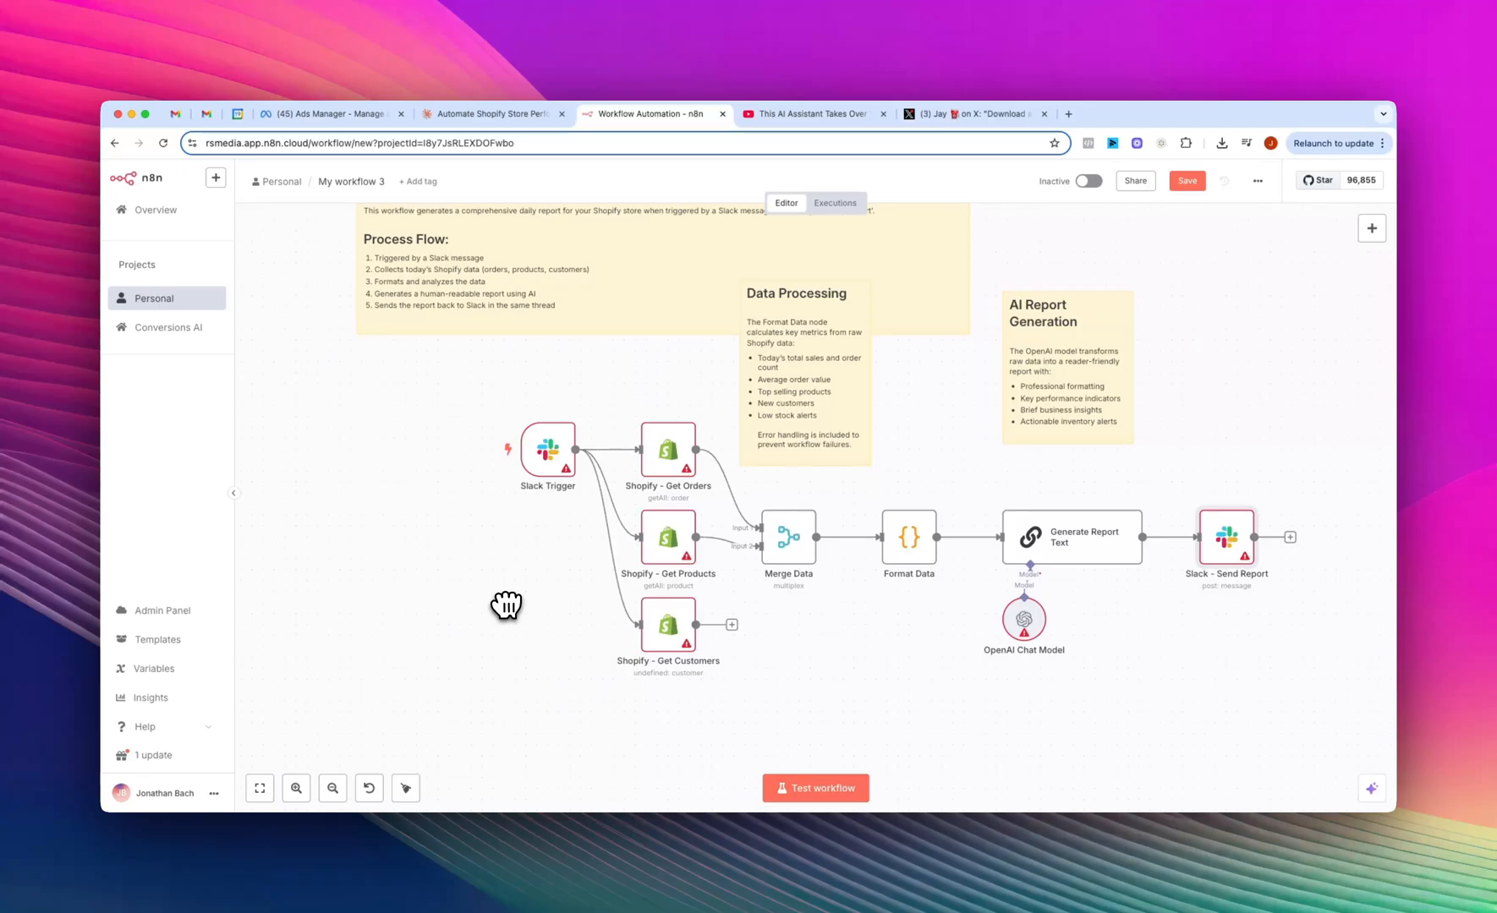
pyautogui.moveTo(506, 587)
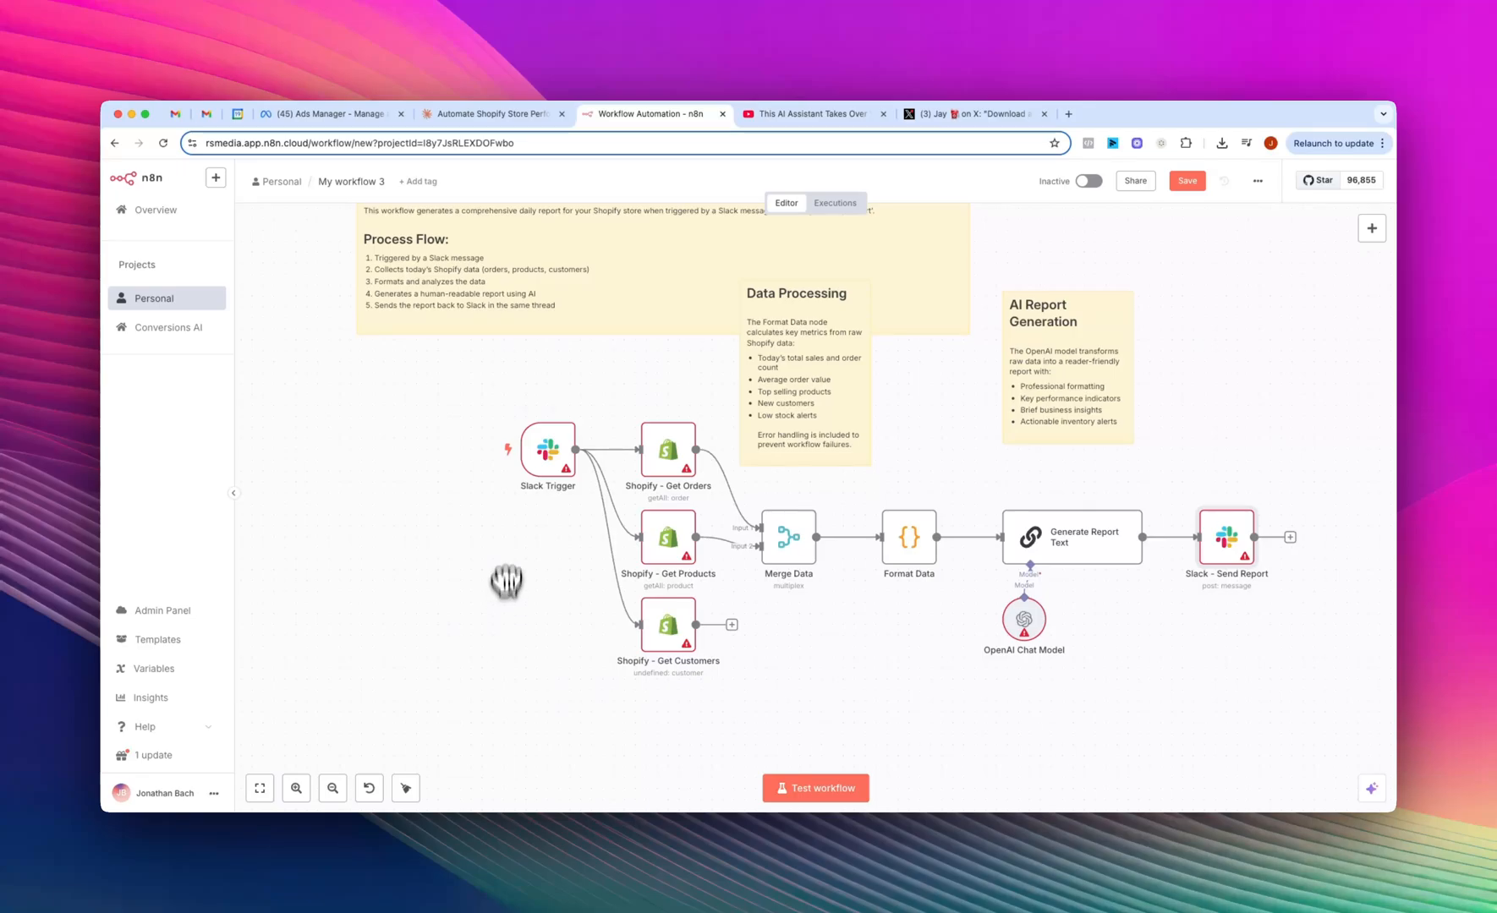